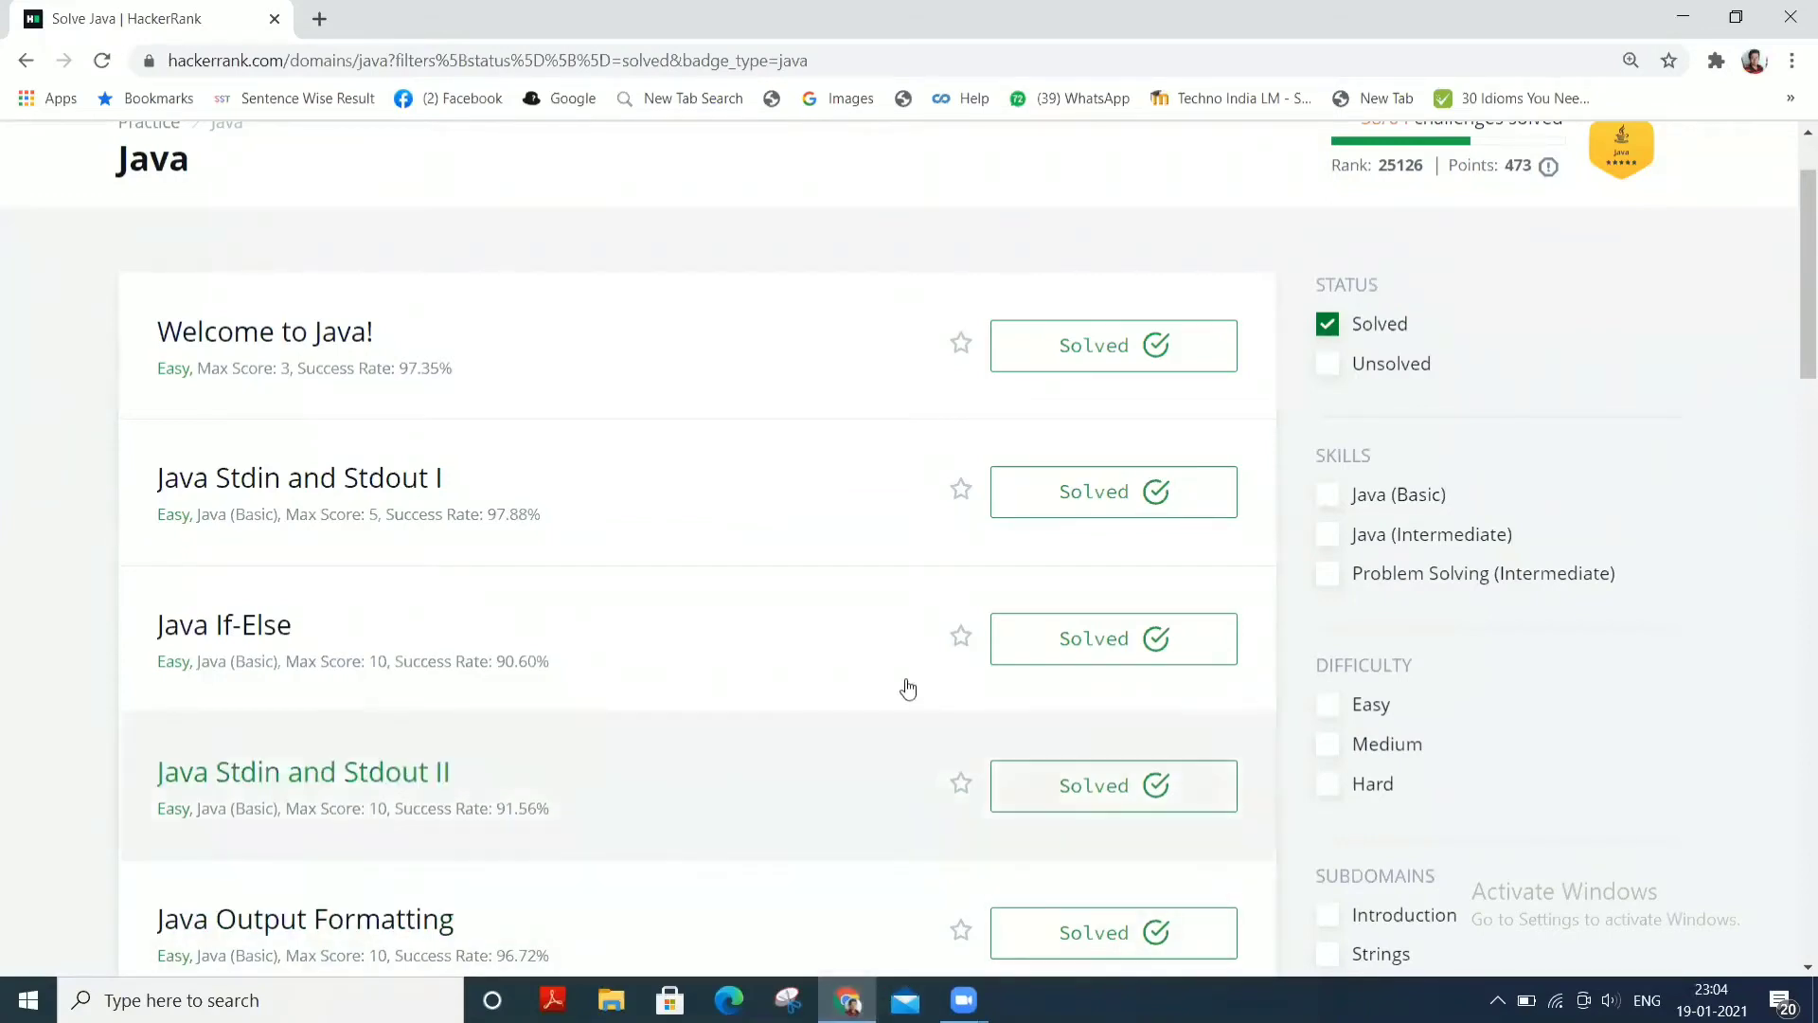
pyautogui.moveTo(864, 596)
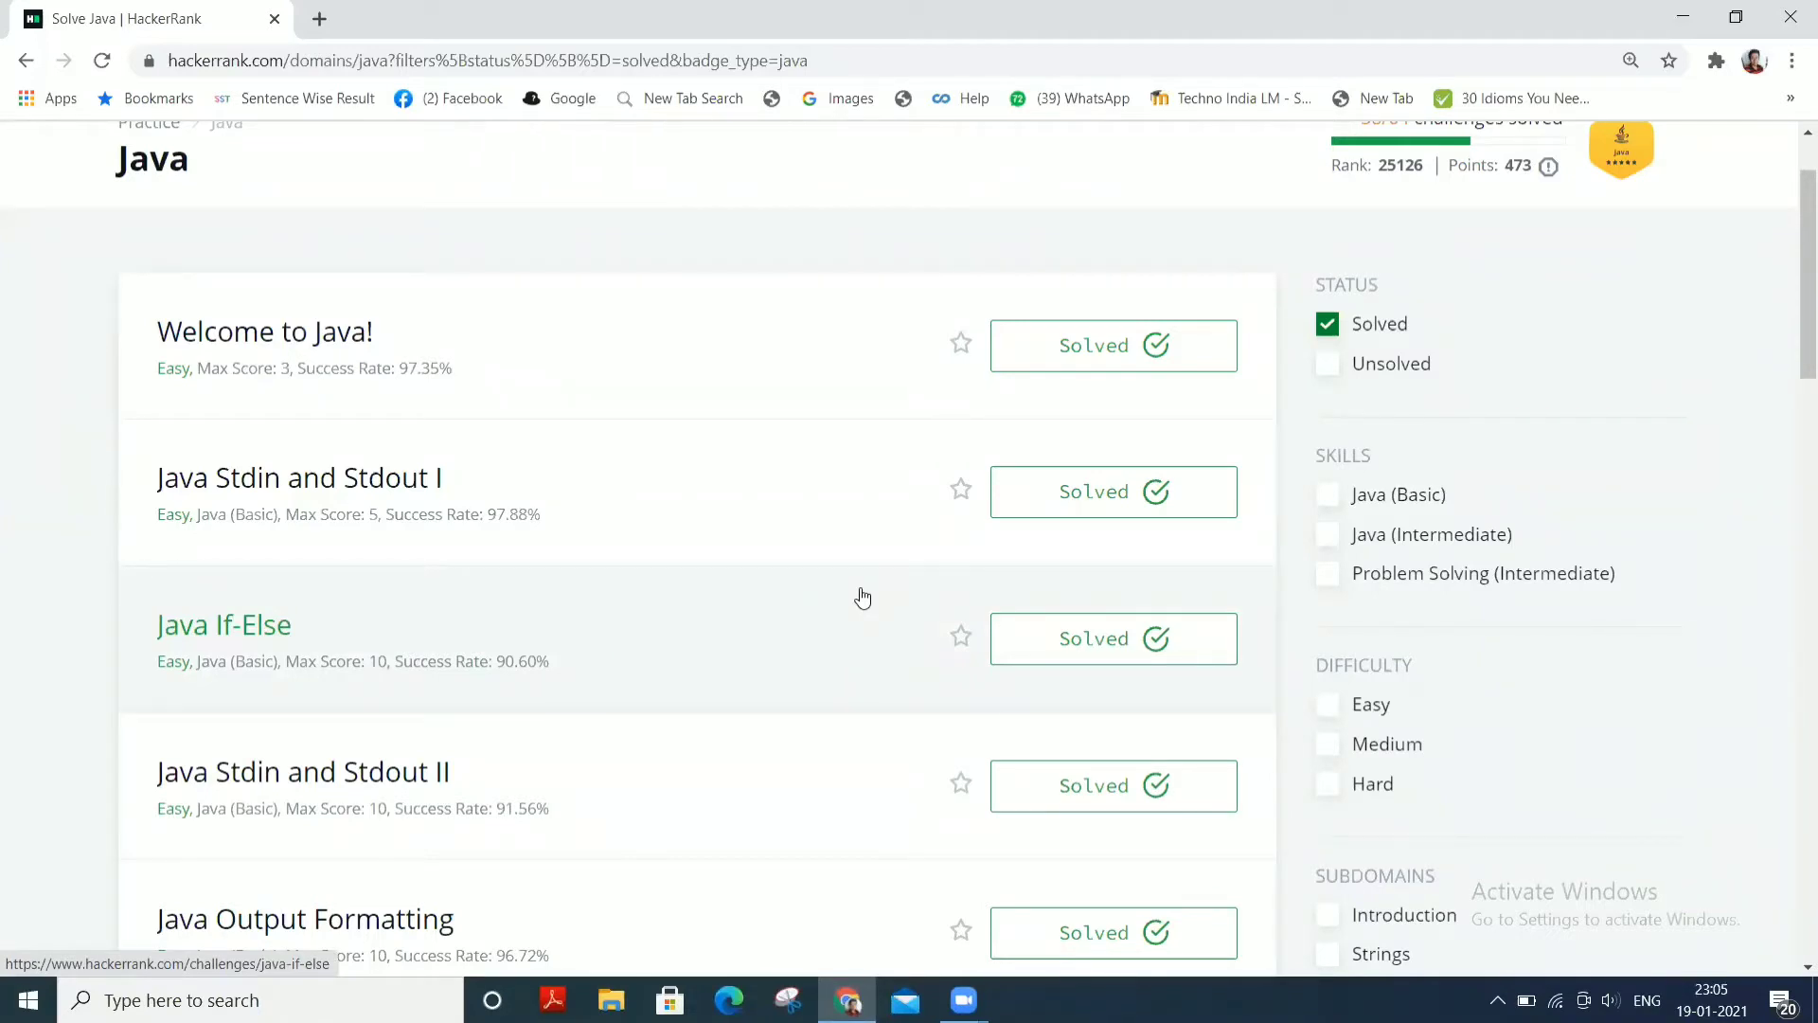
pyautogui.moveTo(867, 612)
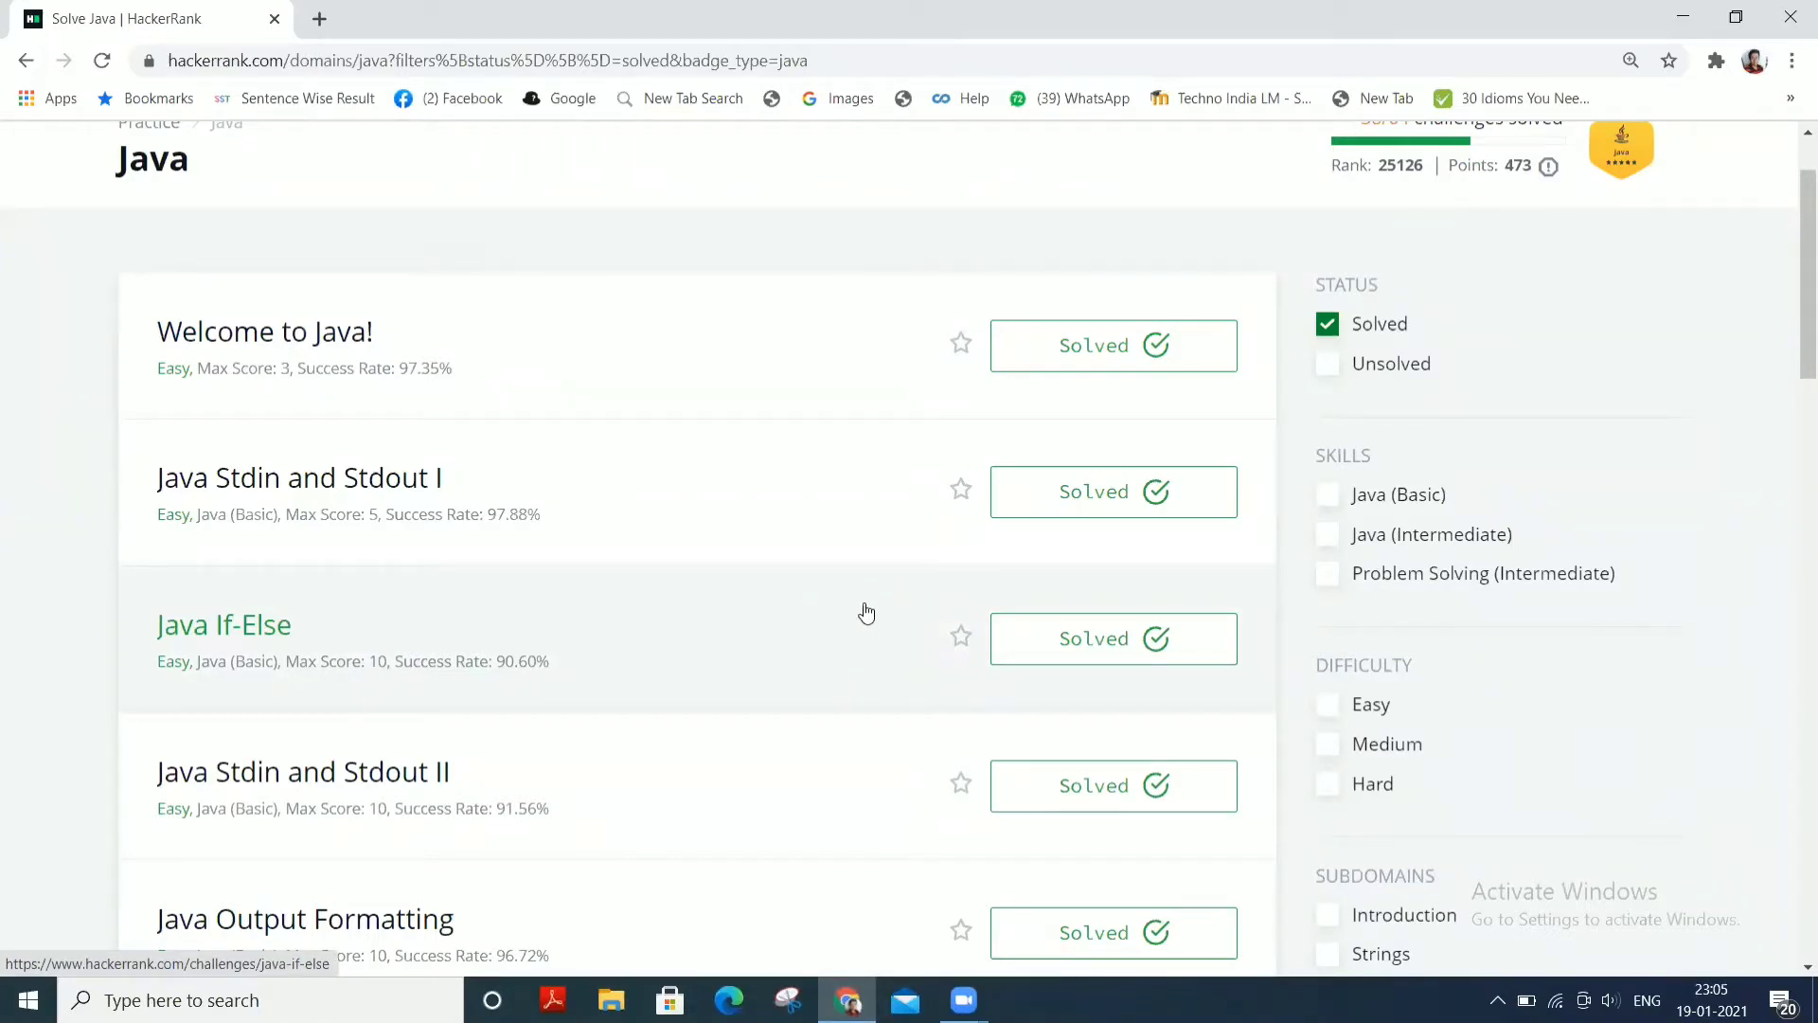
pyautogui.moveTo(922, 600)
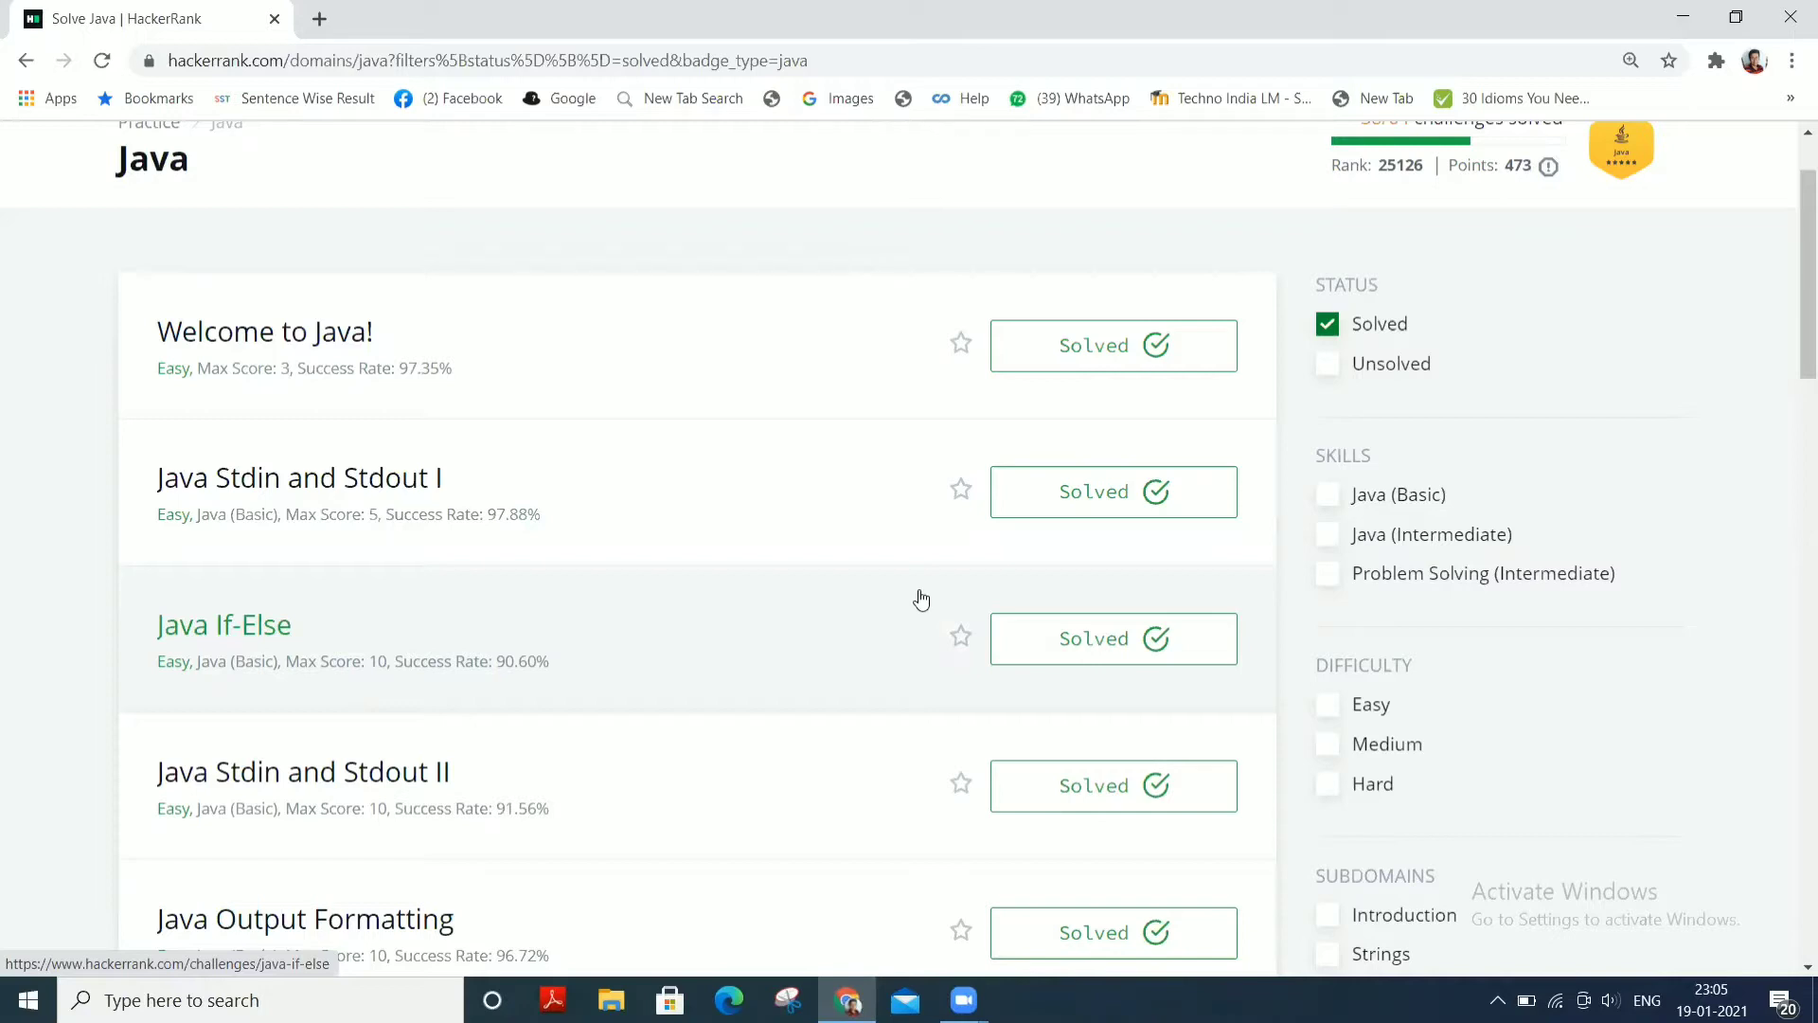
pyautogui.moveTo(945, 557)
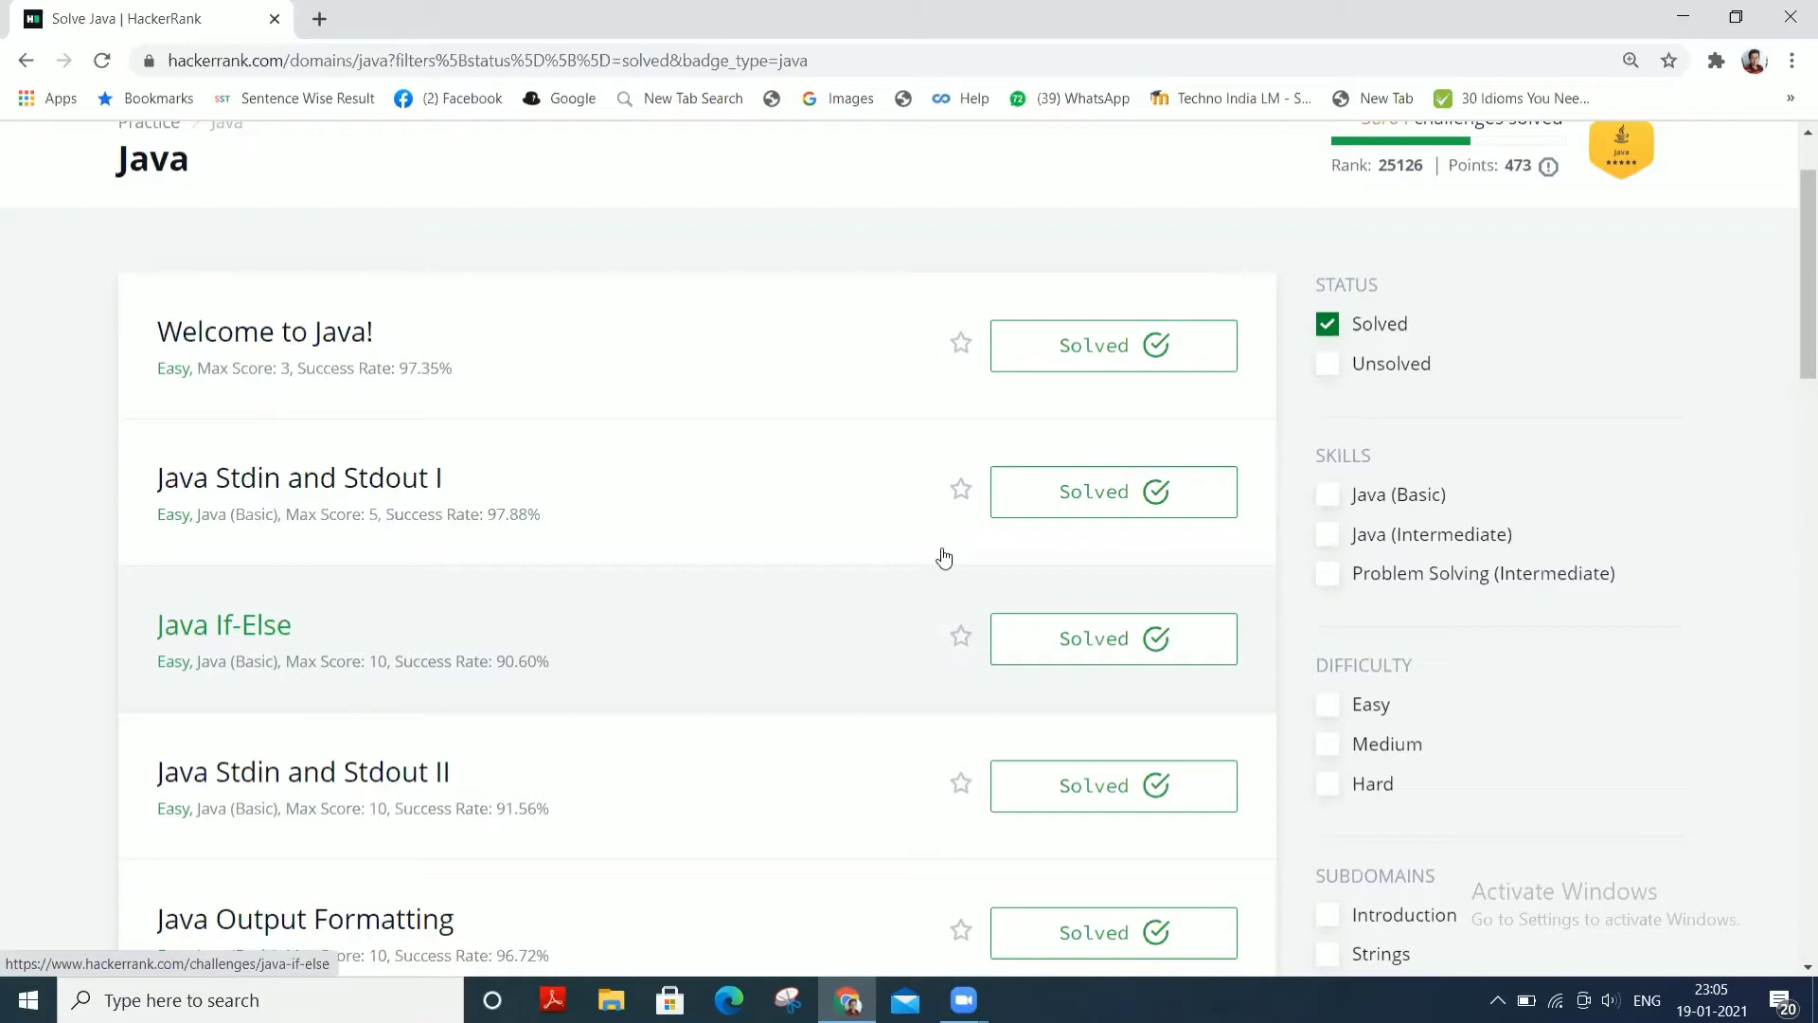
# Open the Java Stdin and Stdout I challenge from the challenge list
pyautogui.scroll(3)
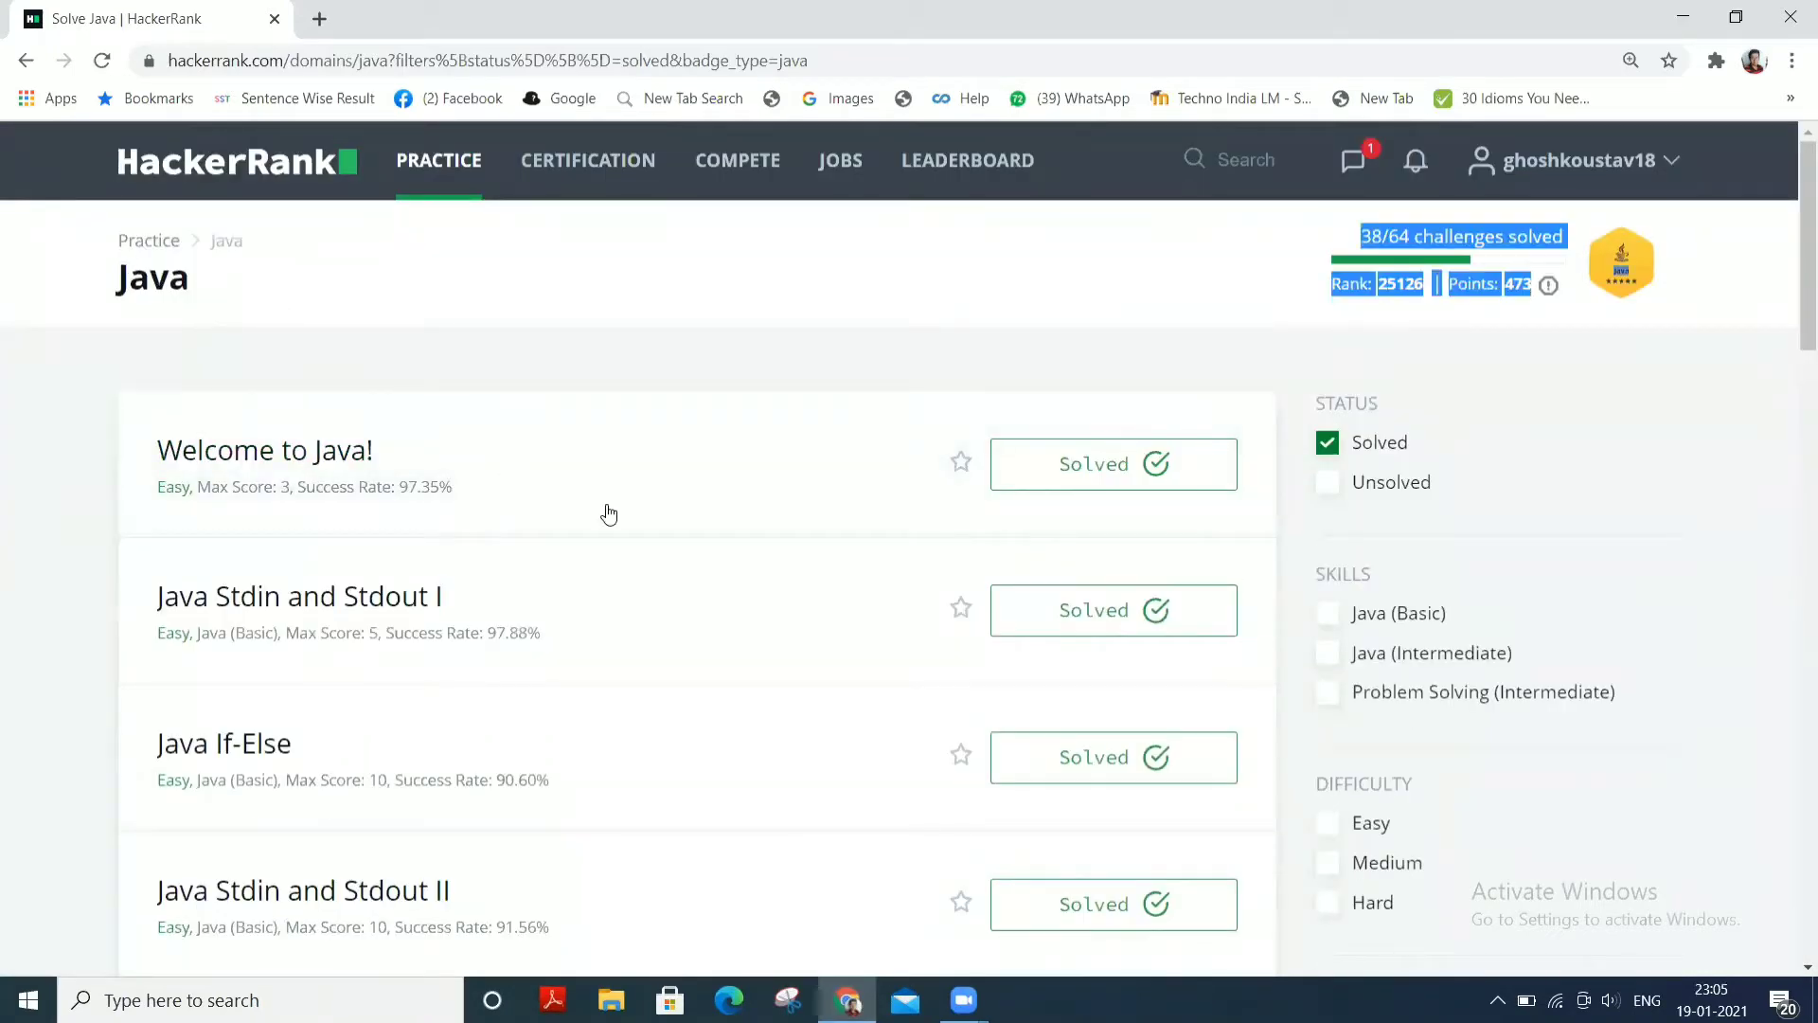
pyautogui.scroll(-3)
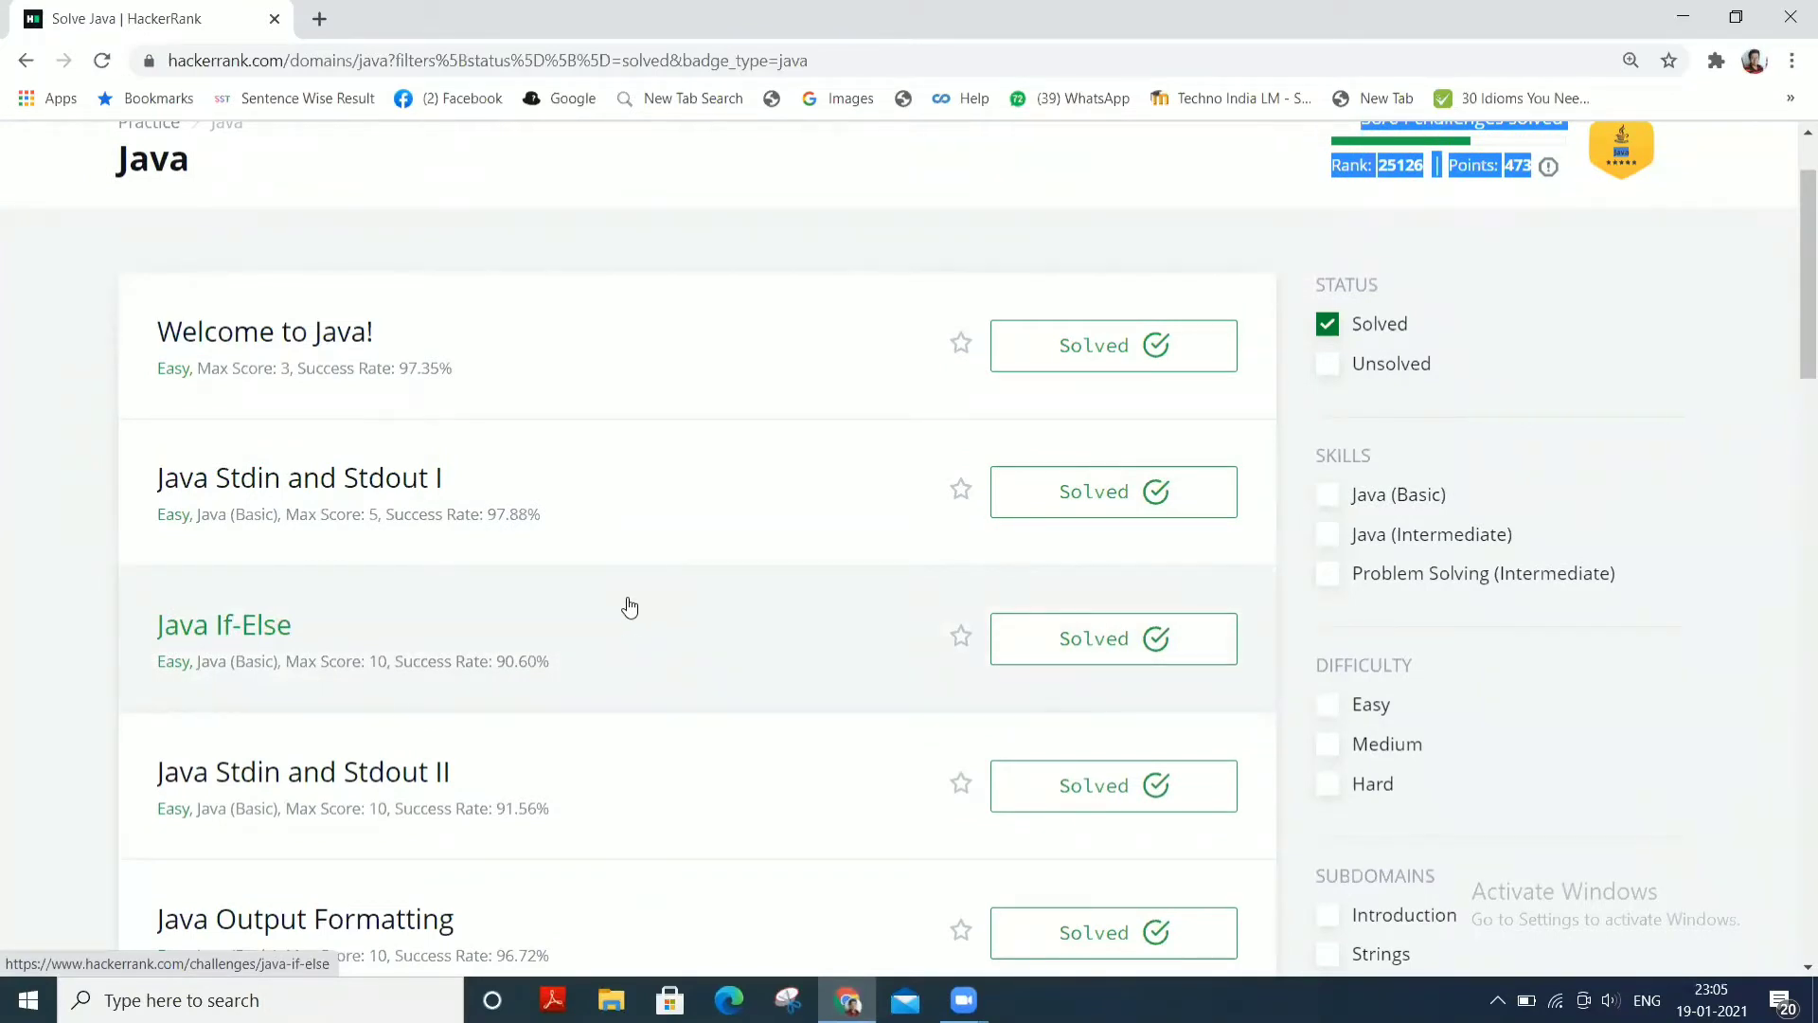
pyautogui.moveTo(572, 540)
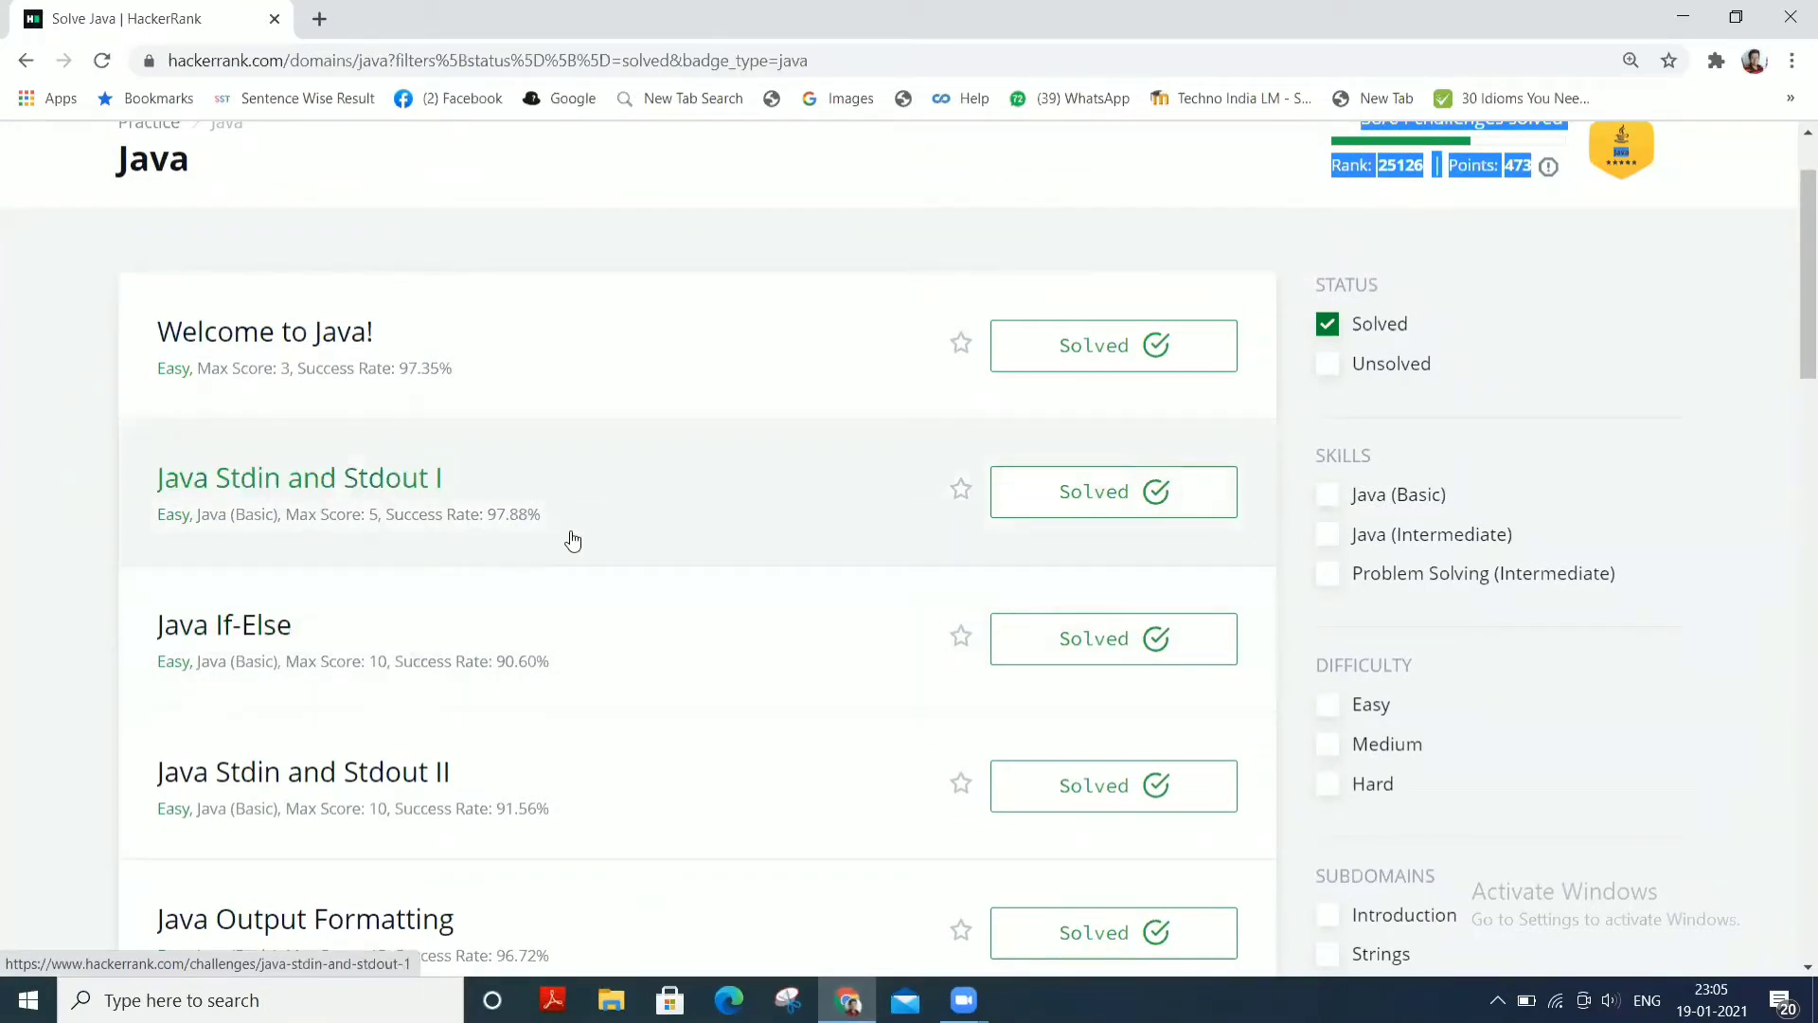
pyautogui.moveTo(504, 555)
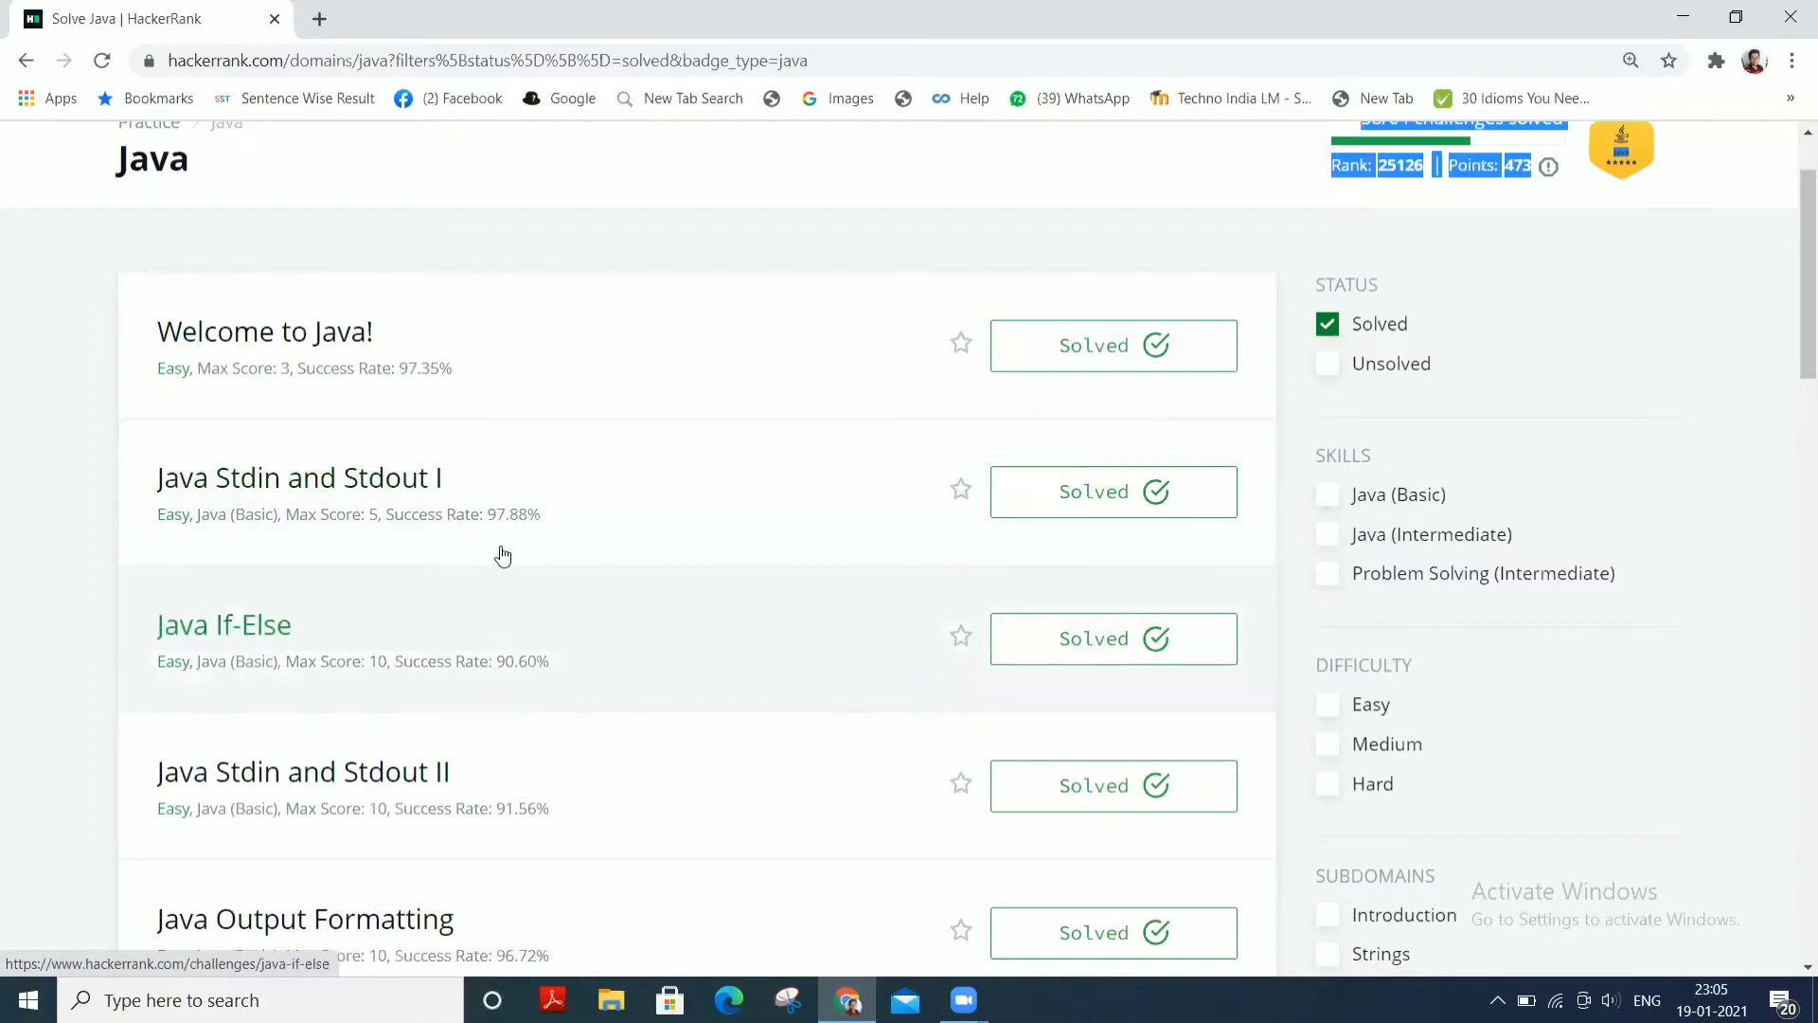
pyautogui.click(297, 477)
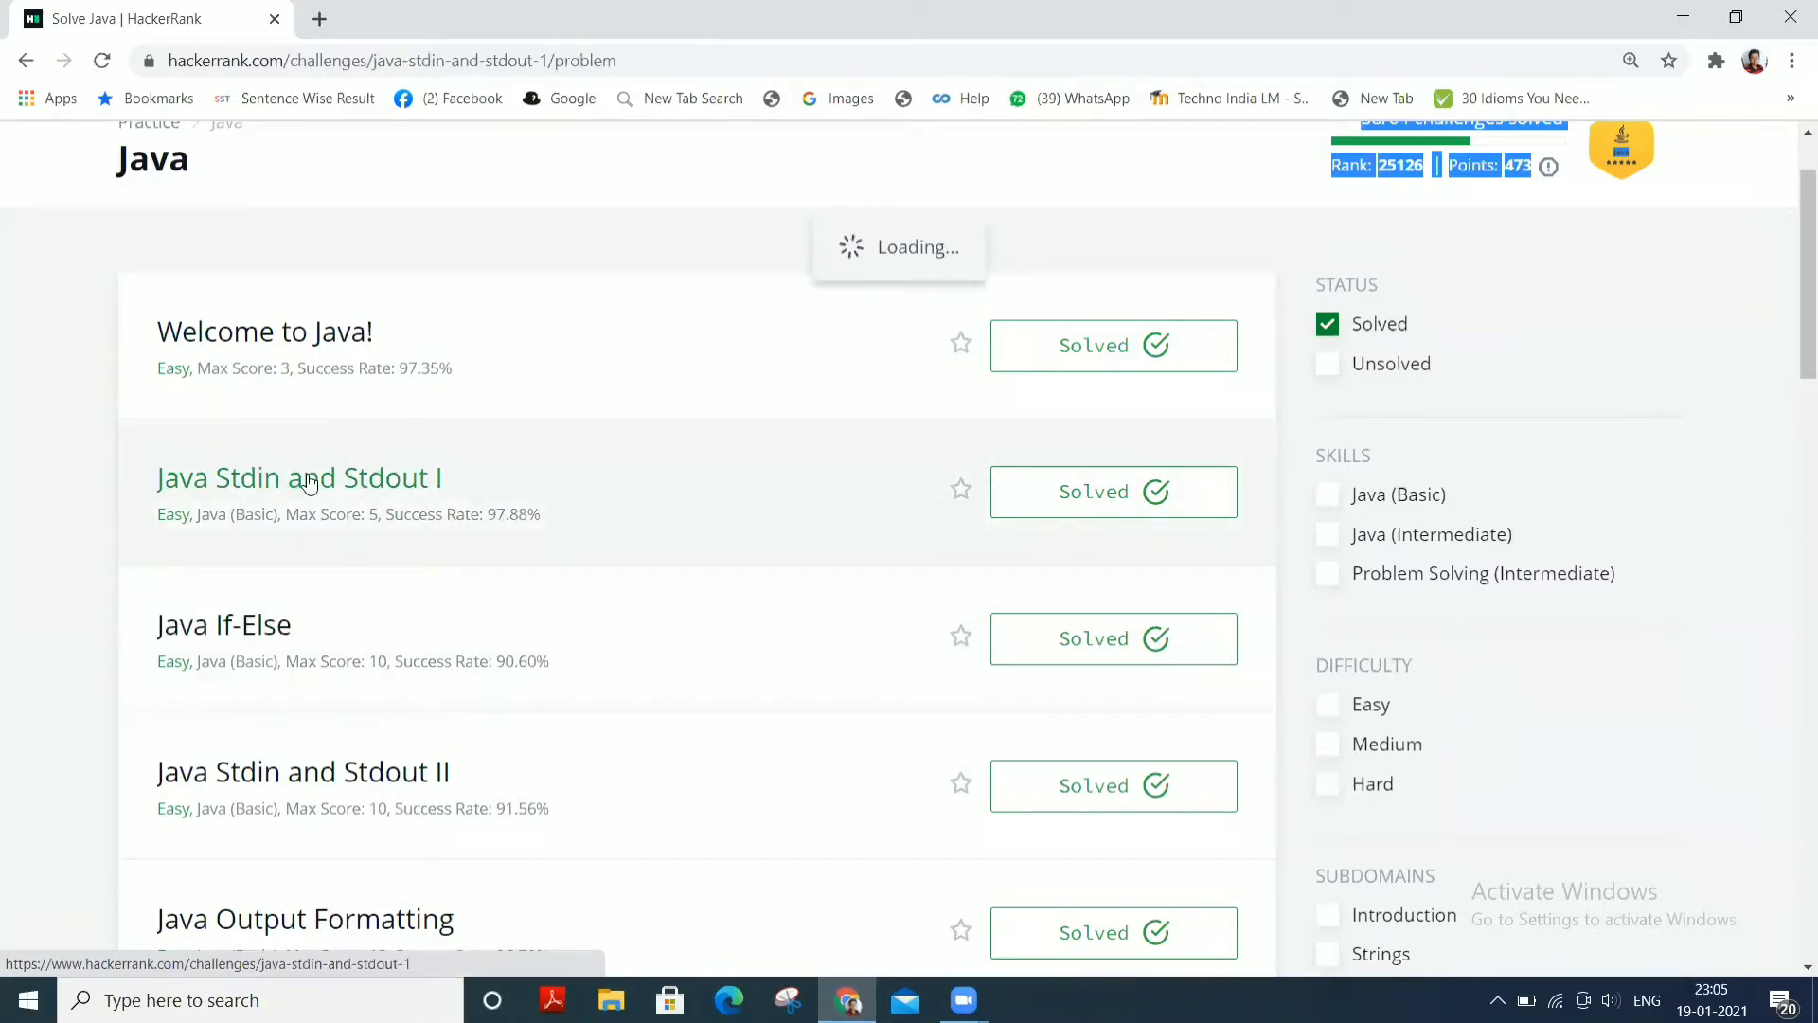
pyautogui.click(297, 477)
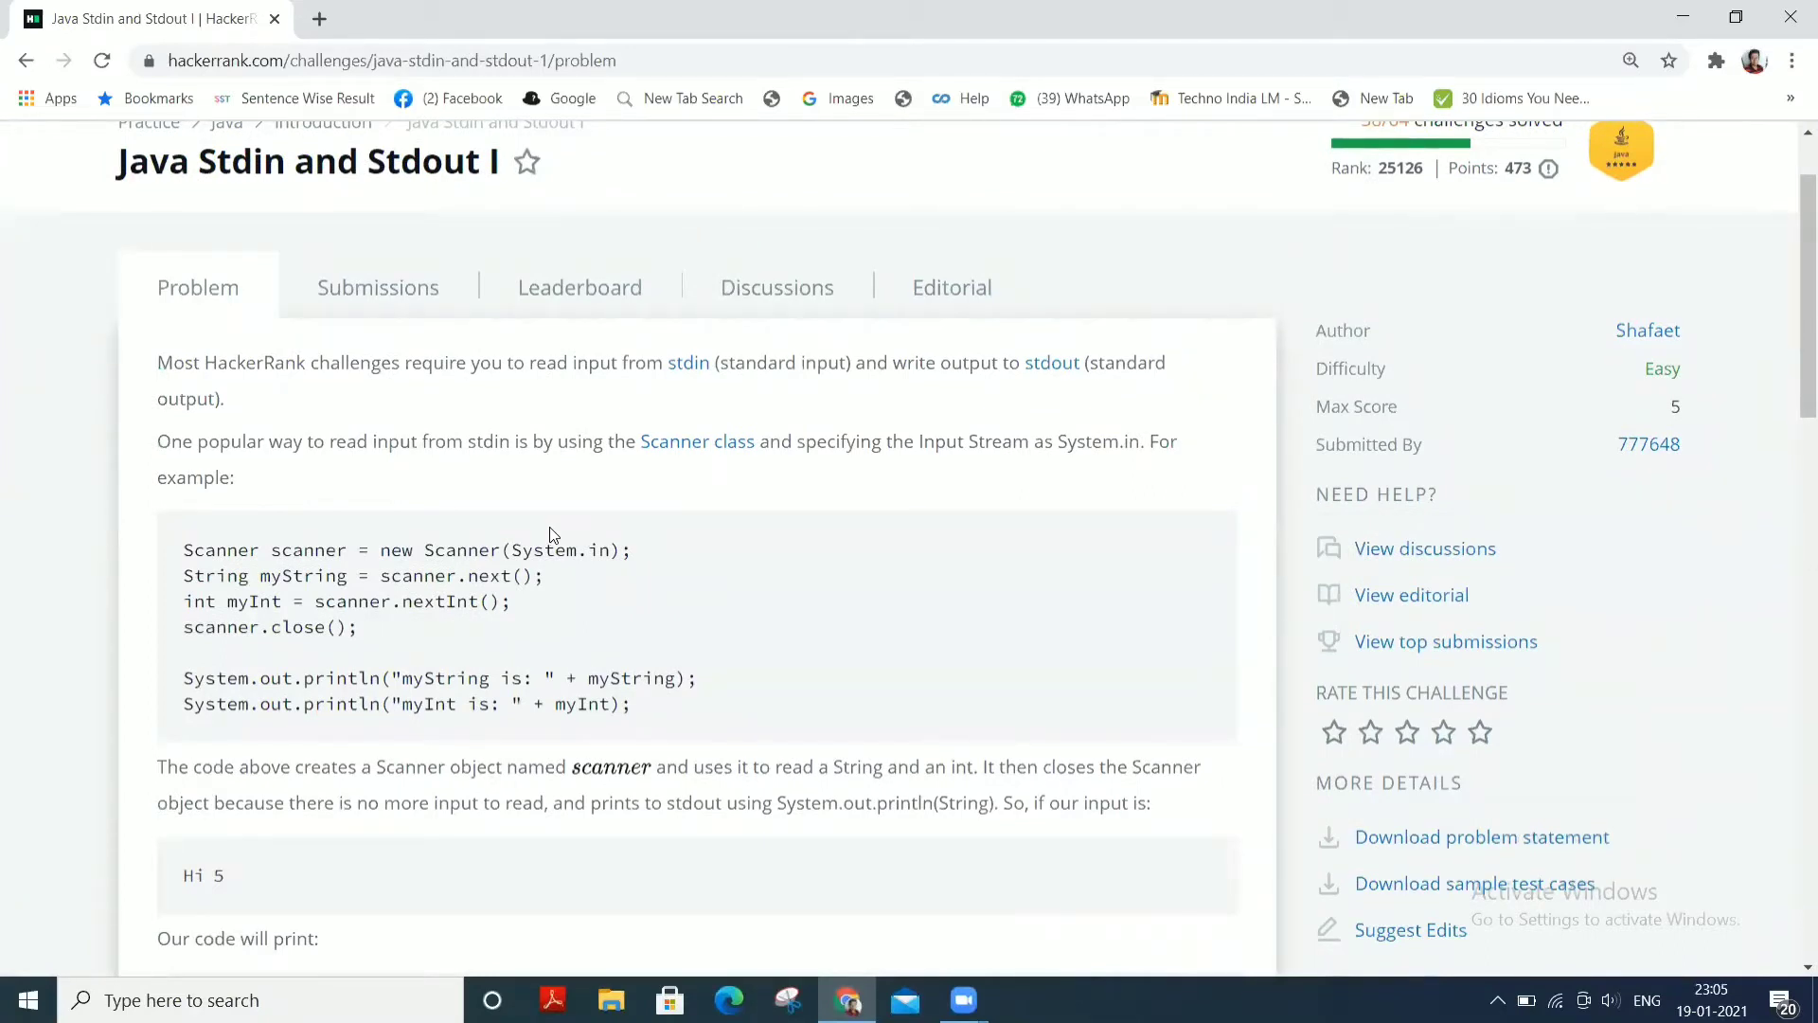
# Read through the task, the sample input numbers and the sample output
pyautogui.scroll(-3)
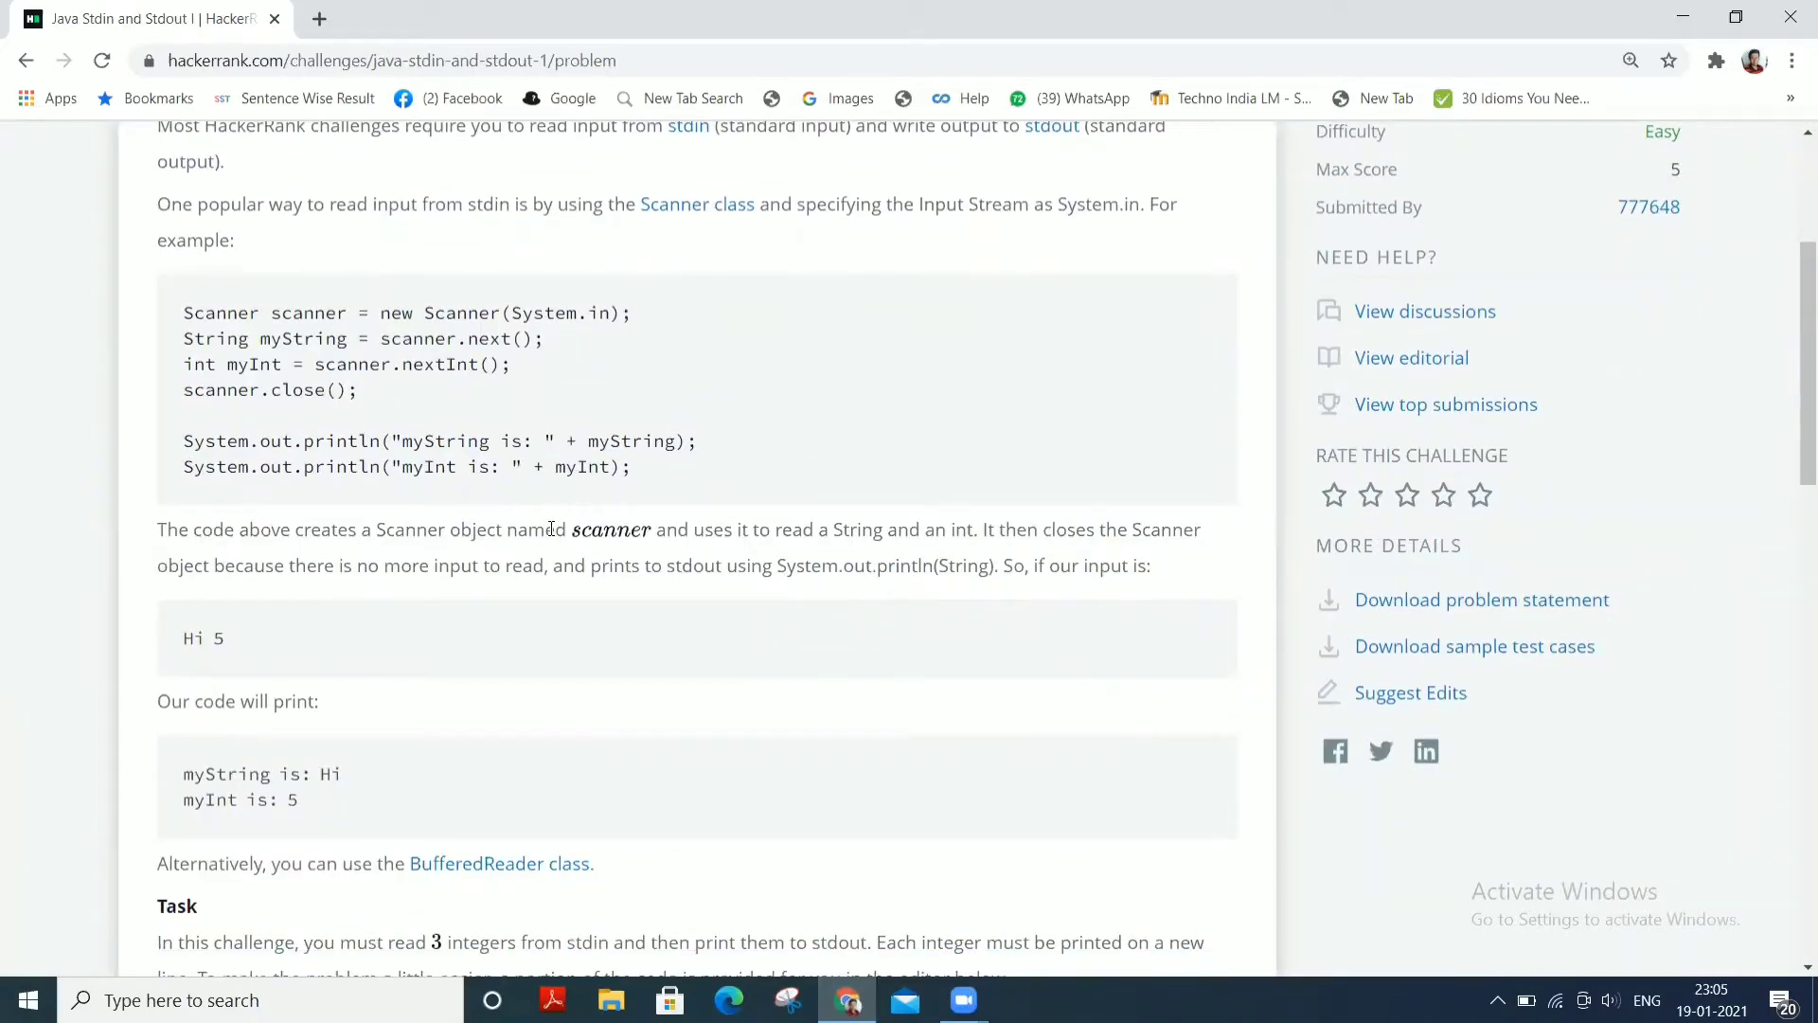
pyautogui.scroll(-3)
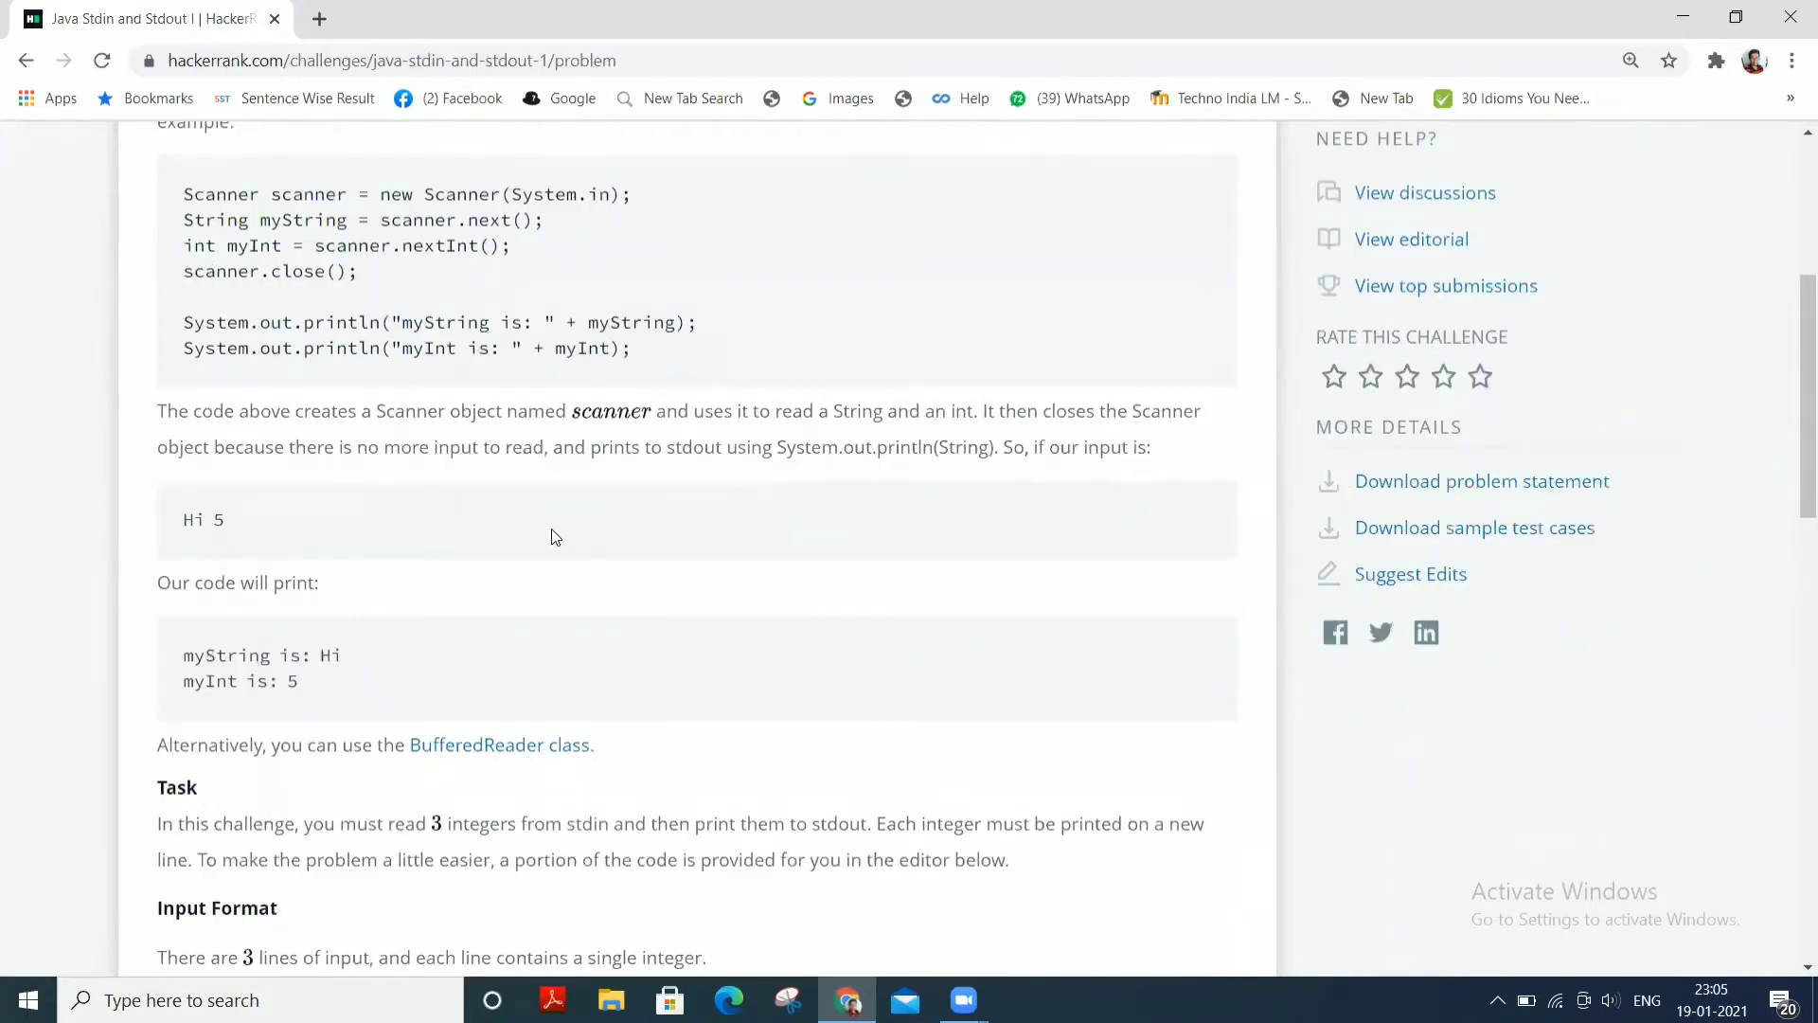
pyautogui.scroll(-3)
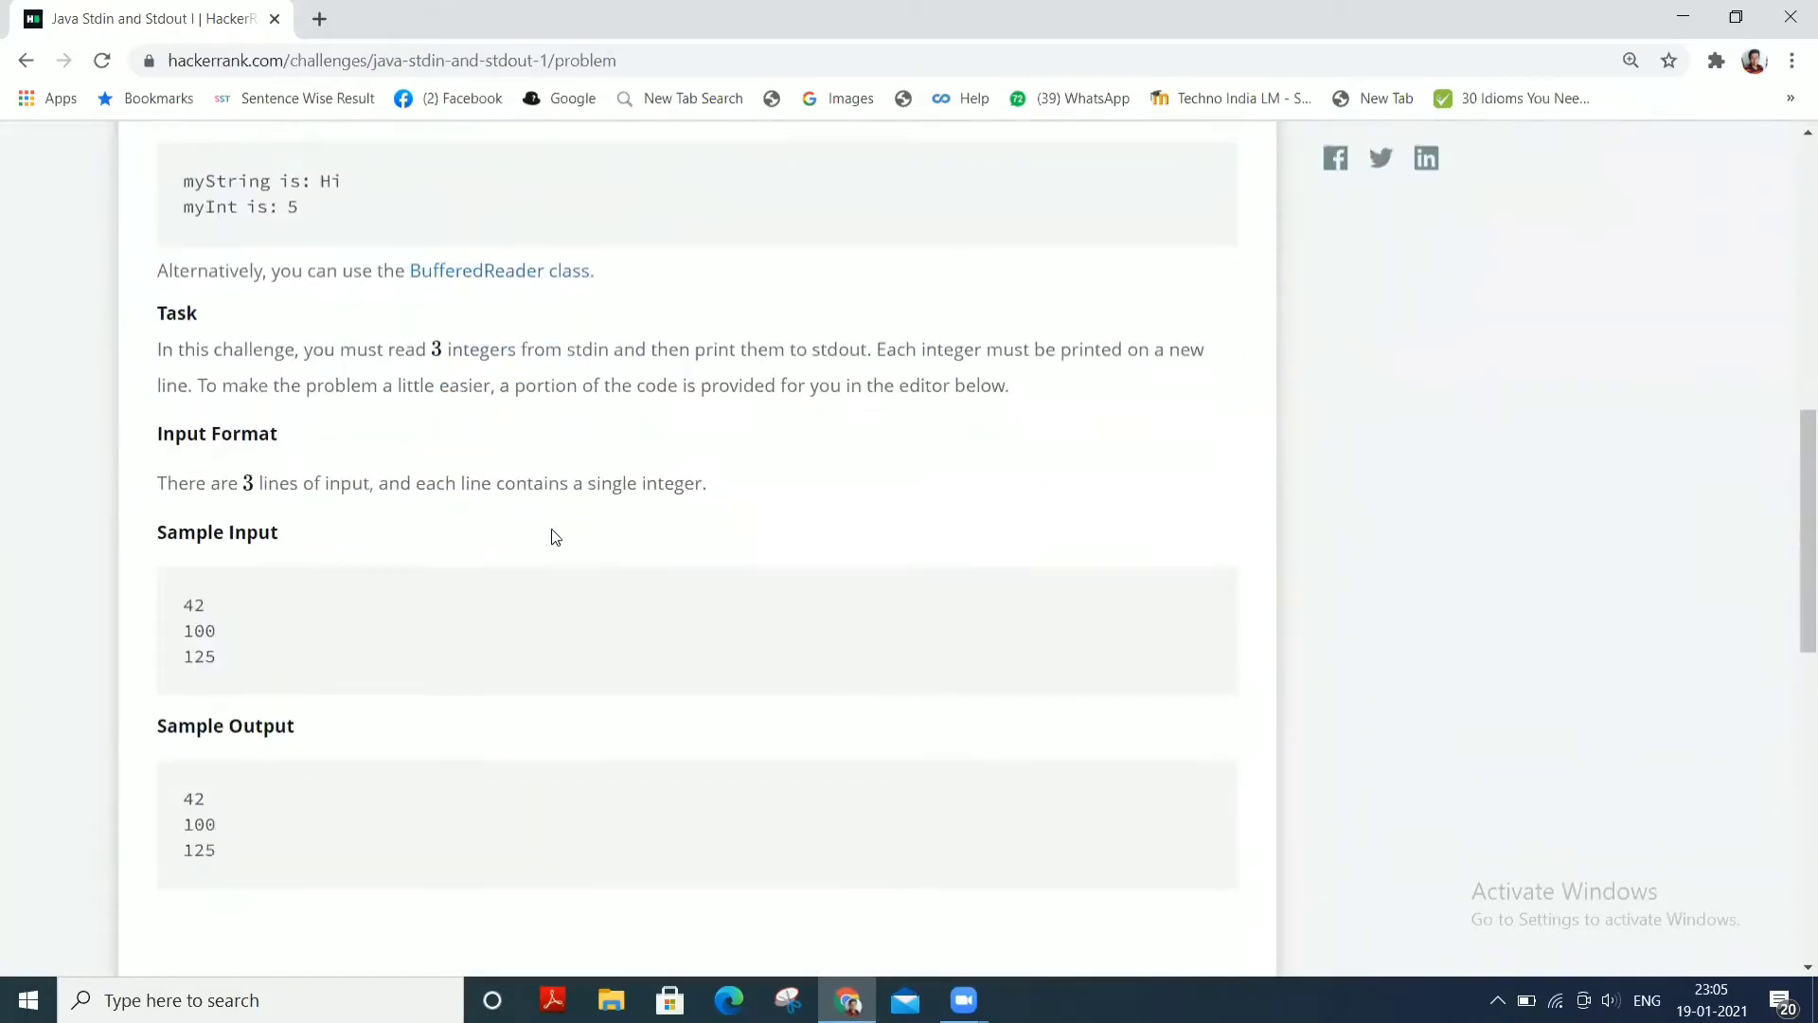
pyautogui.scroll(-3)
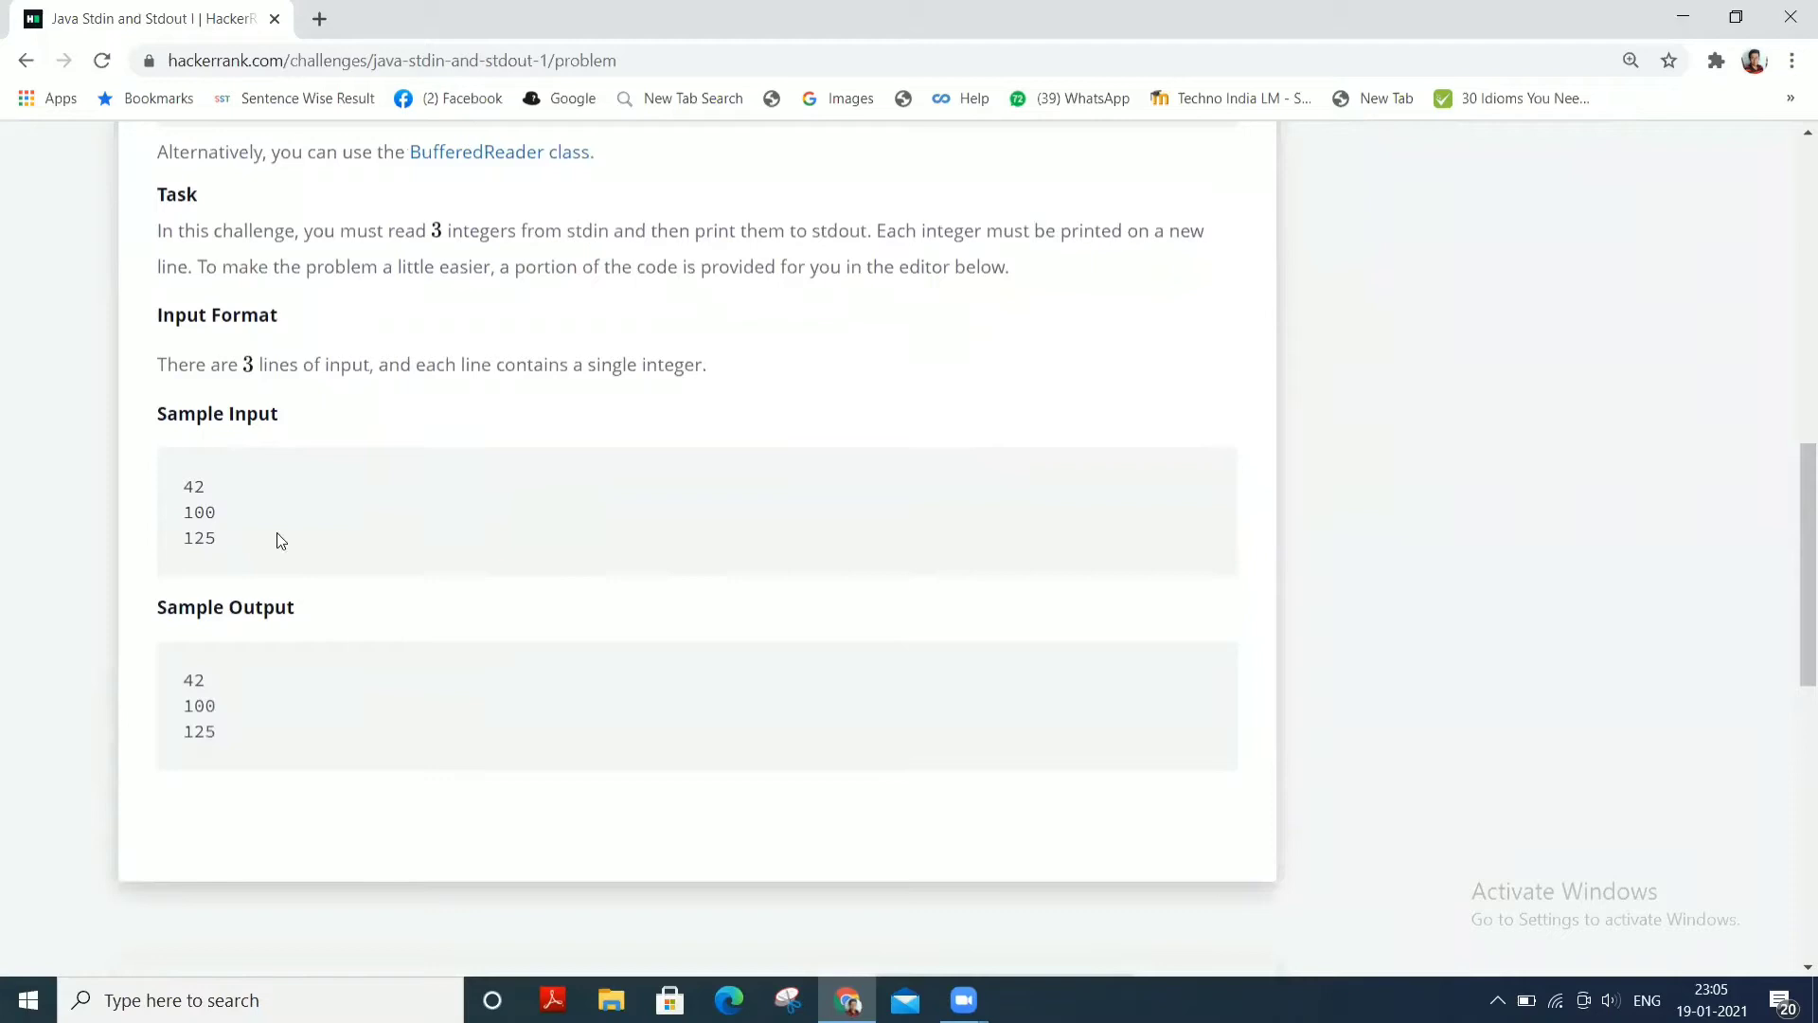
pyautogui.doubleClick(207, 538)
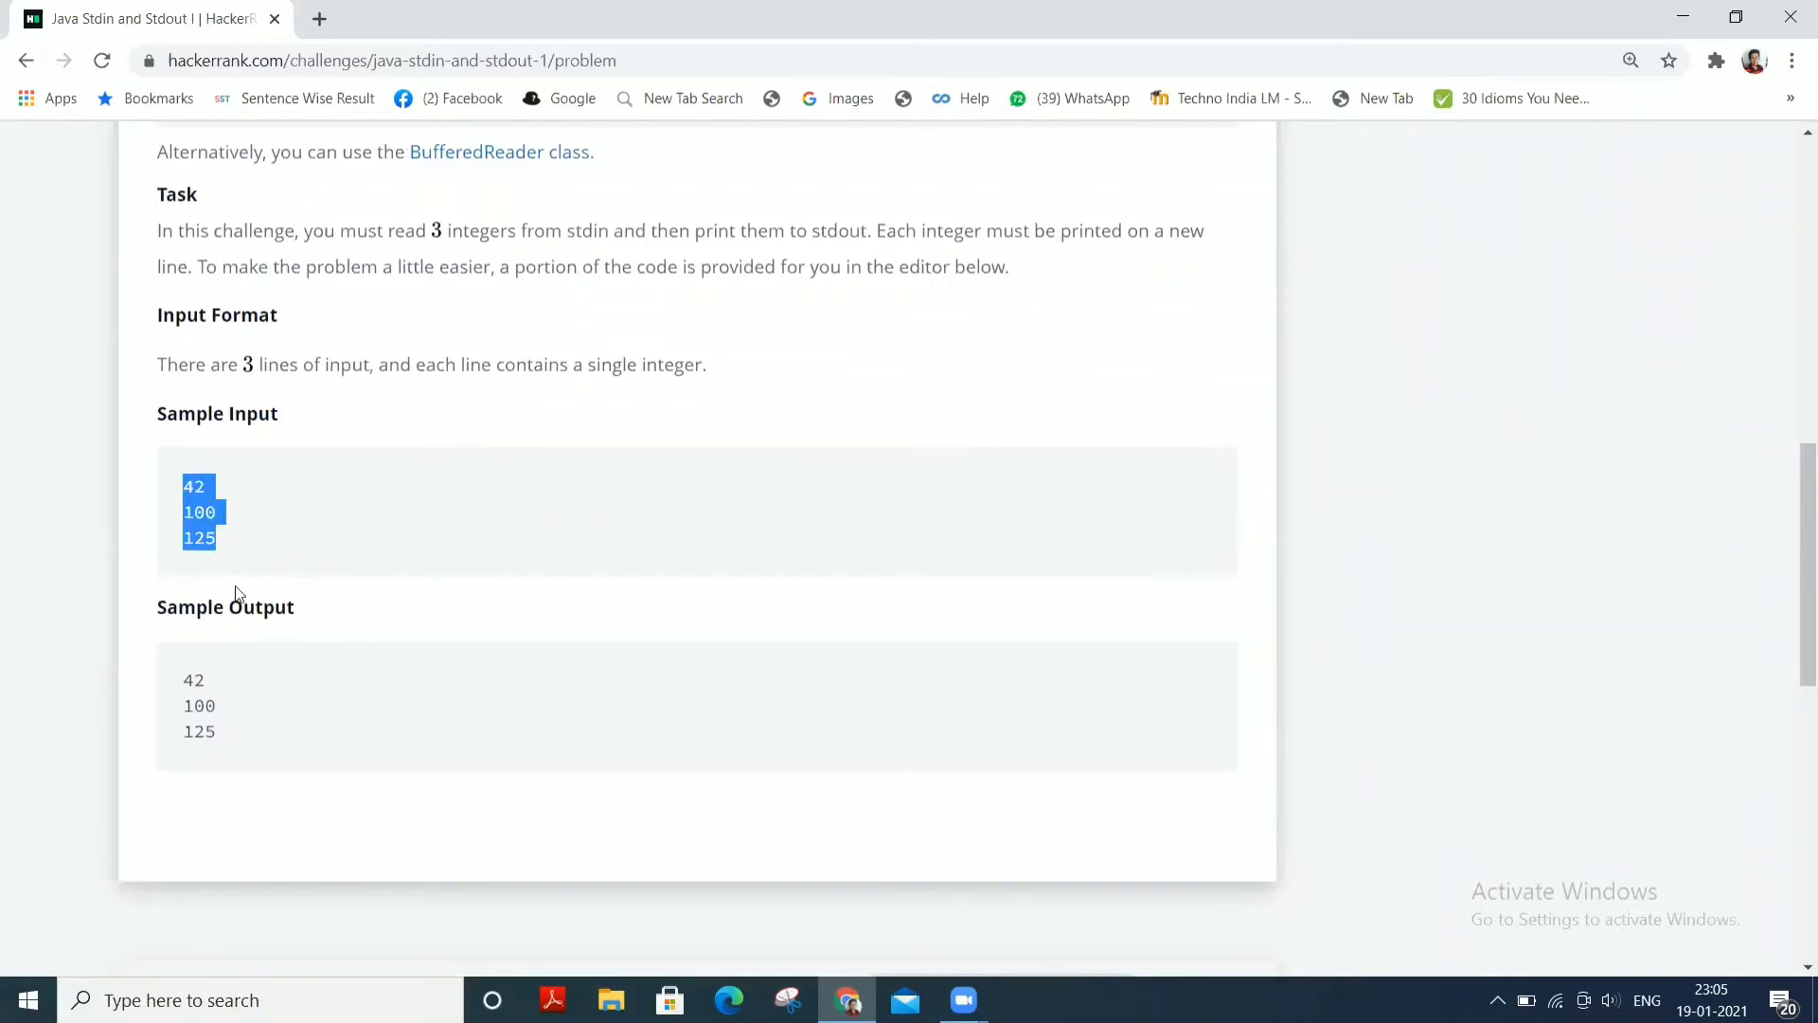
pyautogui.moveTo(422, 647)
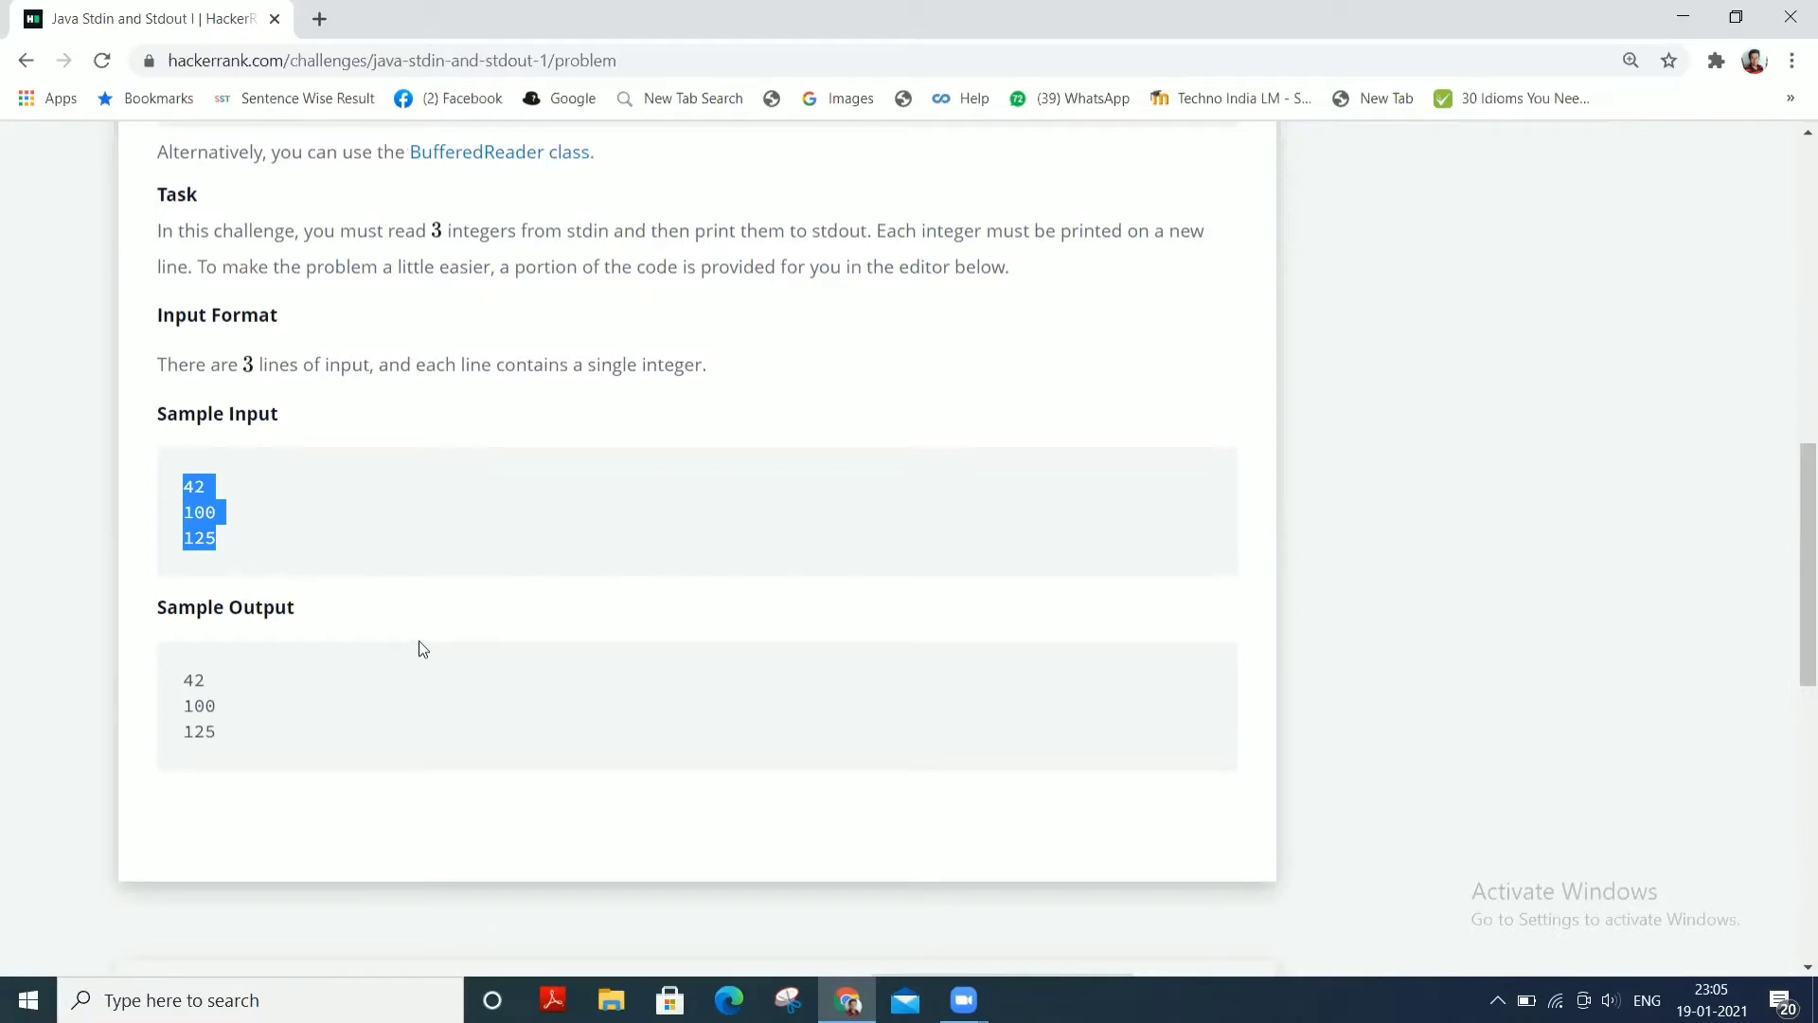
pyautogui.scroll(-3)
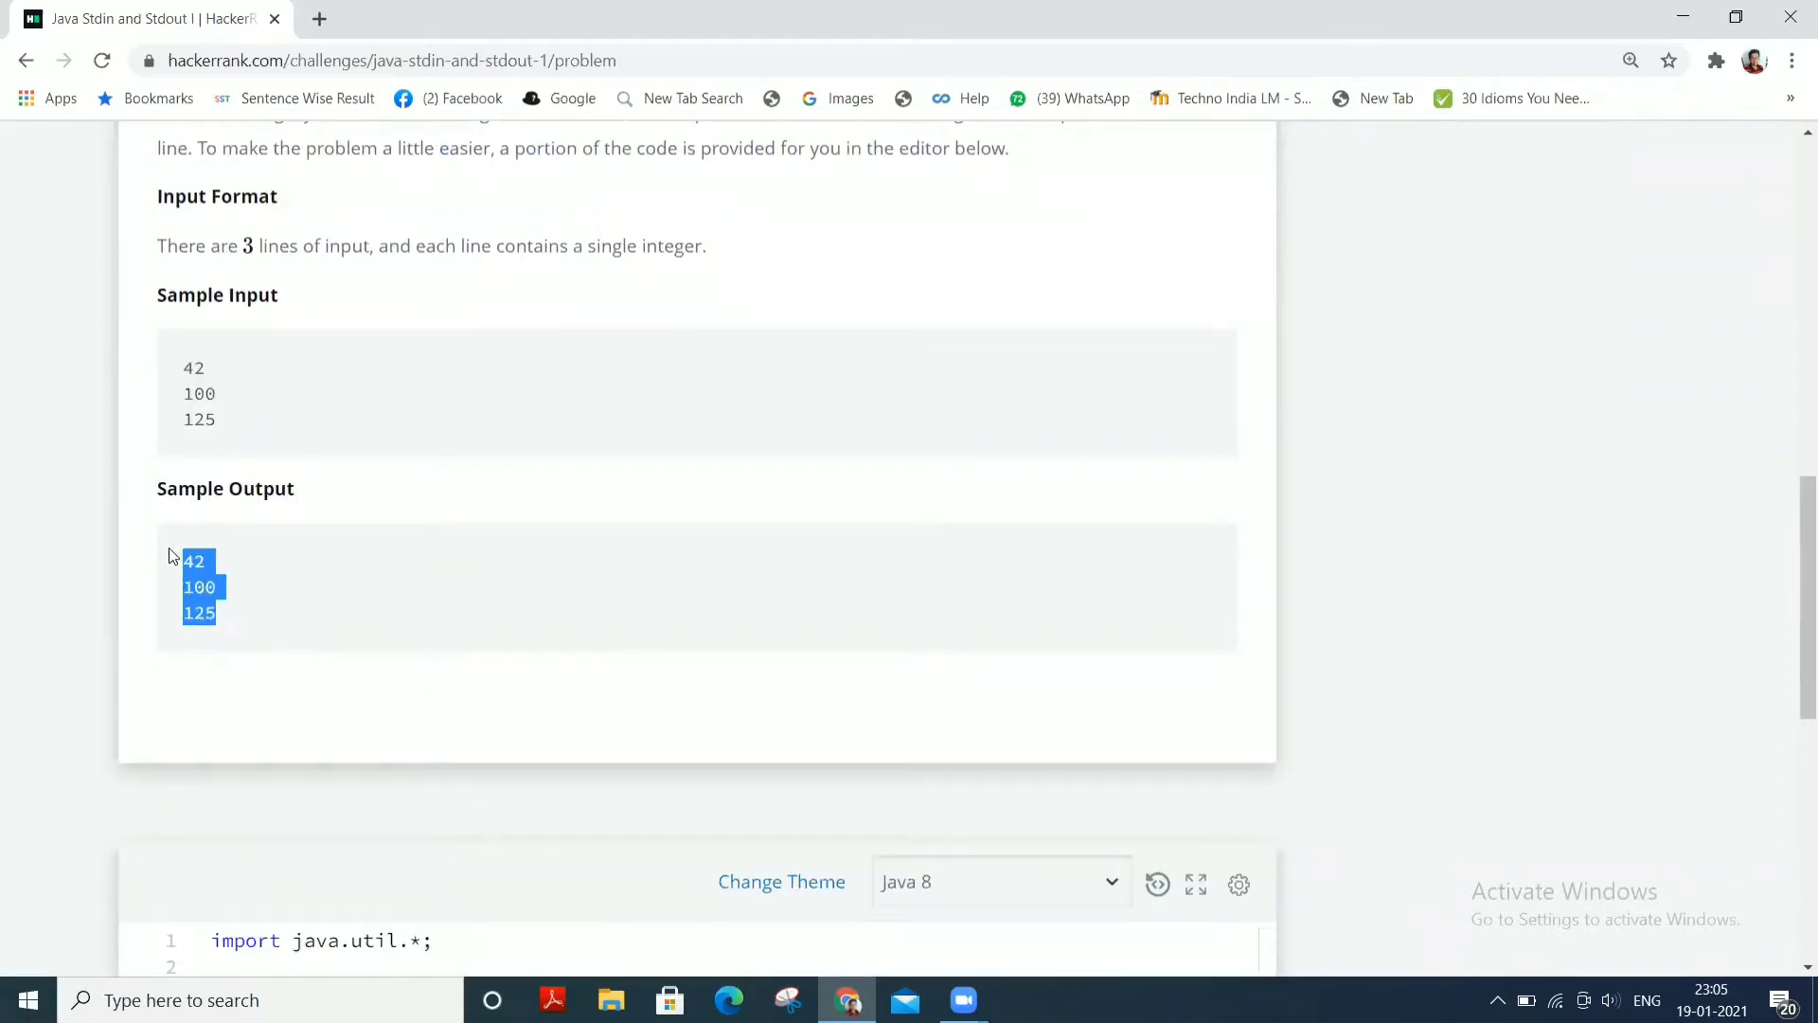
pyautogui.moveTo(291, 623)
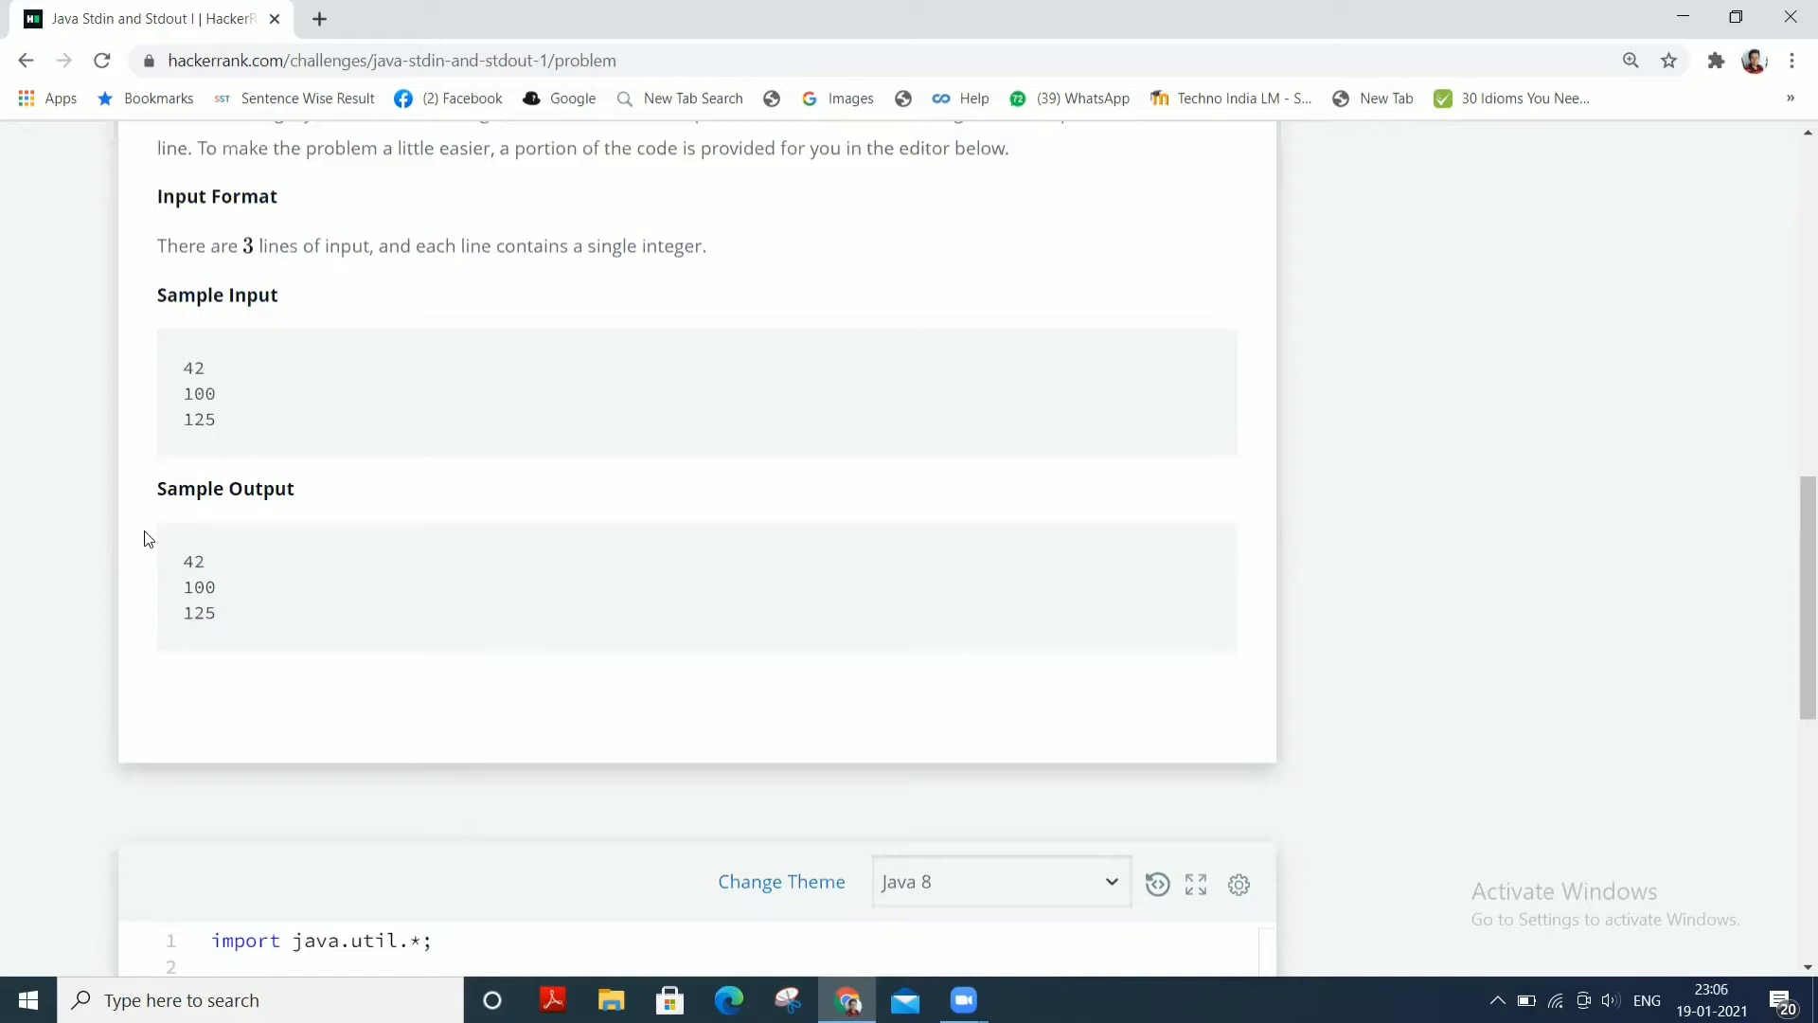
pyautogui.moveTo(379, 670)
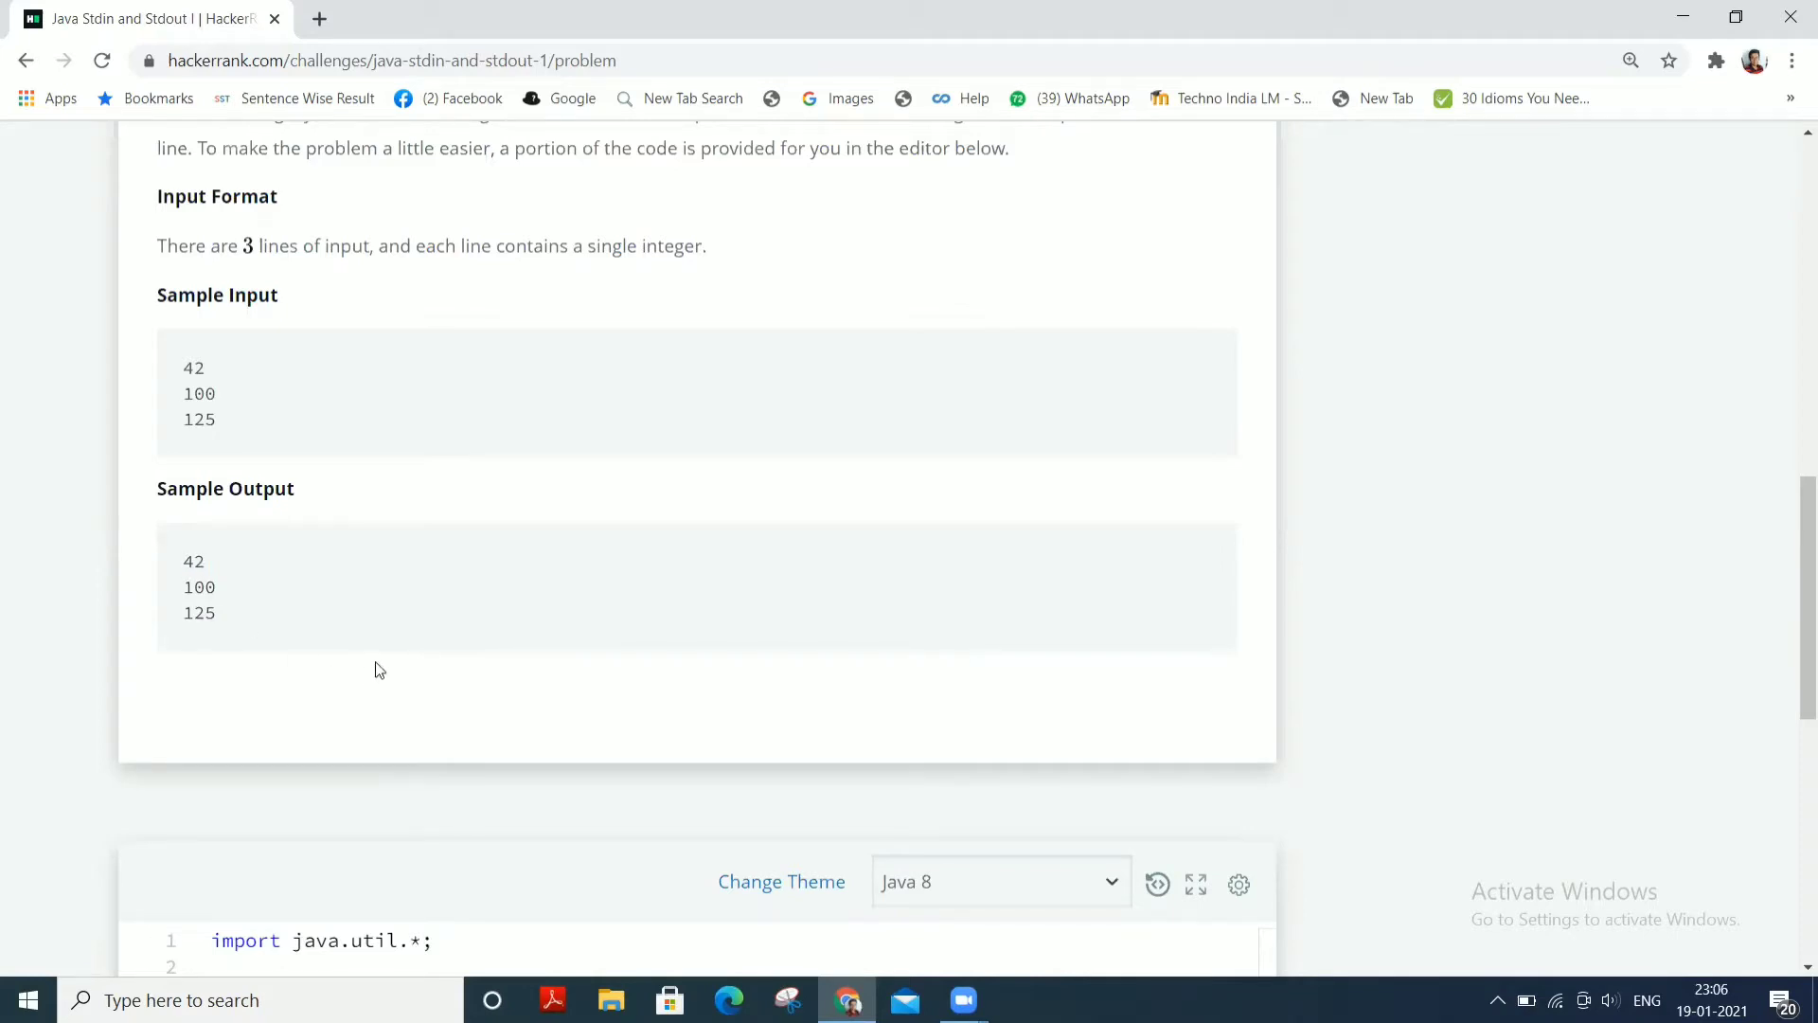
# Scroll through the Java 8 starter code with its 'Complete this line' placeholders and back up
pyautogui.scroll(-3)
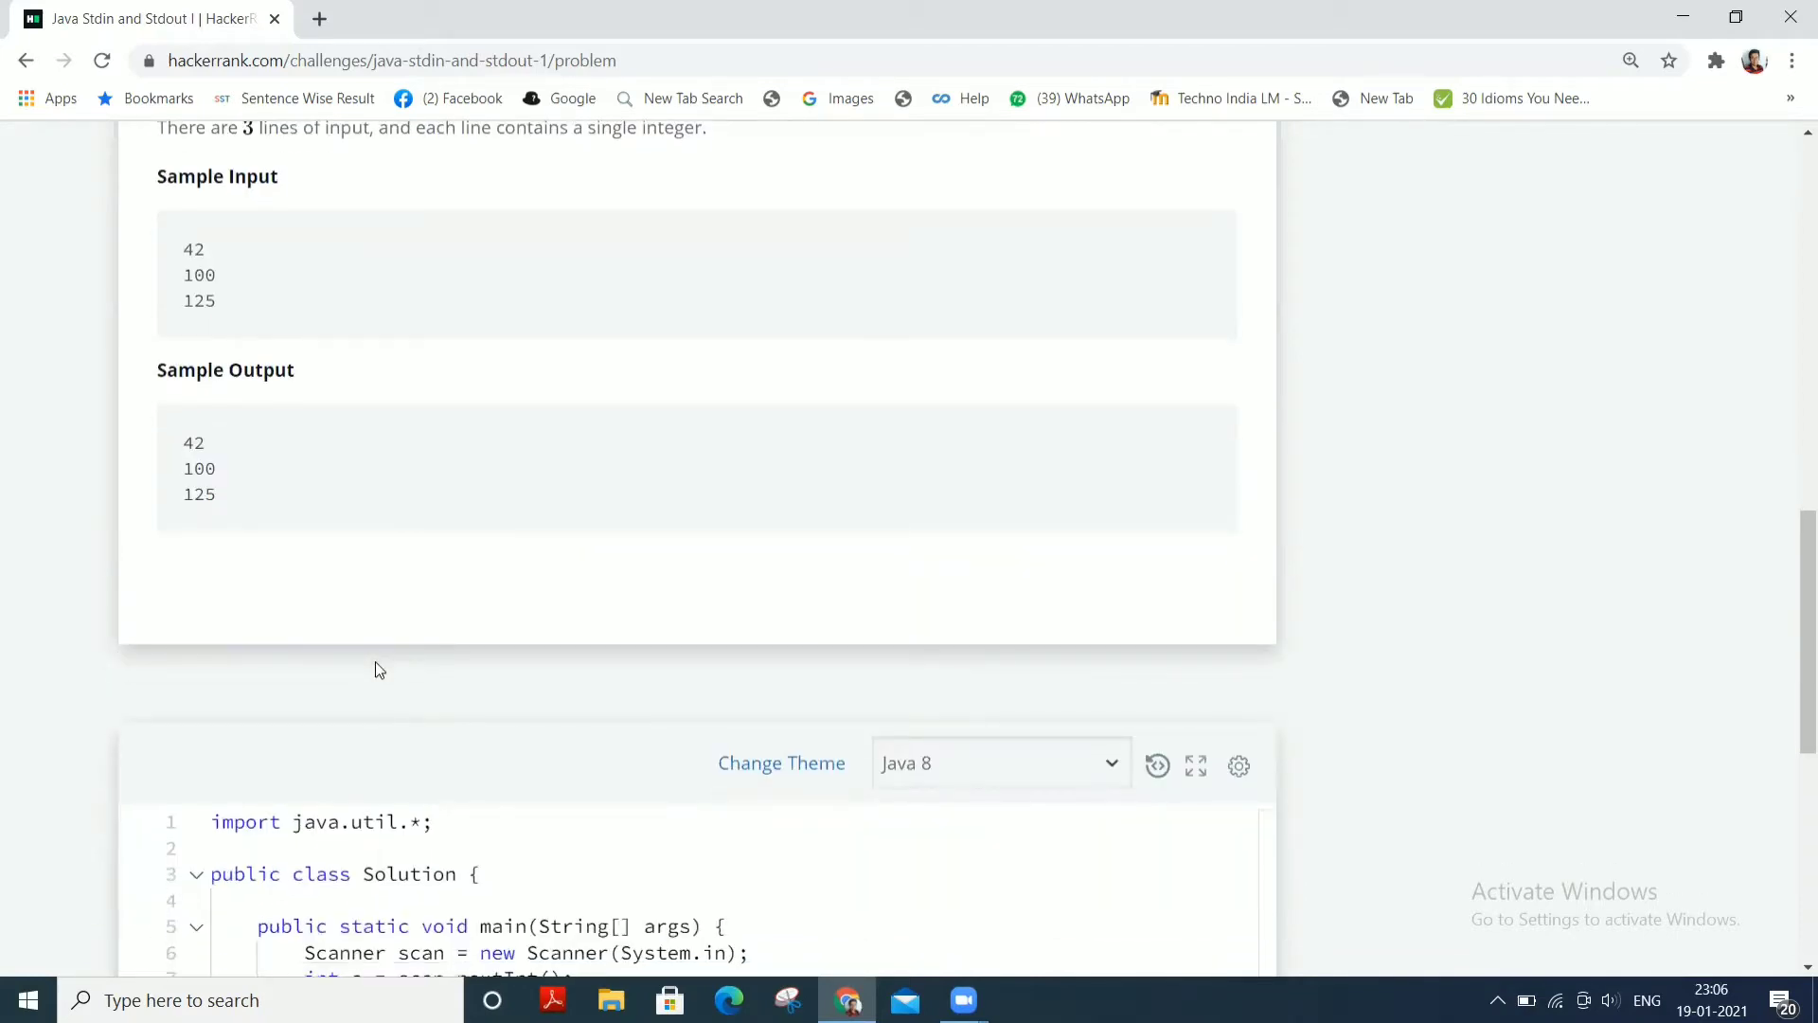
pyautogui.scroll(-3)
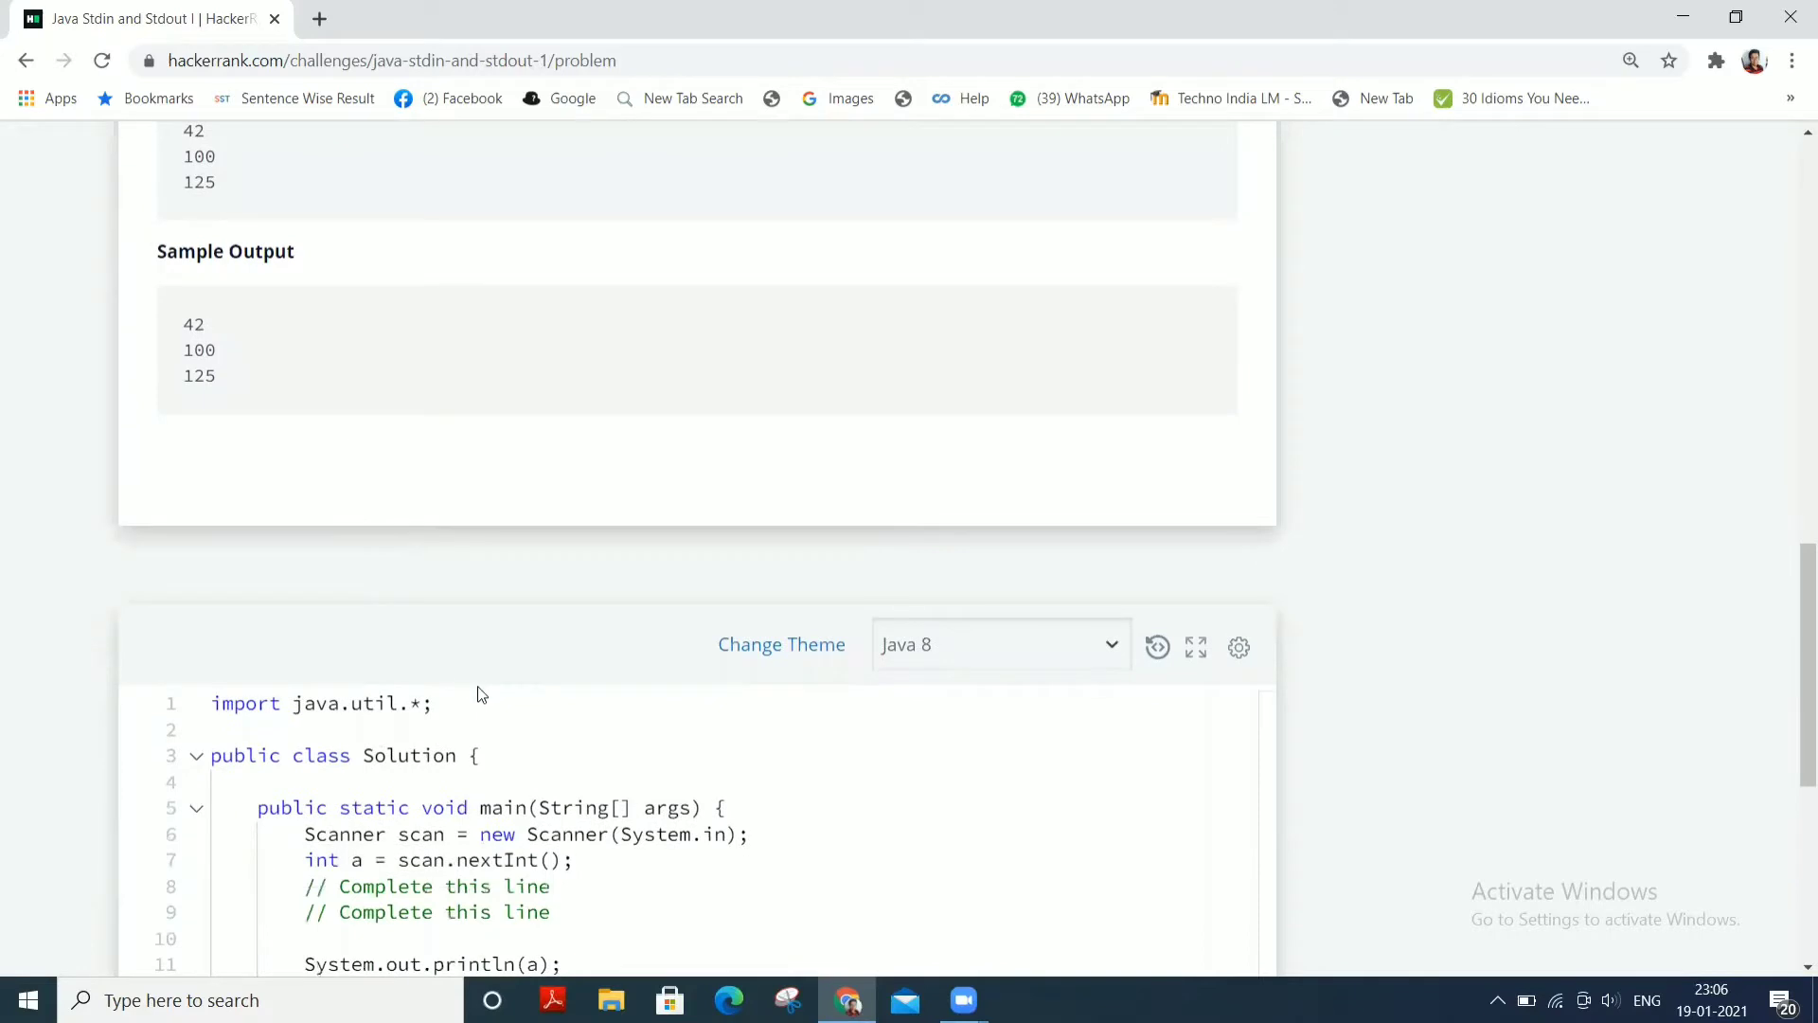
pyautogui.scroll(-3)
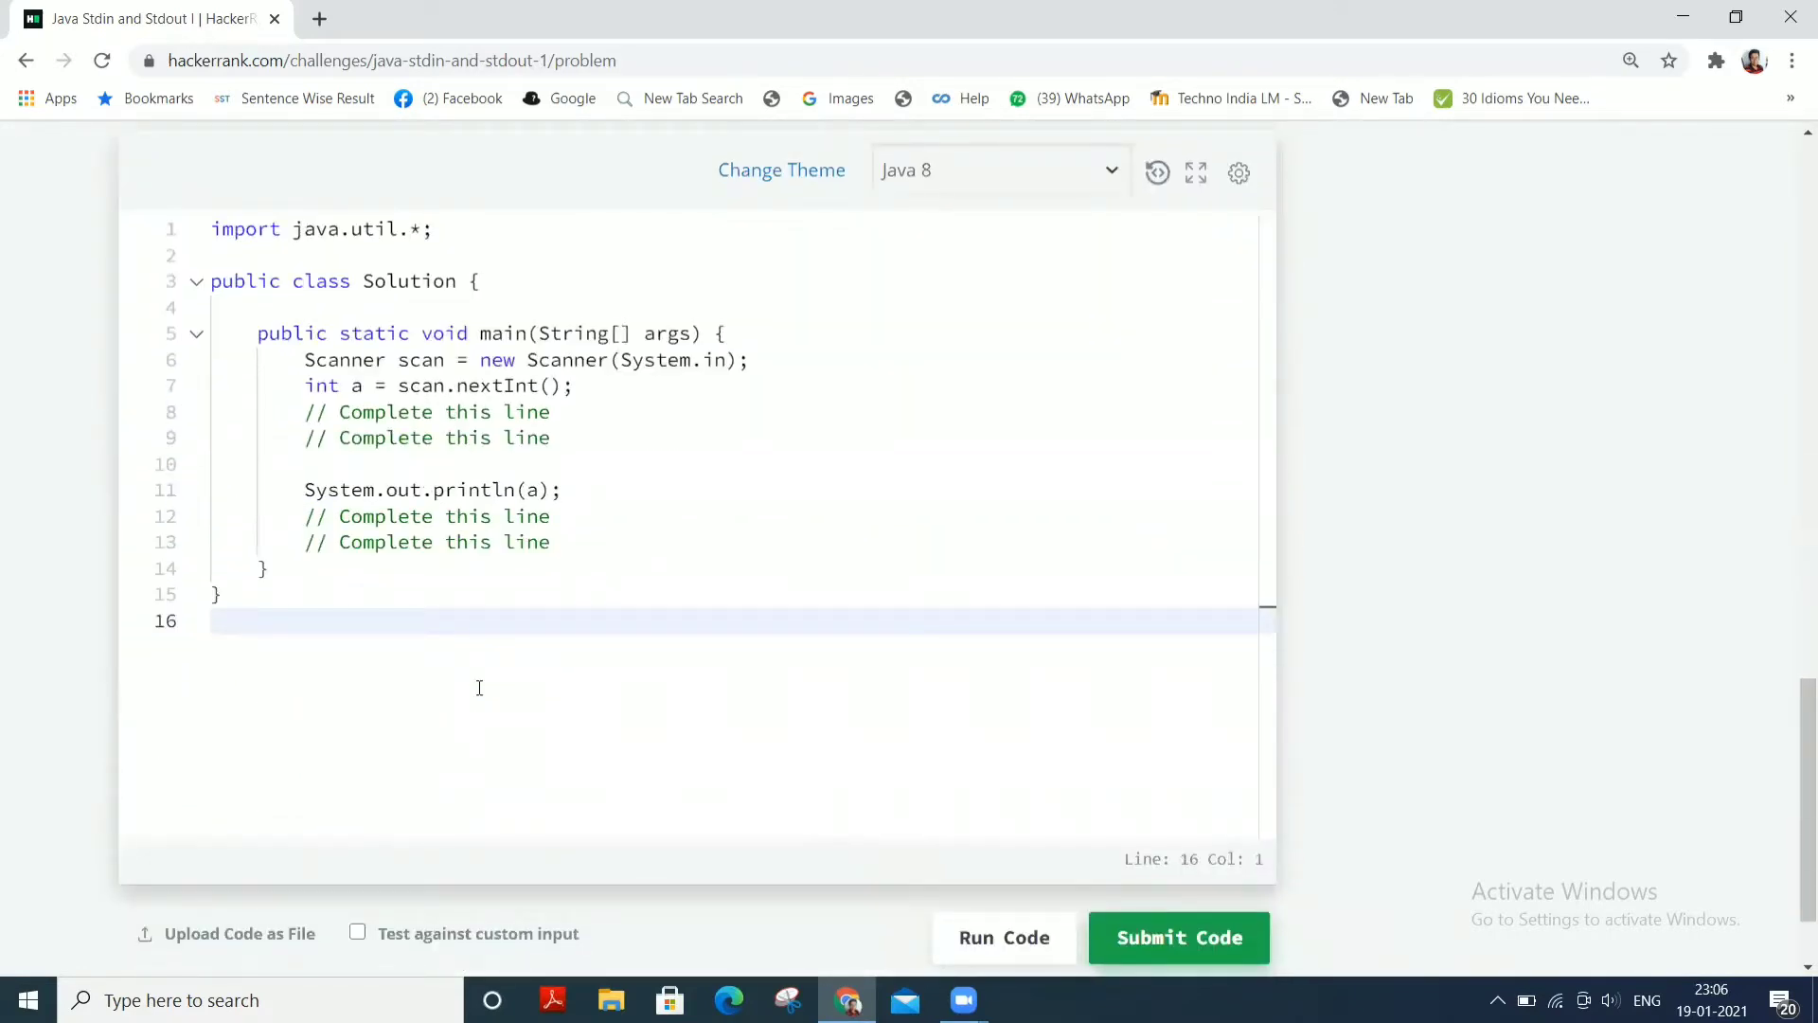
pyautogui.scroll(3)
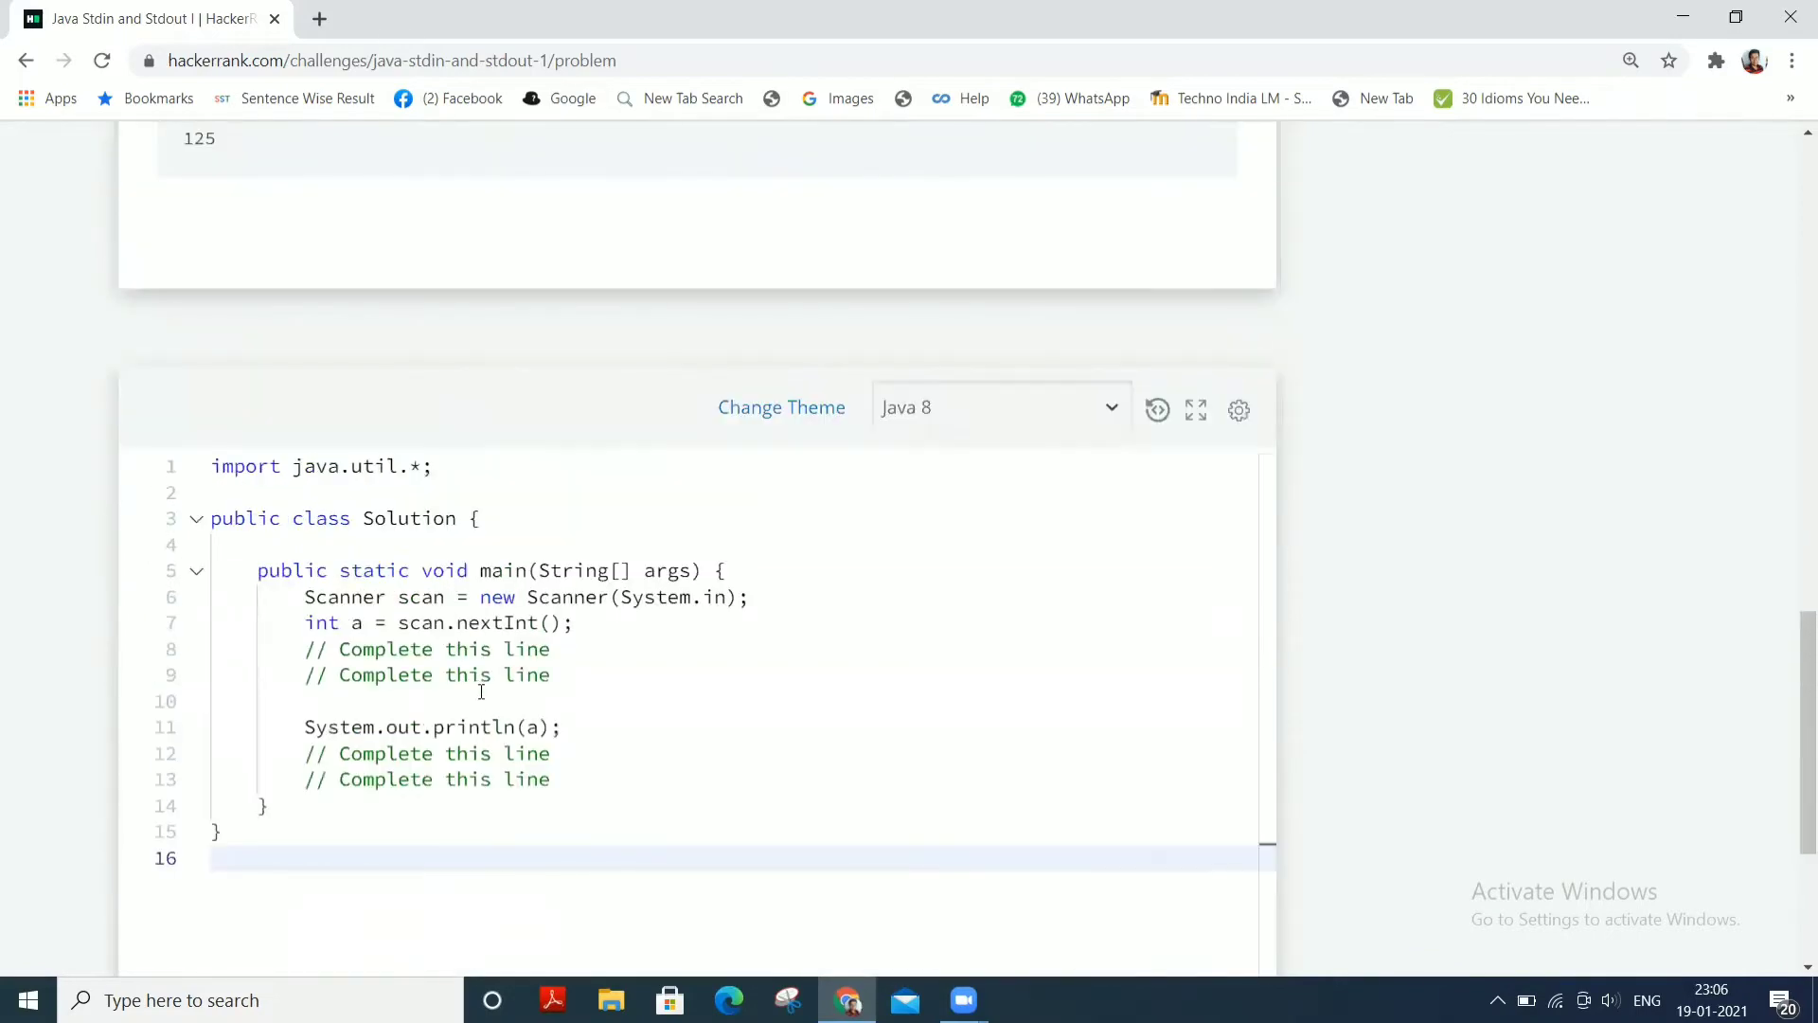
pyautogui.scroll(3)
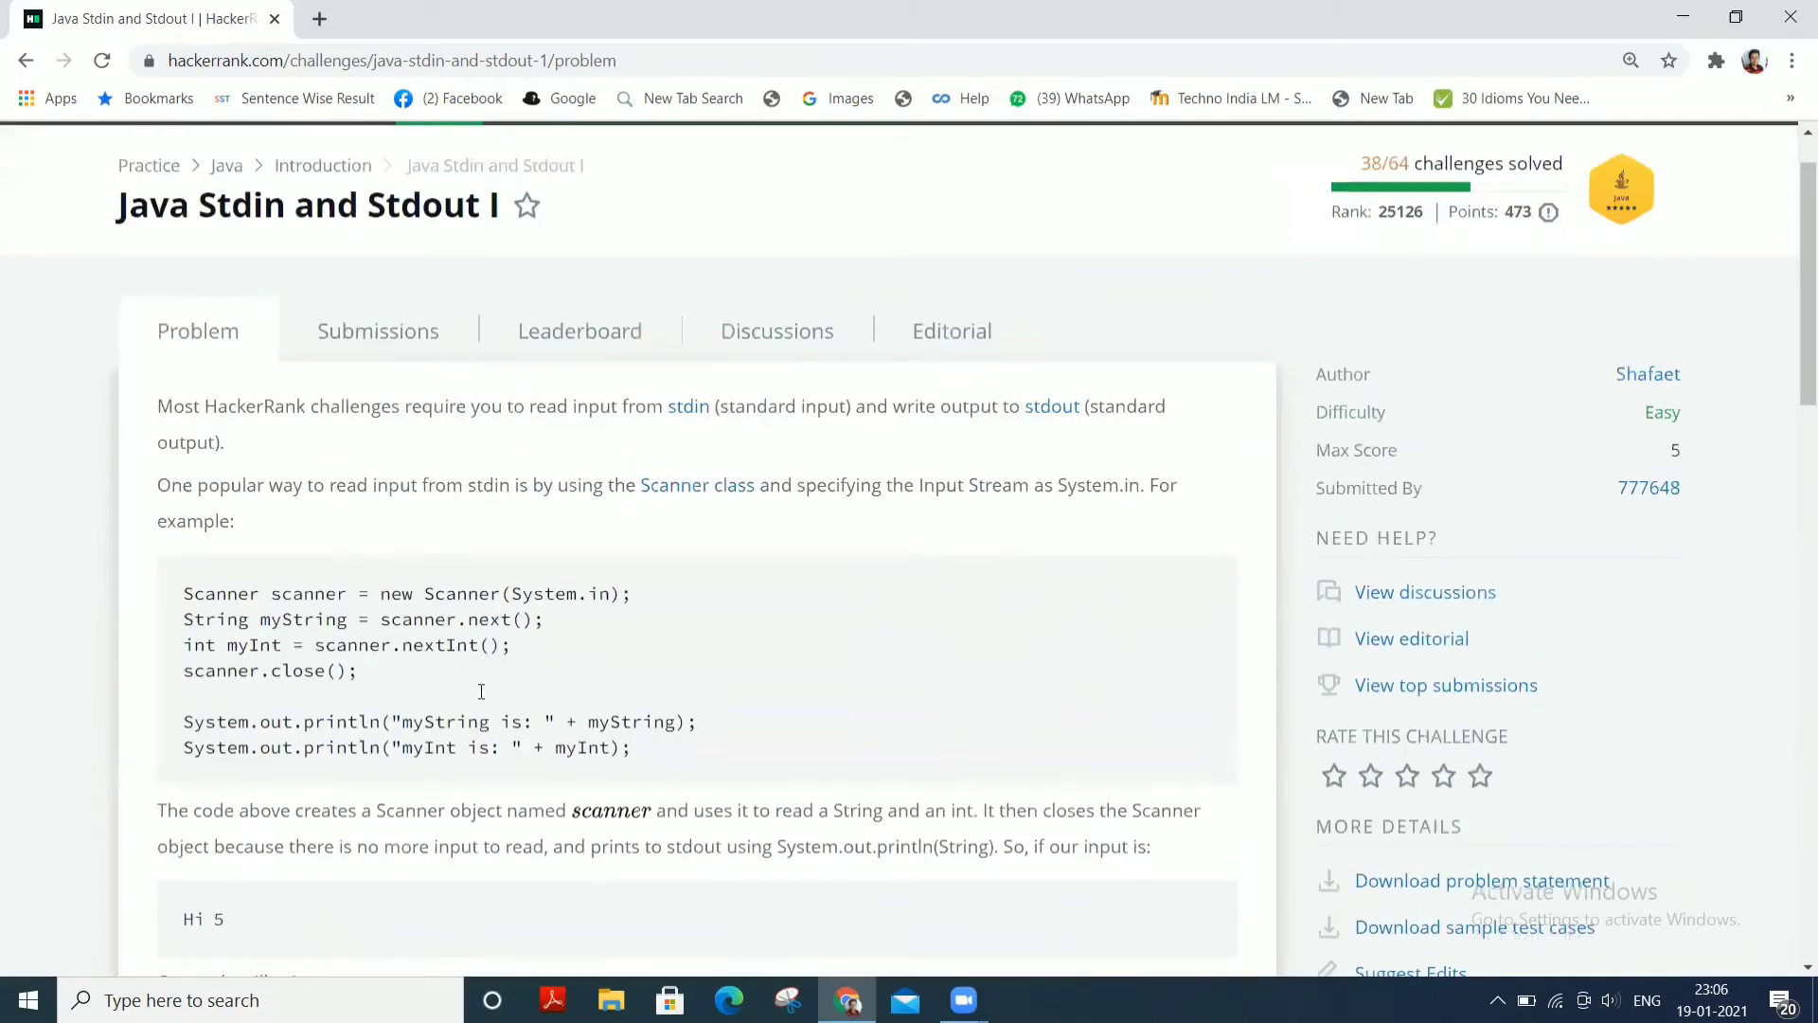
pyautogui.scroll(3)
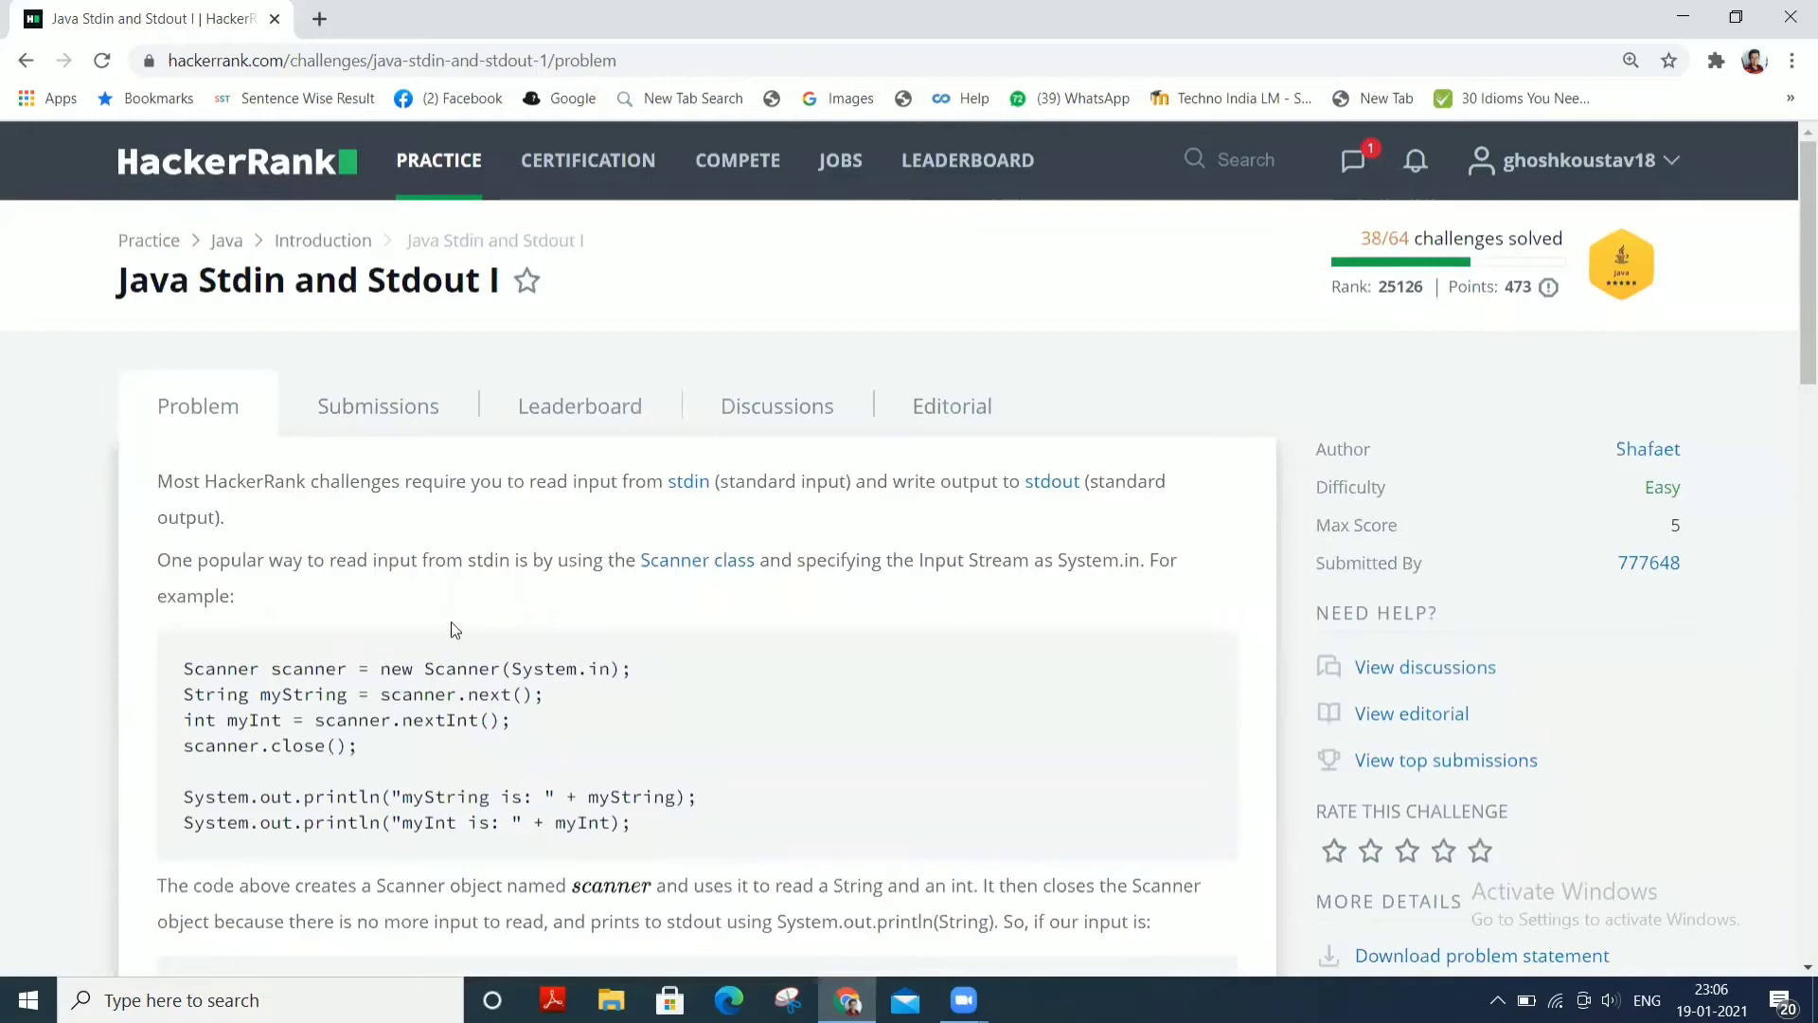
pyautogui.moveTo(388, 568)
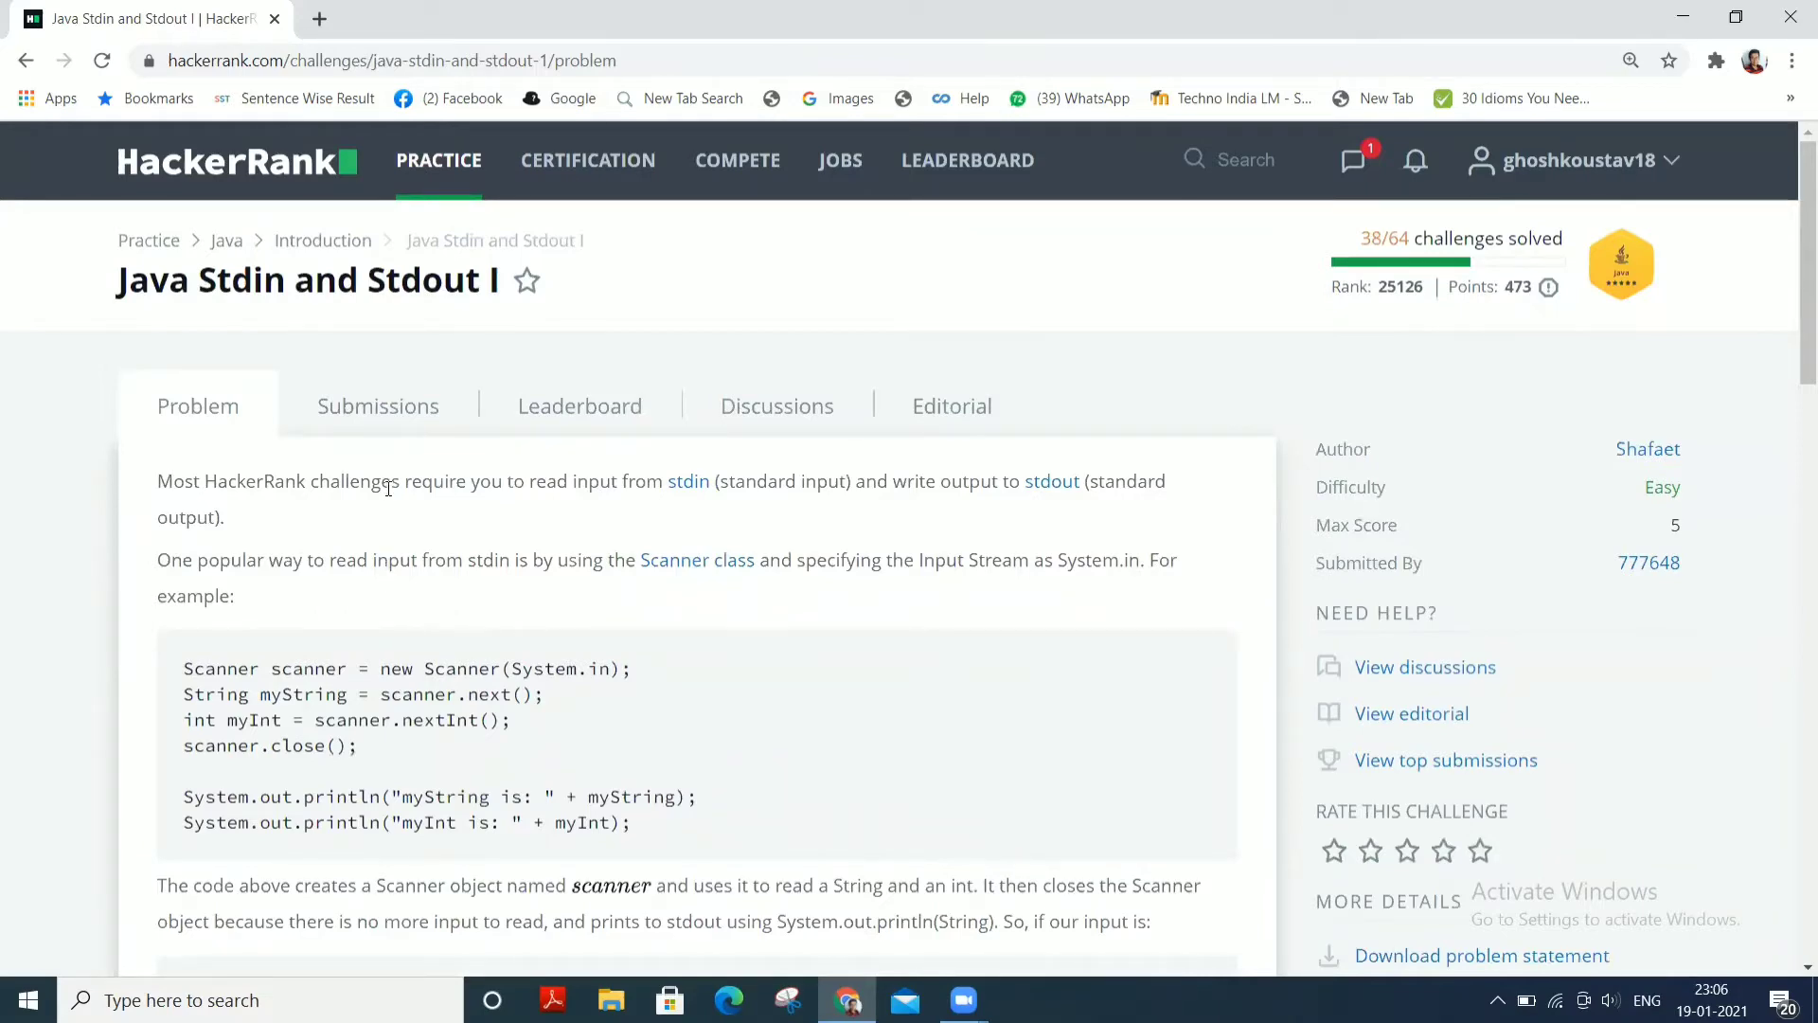
pyautogui.scroll(-3)
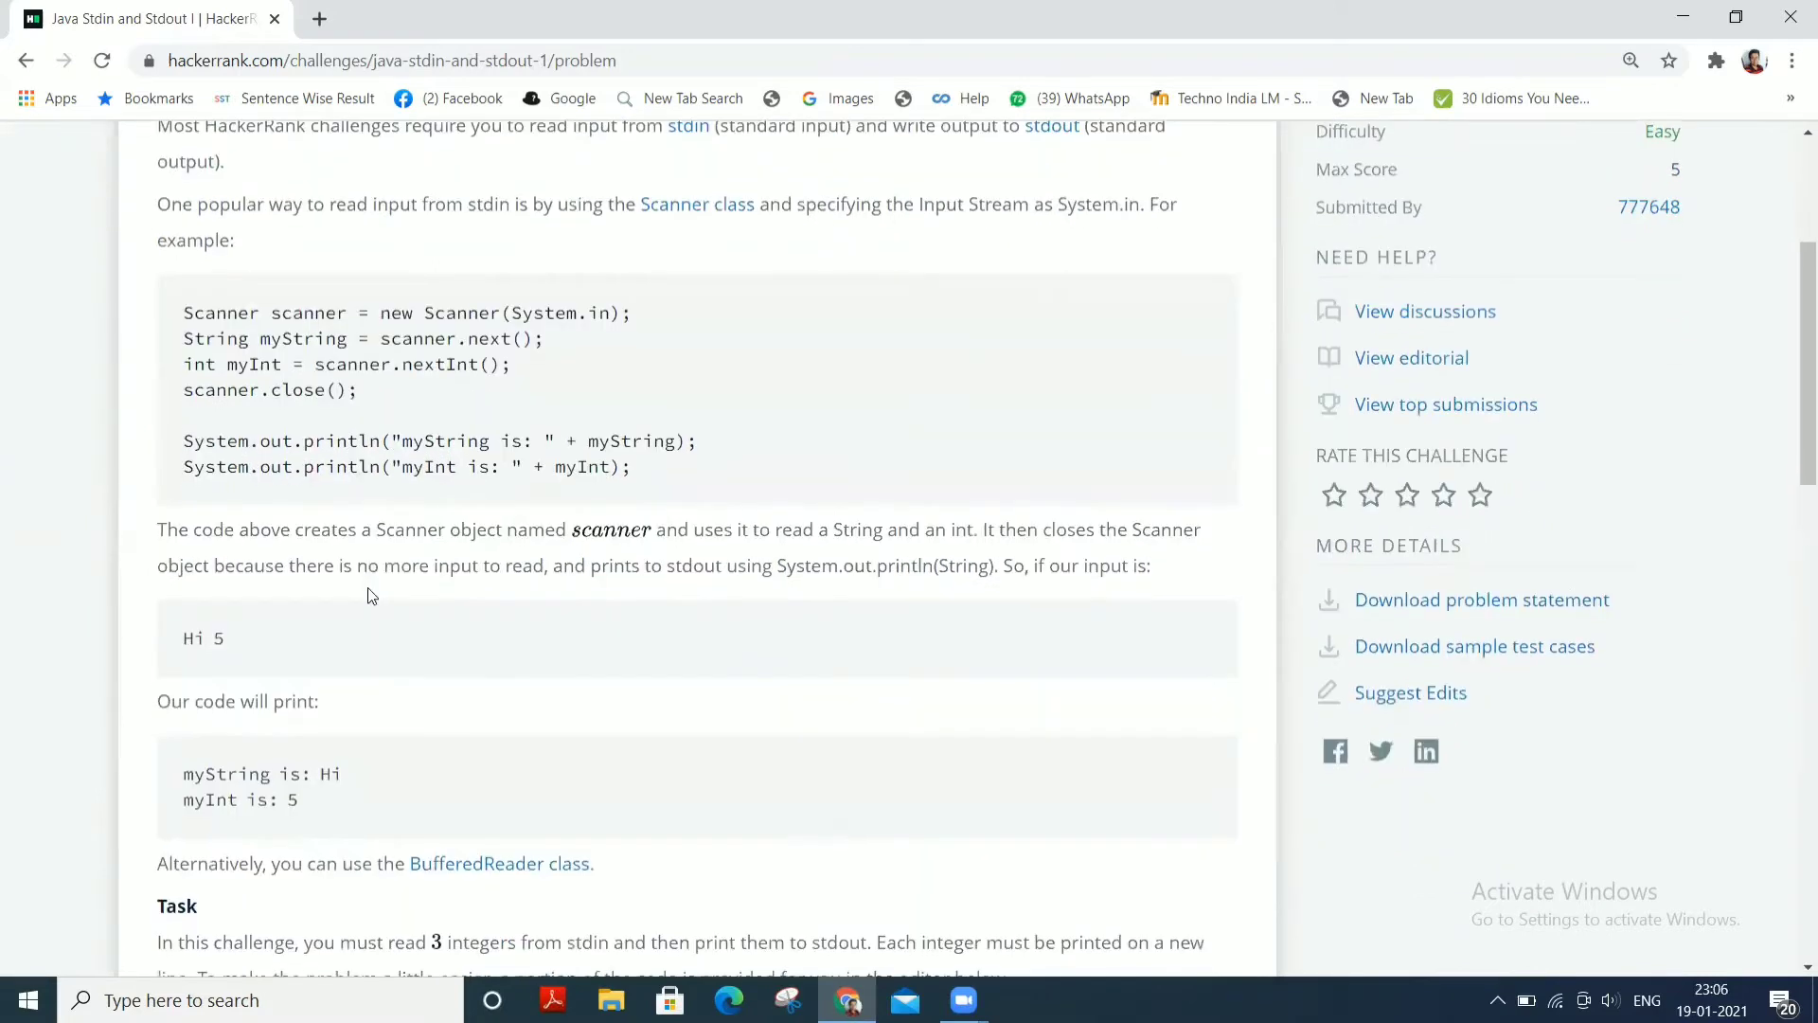
pyautogui.doubleClick(204, 312)
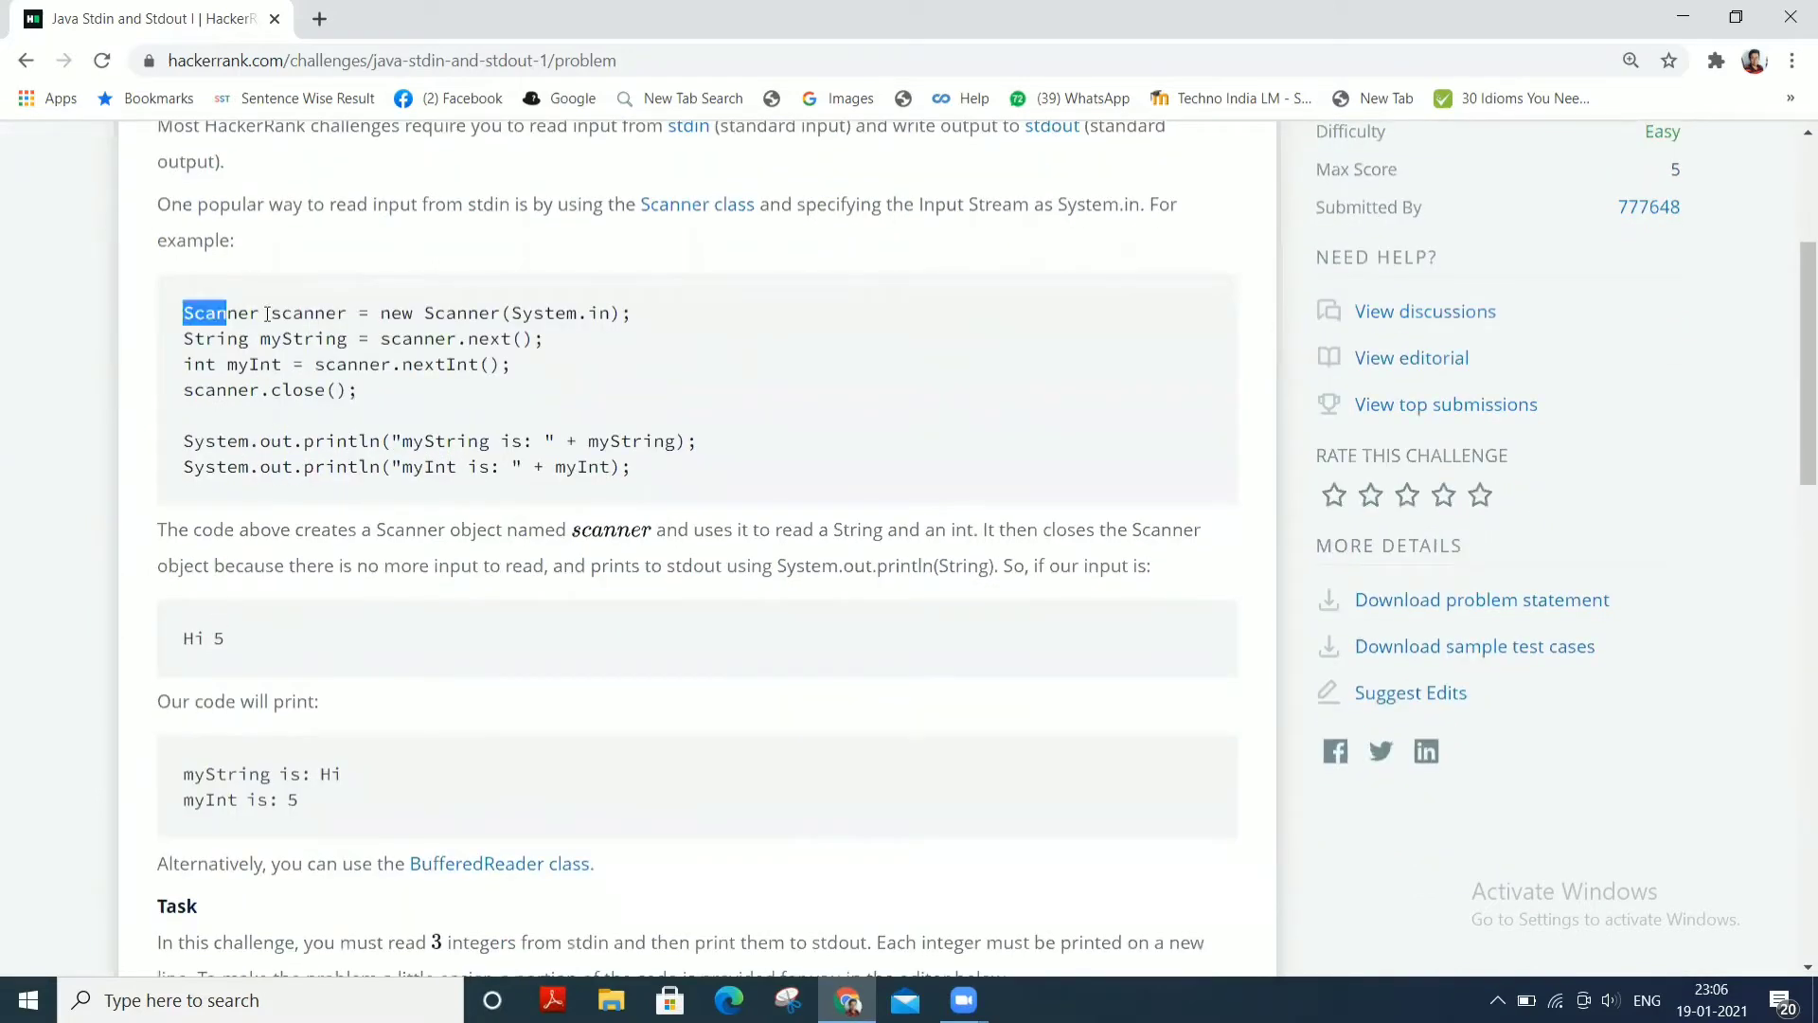
pyautogui.moveTo(202, 313); pyautogui.dragTo(338, 339)
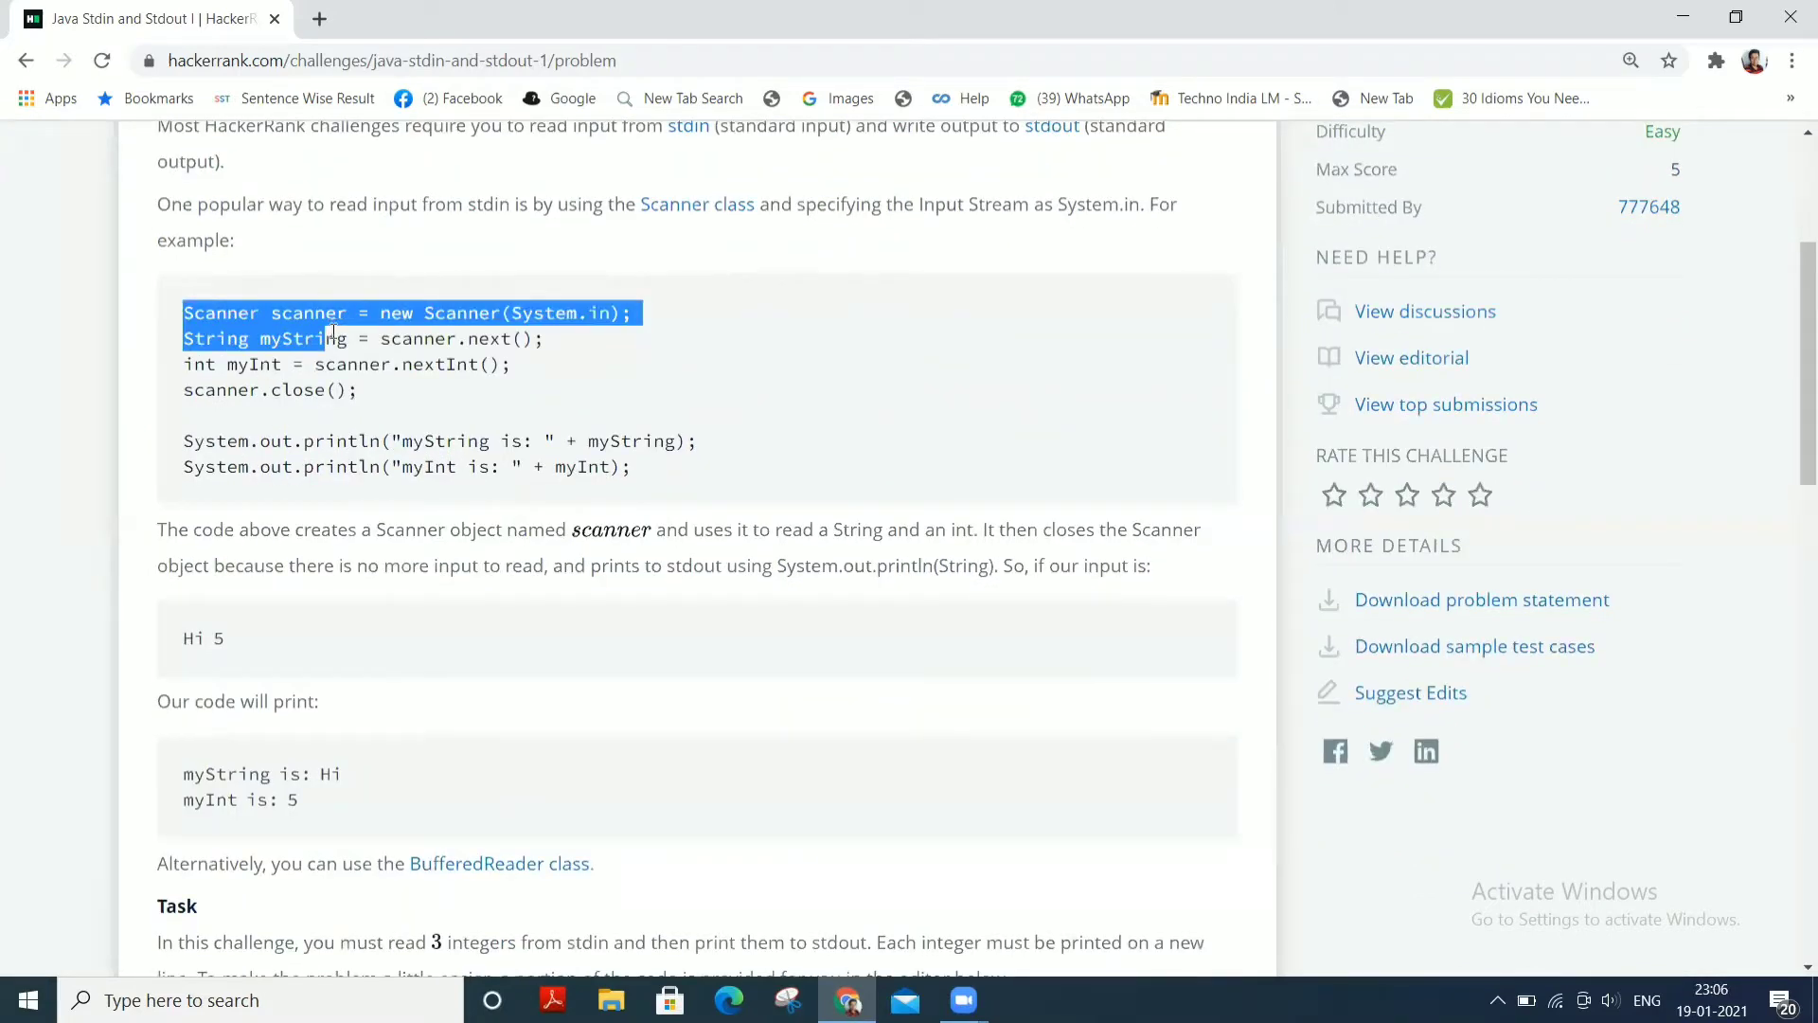
pyautogui.click(528, 312)
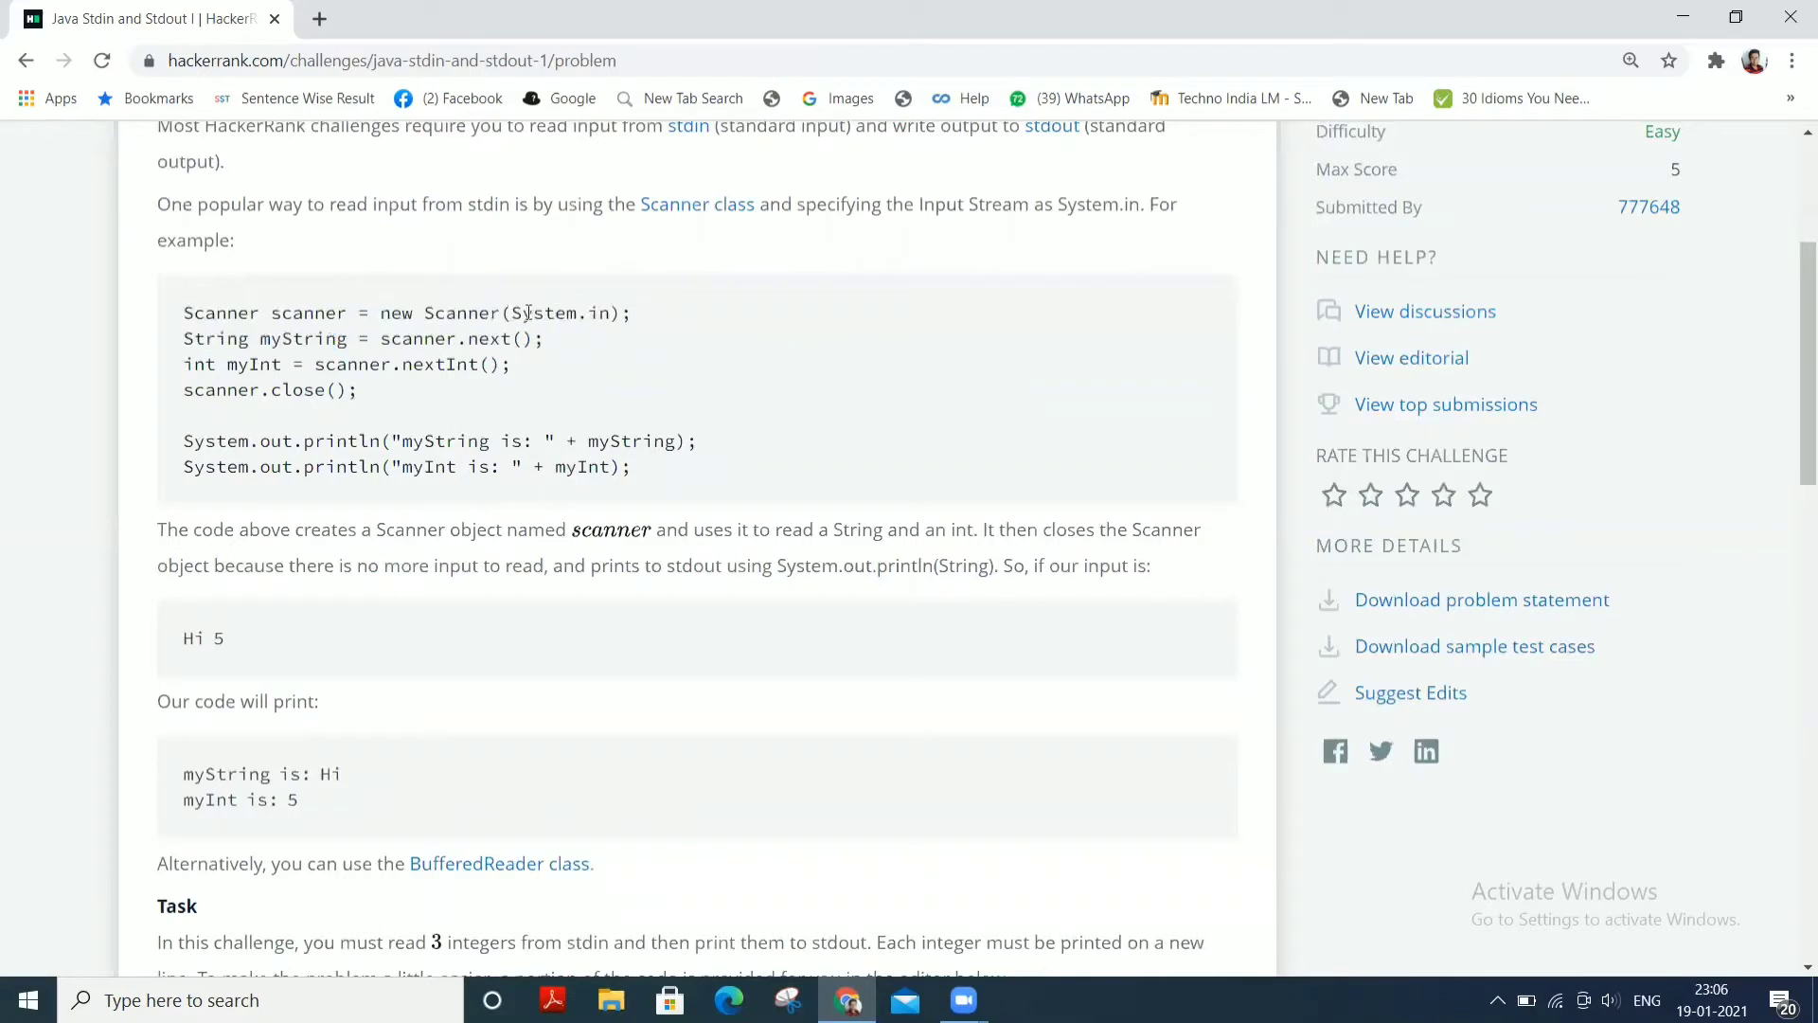
pyautogui.doubleClick(560, 313)
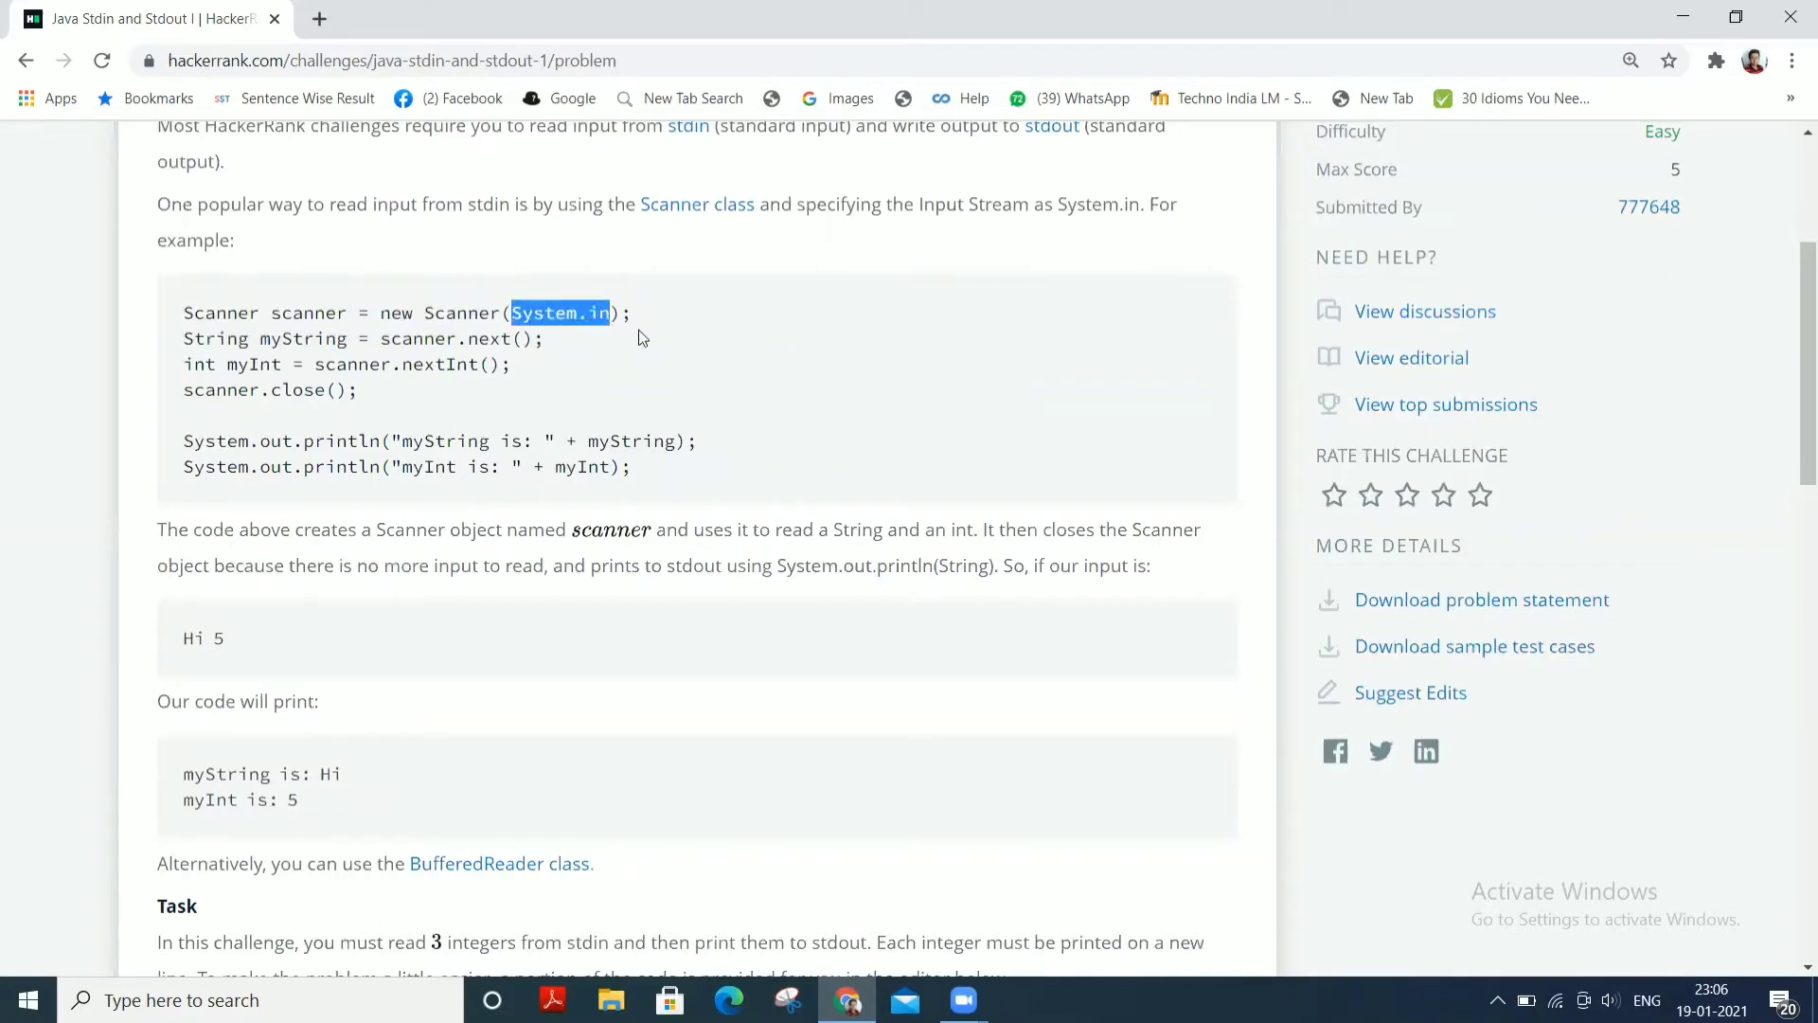
pyautogui.moveTo(663, 398)
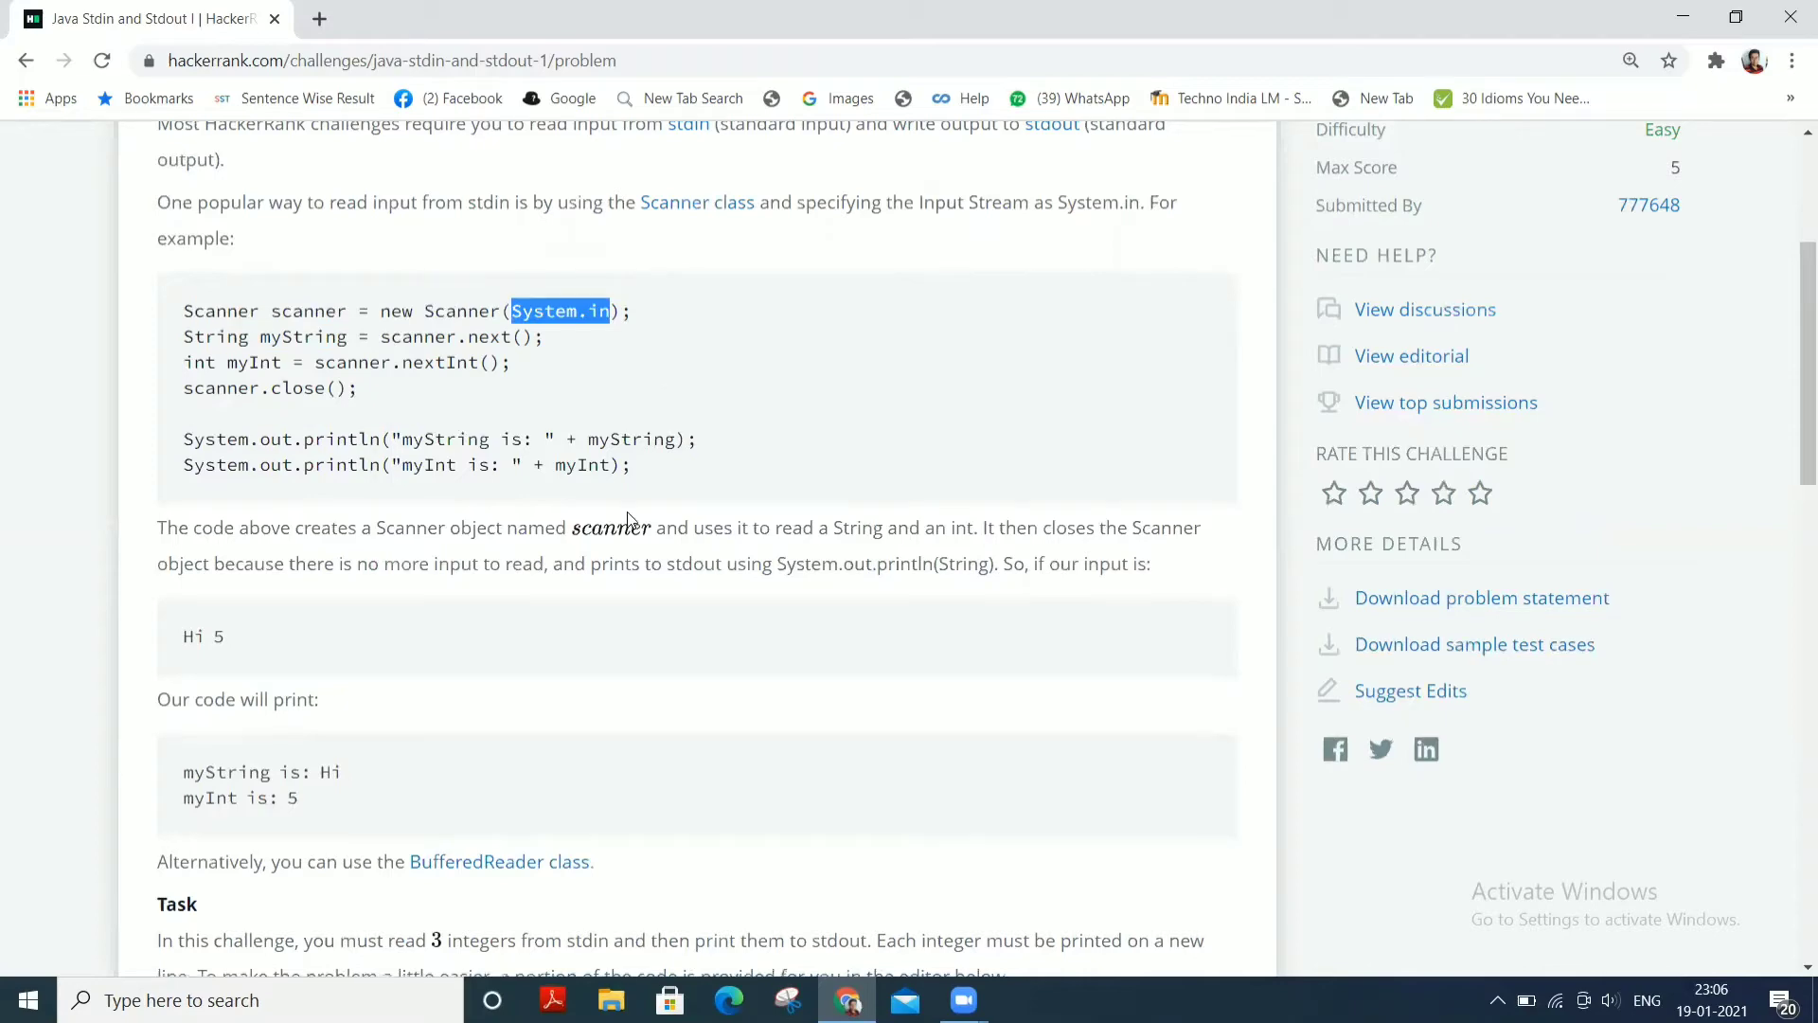
pyautogui.scroll(-3)
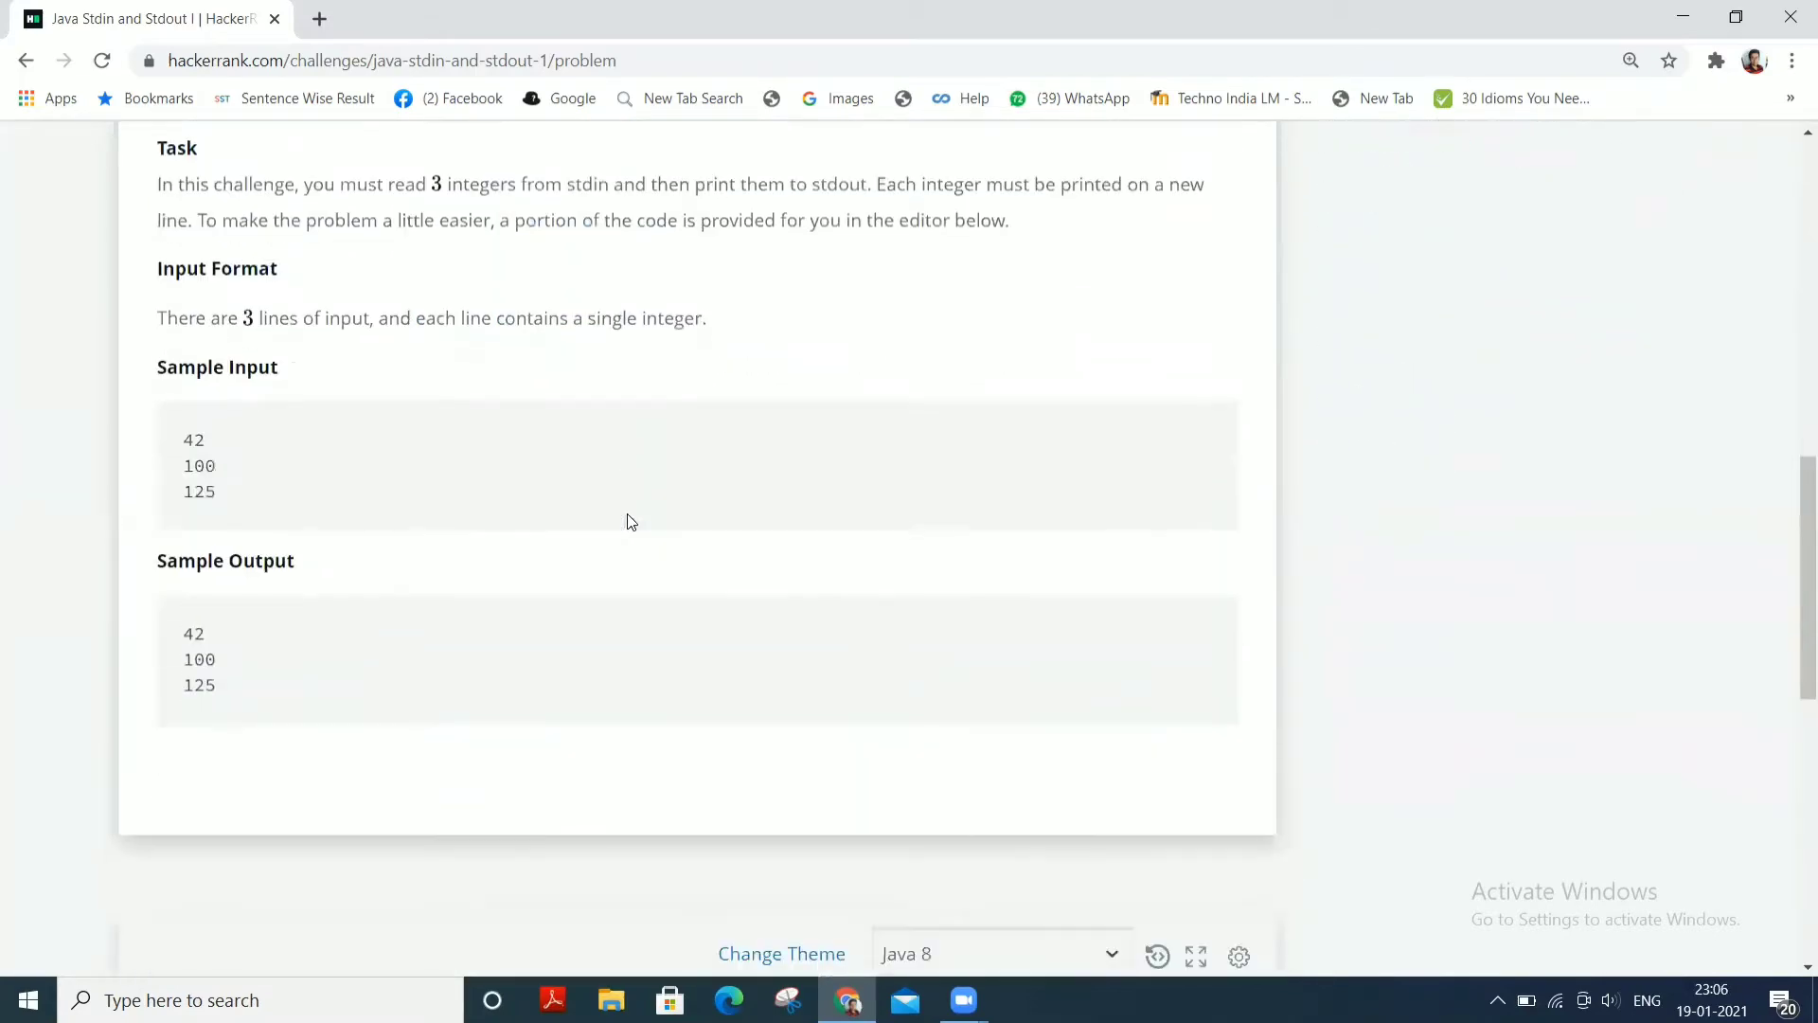
# Review the line reading integer a and the sample input value 125
pyautogui.scroll(-3)
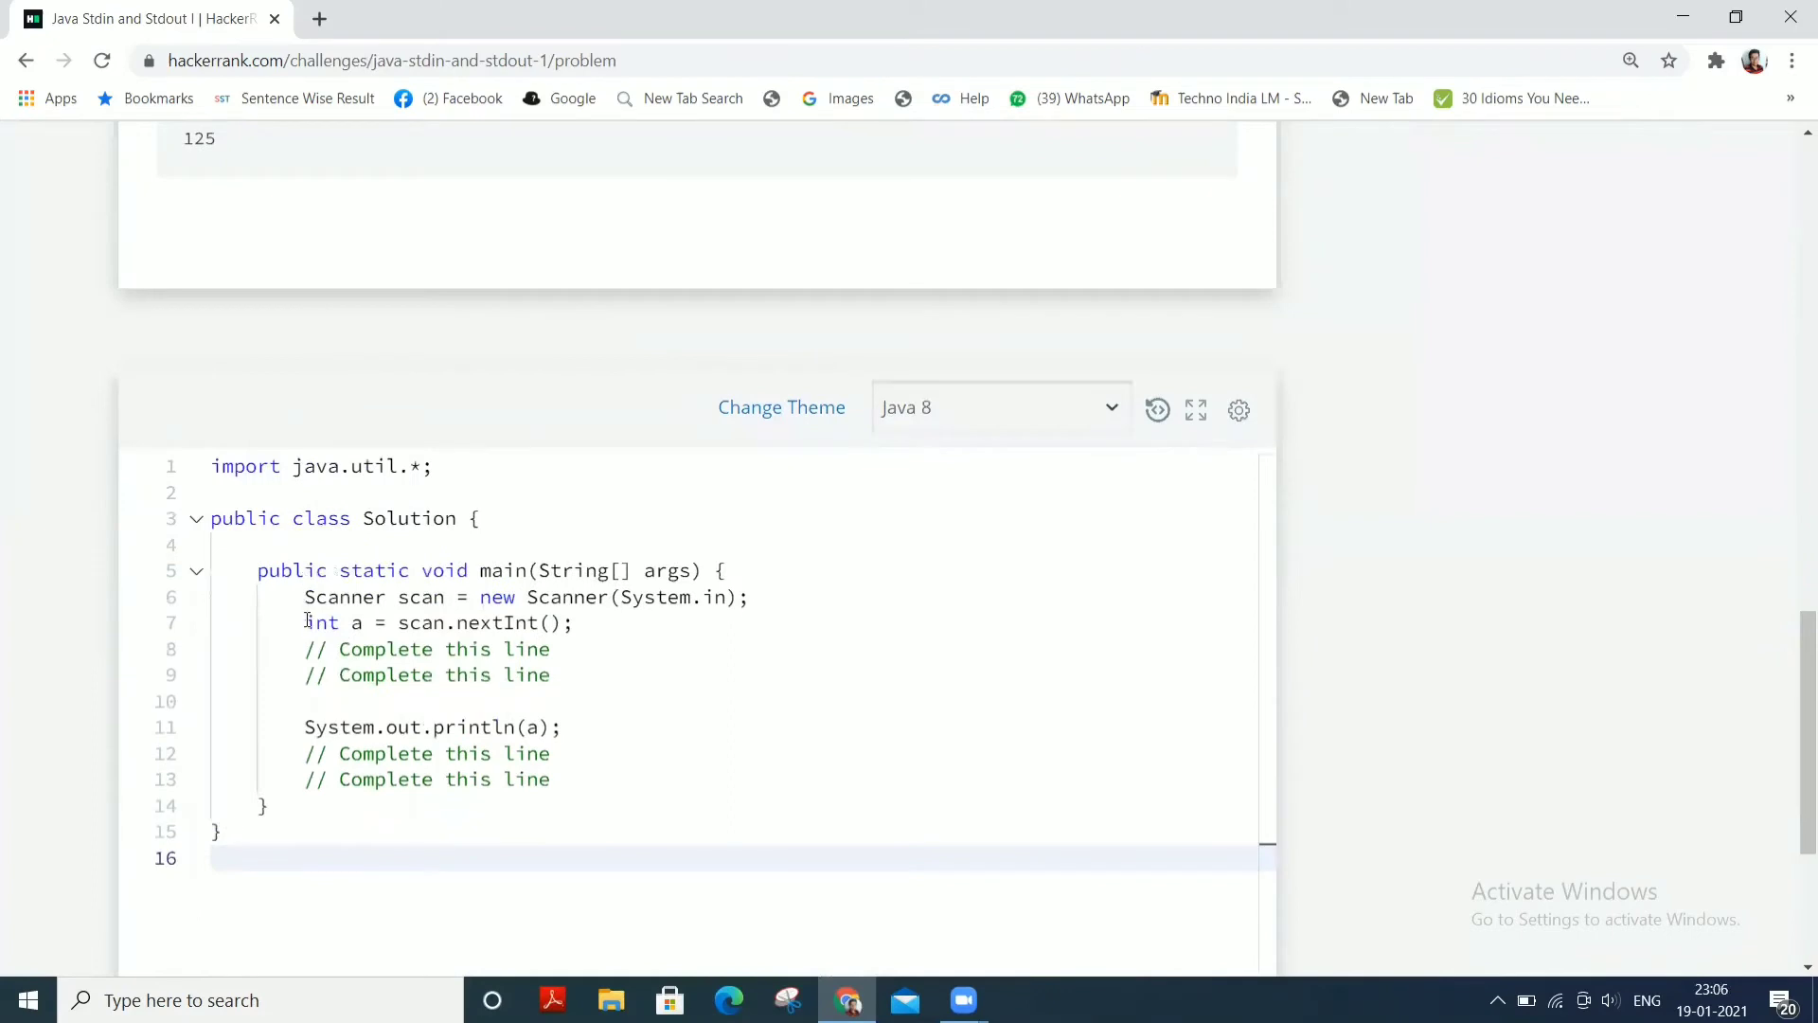
pyautogui.tripleClick(437, 623)
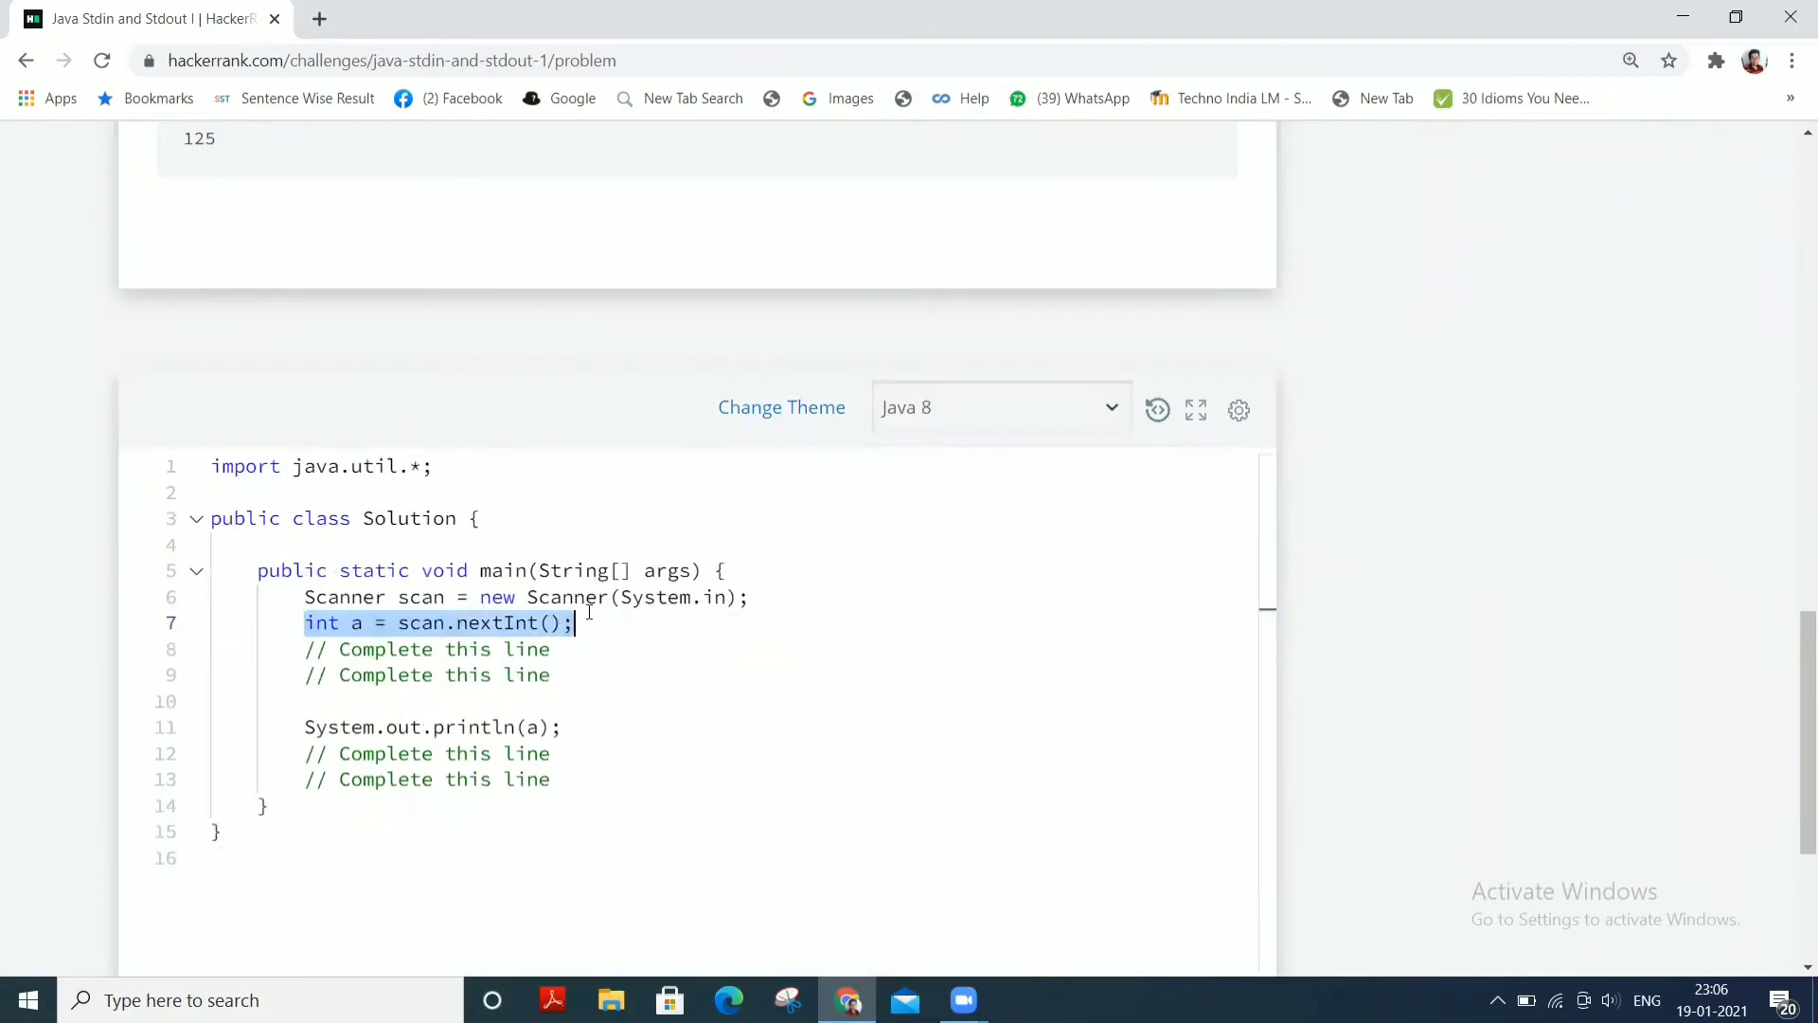
pyautogui.moveTo(602, 631)
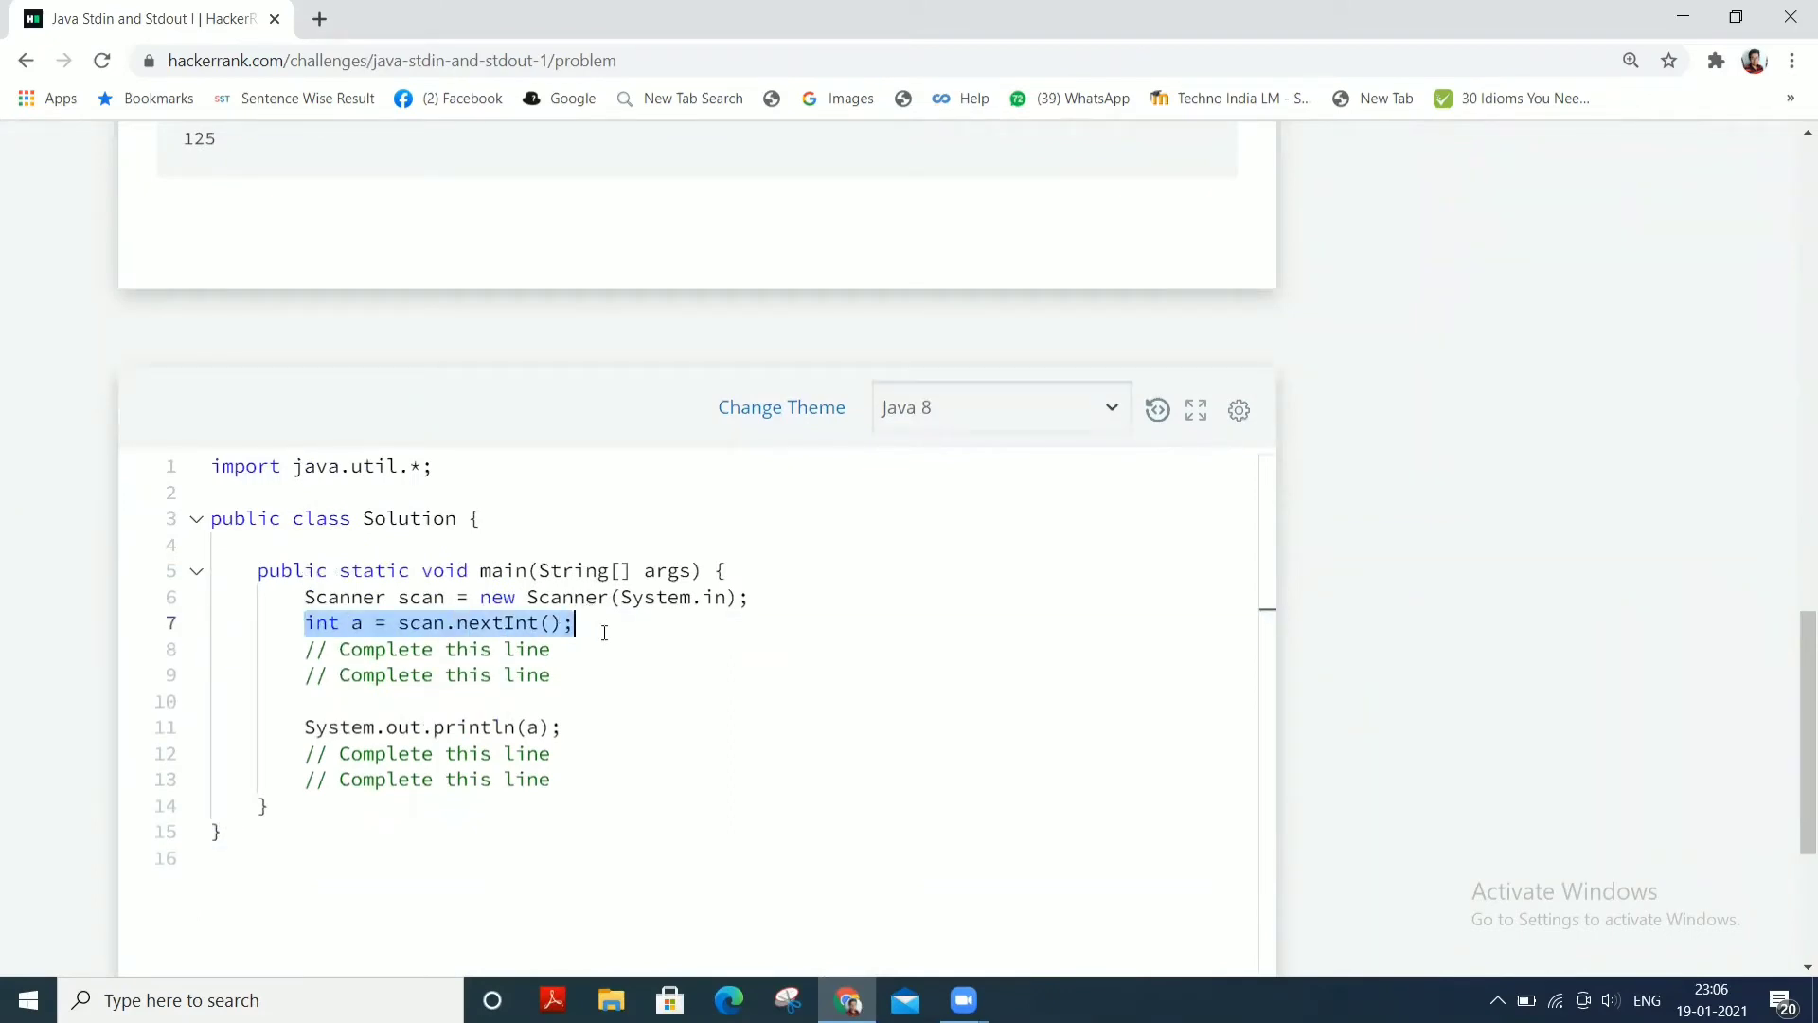
pyautogui.scroll(3)
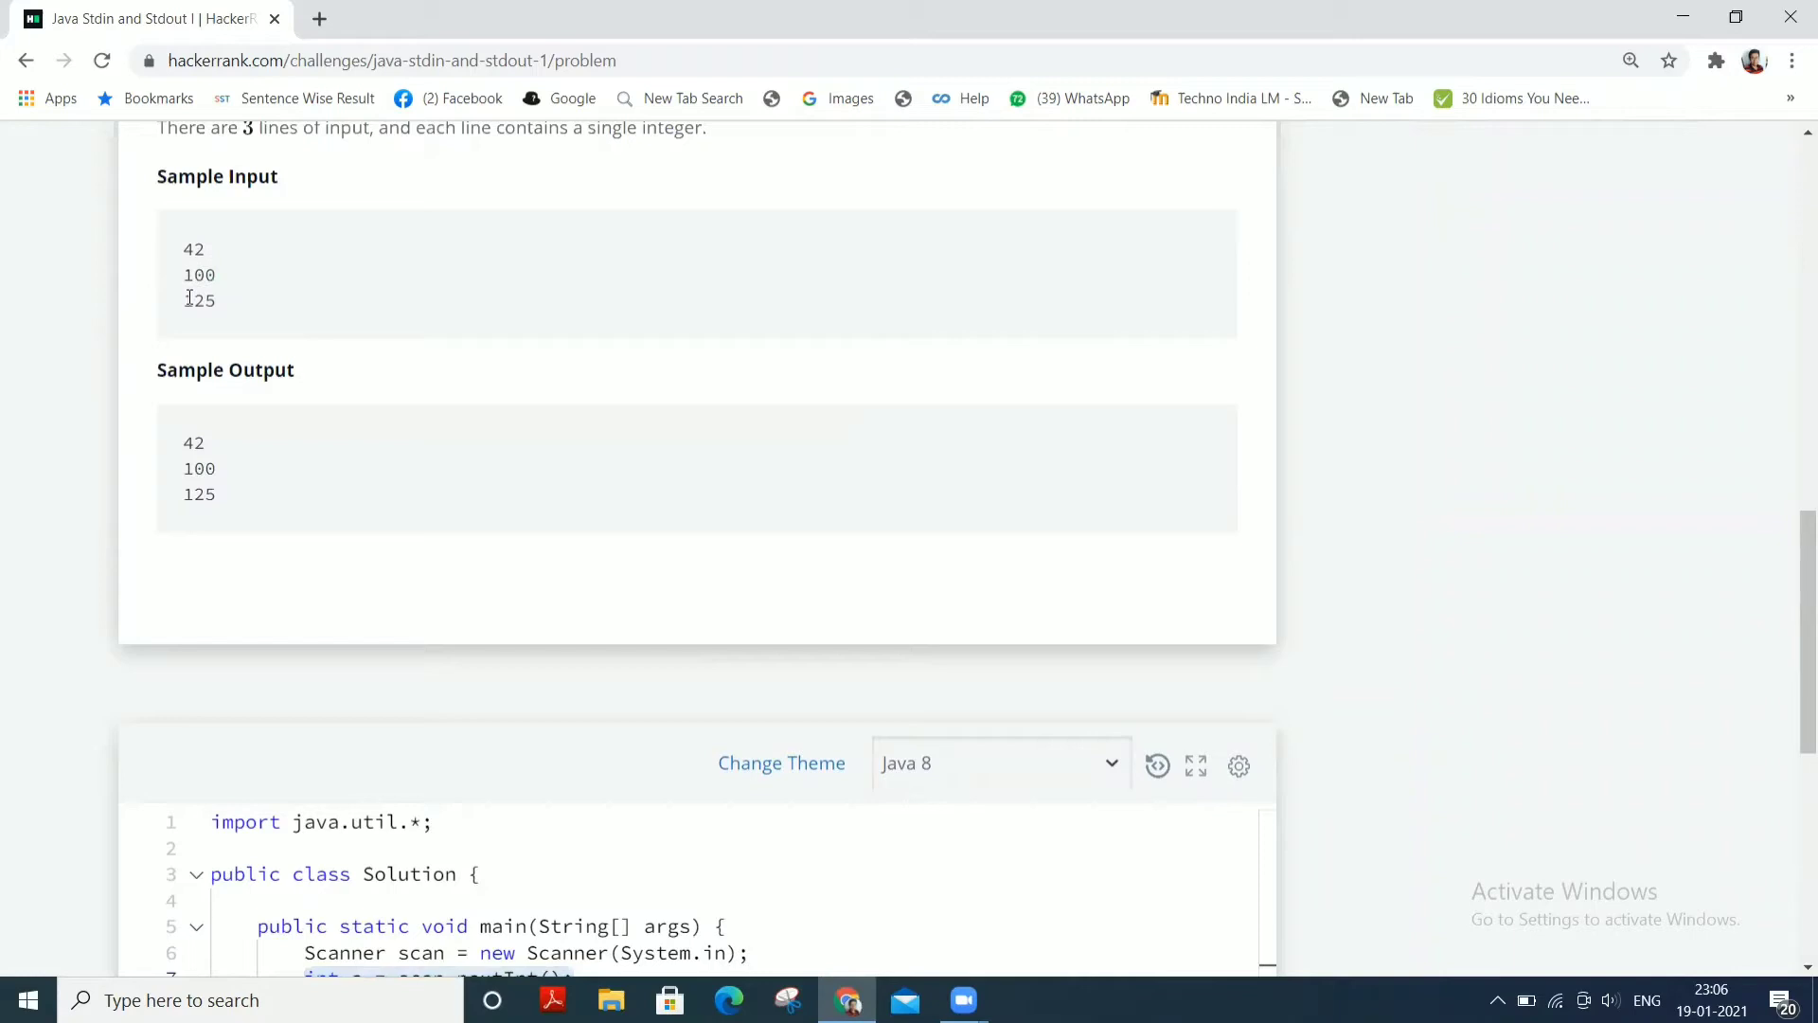
pyautogui.doubleClick(198, 299)
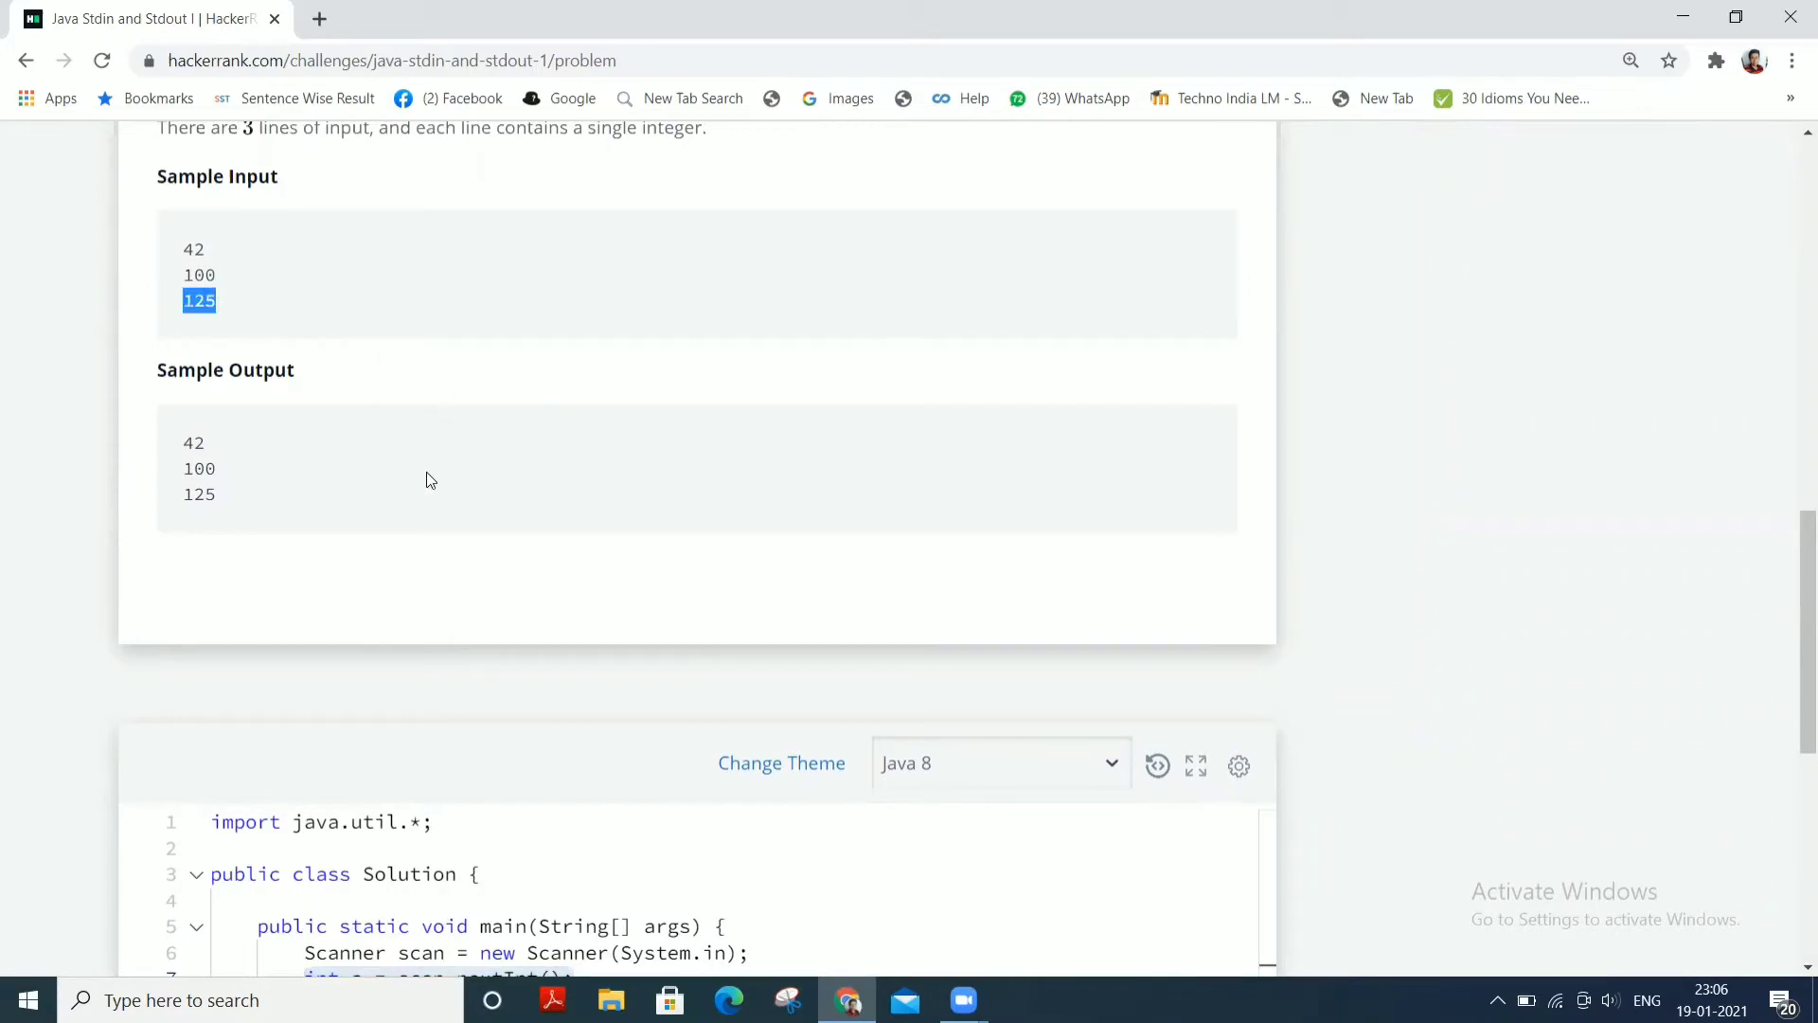
pyautogui.scroll(-3)
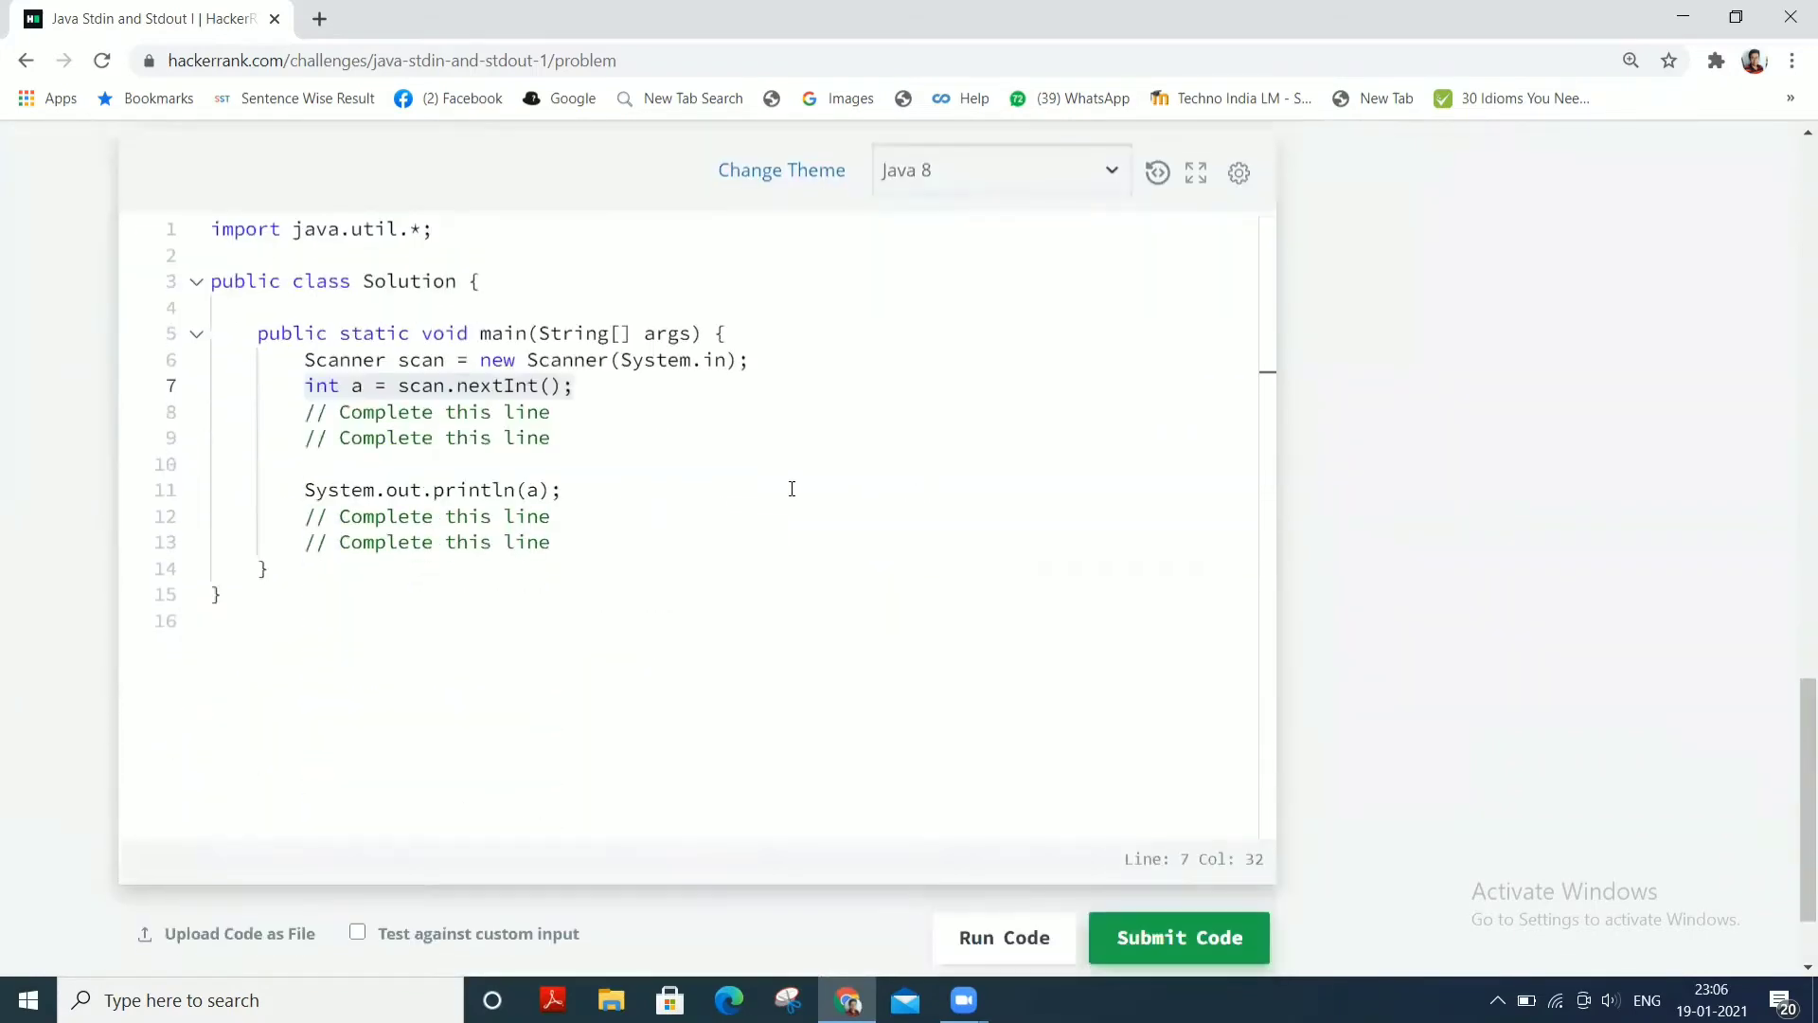
pyautogui.click(557, 385)
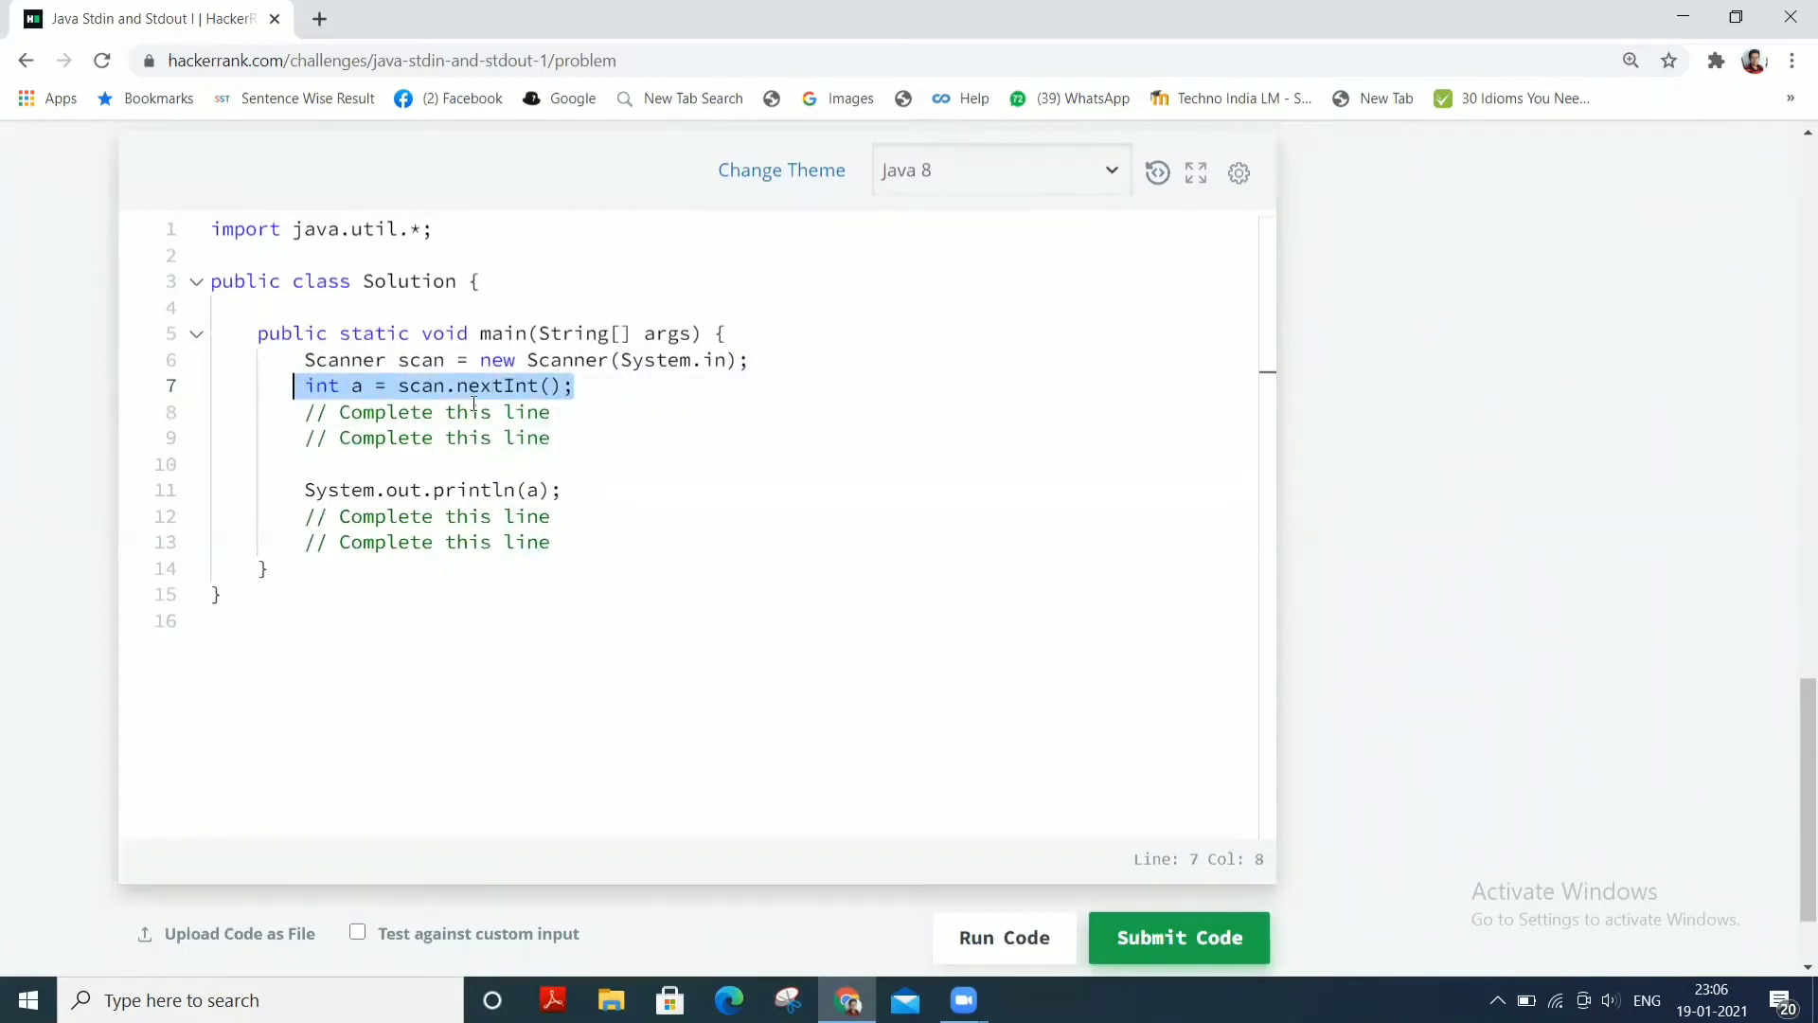
pyautogui.moveTo(613, 483)
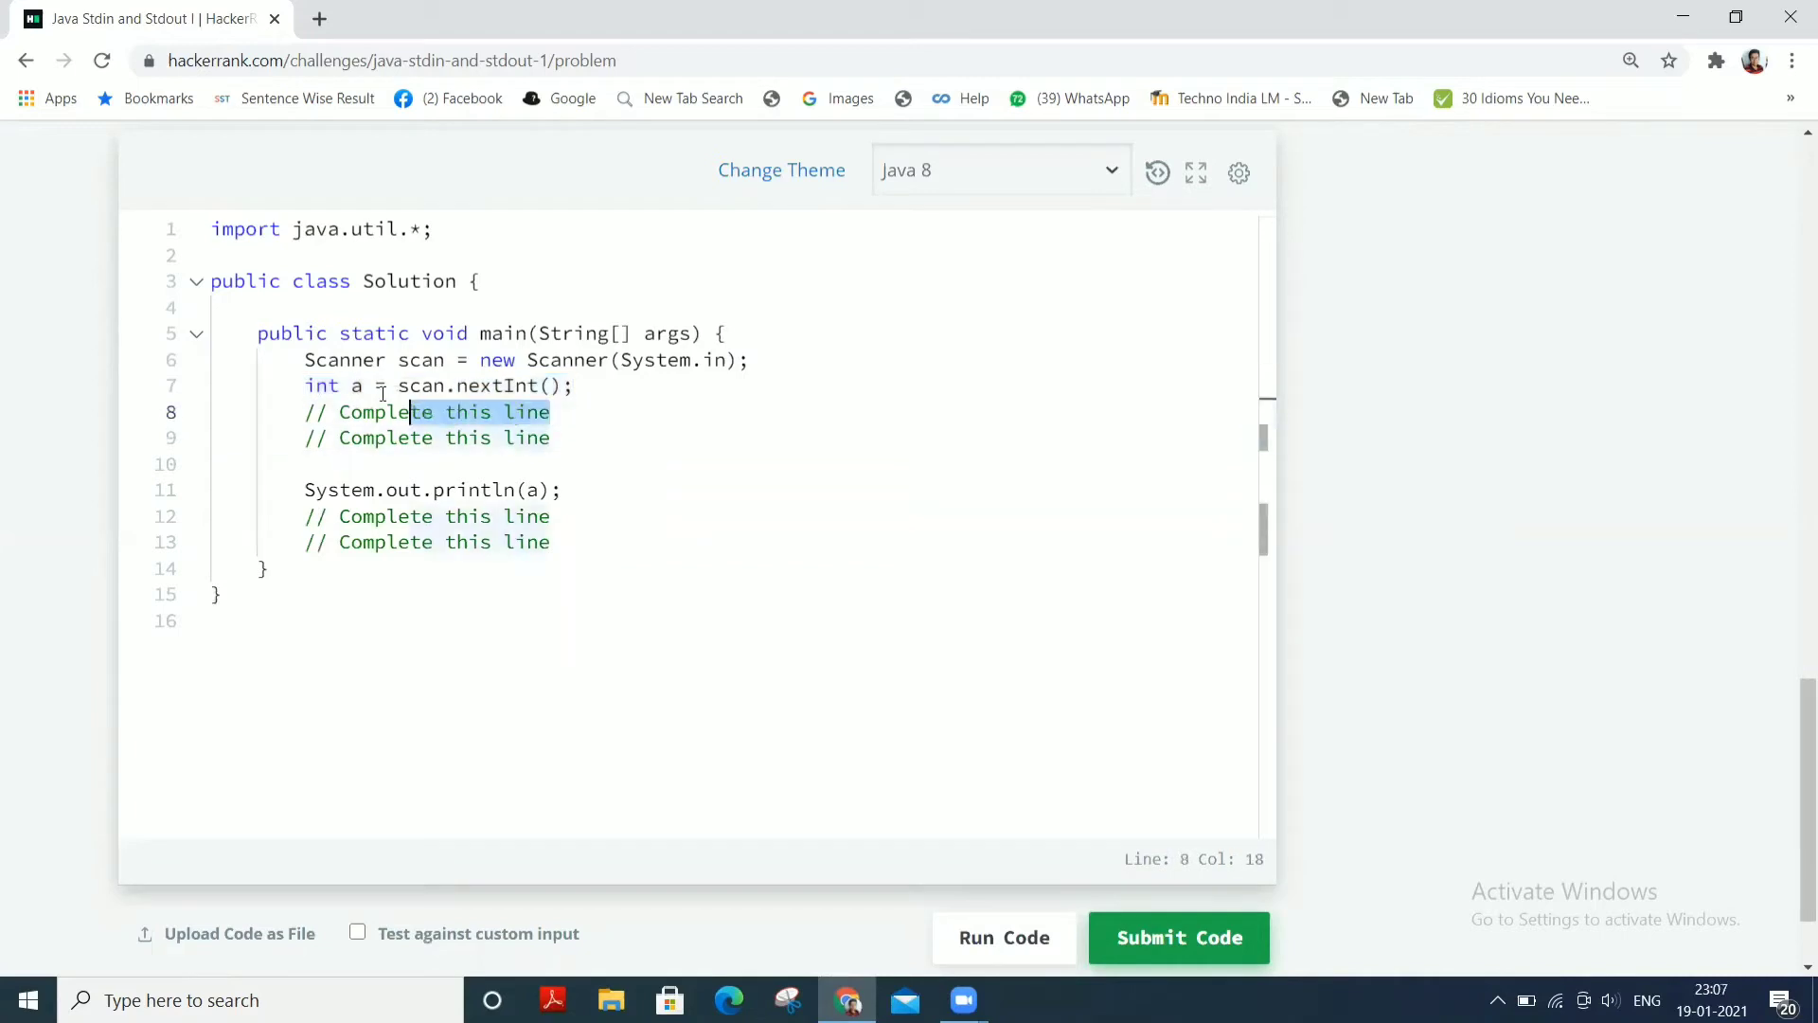
# Replace the placeholder comments with int b = scan.nextInt(); and int c = scan.nextInt();
pyautogui.click(329, 411)
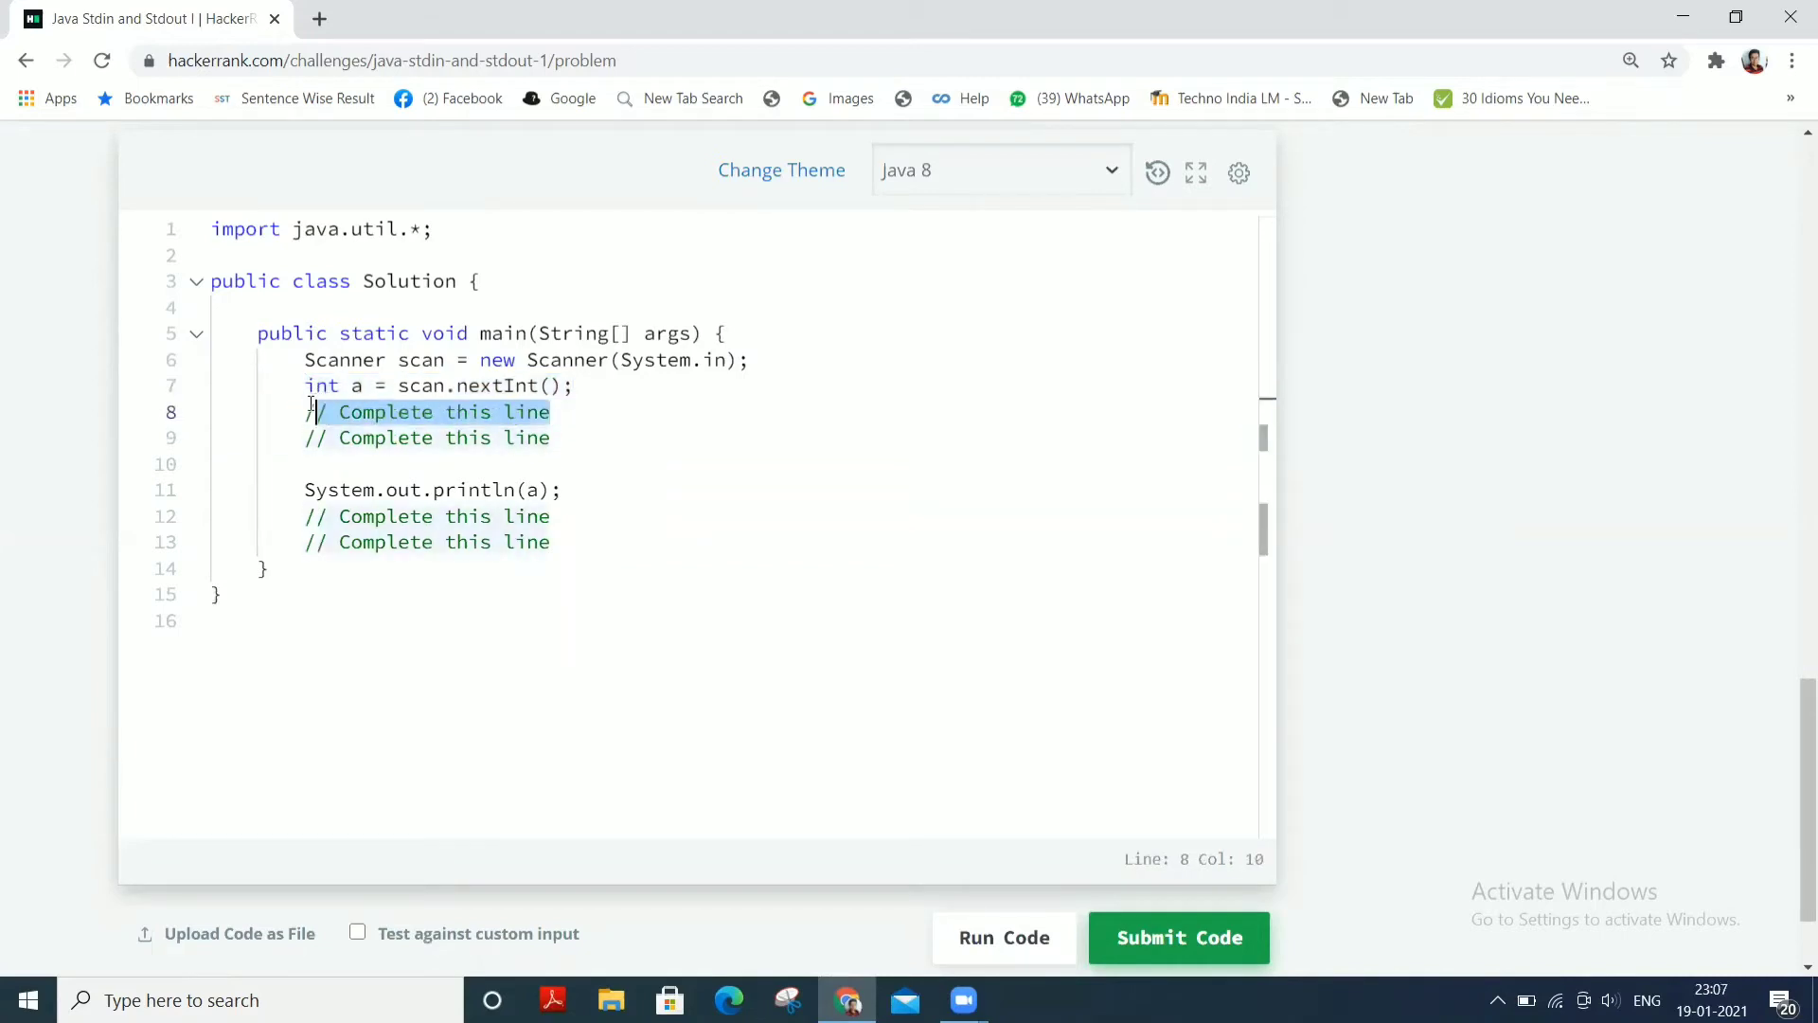
pyautogui.write('int a = scan.nextInt();')
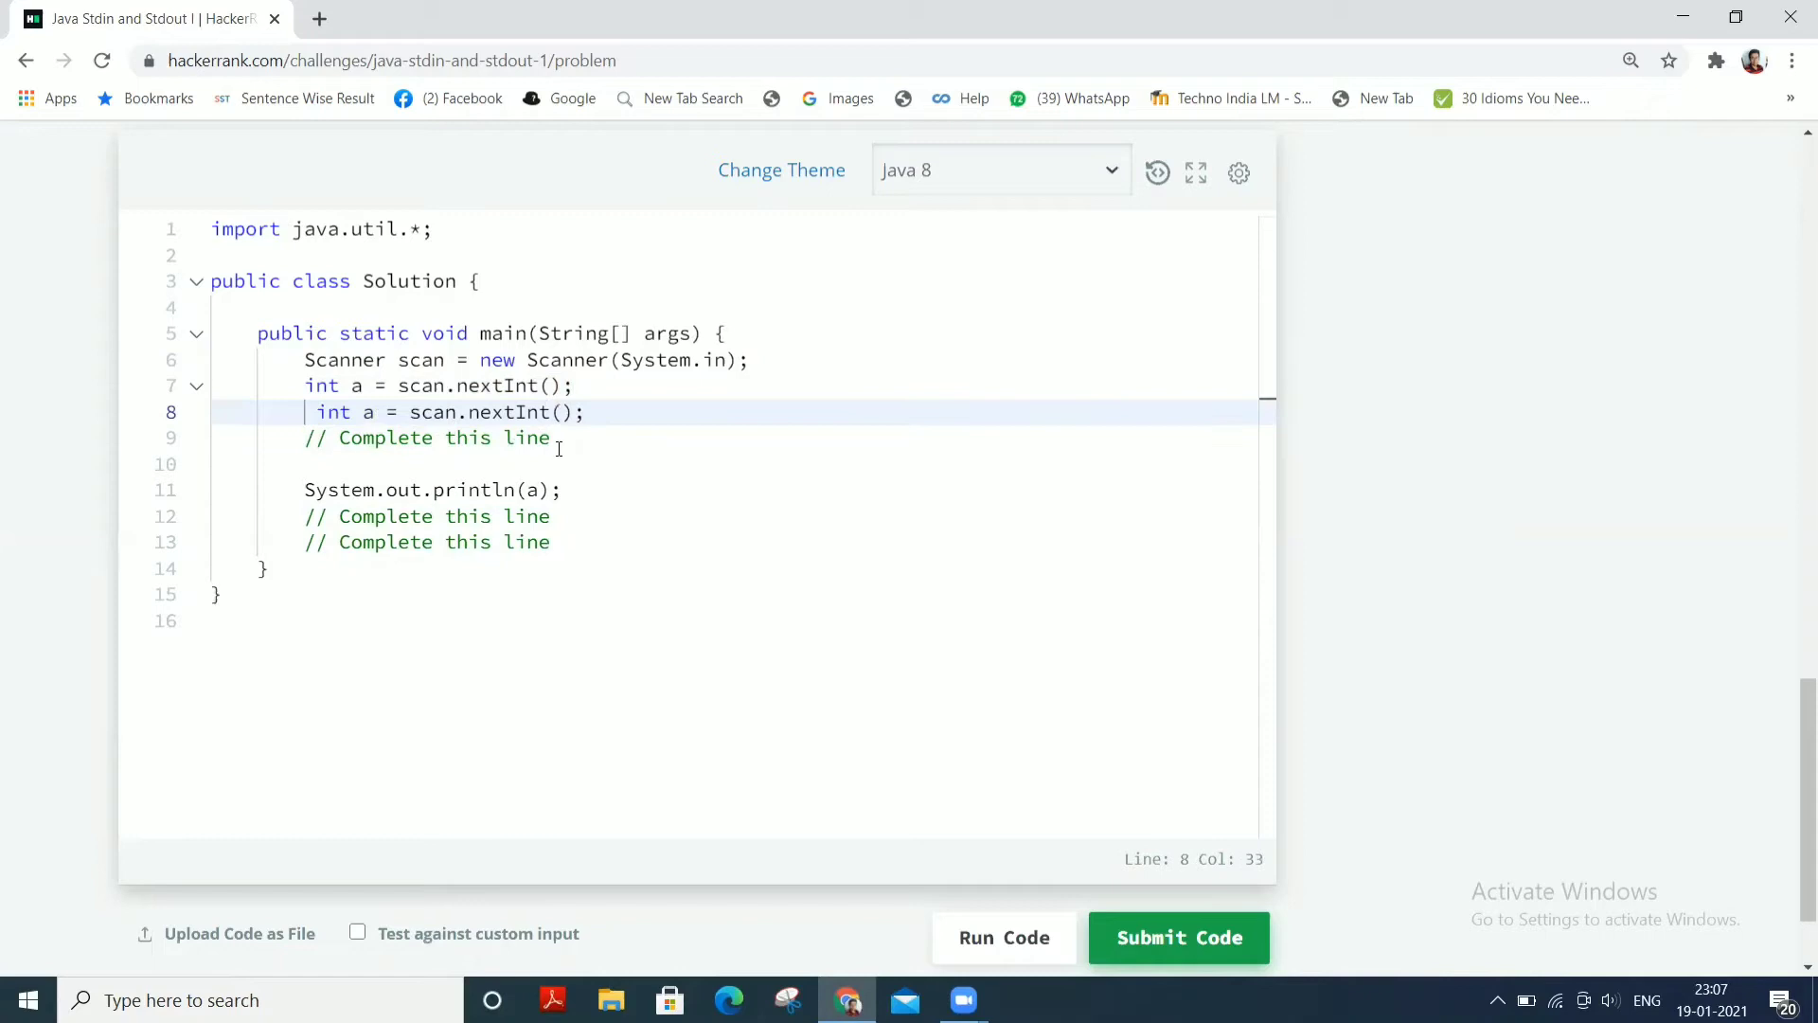
pyautogui.press('Backspace')
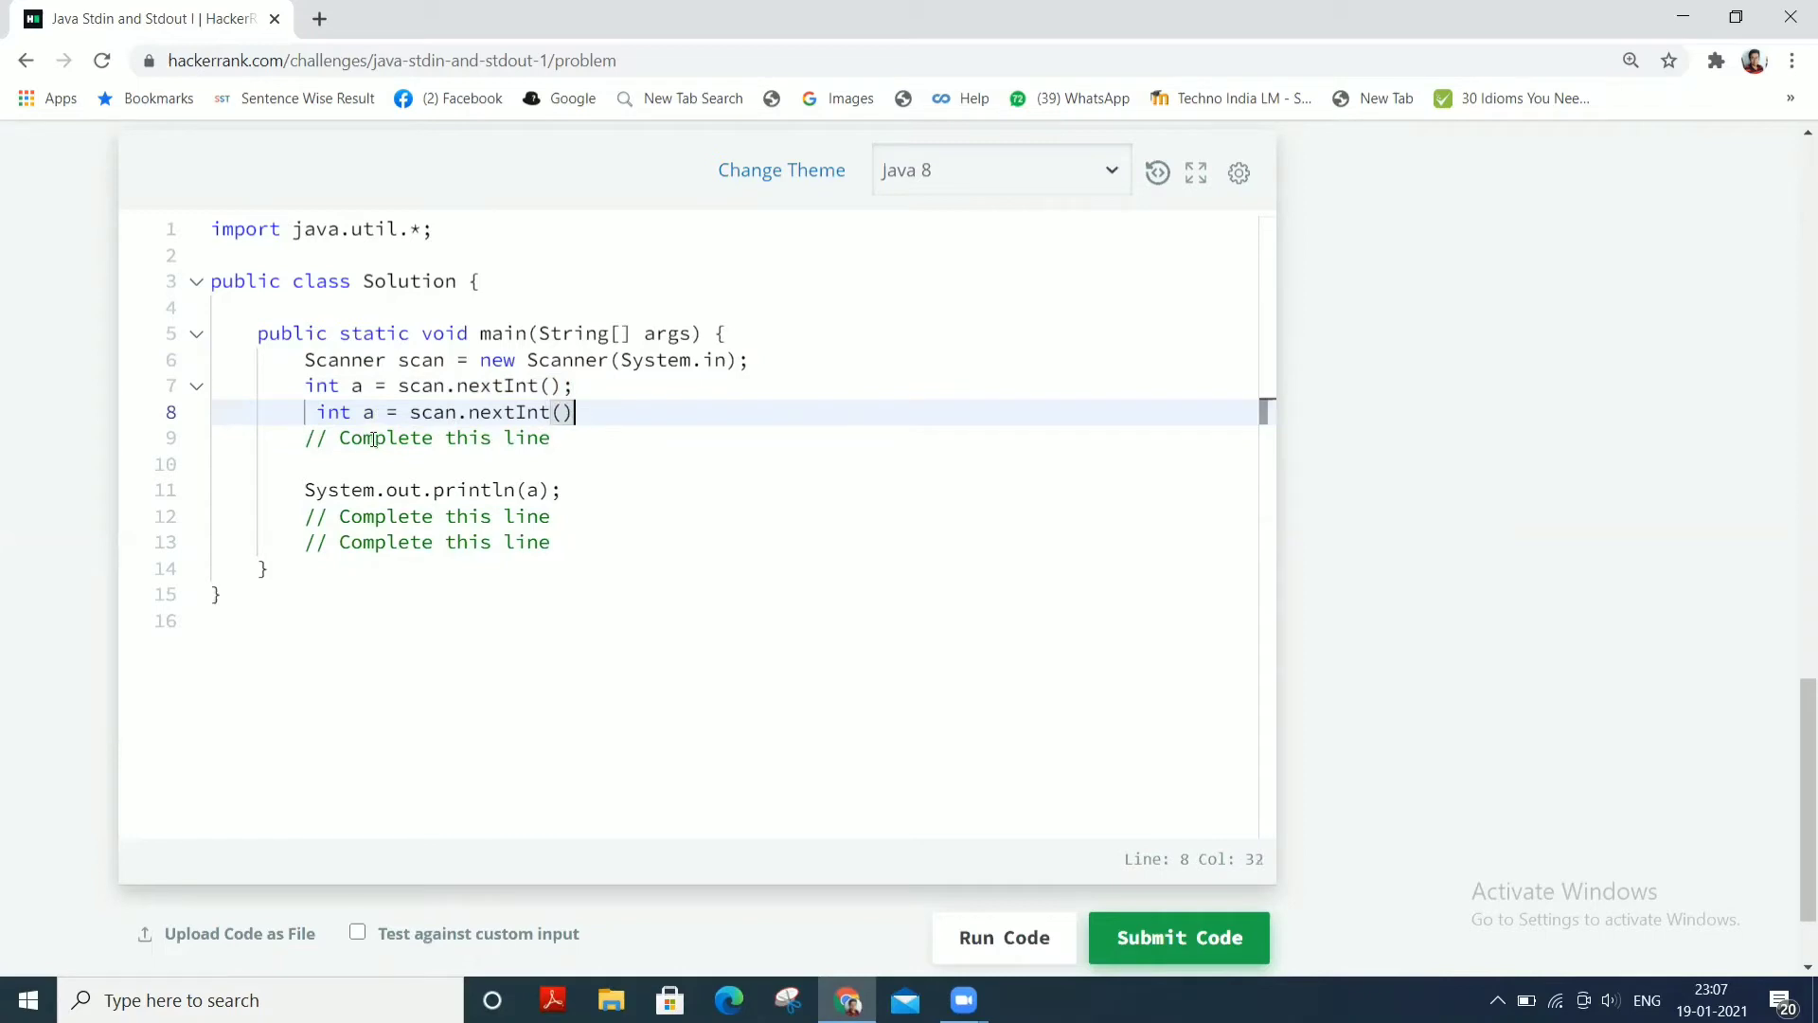
pyautogui.write(';')
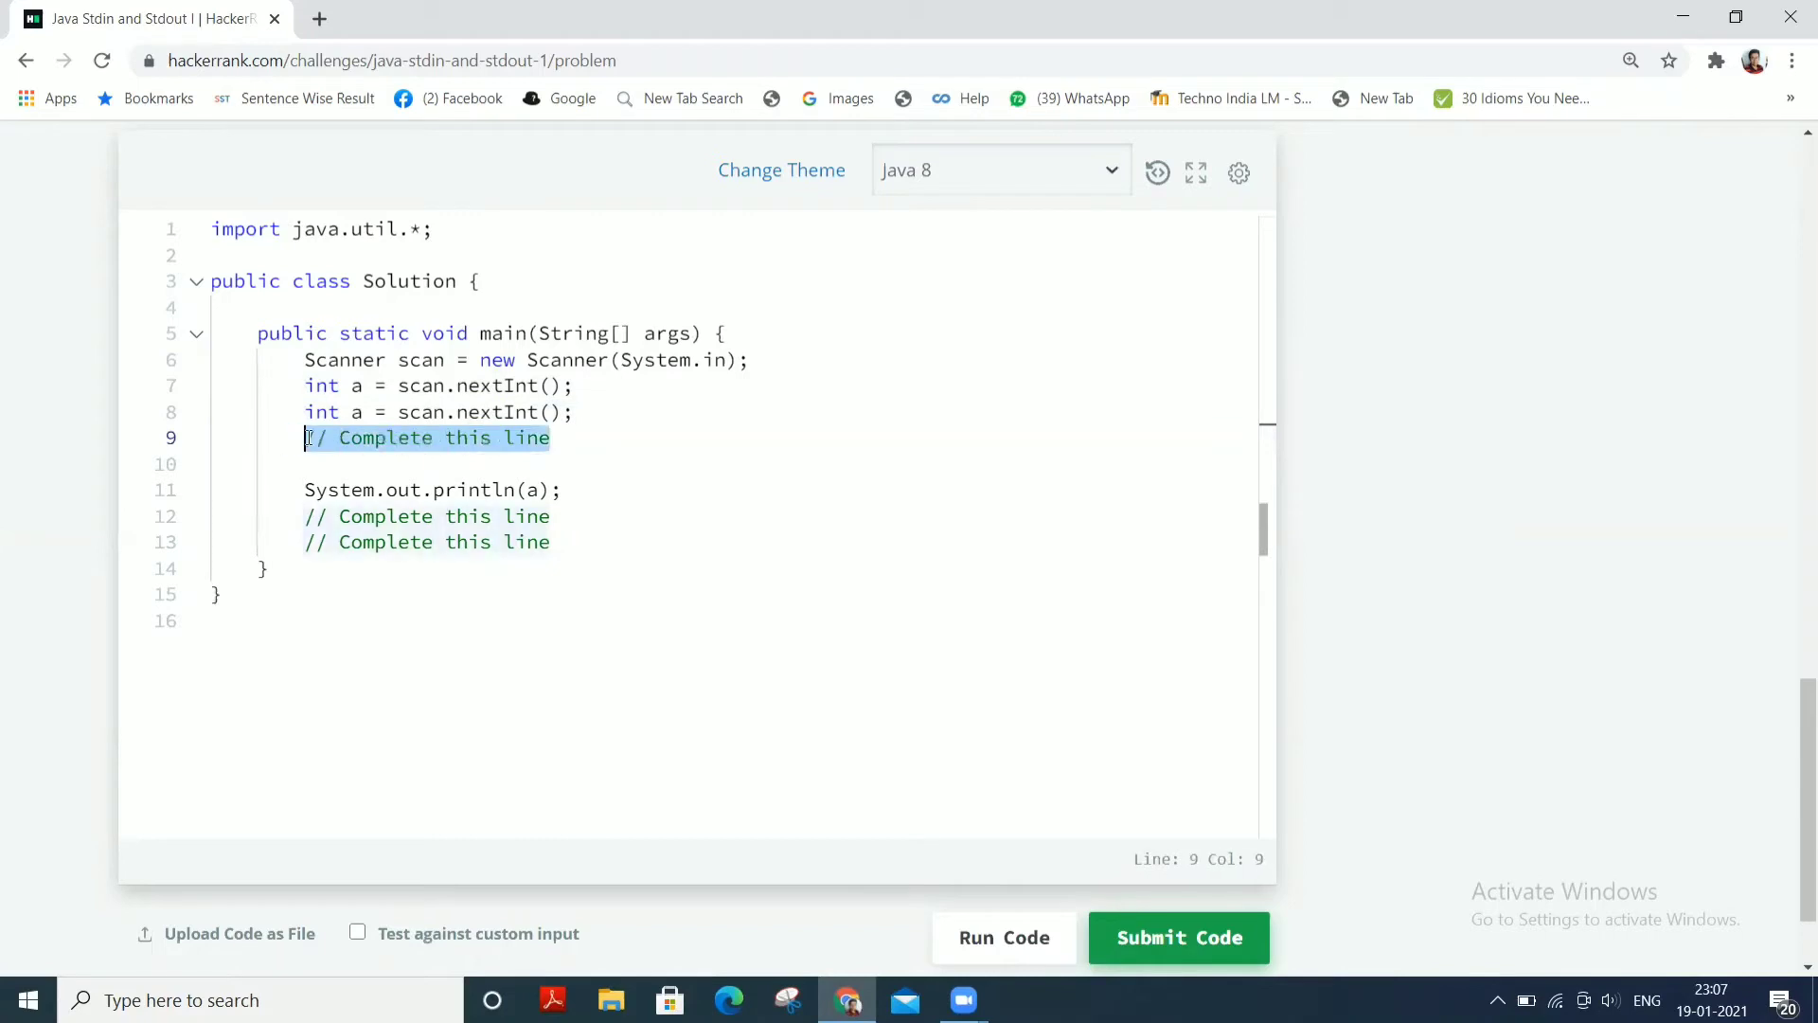
pyautogui.write('int a = scan.nextInt();')
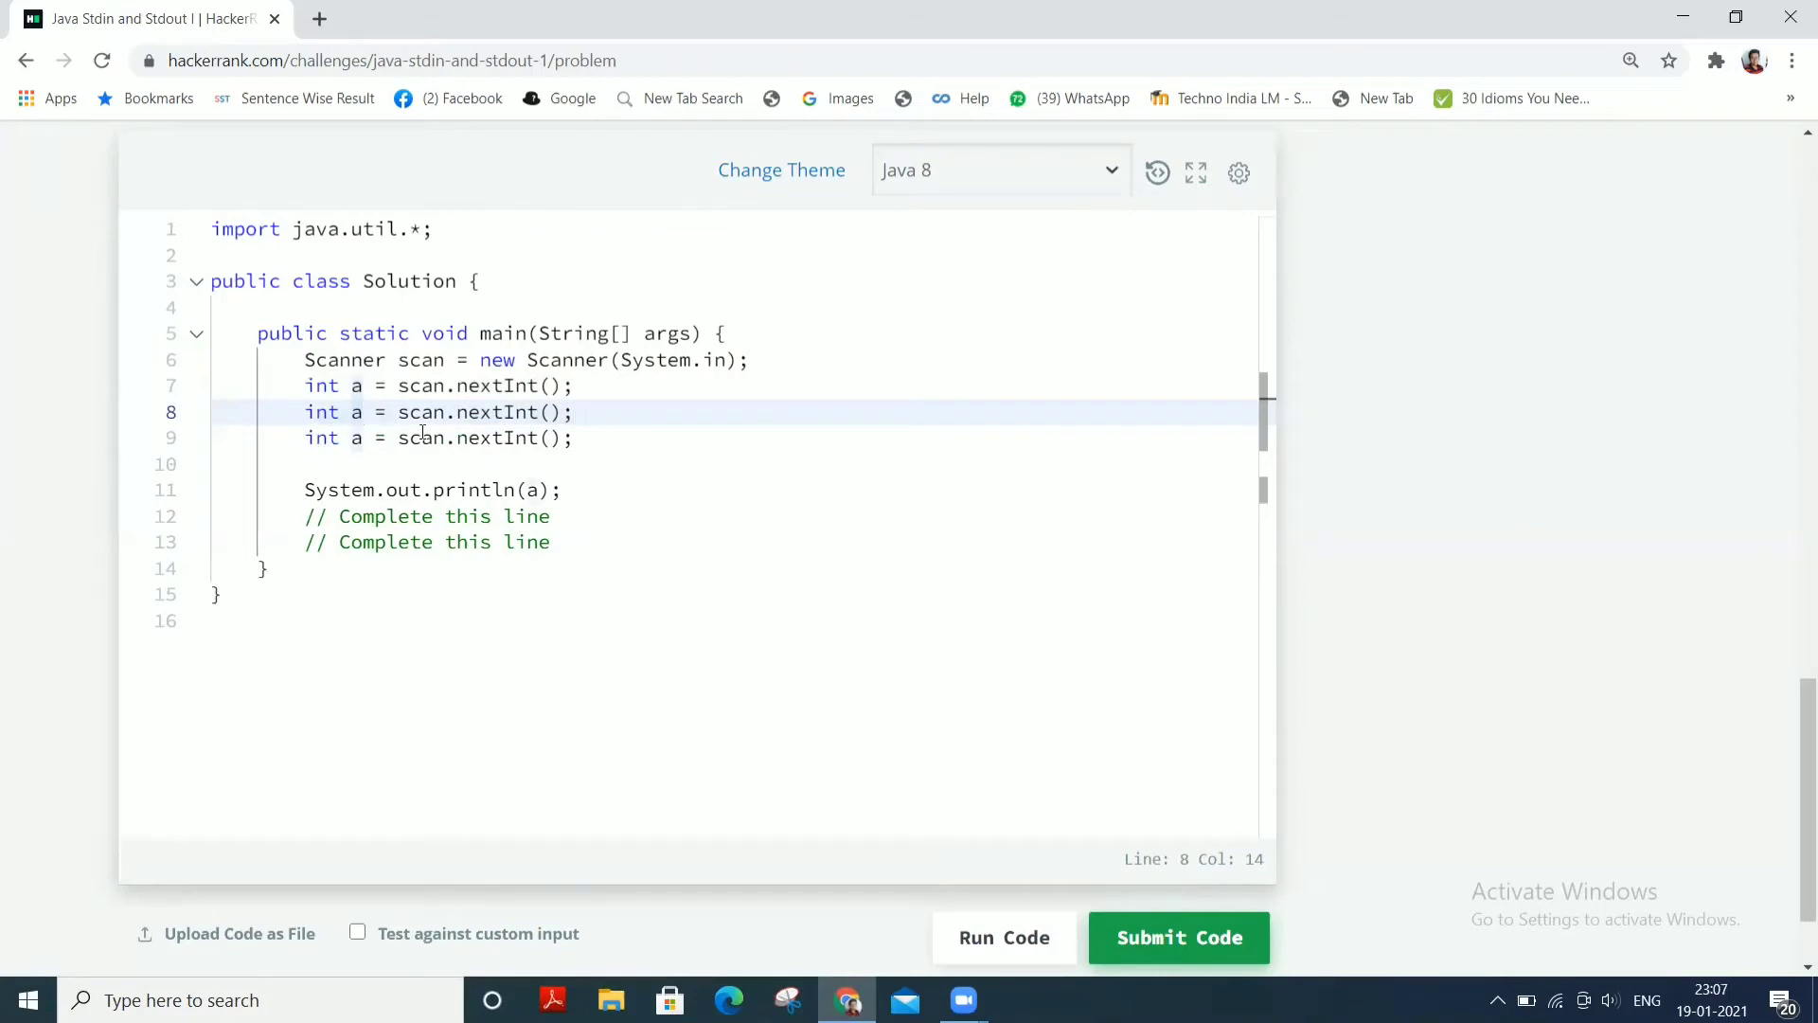
pyautogui.write('b')
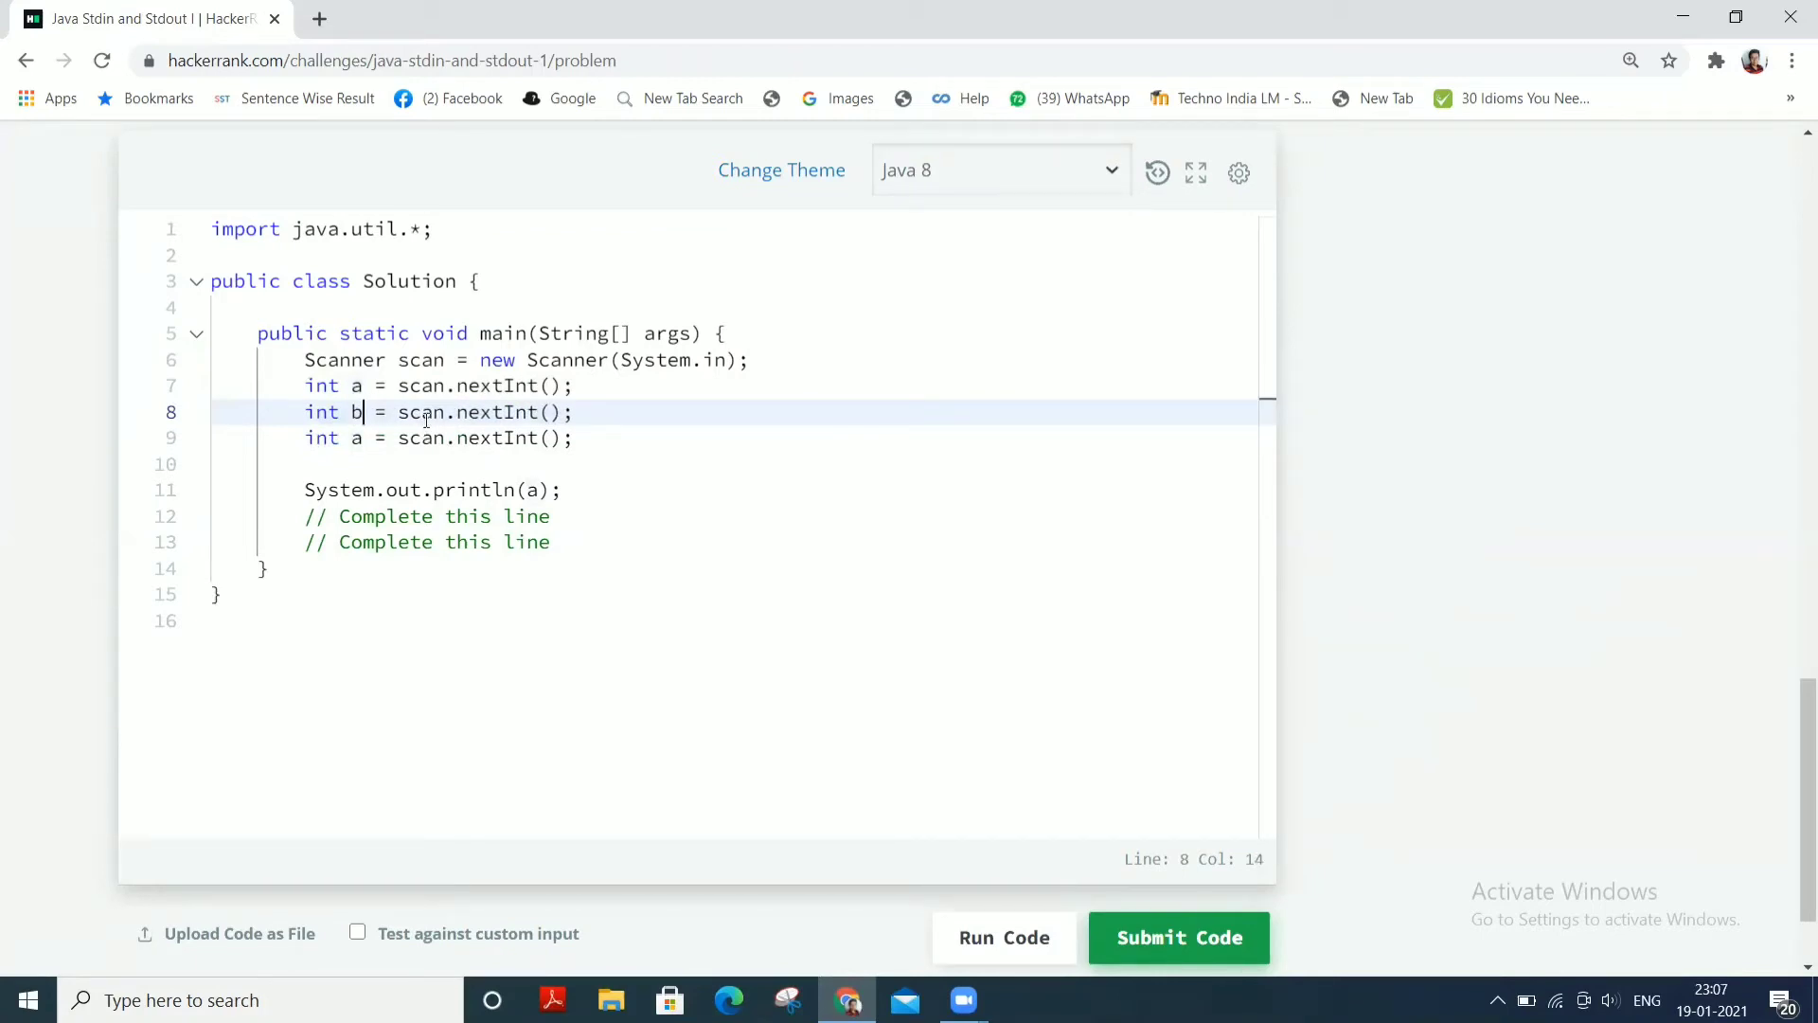
pyautogui.click(364, 437)
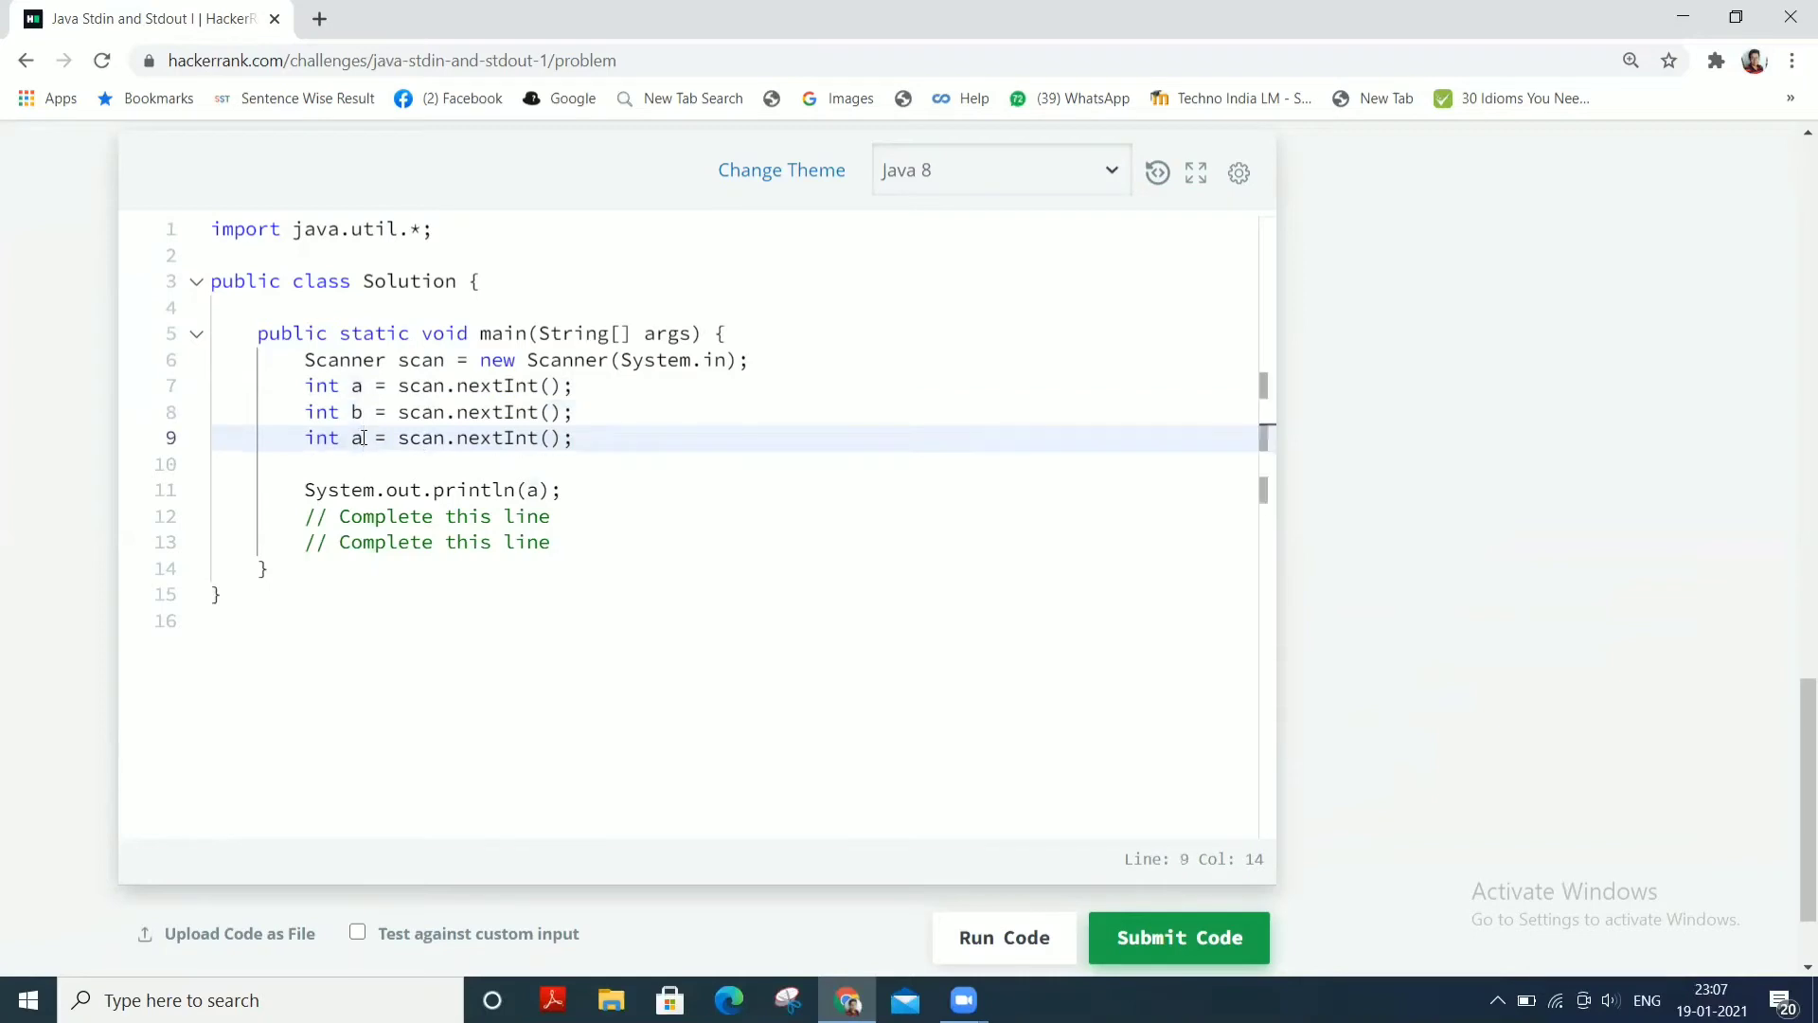
pyautogui.write('c')
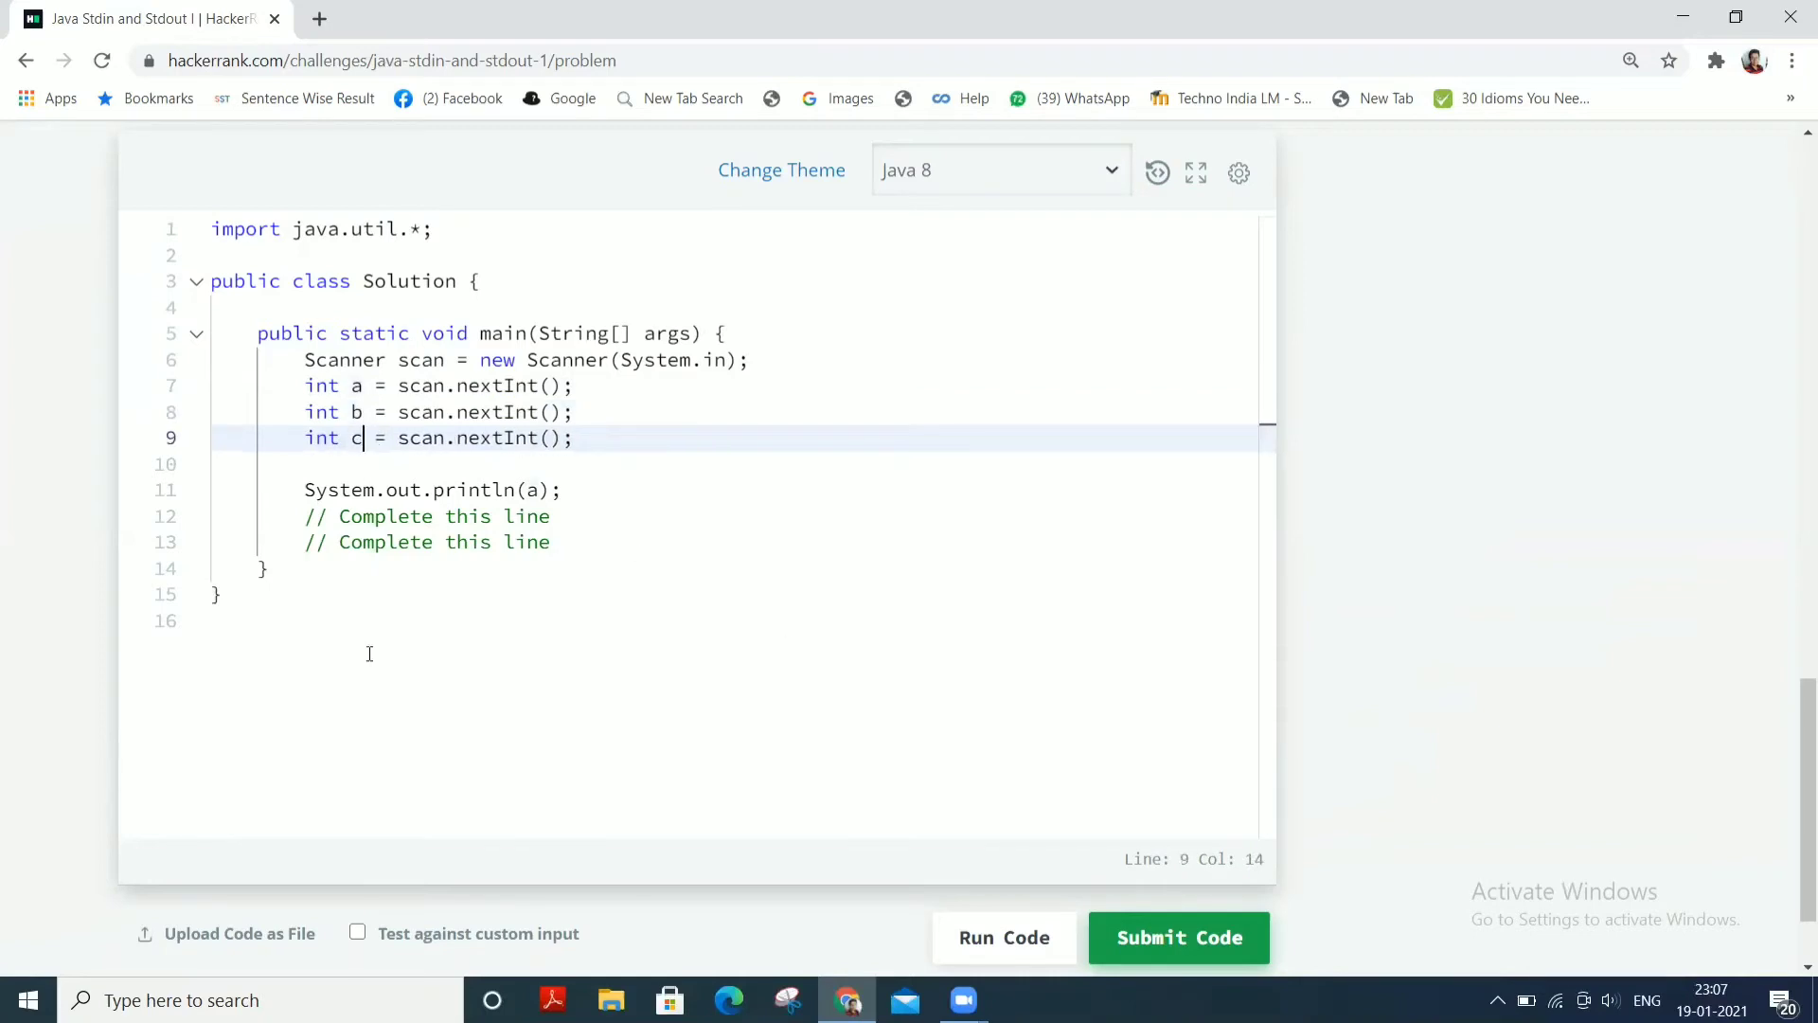
pyautogui.moveTo(504, 563)
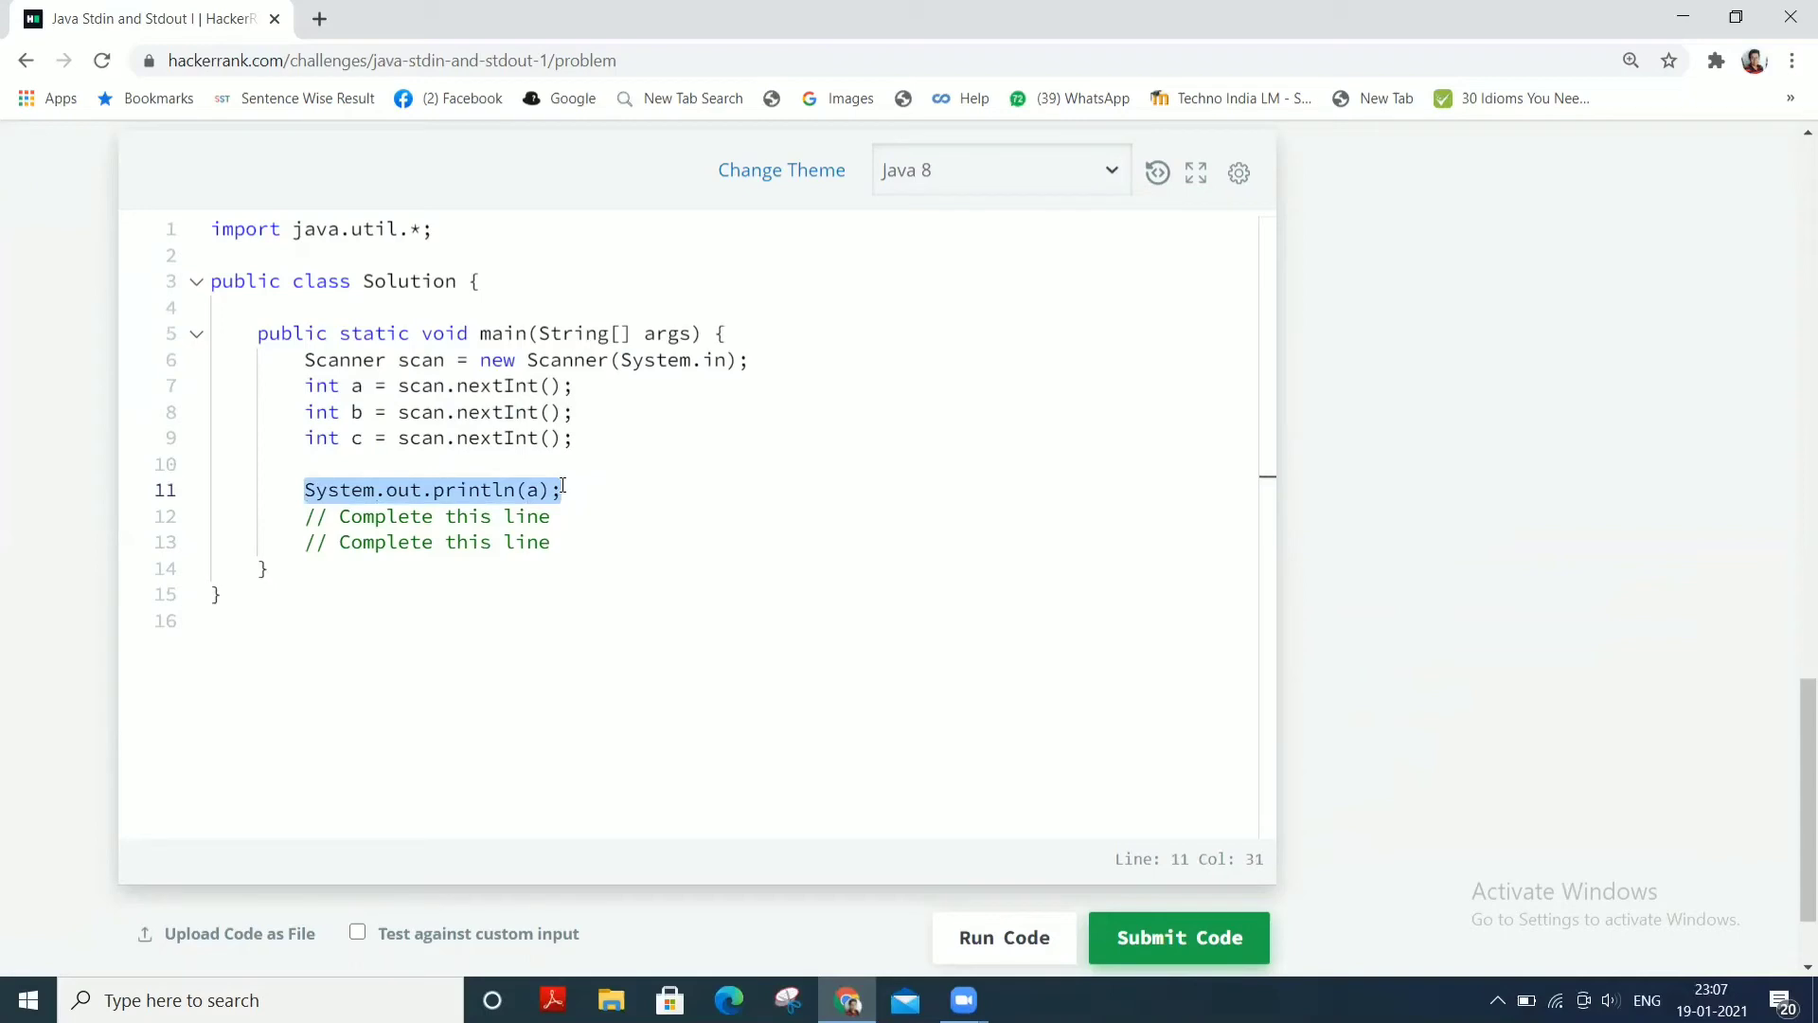
# Add System.out.println lines so the solution prints a, b and c in turn
pyautogui.click(426, 515)
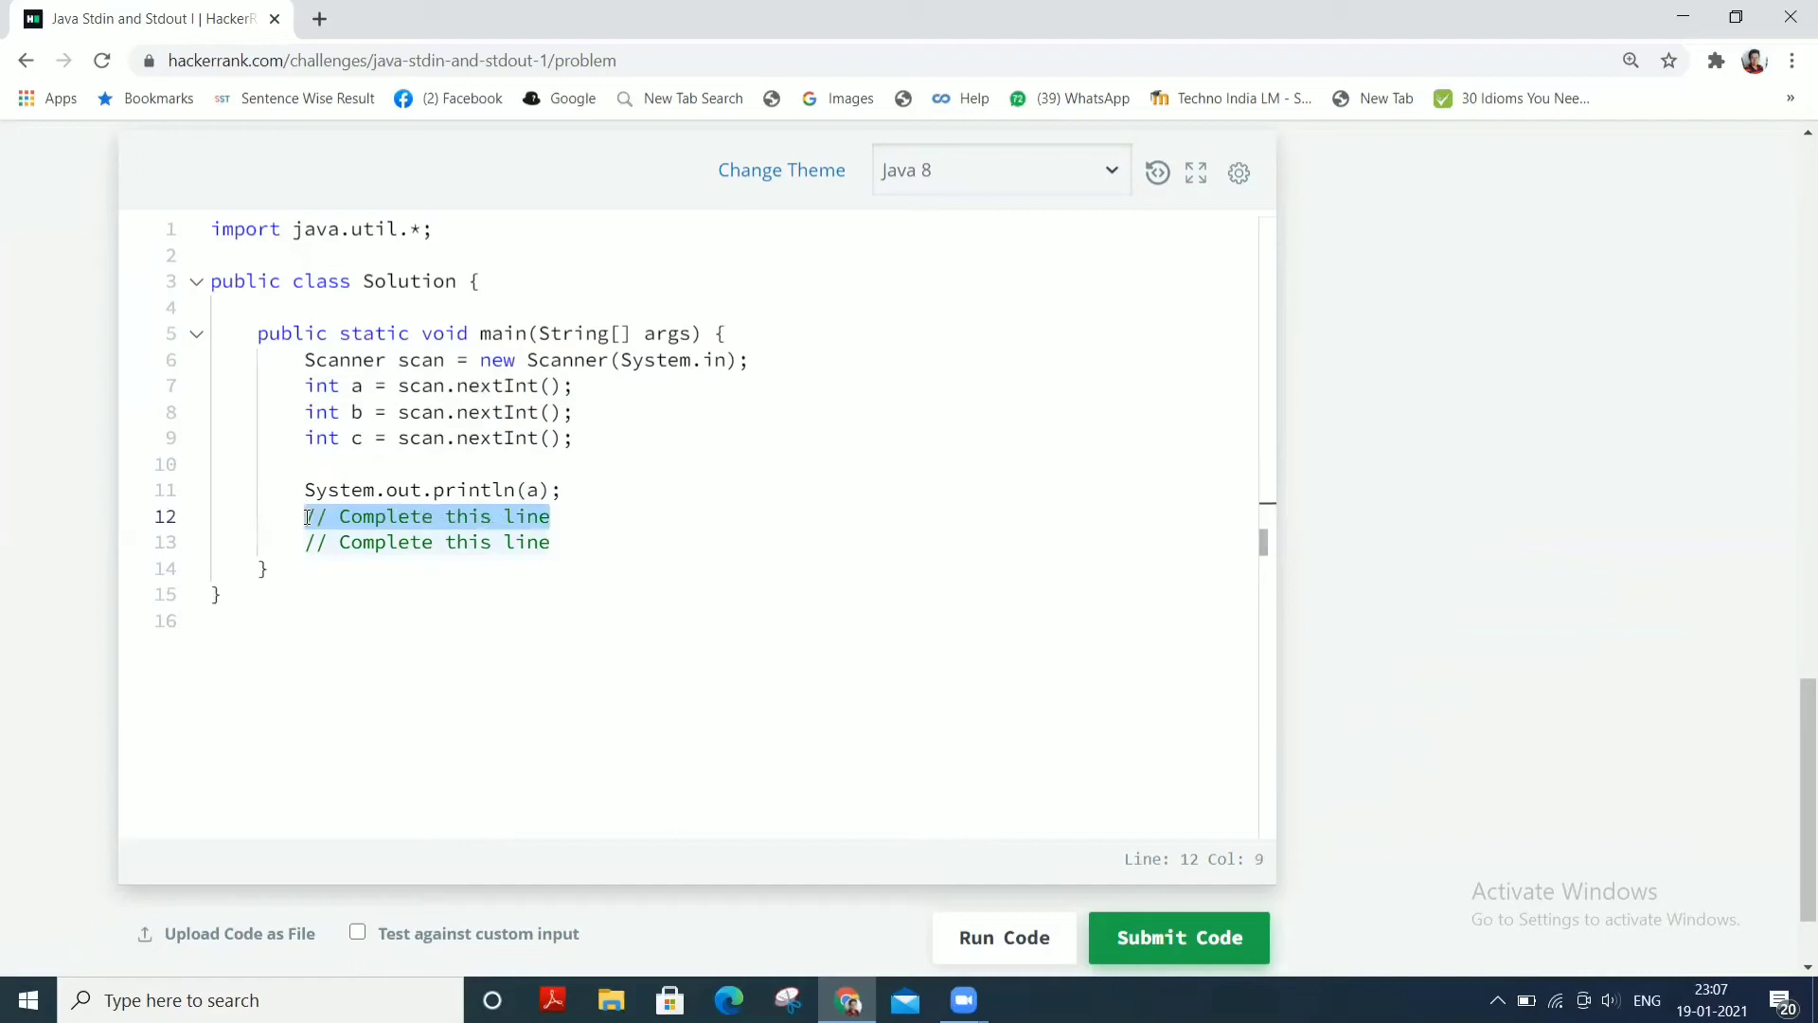
pyautogui.write('System.out.println(a);')
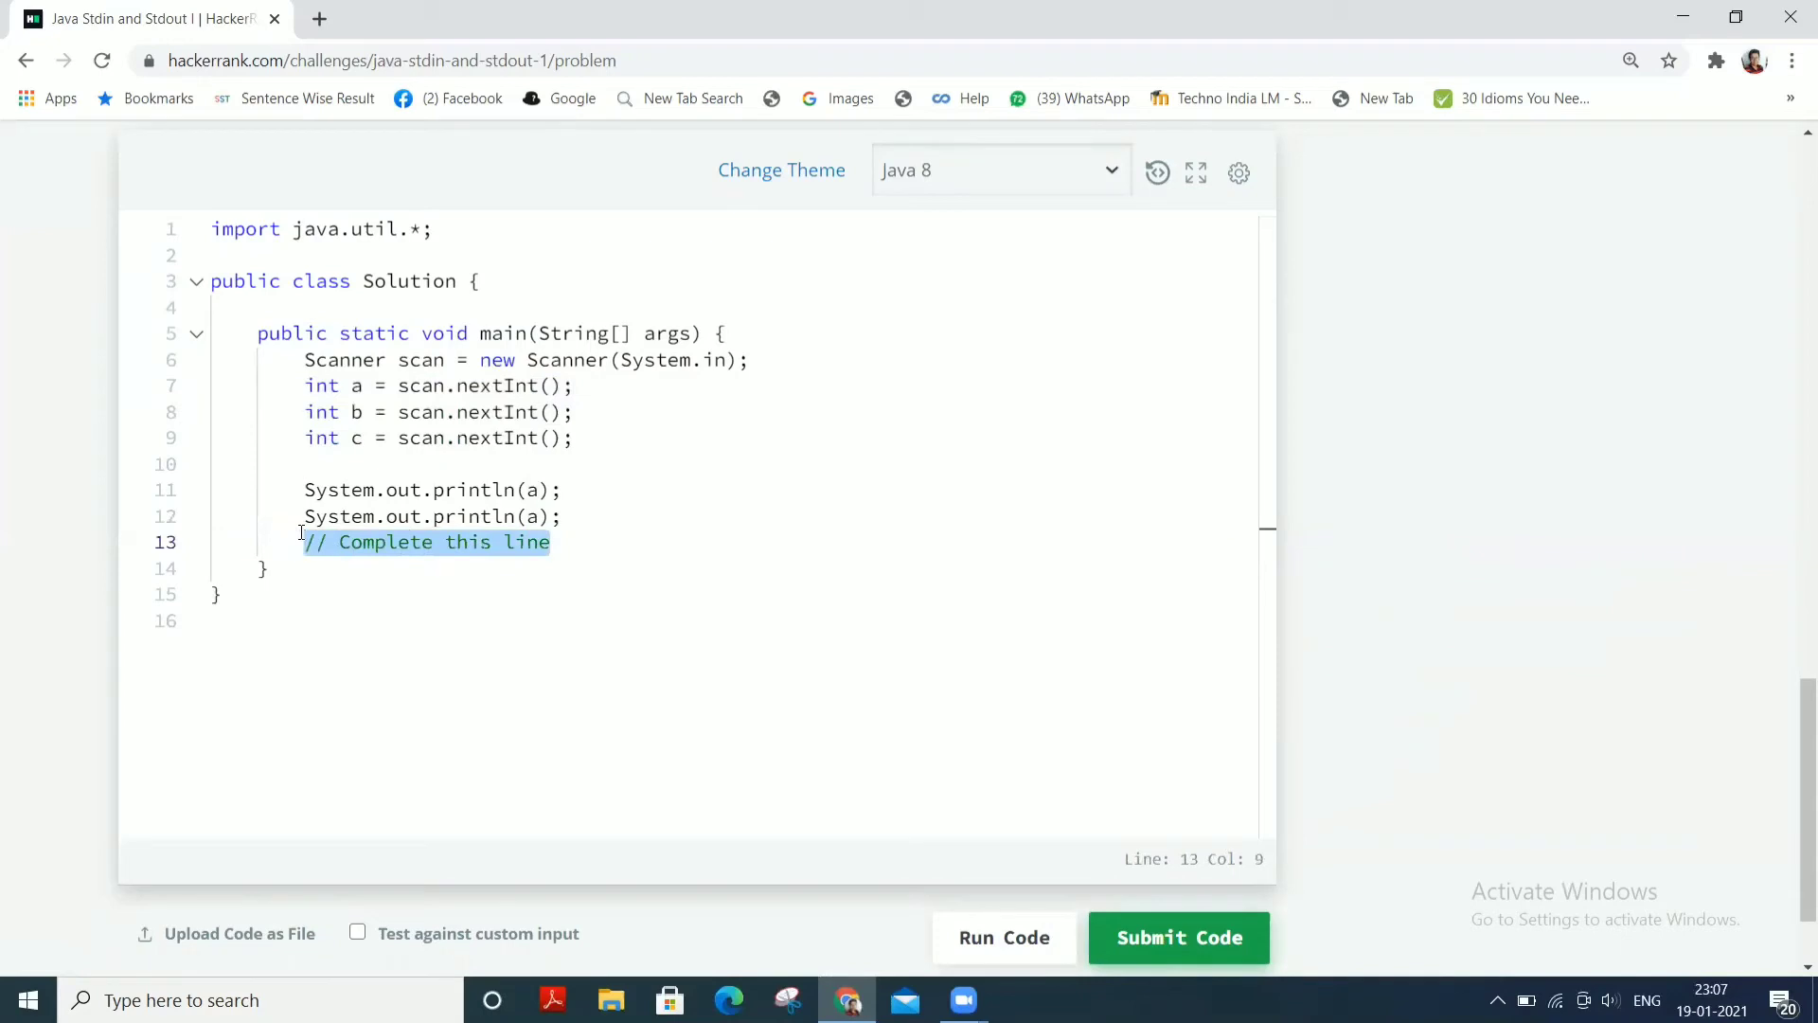
pyautogui.write('System.out.println(a);')
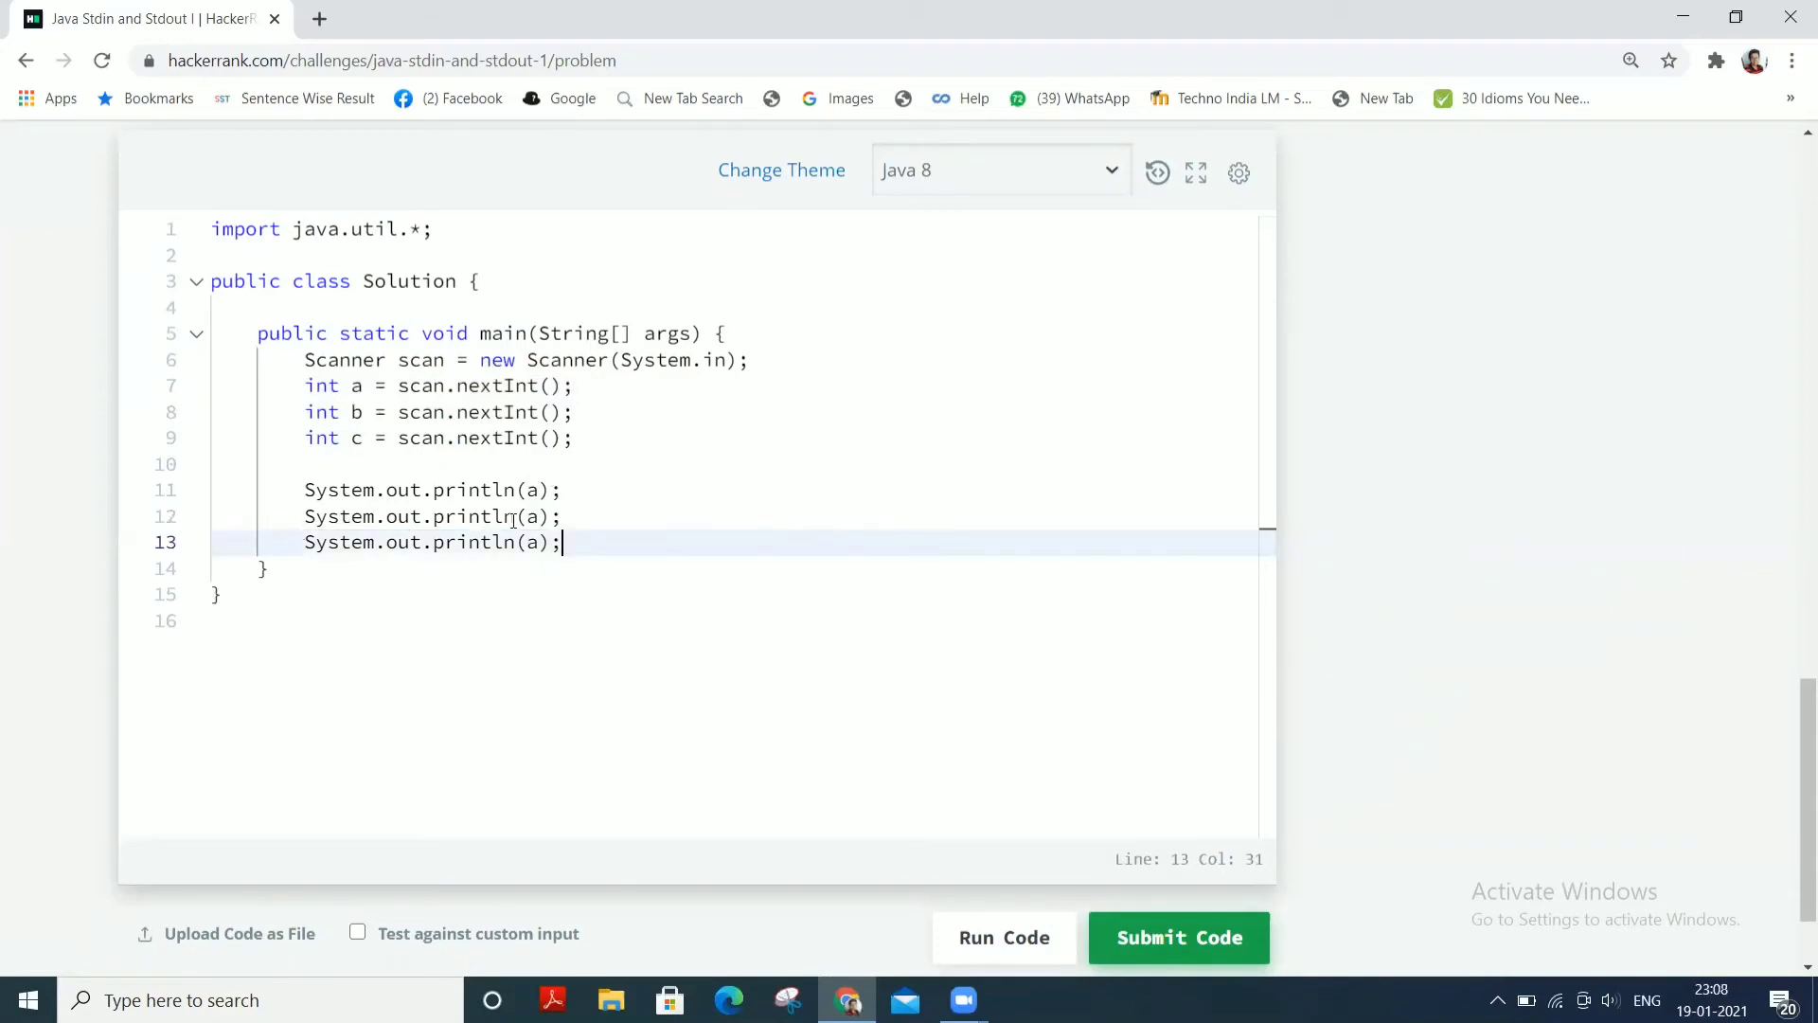
pyautogui.click(536, 515)
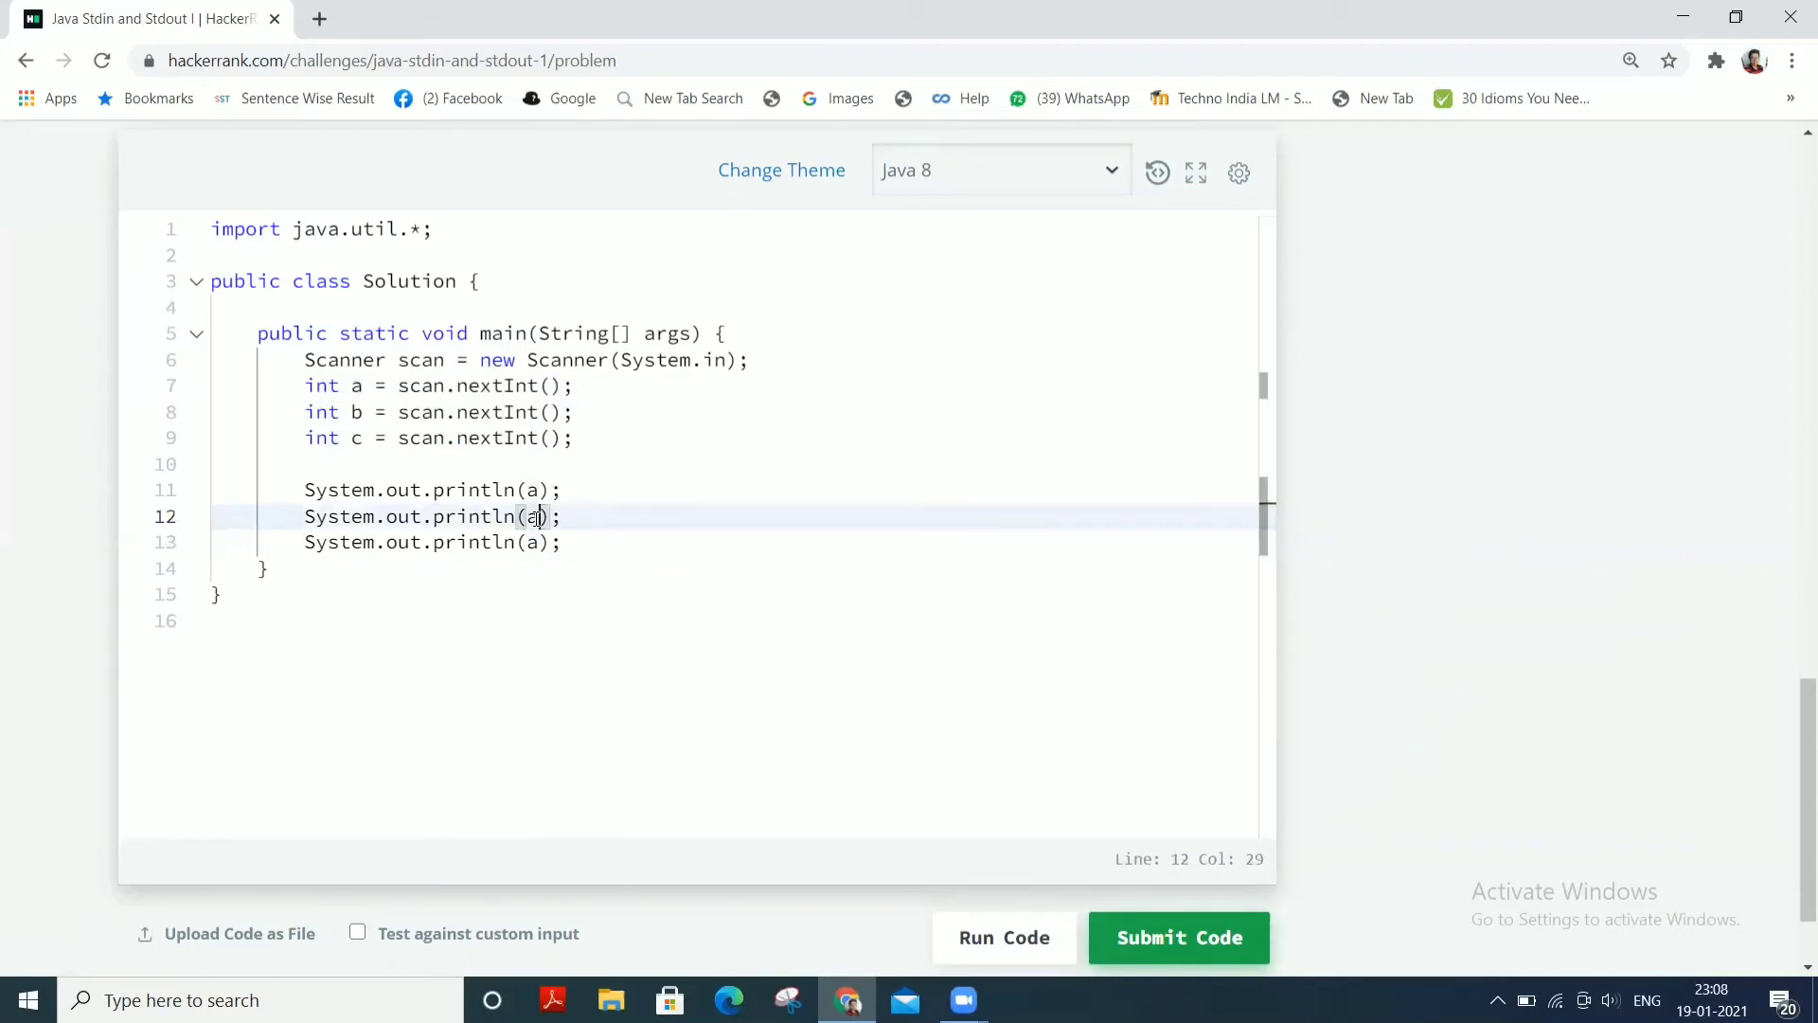
pyautogui.write('b')
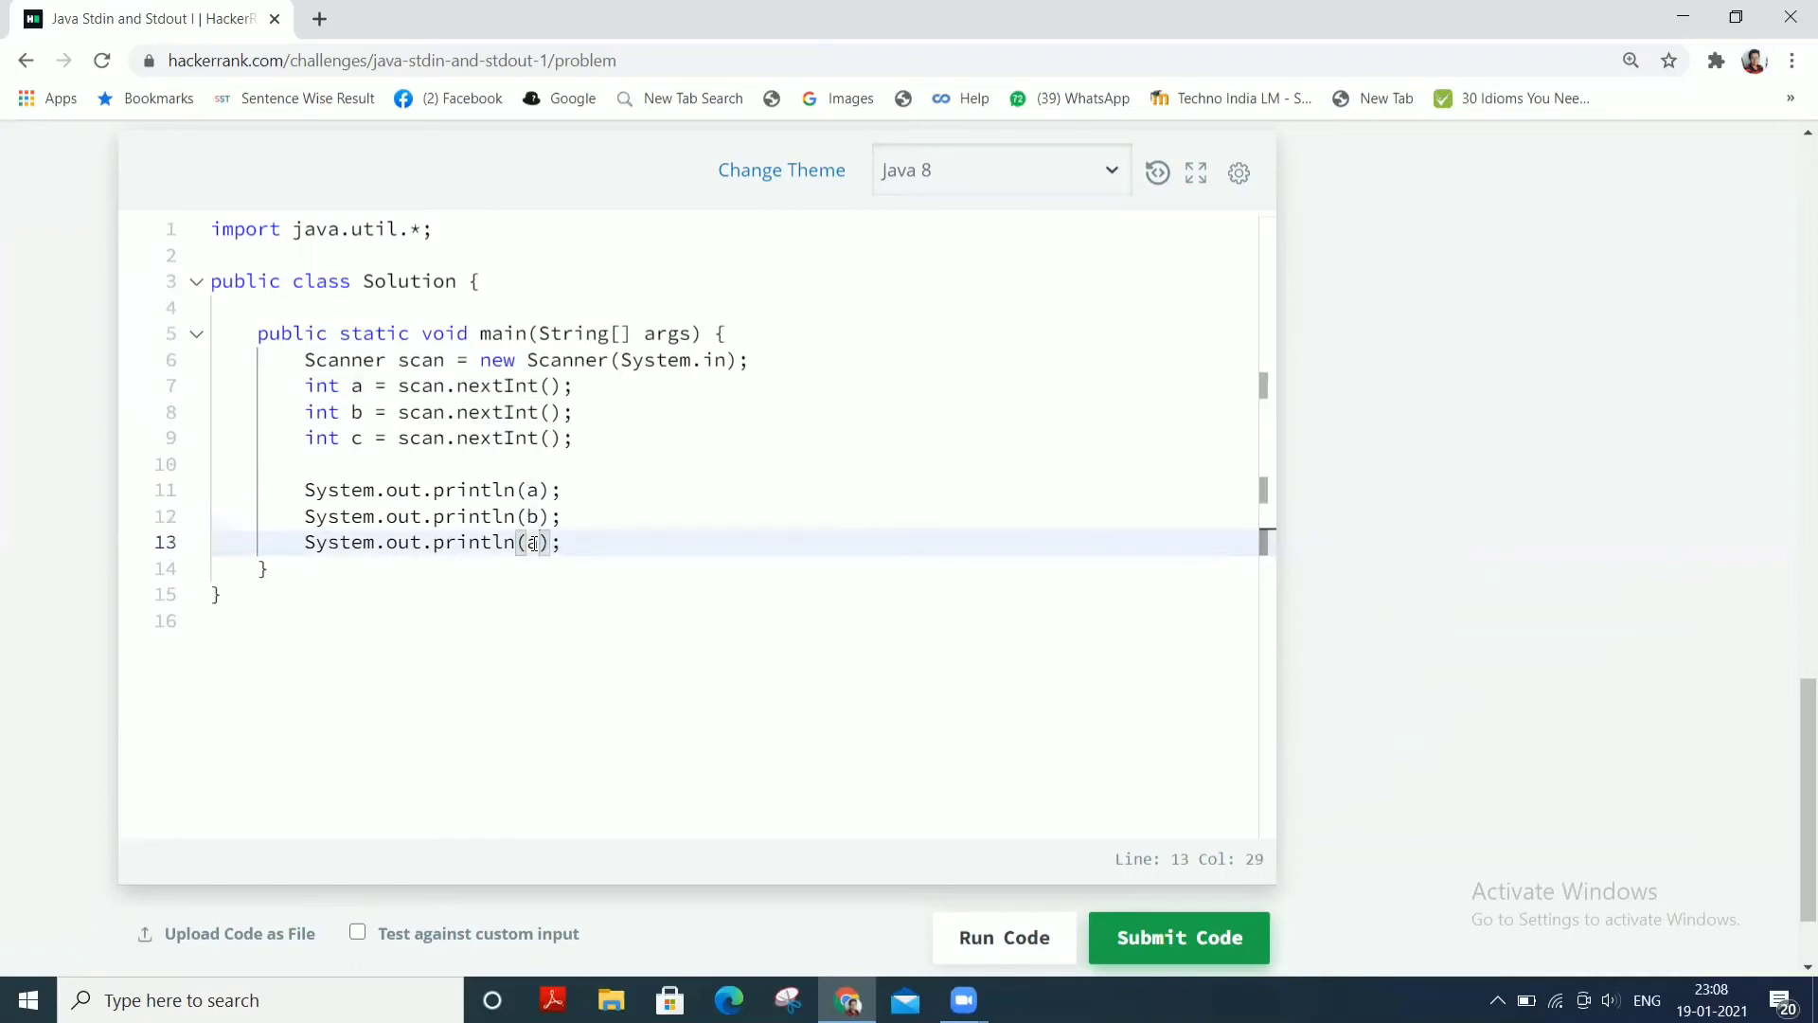
pyautogui.press('Backspace')
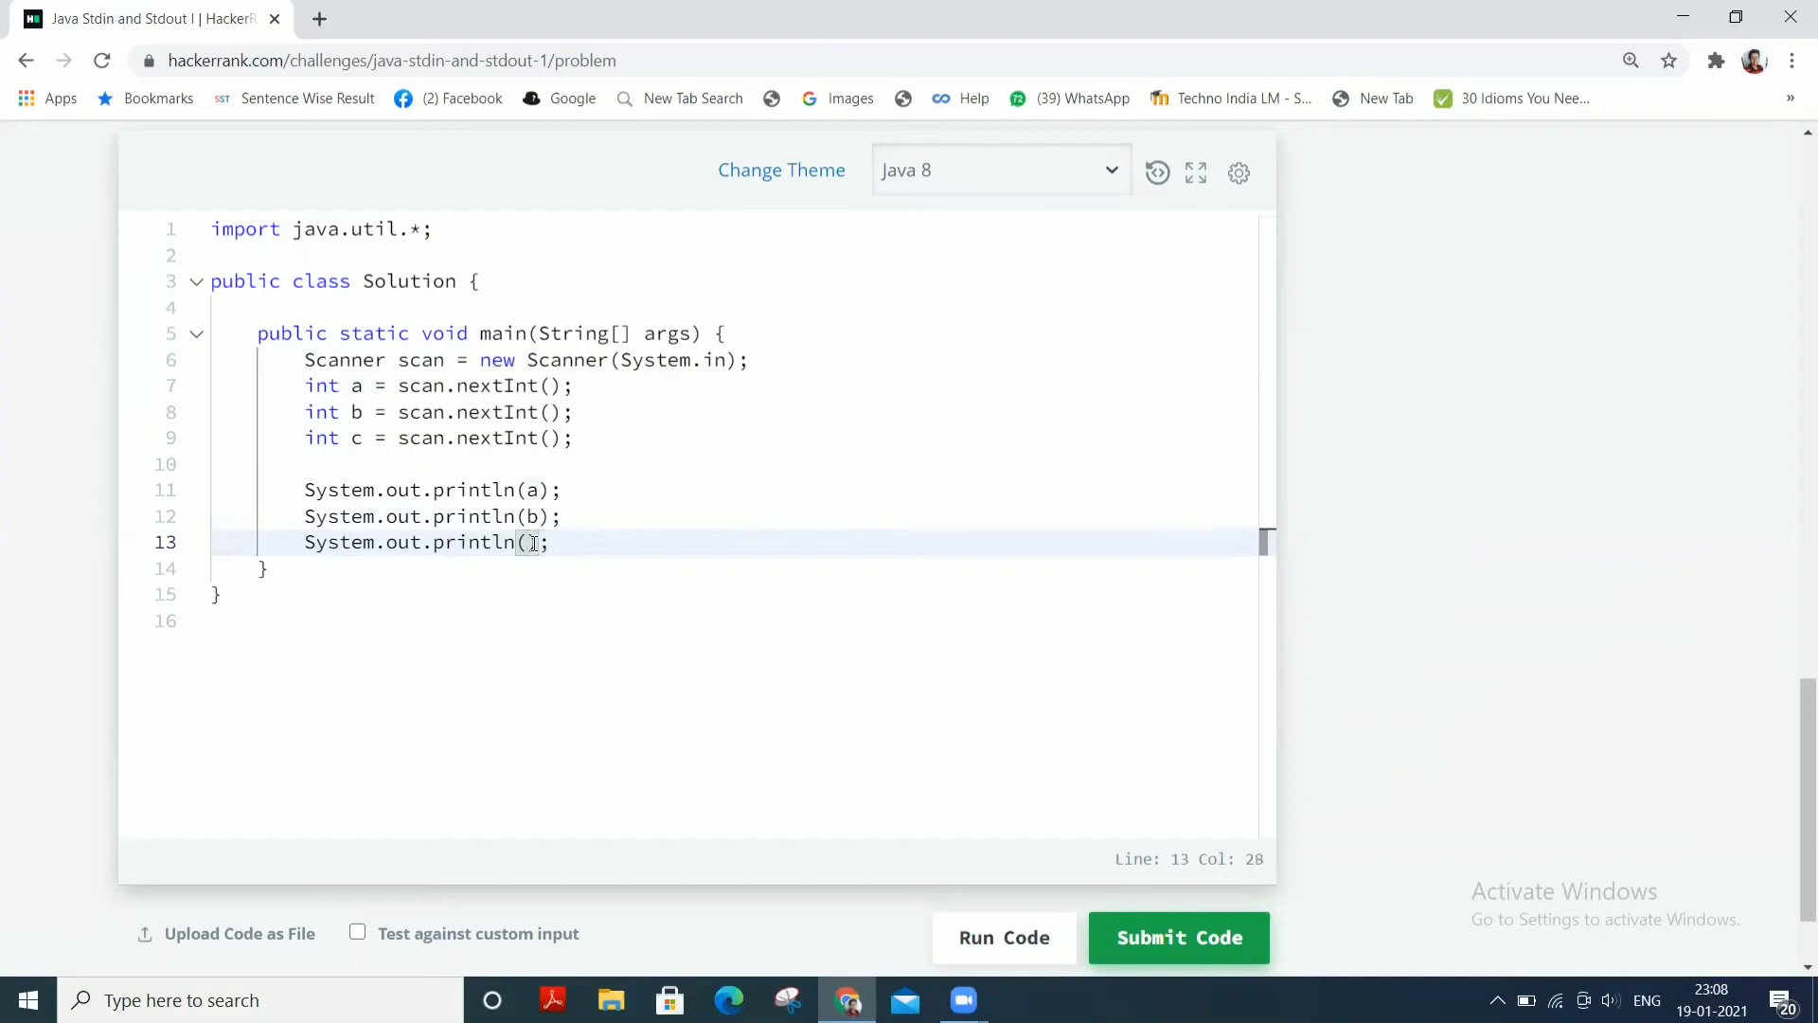
pyautogui.write('c')
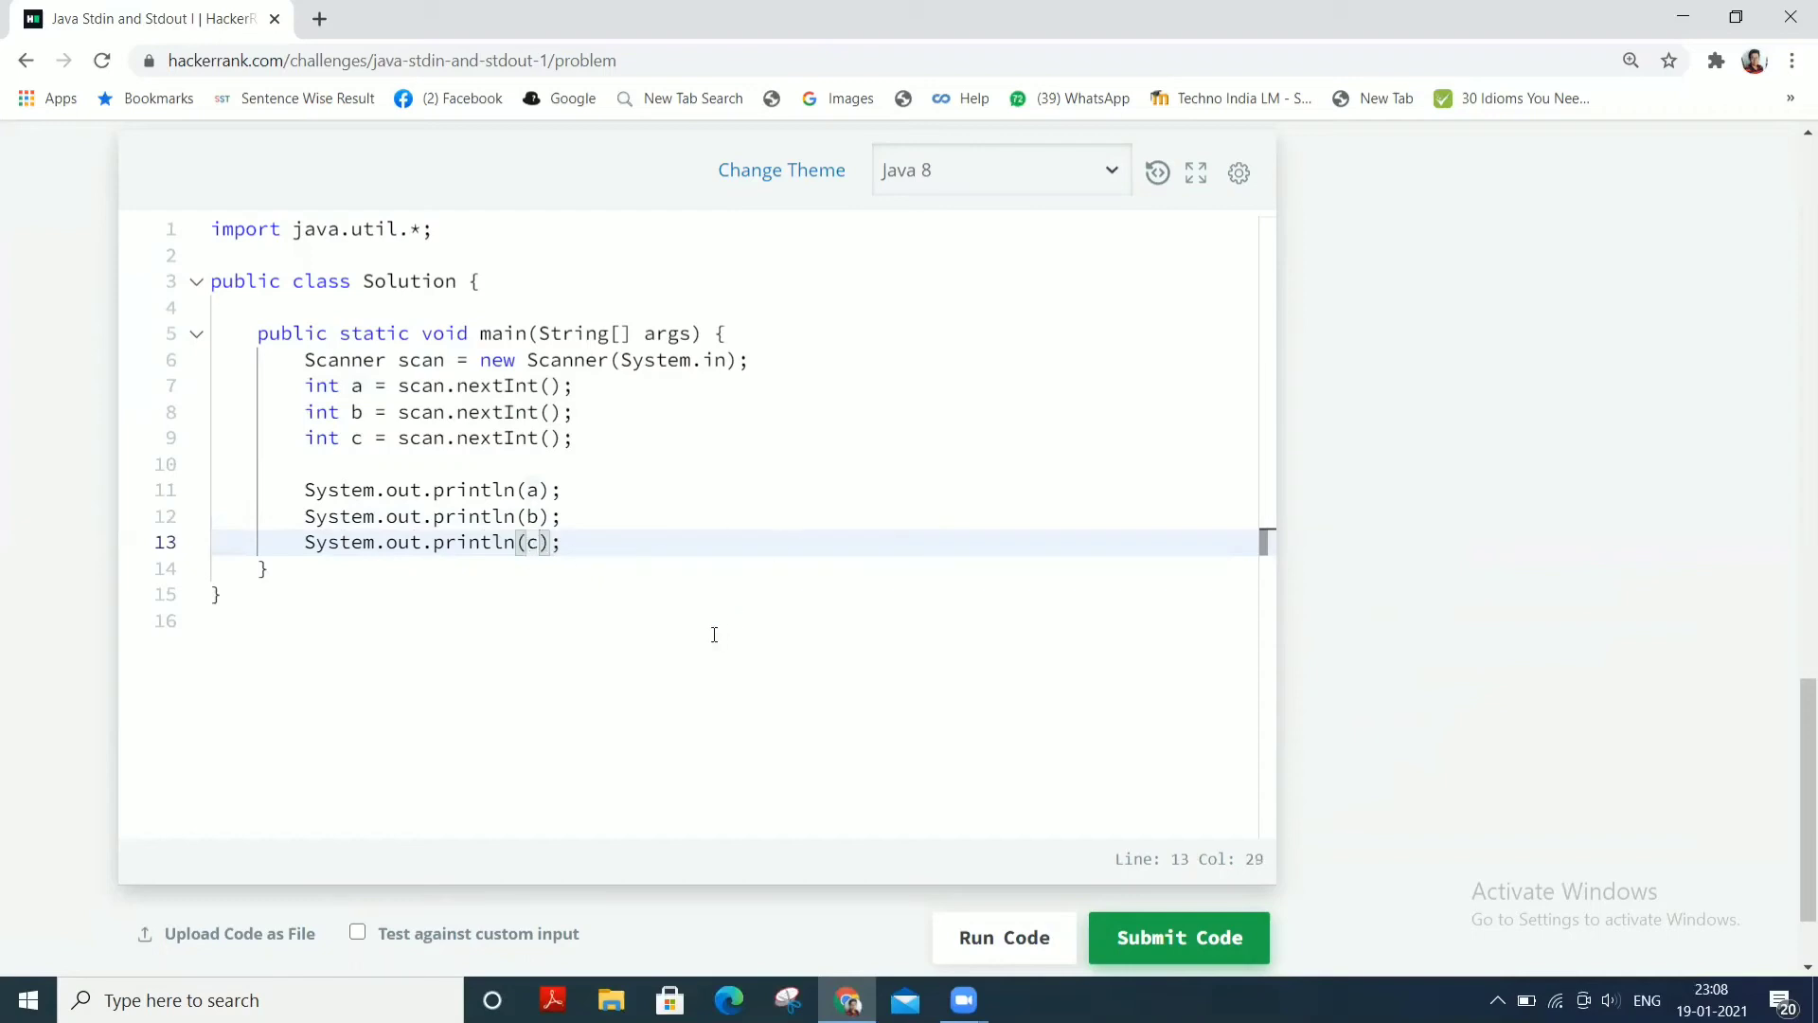
pyautogui.moveTo(700, 685)
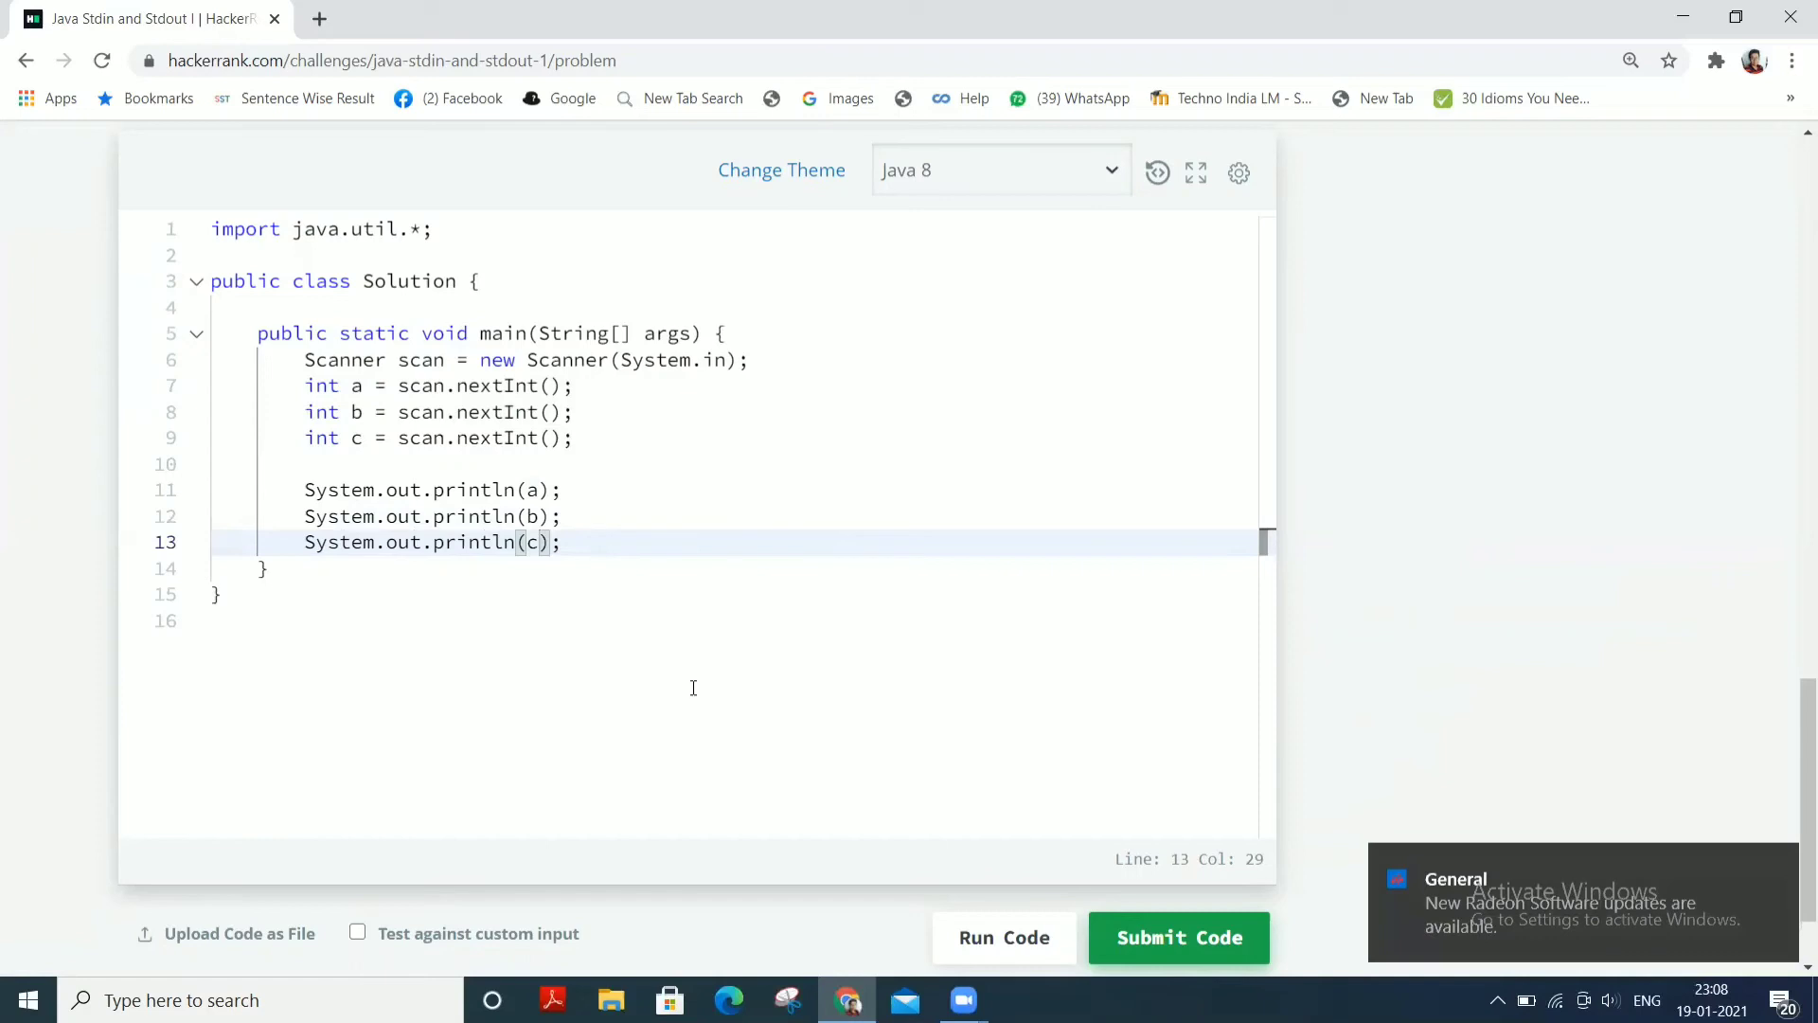
pyautogui.moveTo(665, 631)
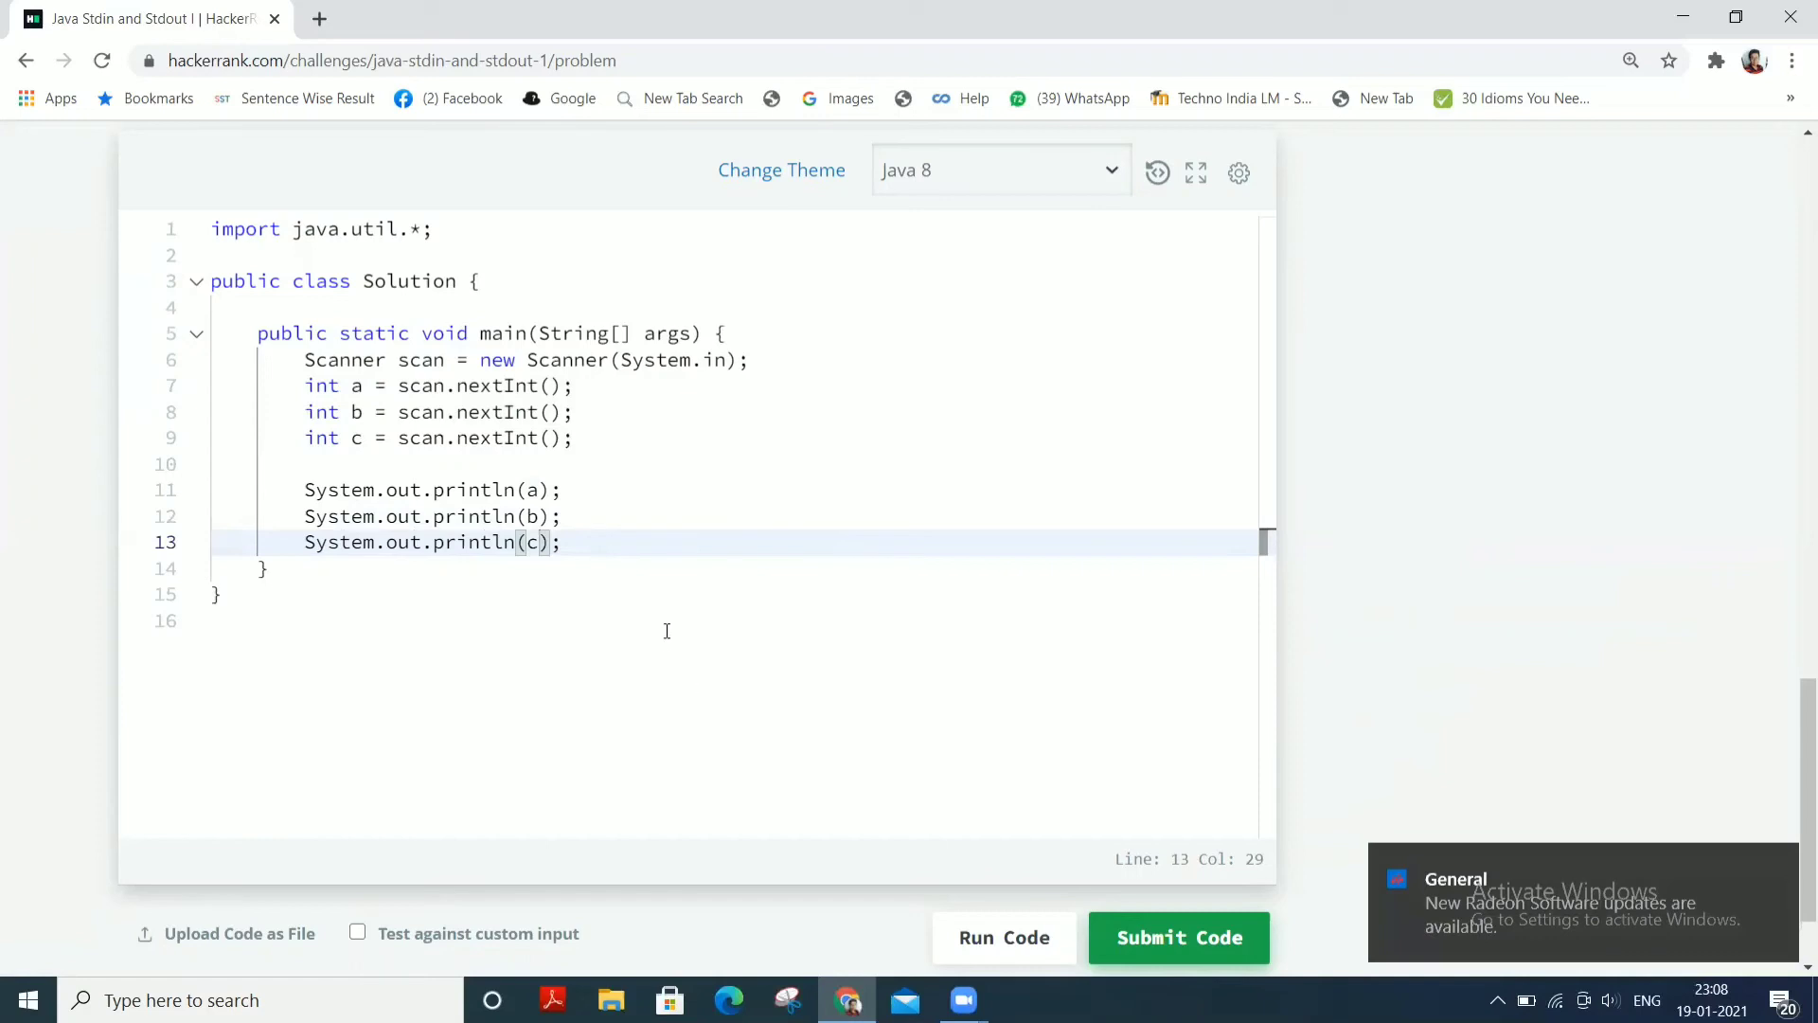
pyautogui.moveTo(674, 612)
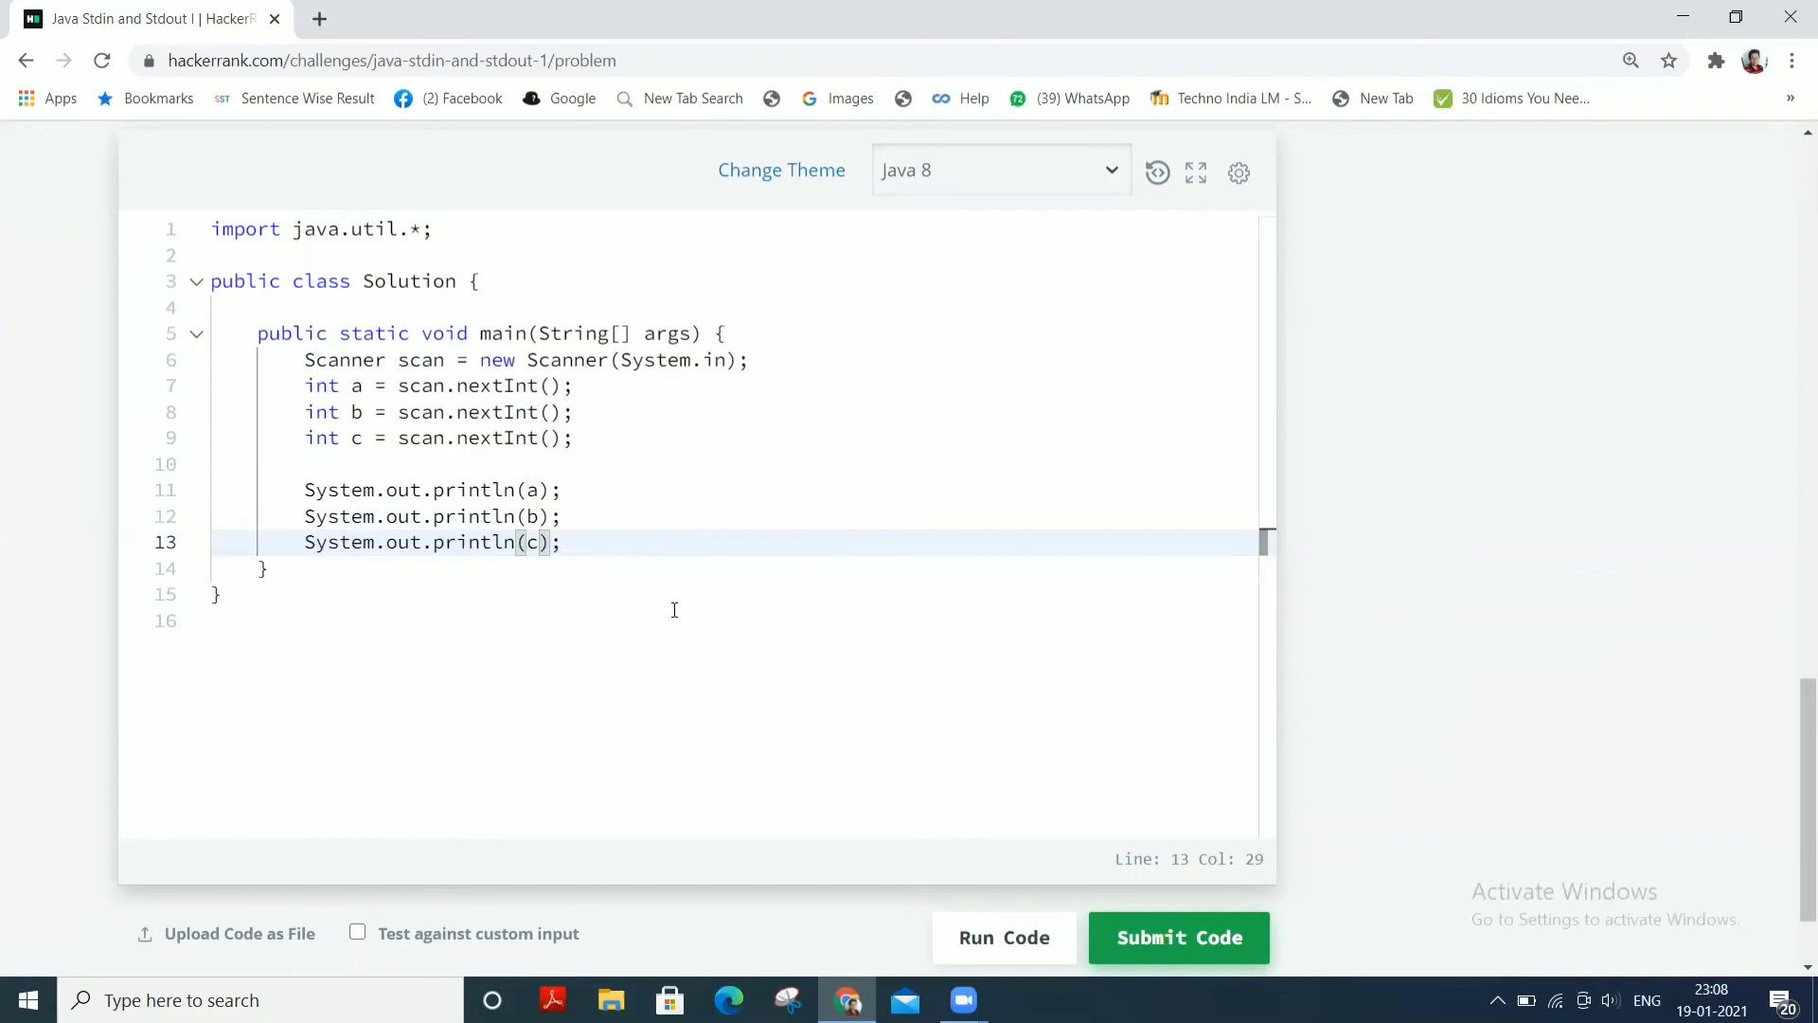
pyautogui.moveTo(633, 655)
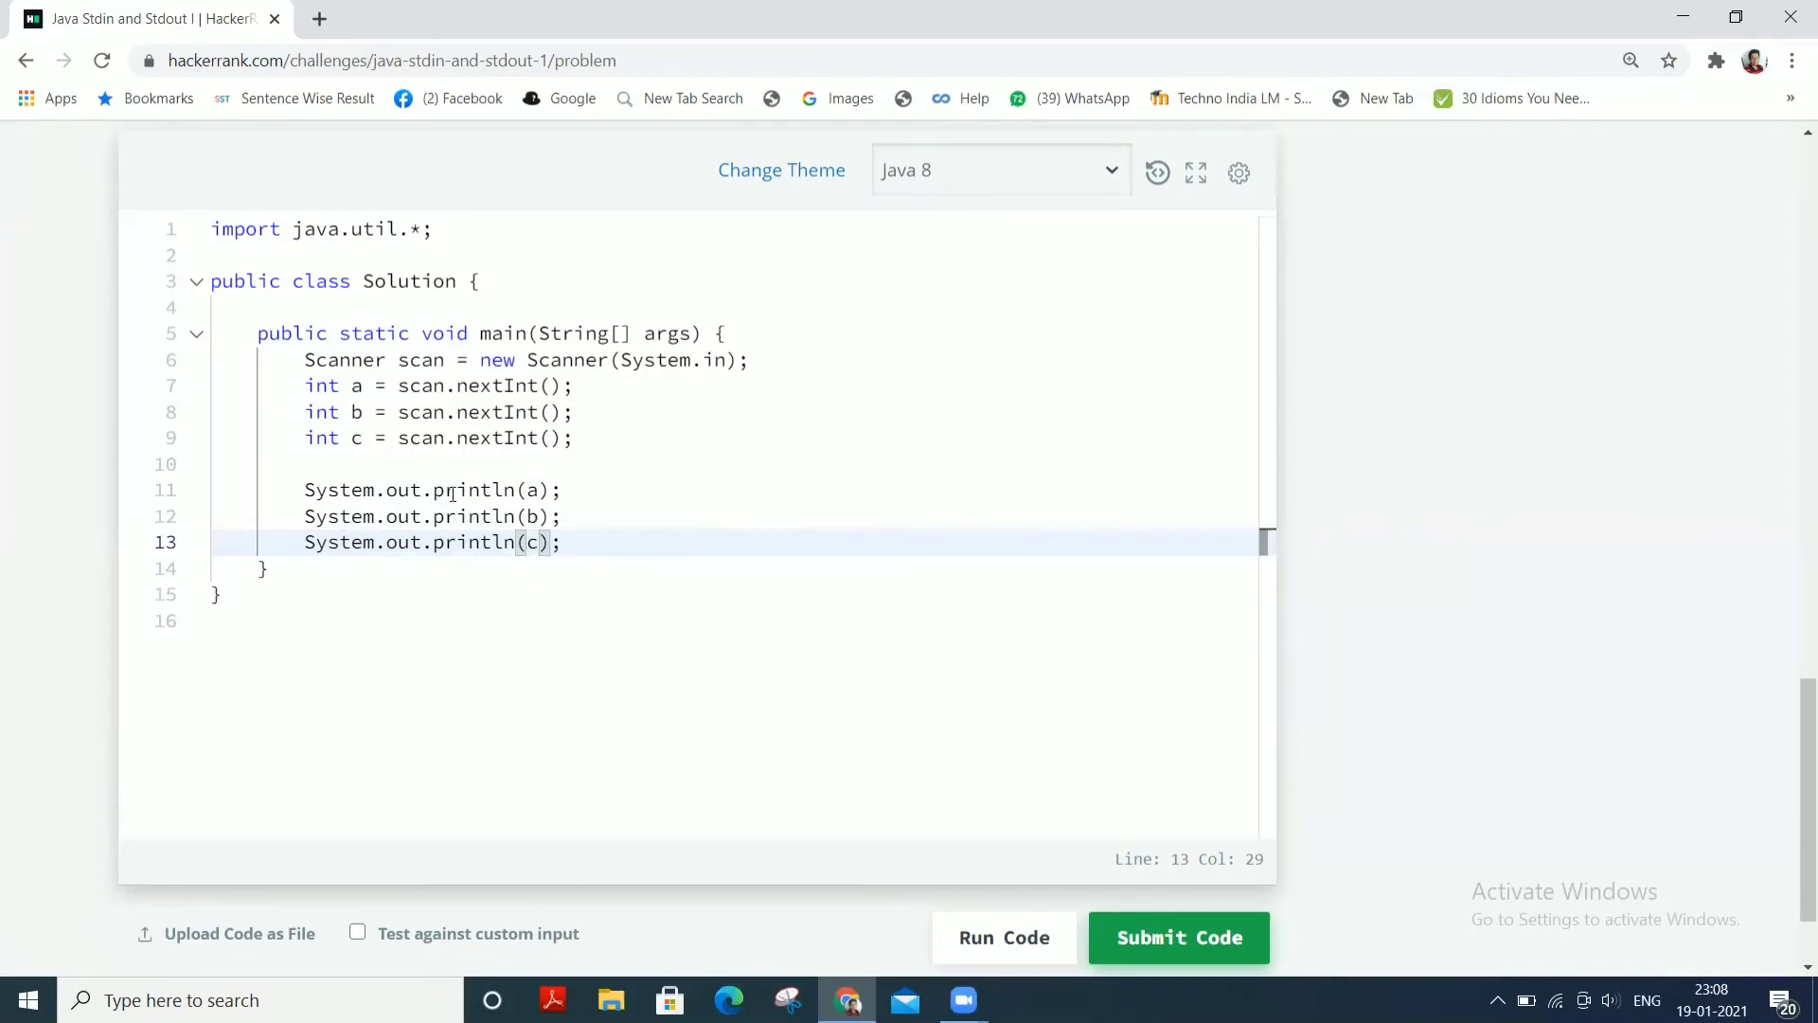
pyautogui.scroll(3)
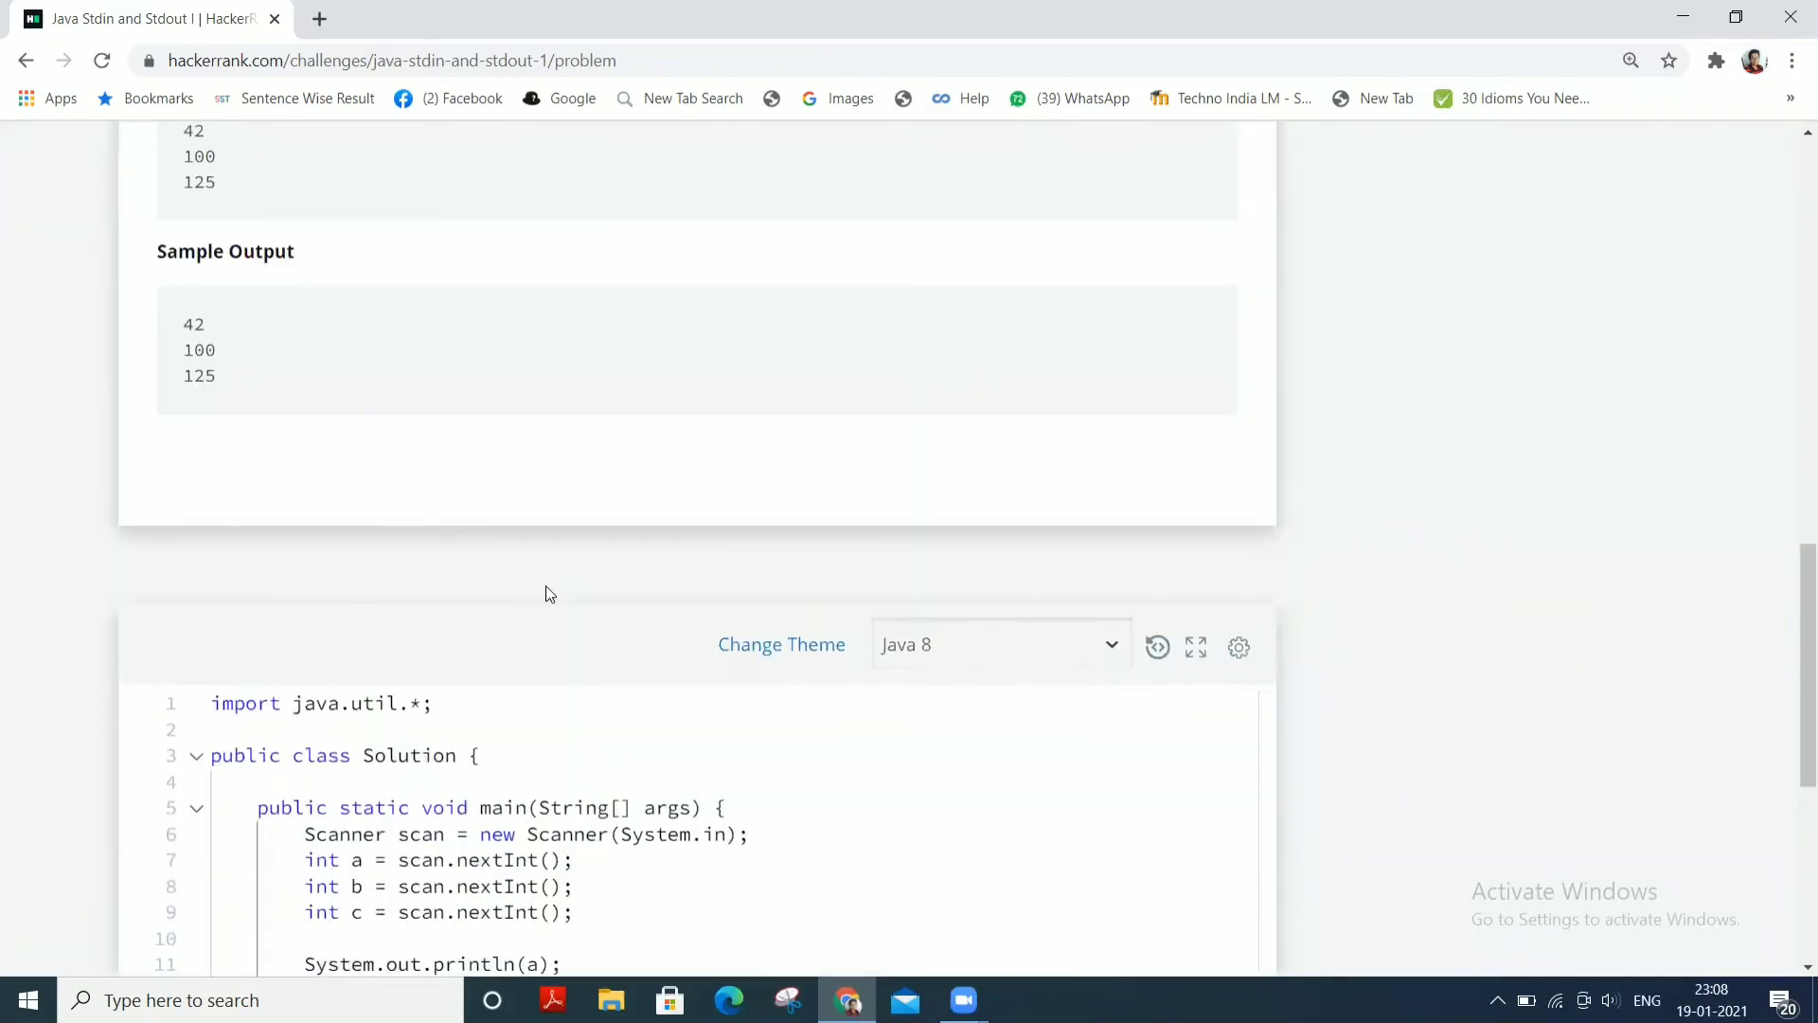
pyautogui.scroll(-3)
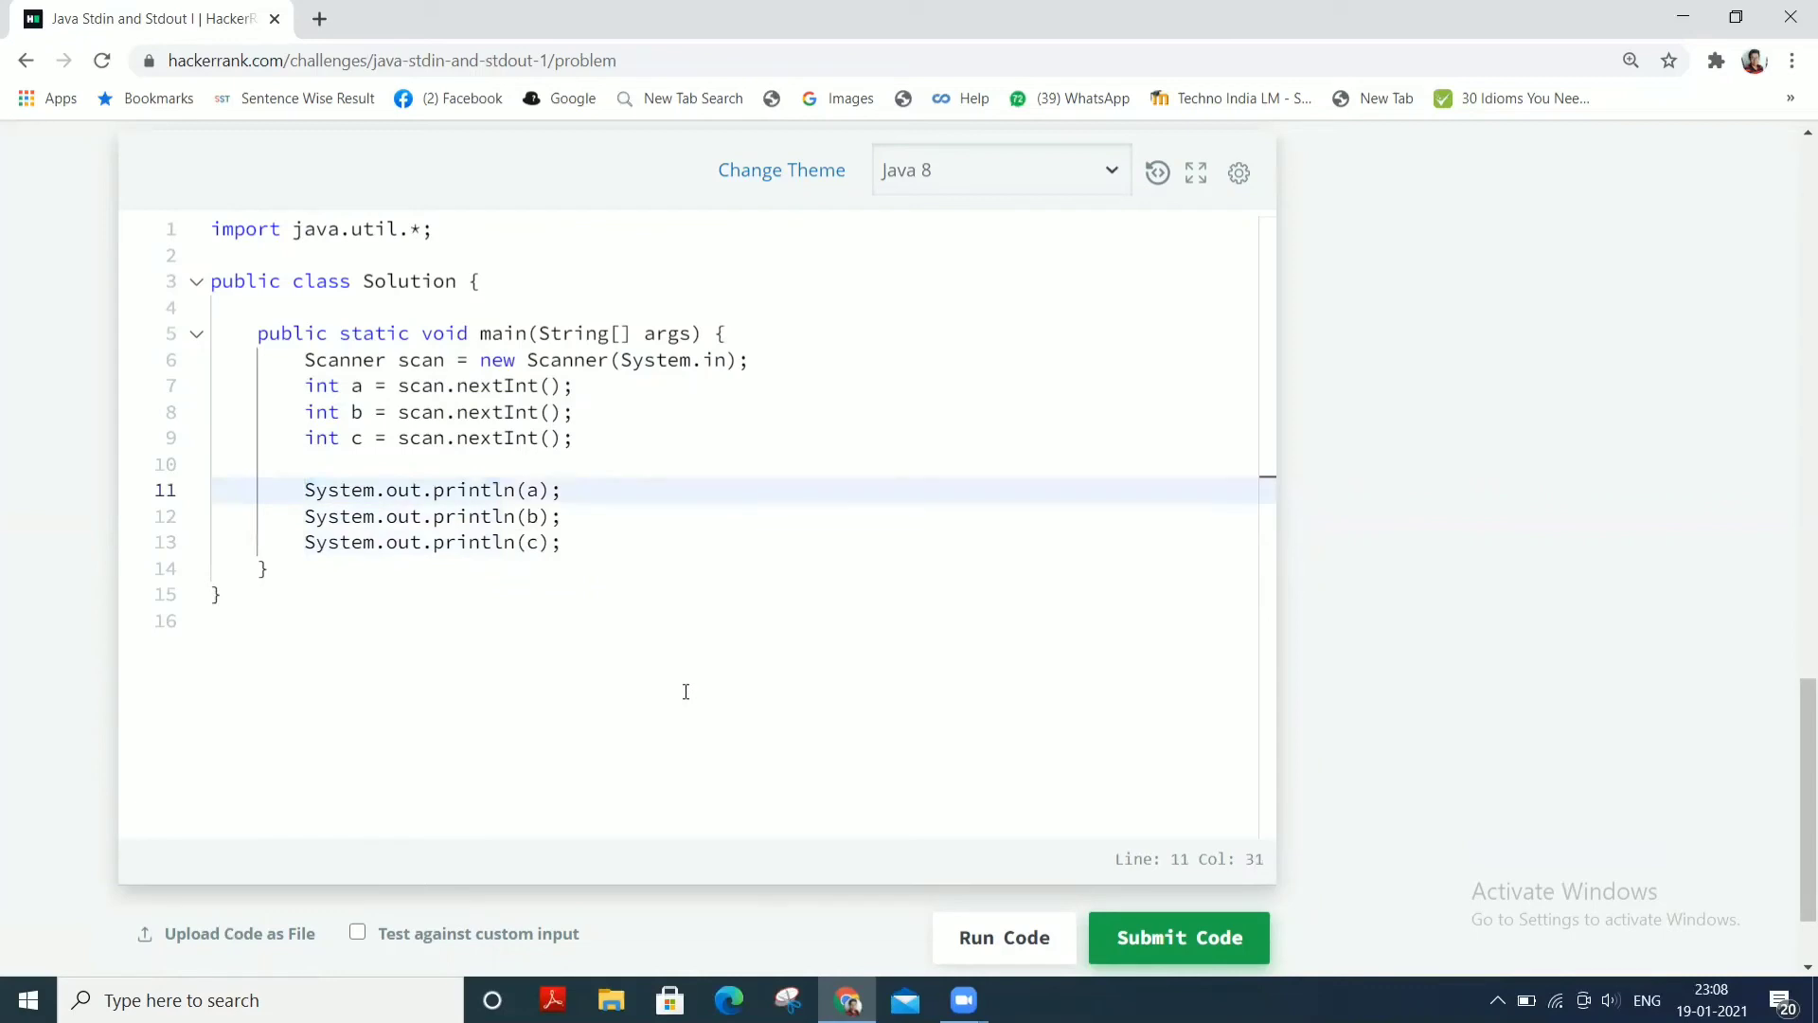
pyautogui.scroll(-3)
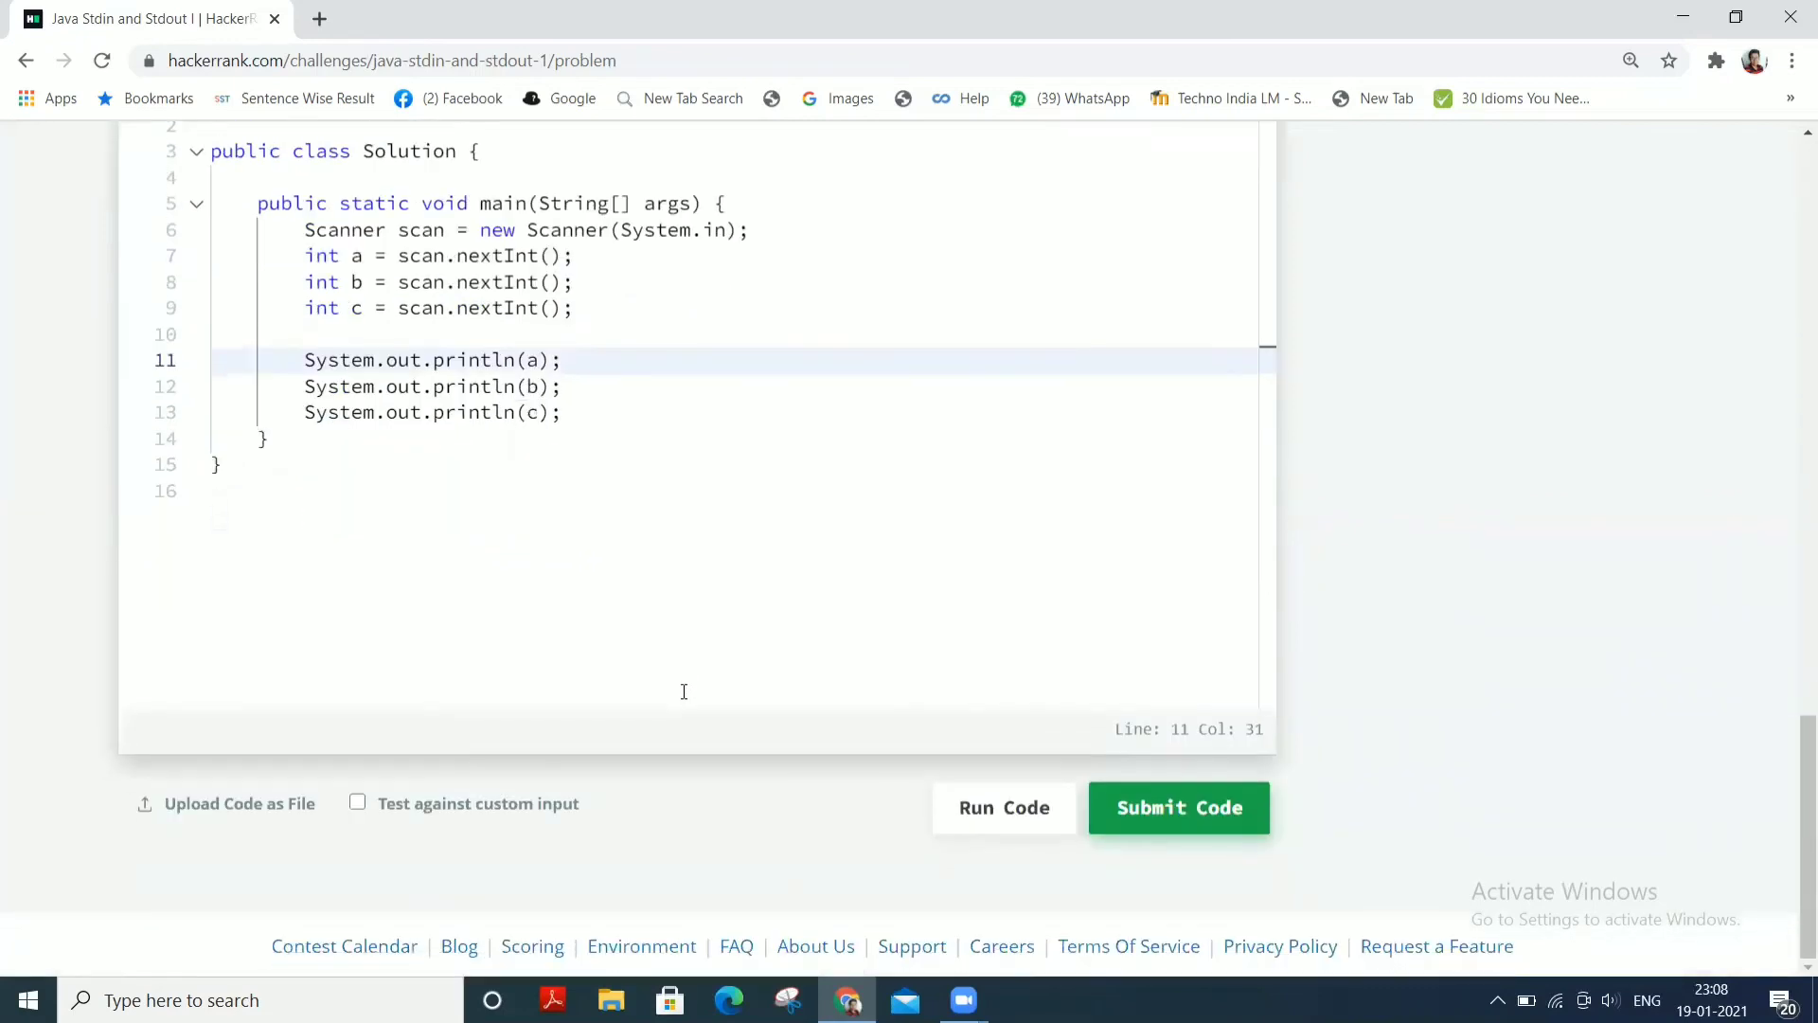
pyautogui.moveTo(1003, 808)
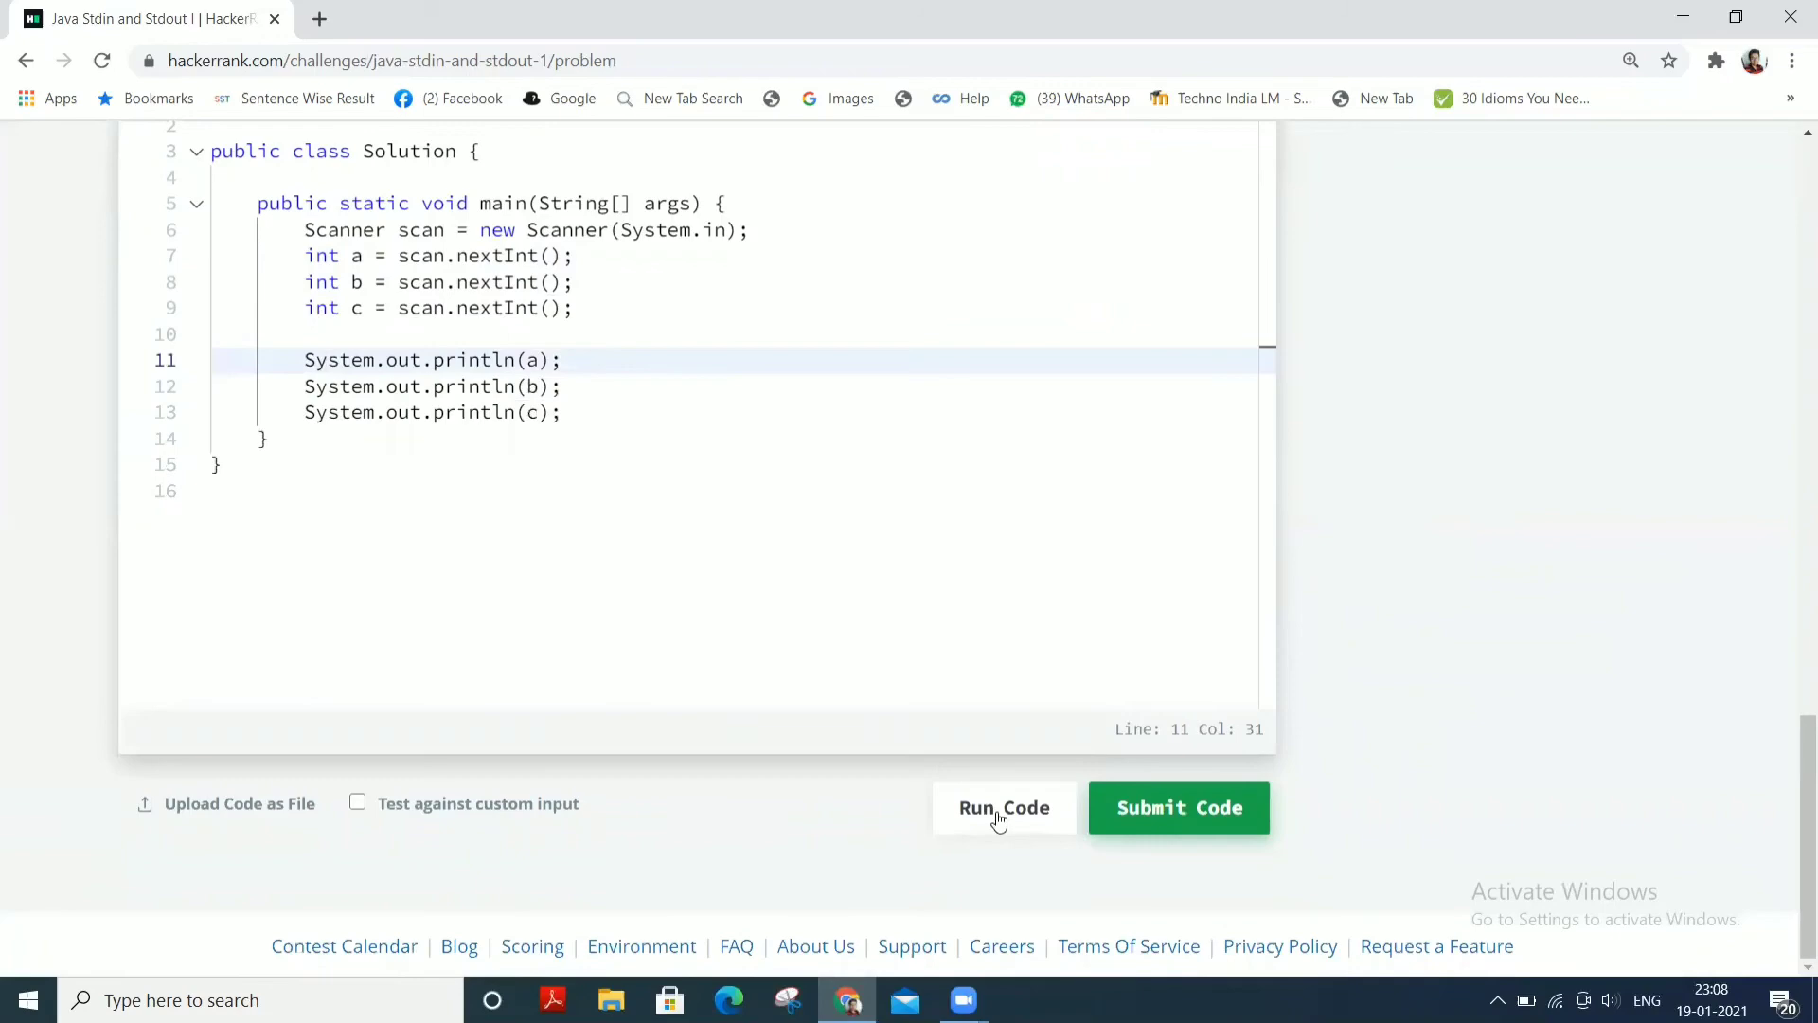
# Run the code and see Sample Test case 0 pass with 42, 100, 125
pyautogui.click(1004, 806)
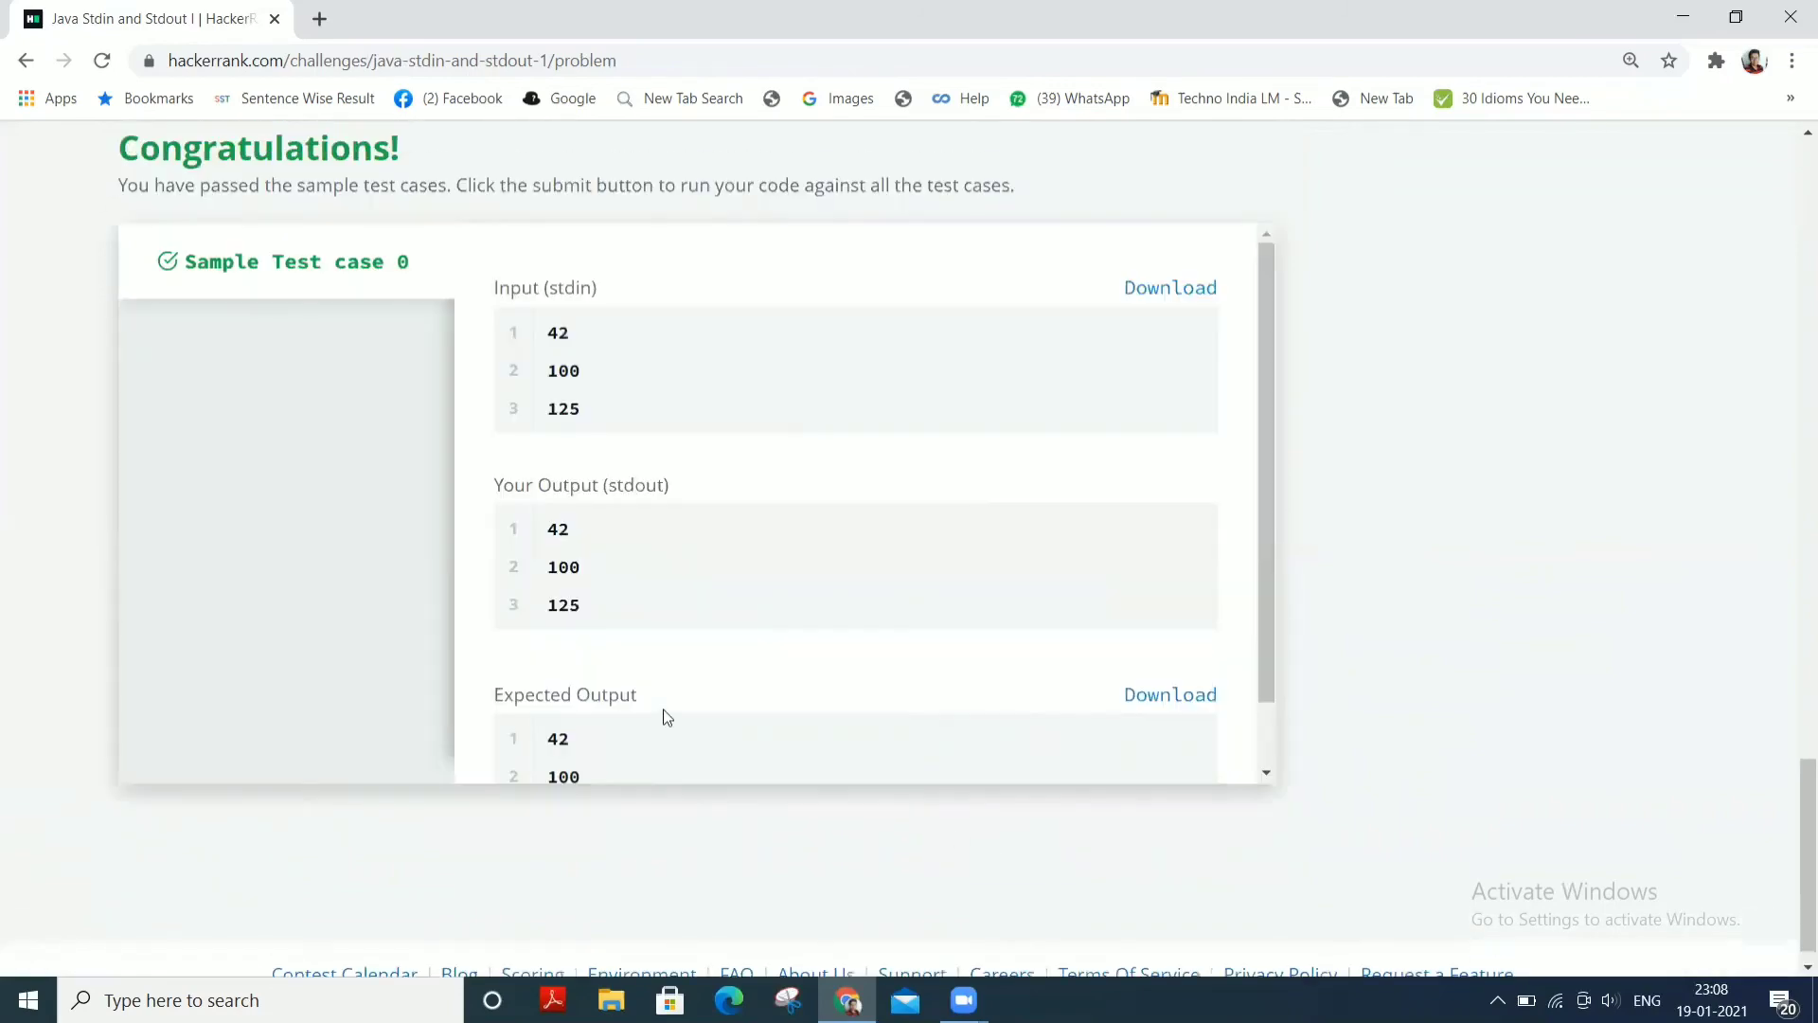
pyautogui.scroll(3)
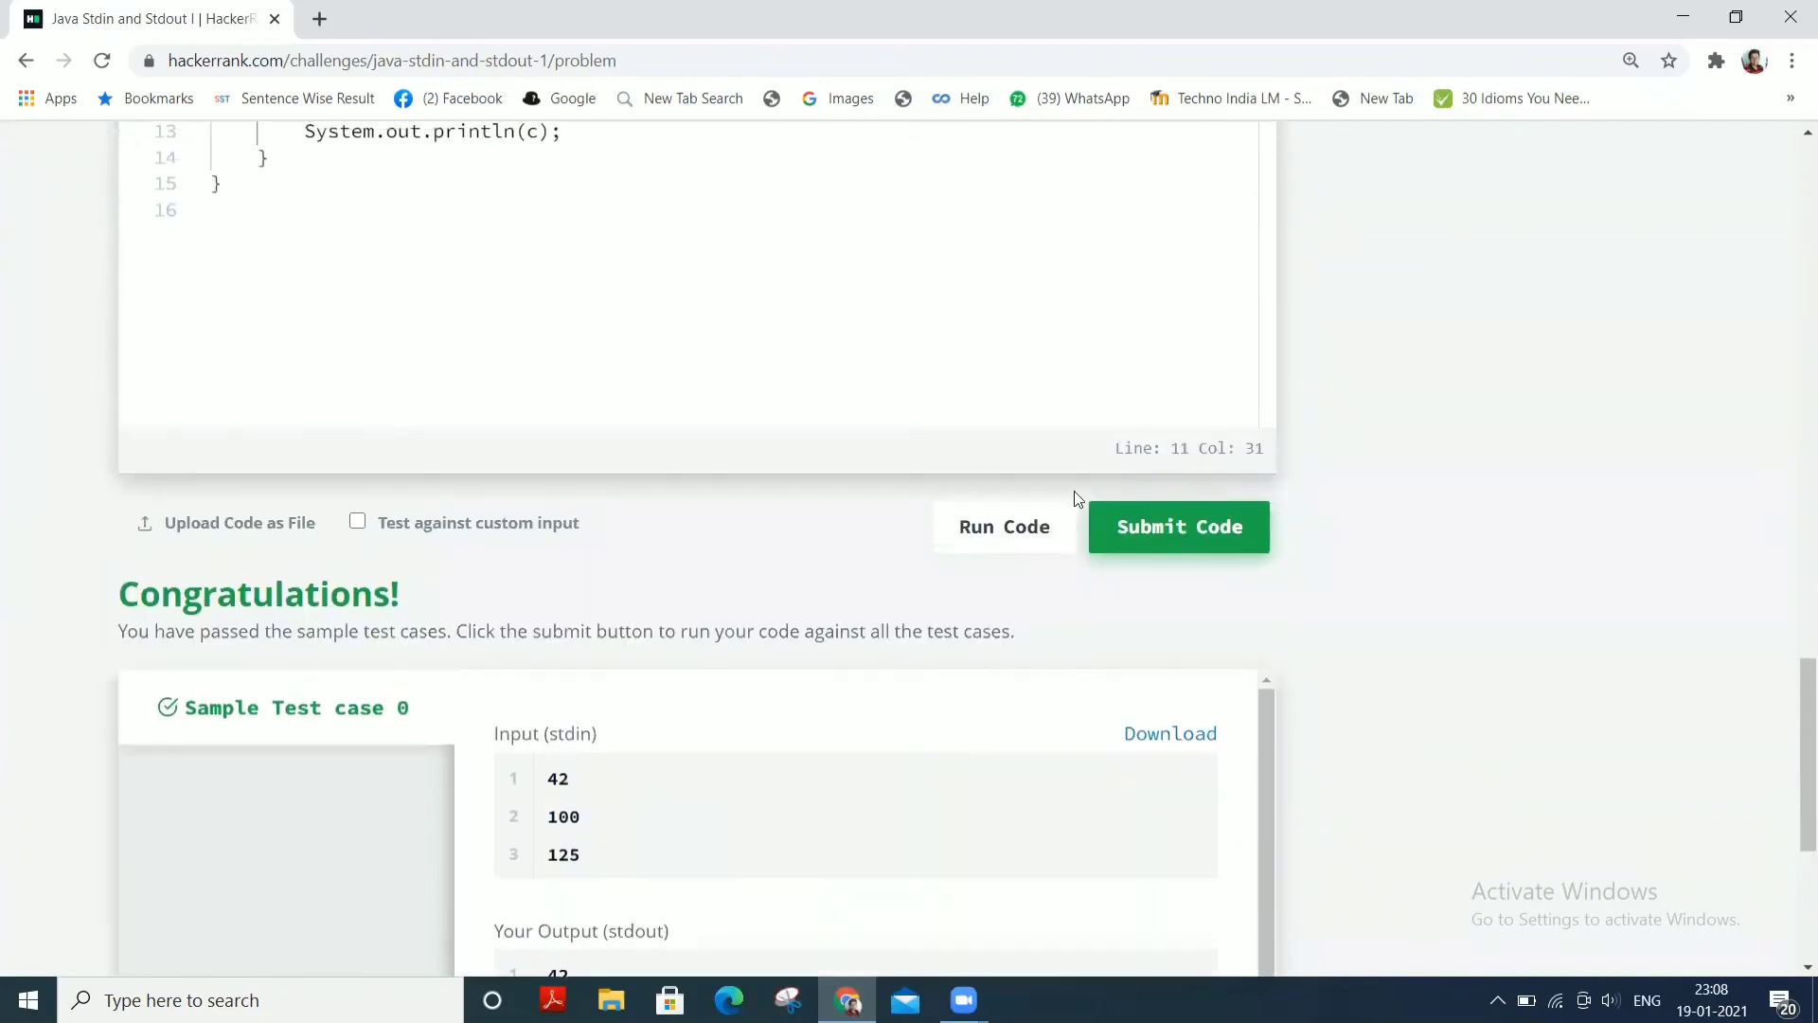
pyautogui.moveTo(1168, 545)
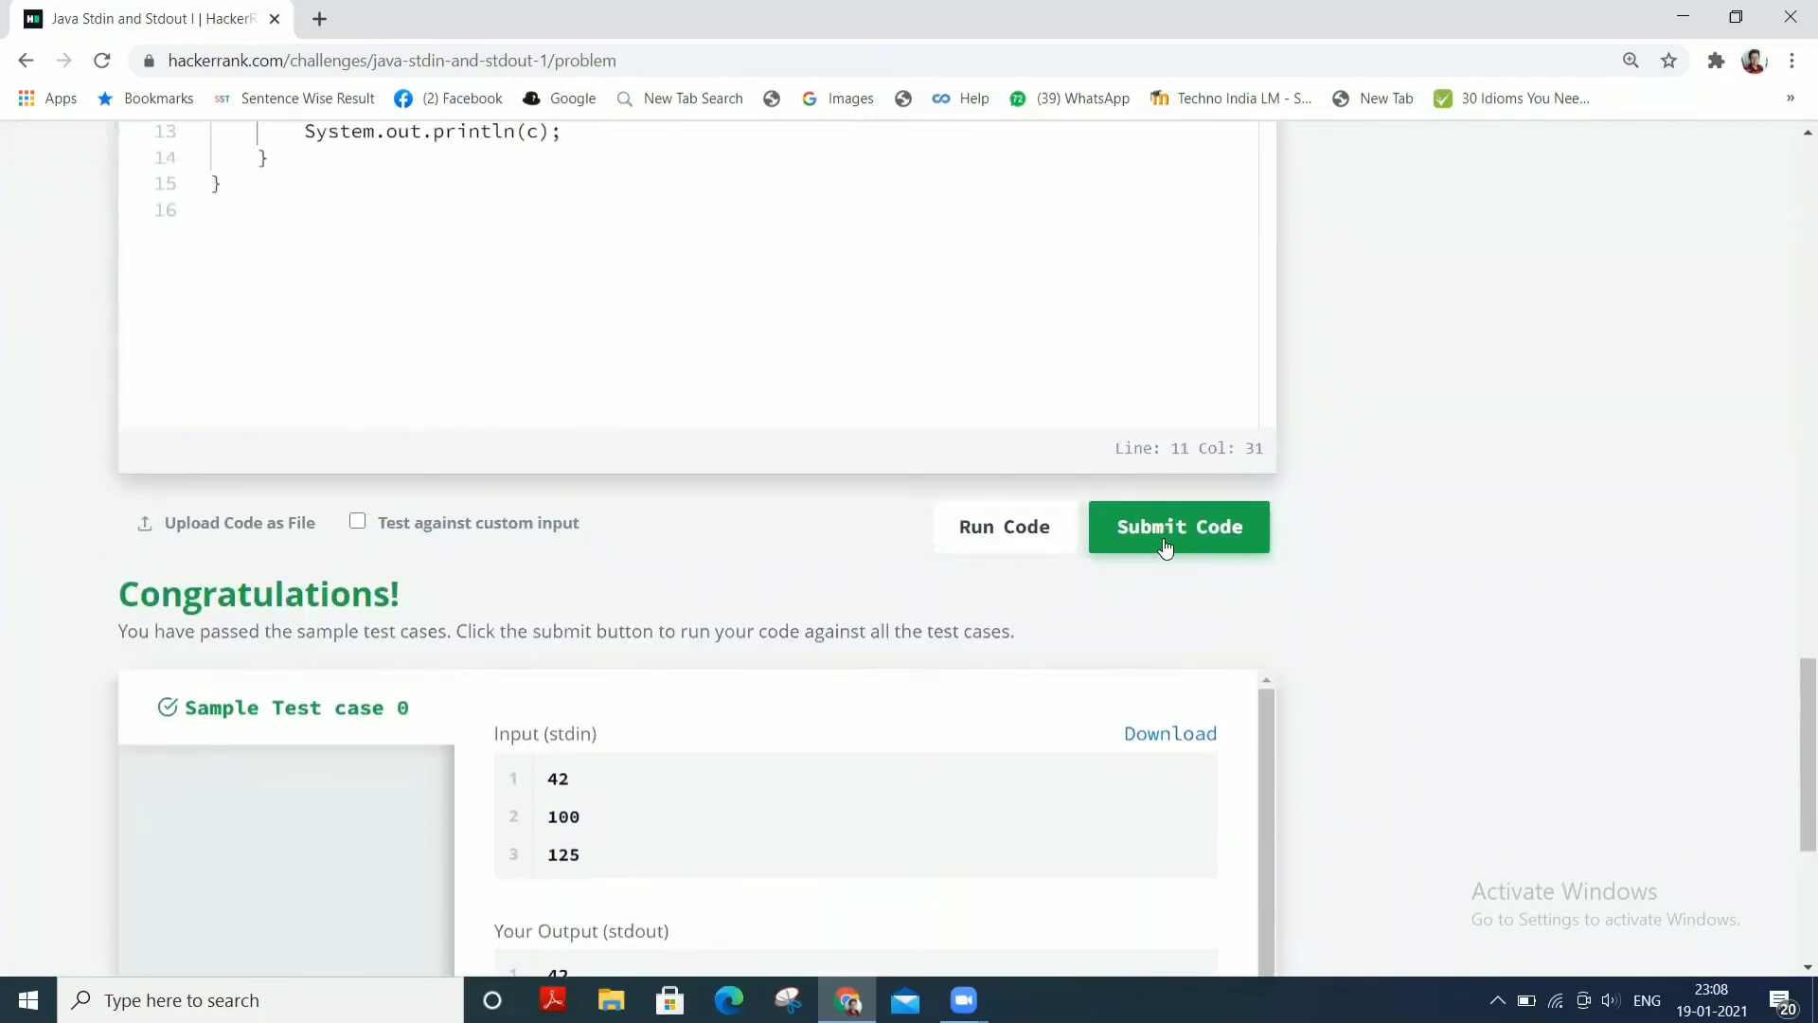
# Submit the code and see Test cases 0, 1 and 2 pass with Success
pyautogui.click(1178, 524)
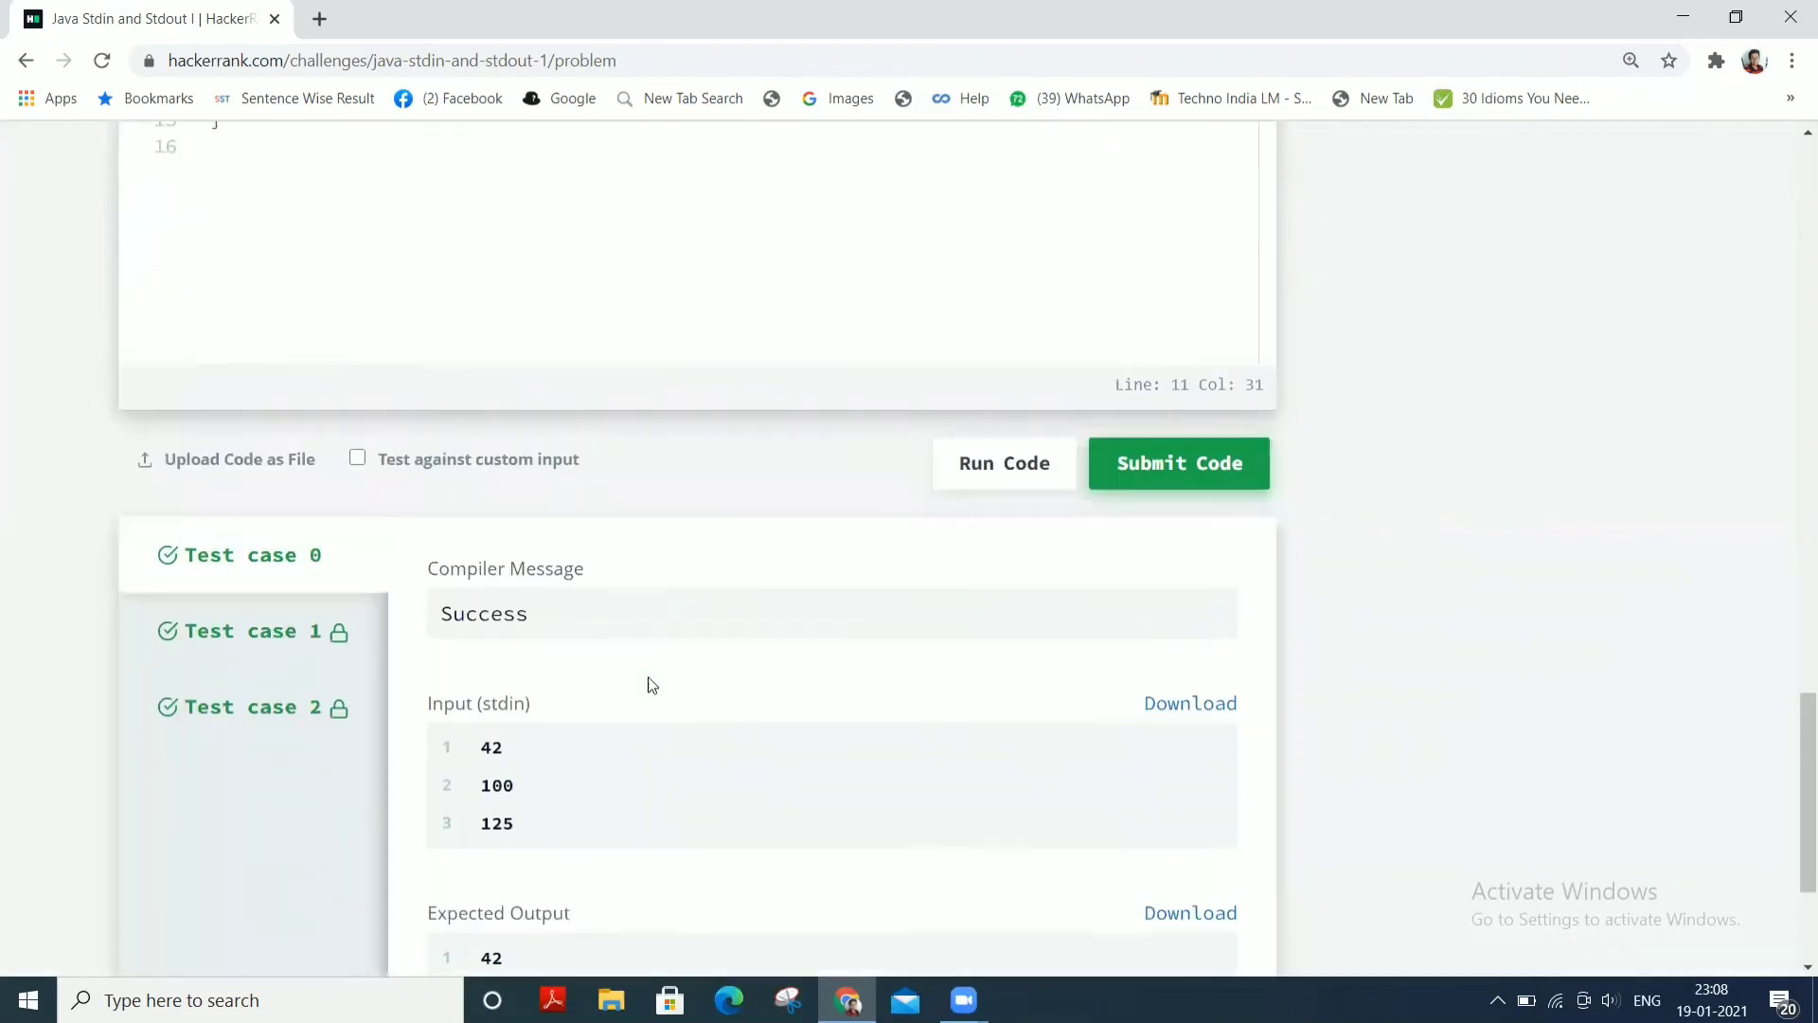
pyautogui.scroll(3)
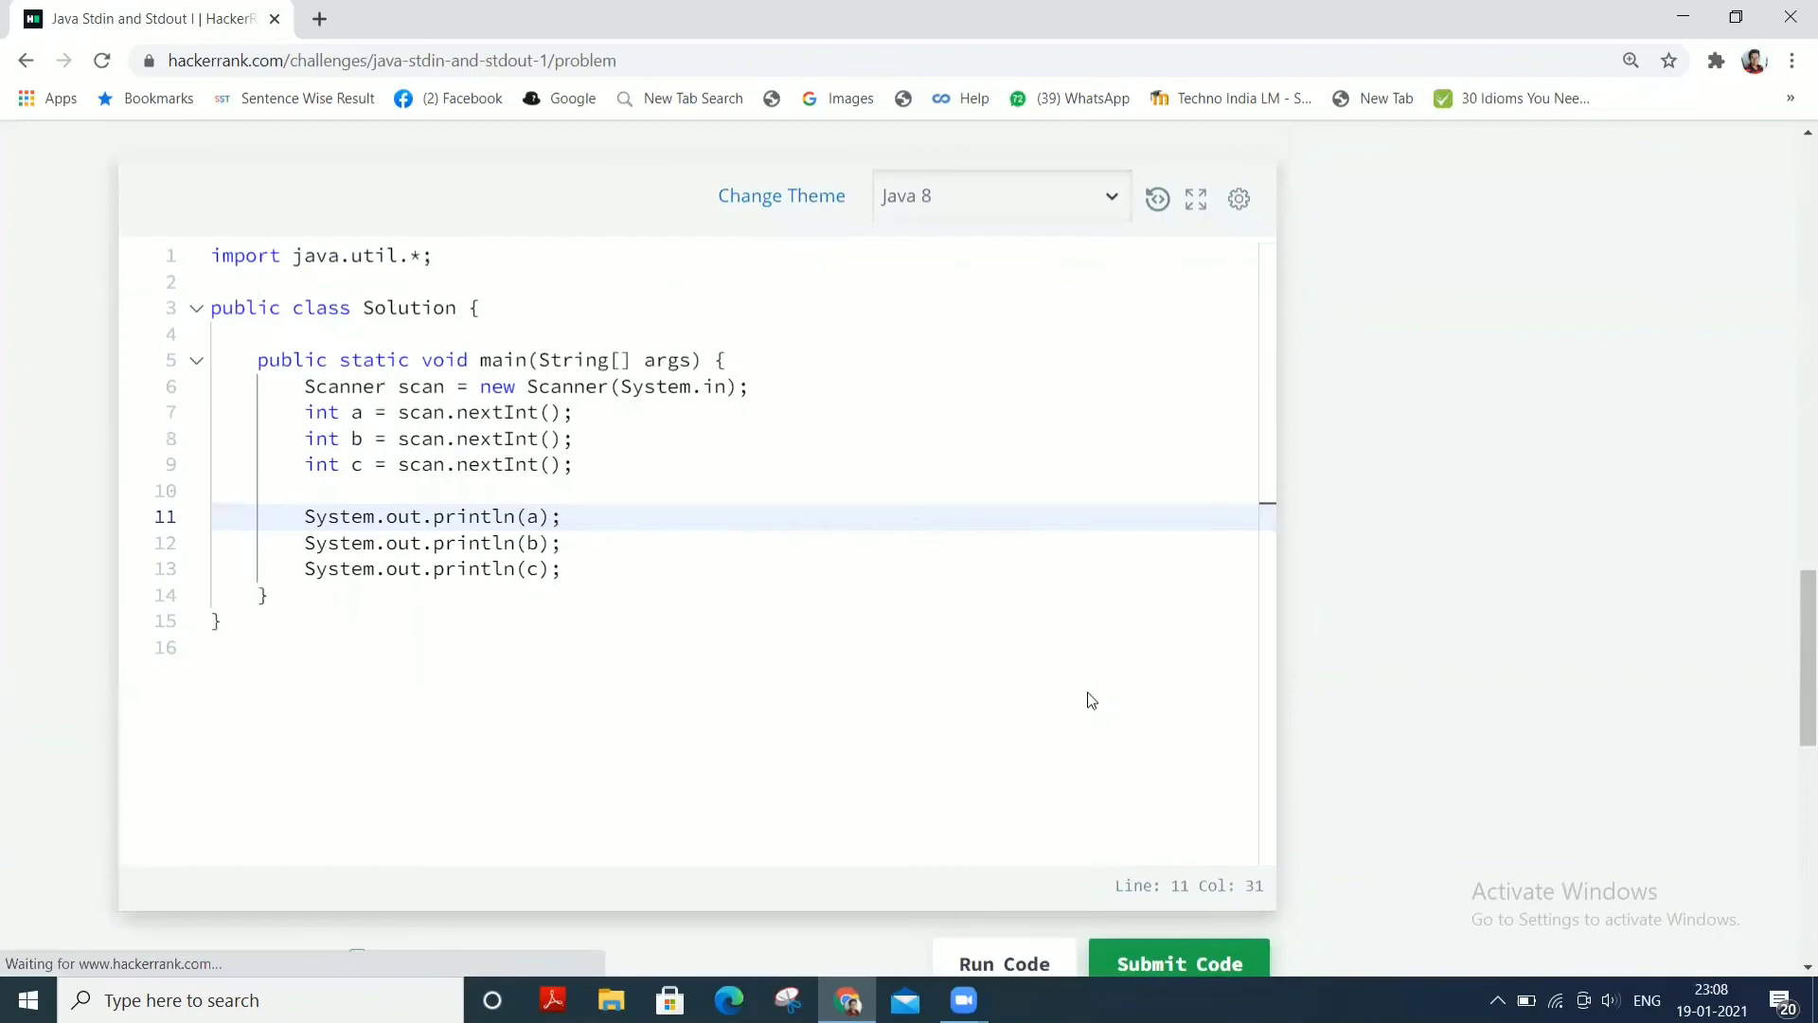
pyautogui.scroll(-3)
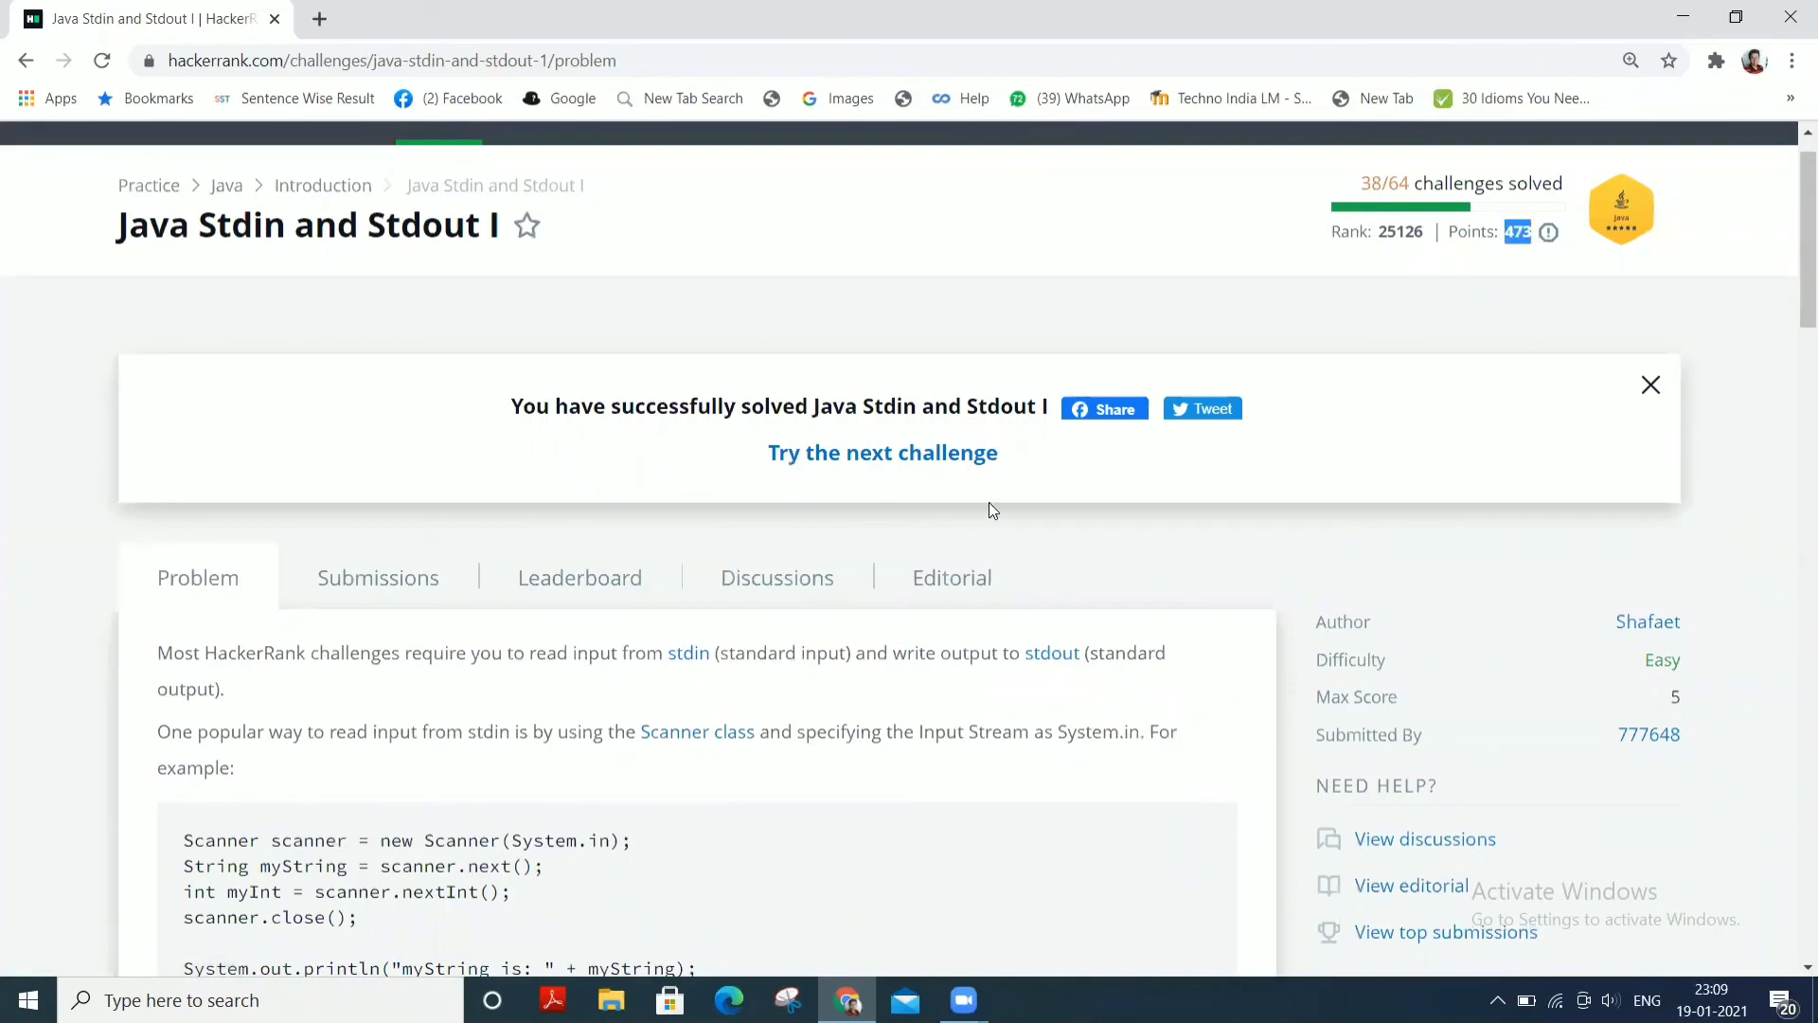
pyautogui.scroll(-3)
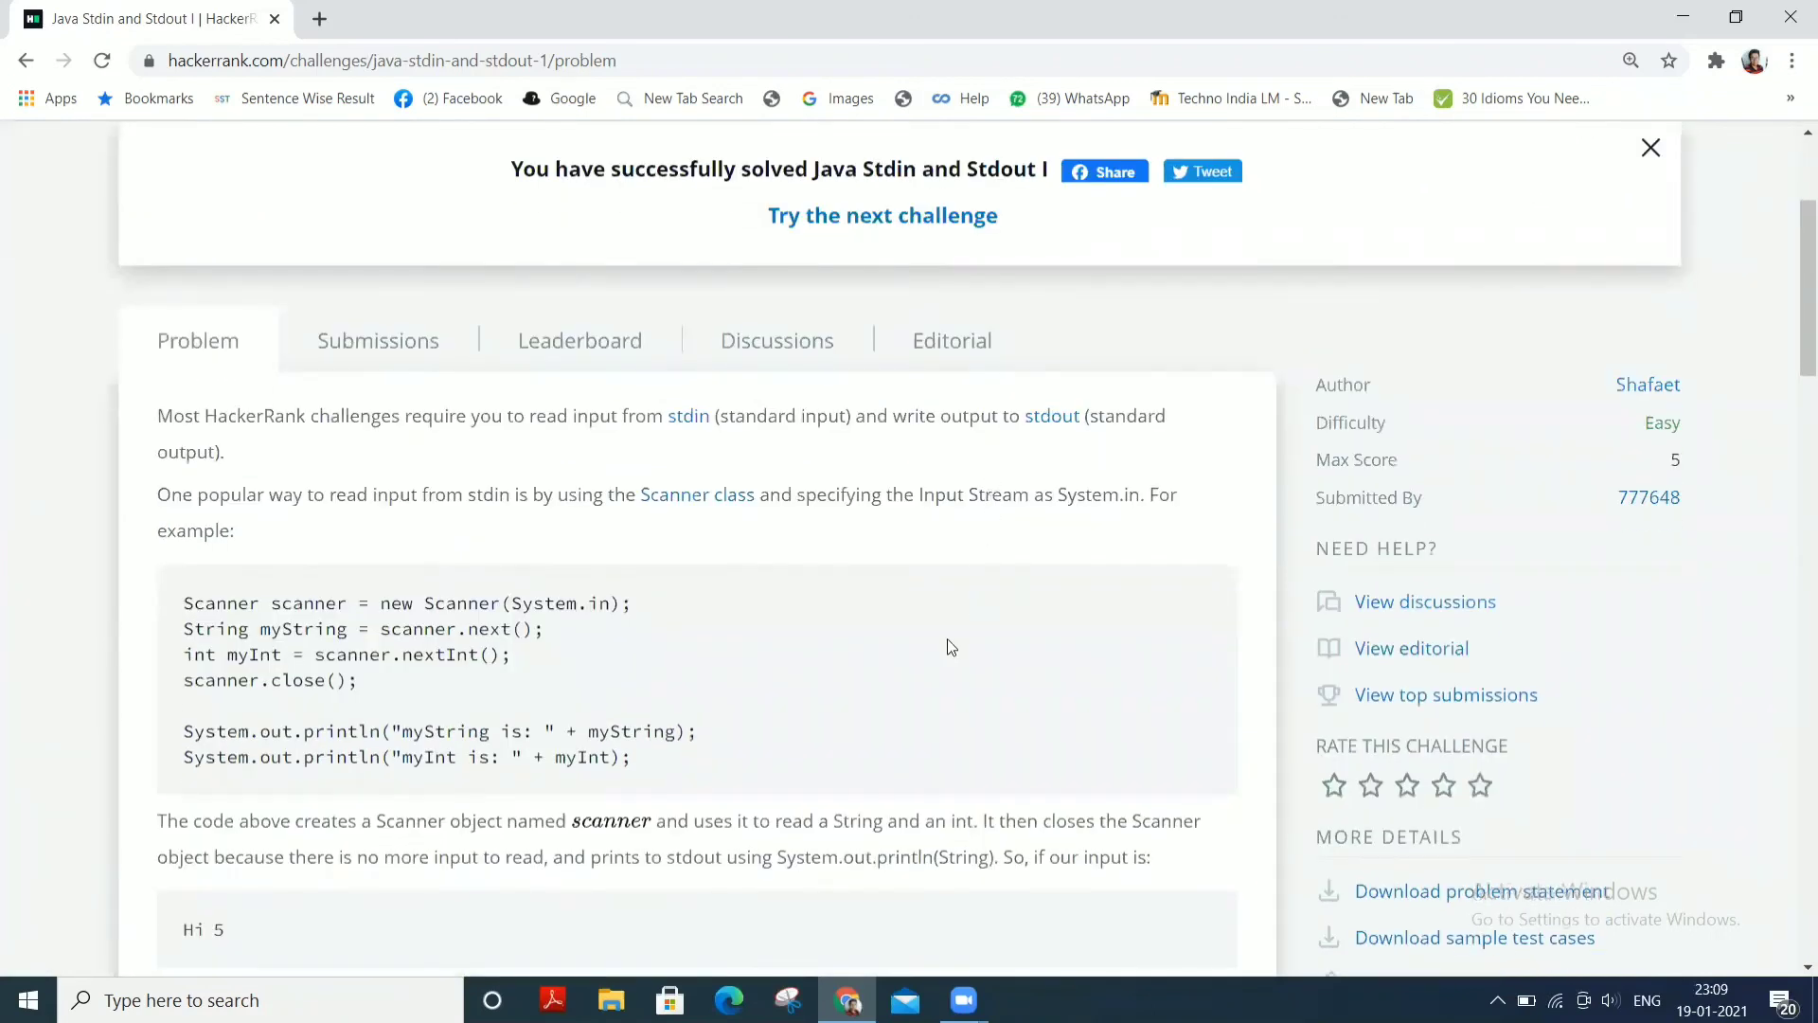
pyautogui.scroll(-3)
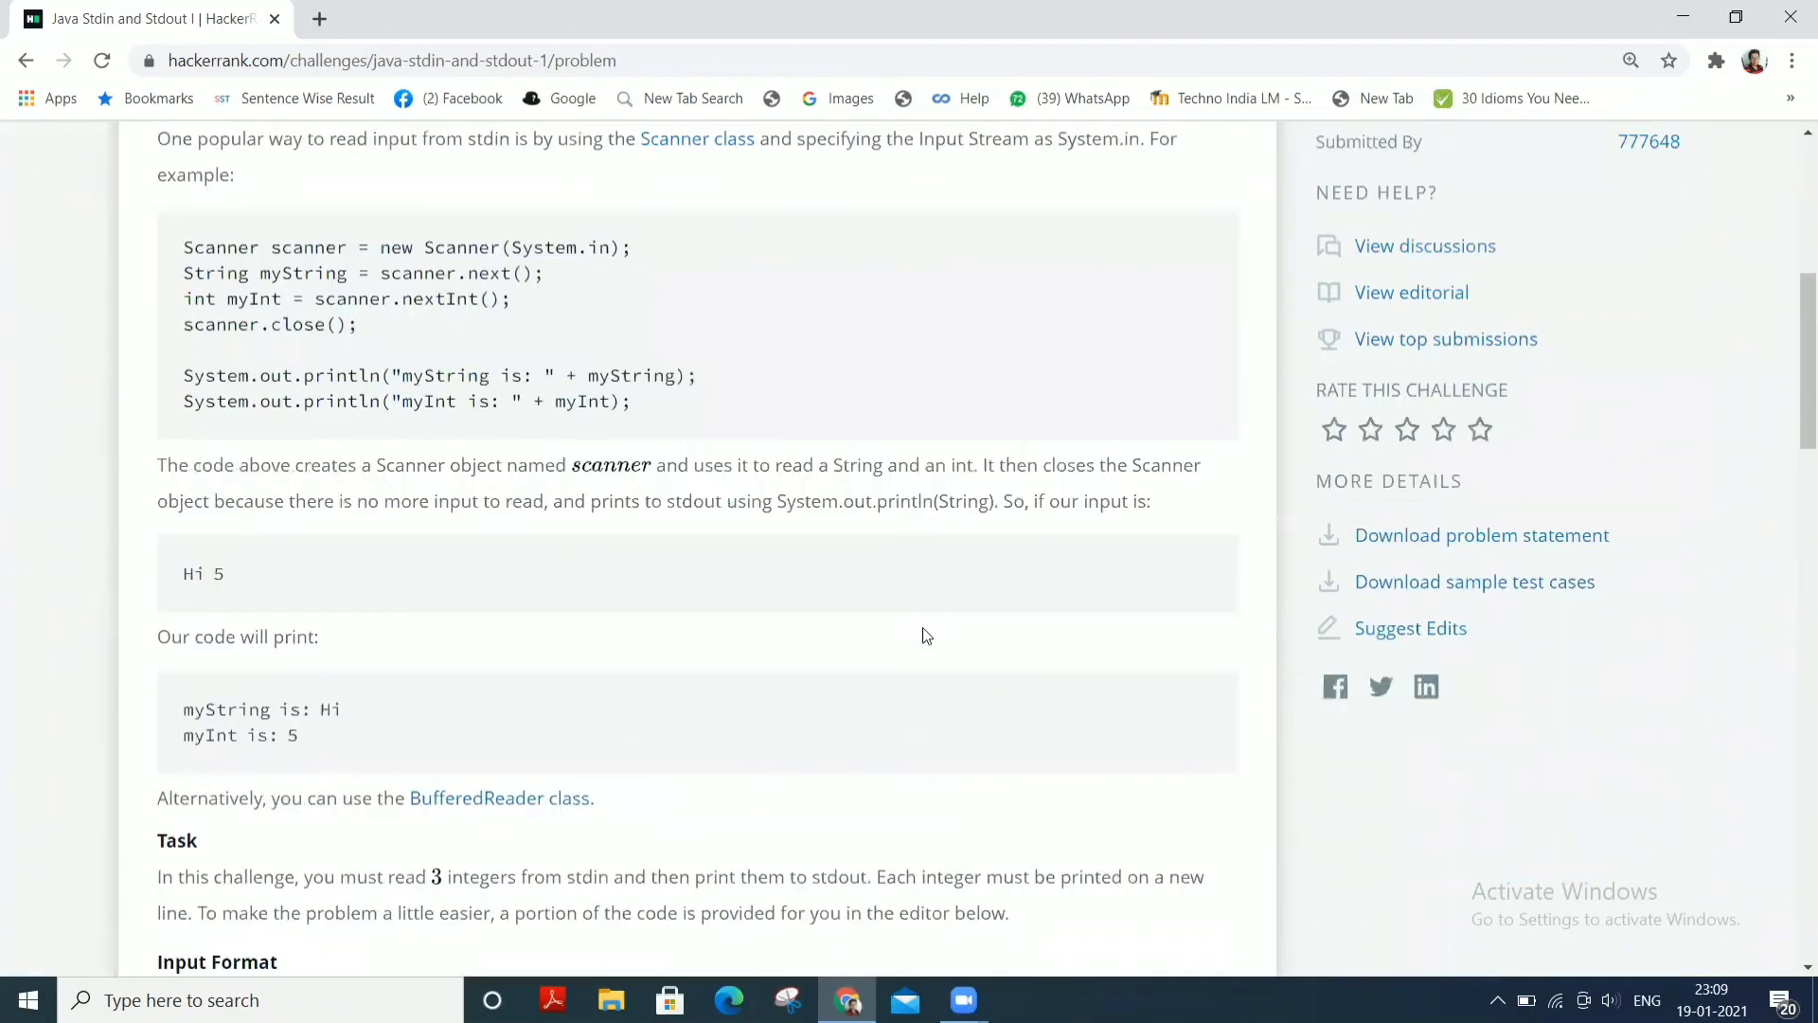
pyautogui.scroll(-3)
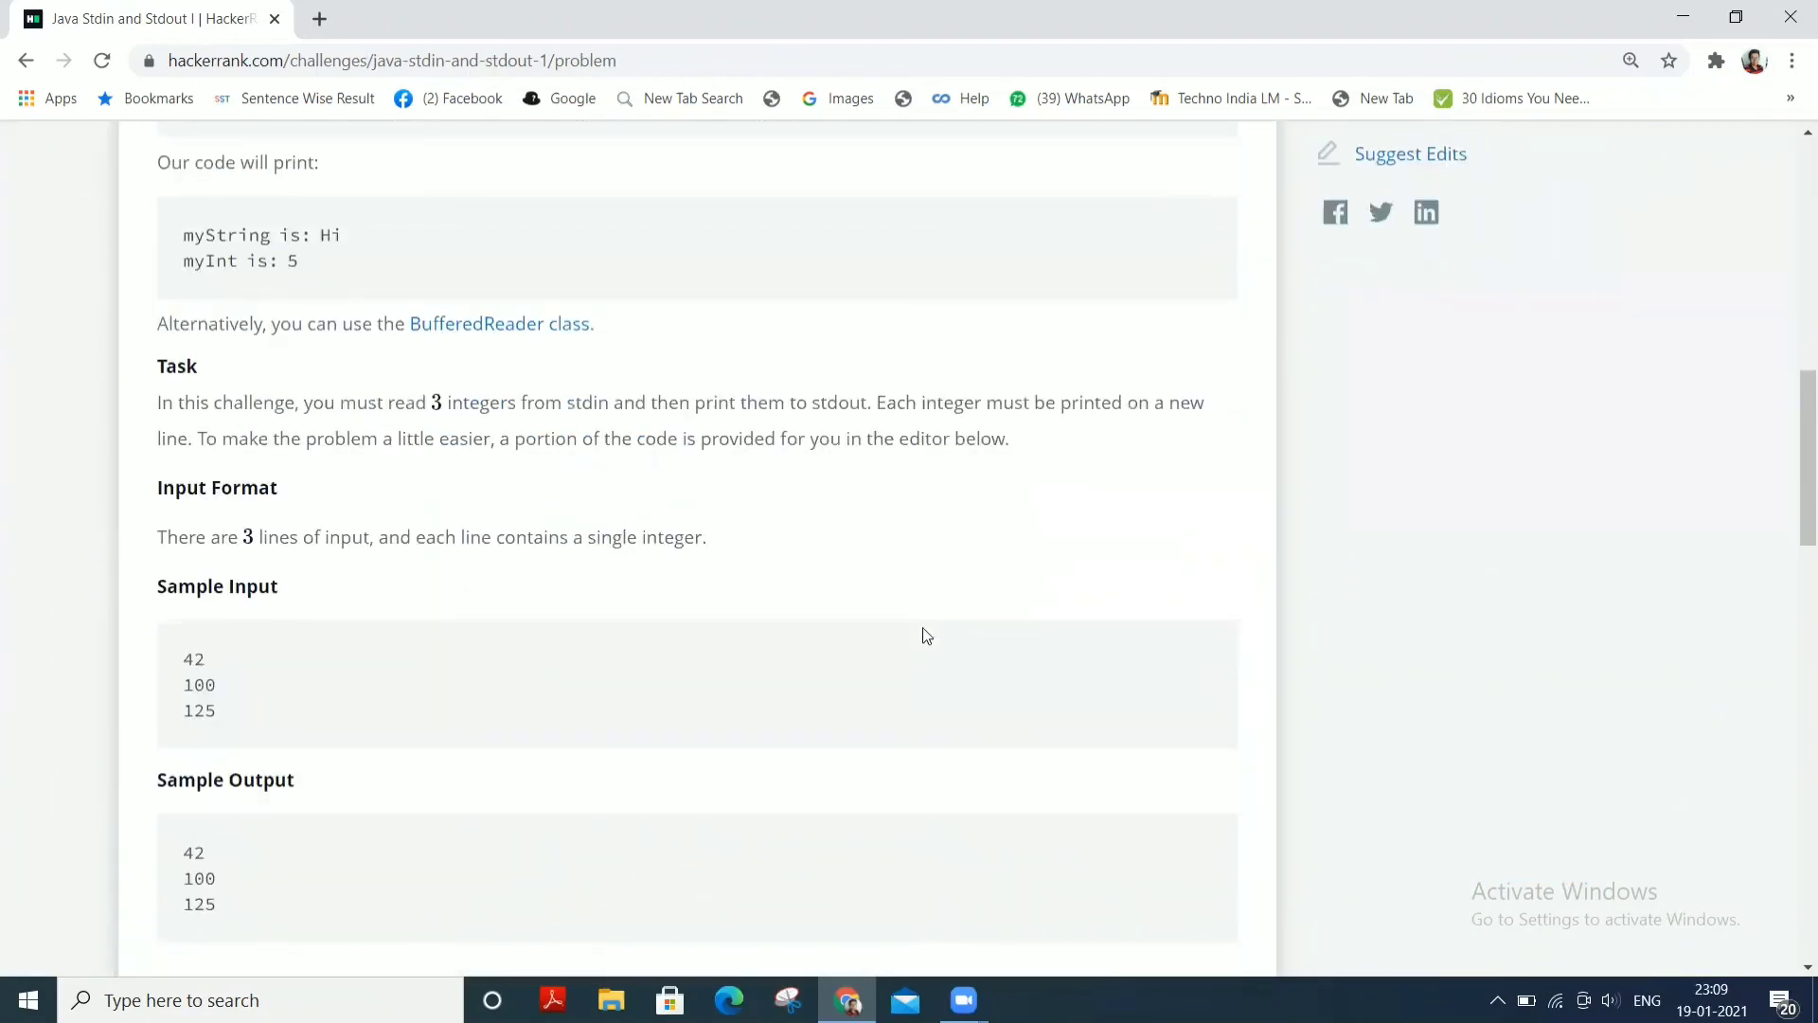
pyautogui.scroll(-3)
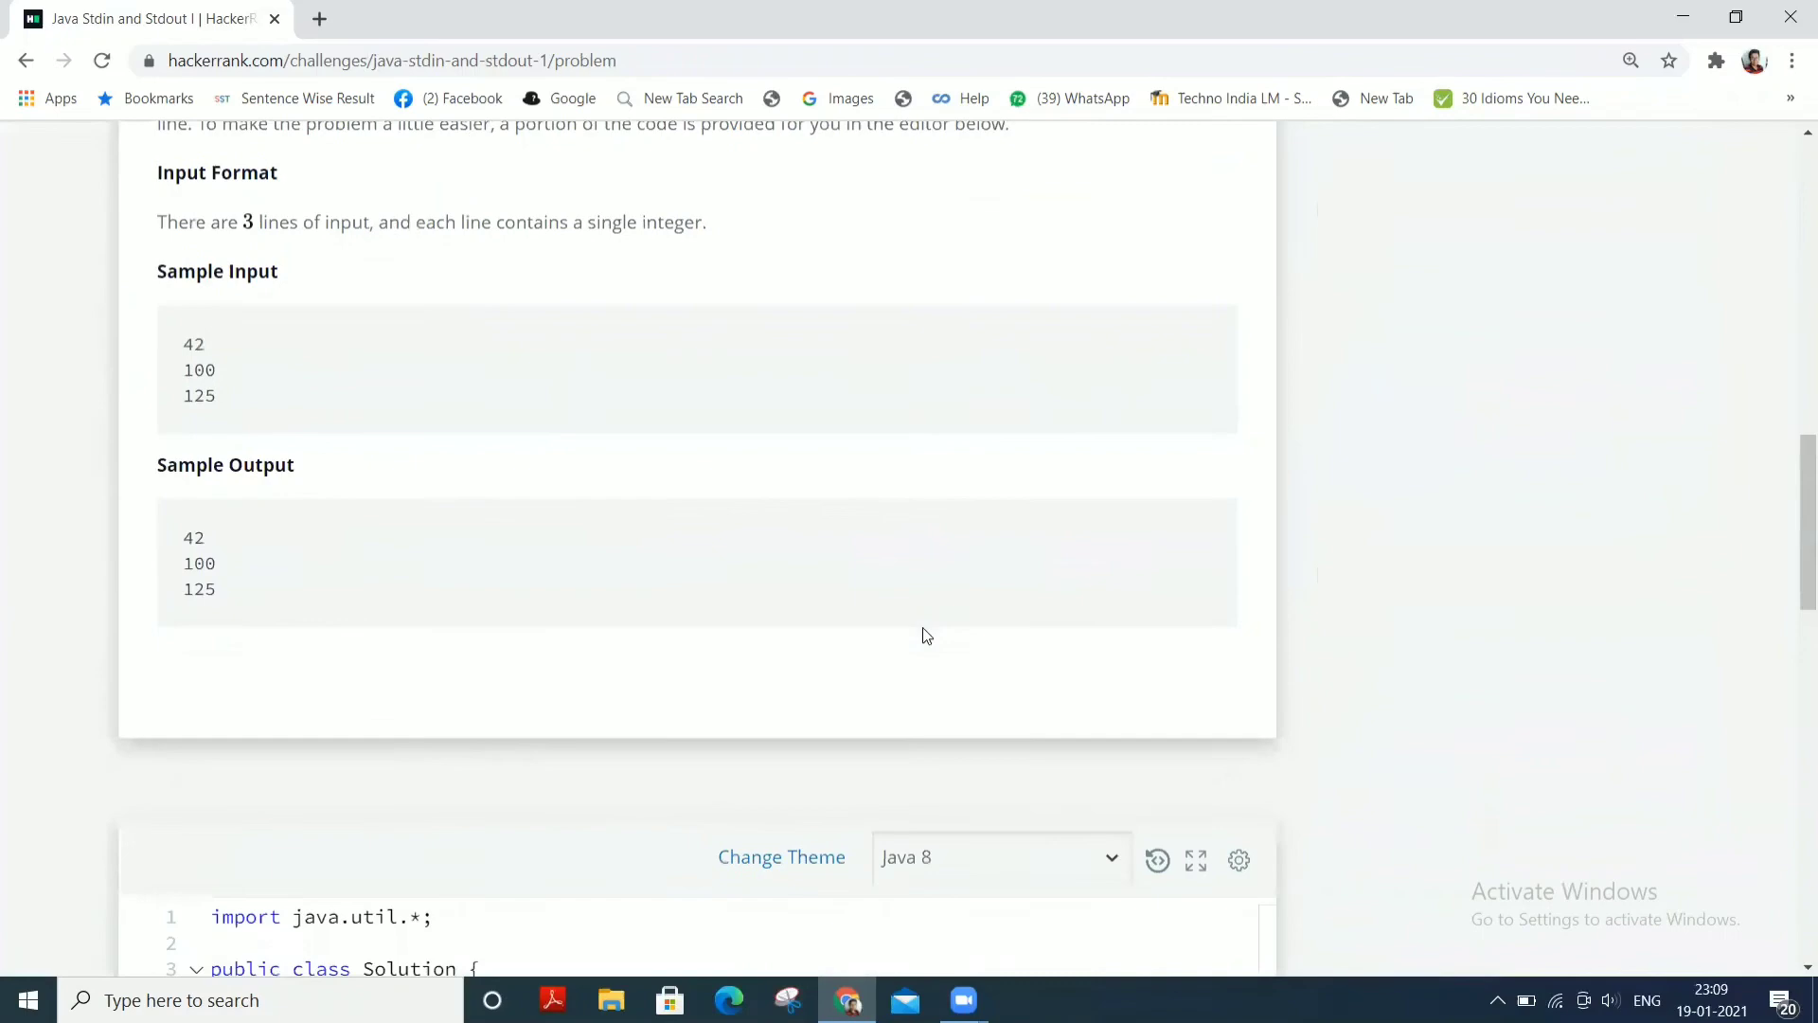
pyautogui.scroll(-3)
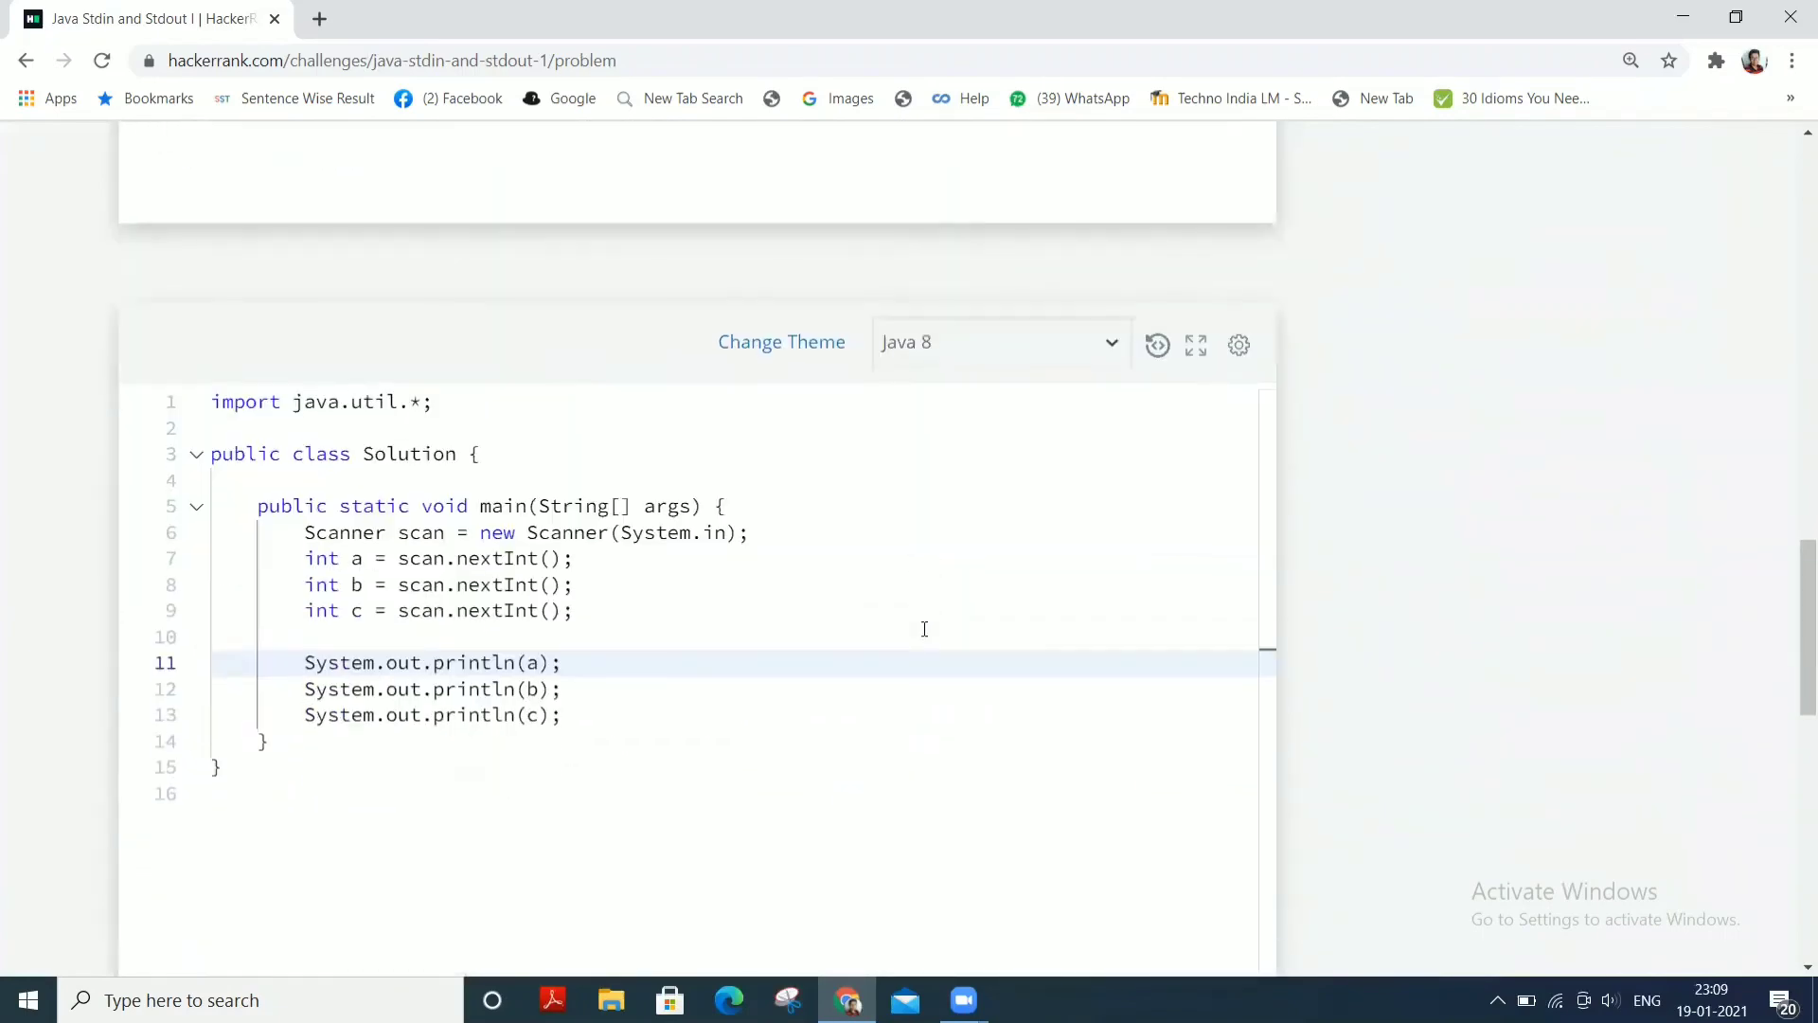
pyautogui.scroll(-3)
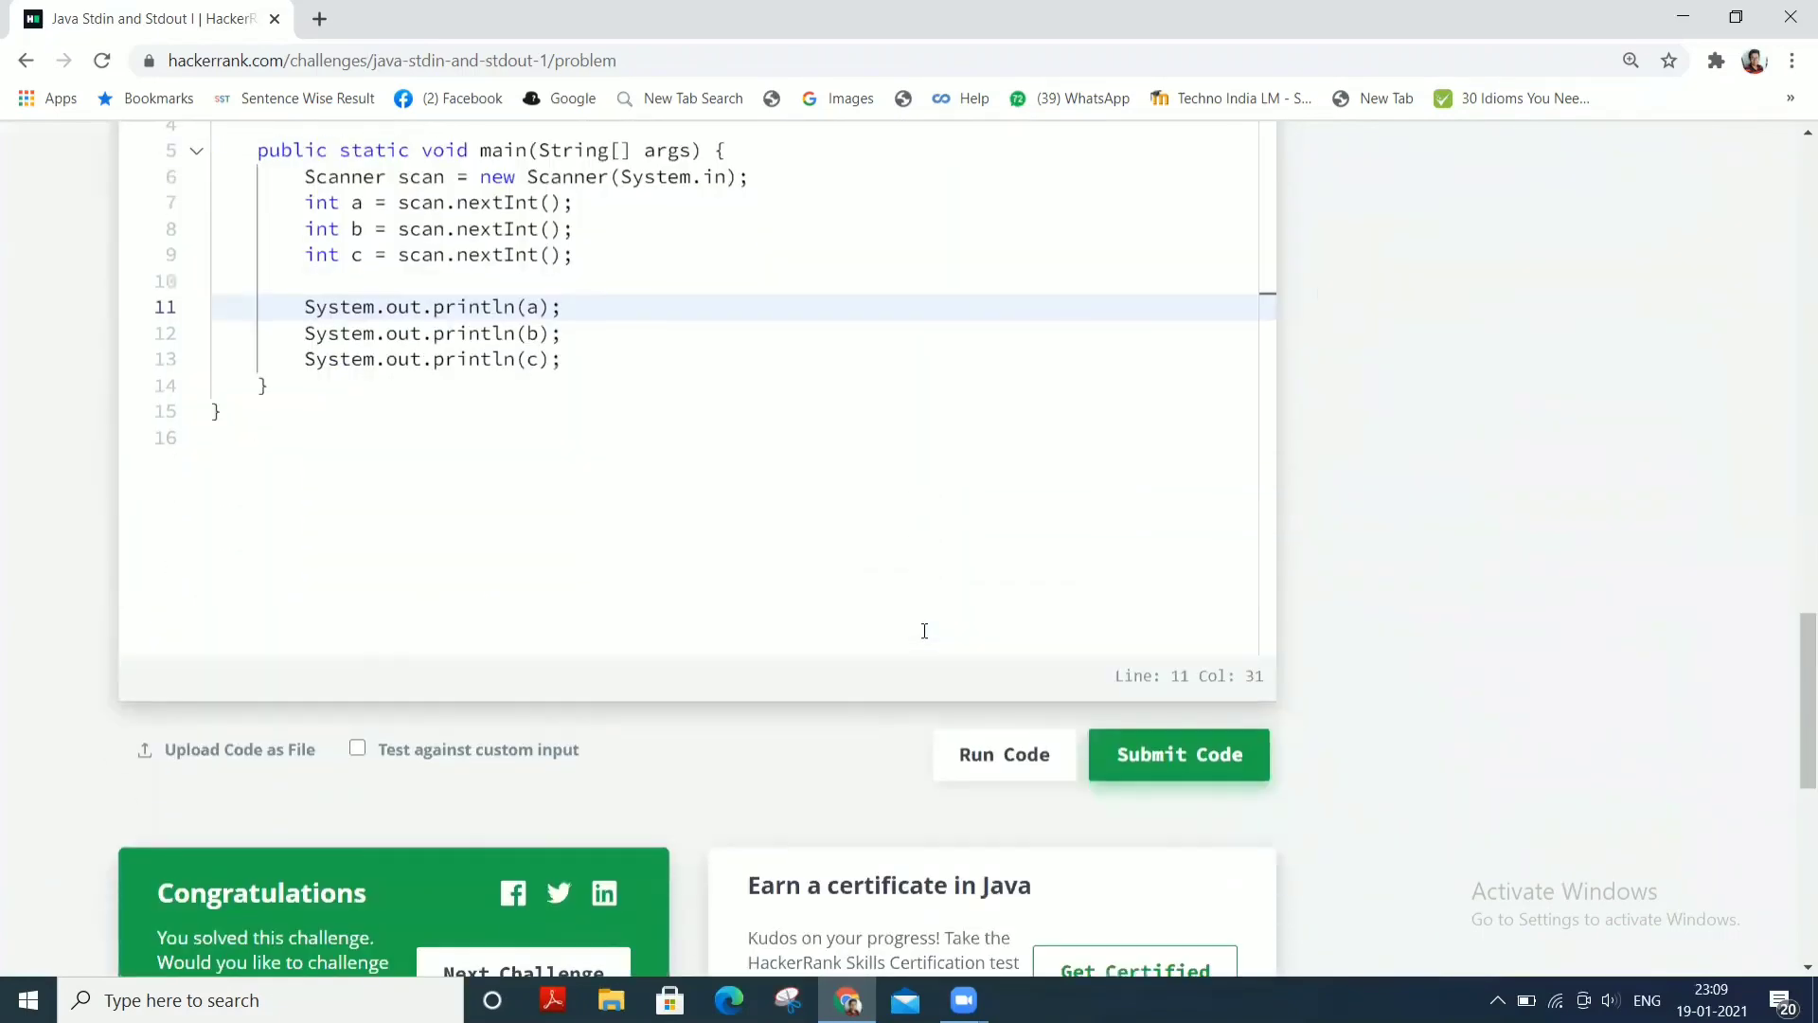